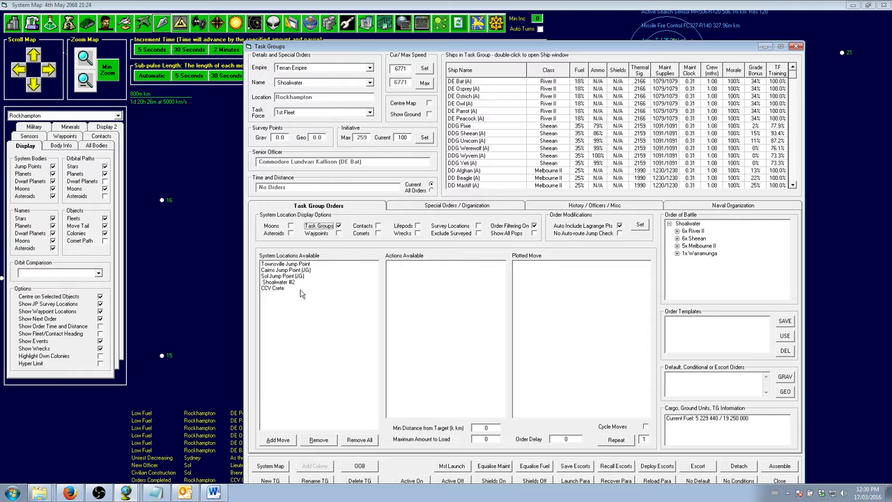
- Review CCV Crete's task group orders, then close Task Groups to return to Rockhampton
{"action": "left_click", "coordinate": [273, 287]}
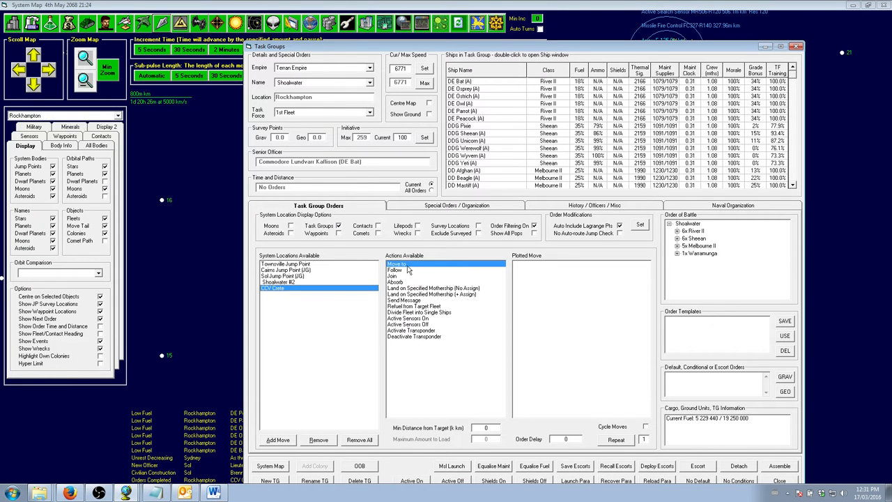
{"action": "left_click", "coordinate": [395, 270]}
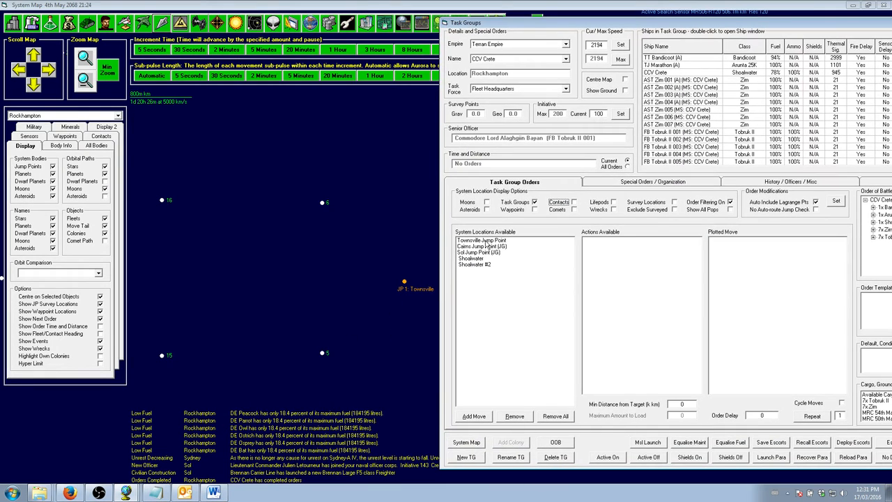
{"action": "left_click", "coordinate": [481, 240]}
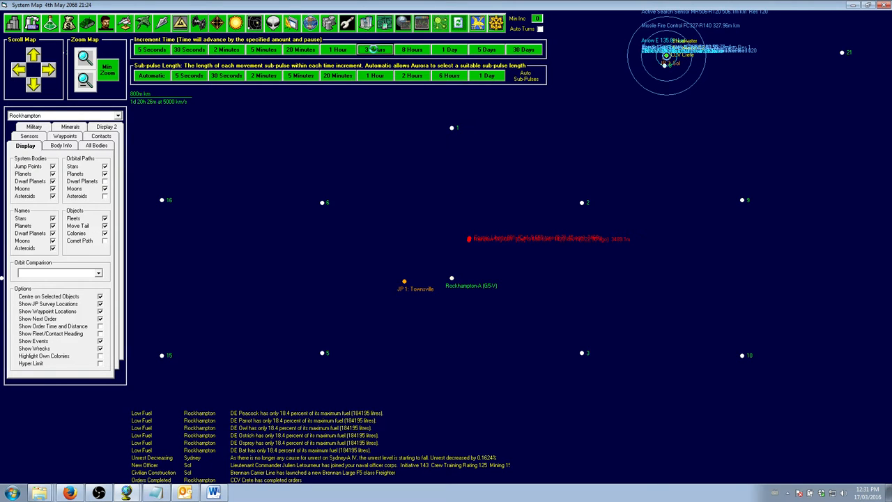
- Advance the clock in 3-hour increments to 5 May 2068 03:24
{"action": "left_click", "coordinate": [374, 49]}
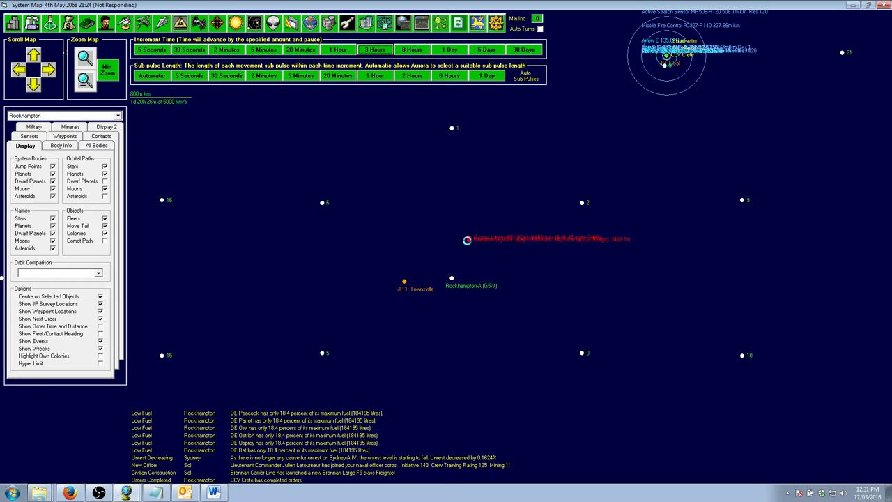
{"action": "left_click", "coordinate": [375, 49]}
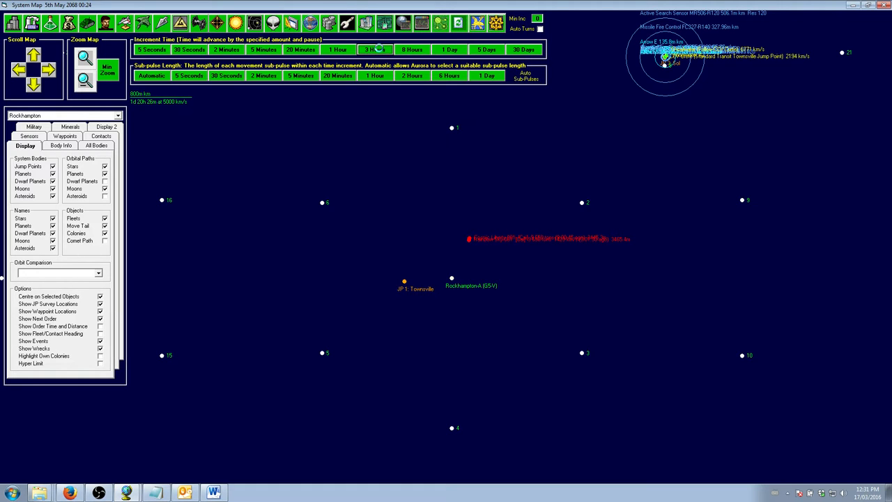
{"action": "left_click", "coordinate": [412, 49]}
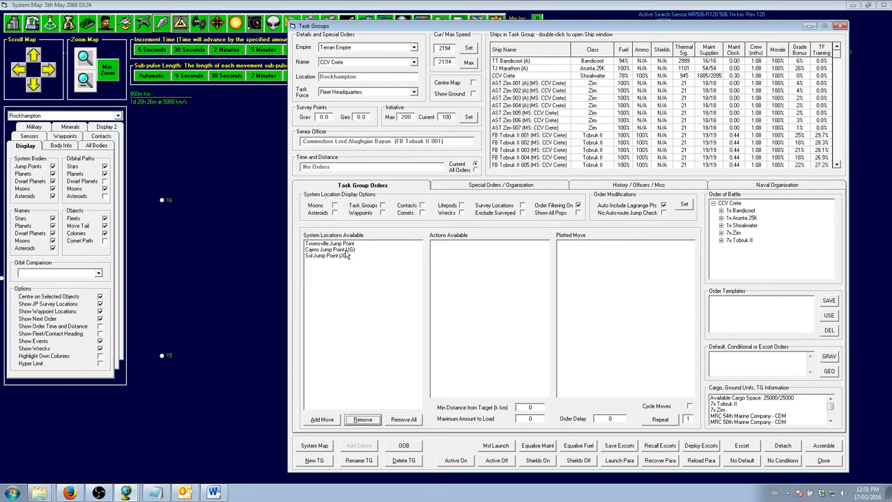
- Order CCV Crete at Sol Jump Point to load the 57th Marine Company into drop modules
{"action": "left_click", "coordinate": [326, 255]}
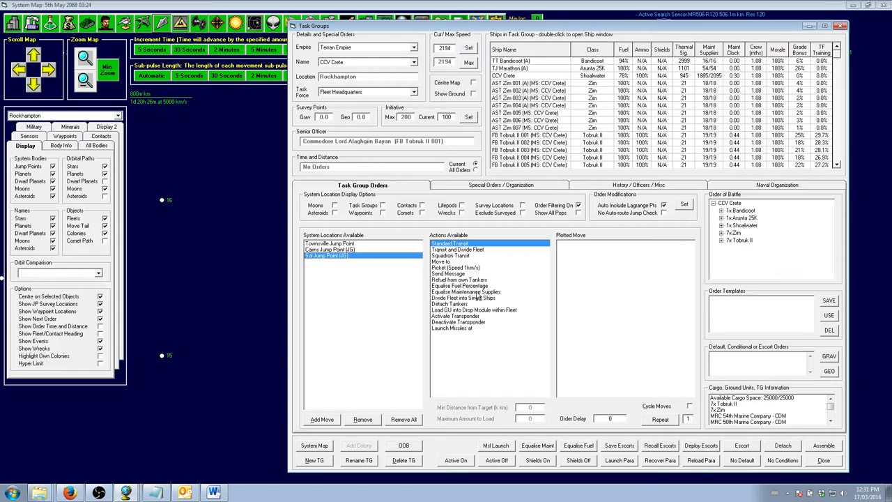
{"action": "left_click", "coordinate": [474, 310]}
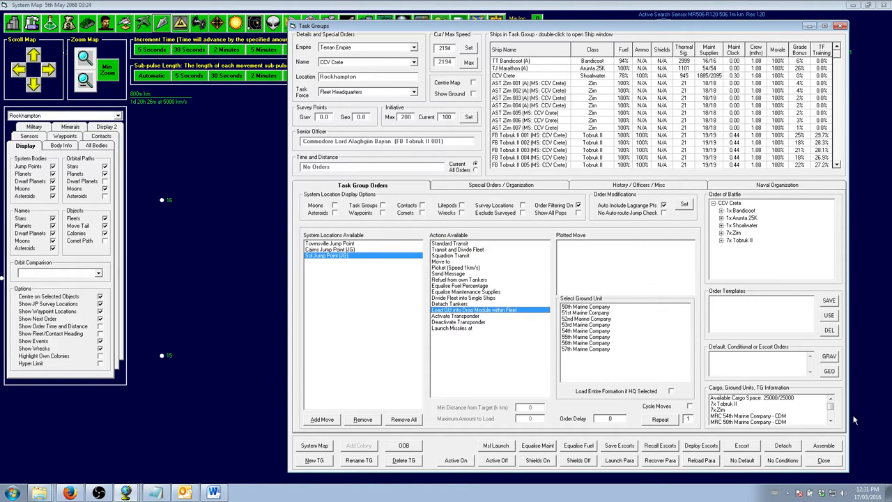
{"action": "left_click", "coordinate": [831, 409]}
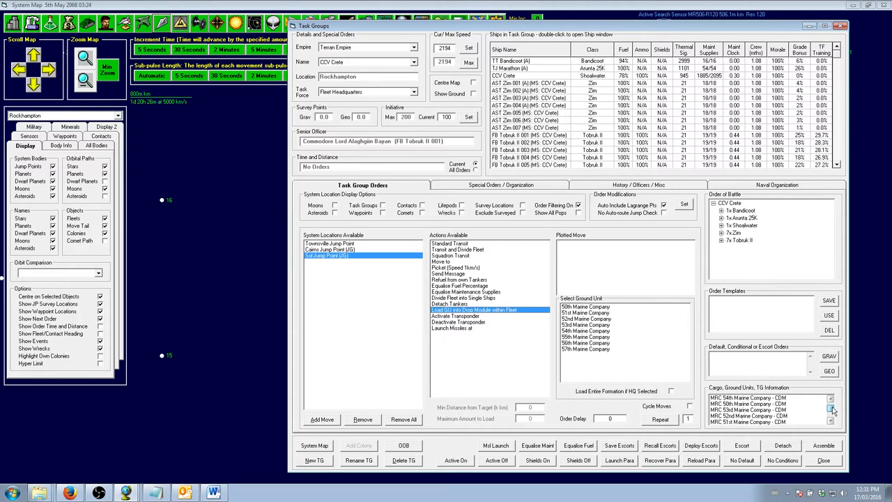
{"action": "left_click", "coordinate": [831, 409]}
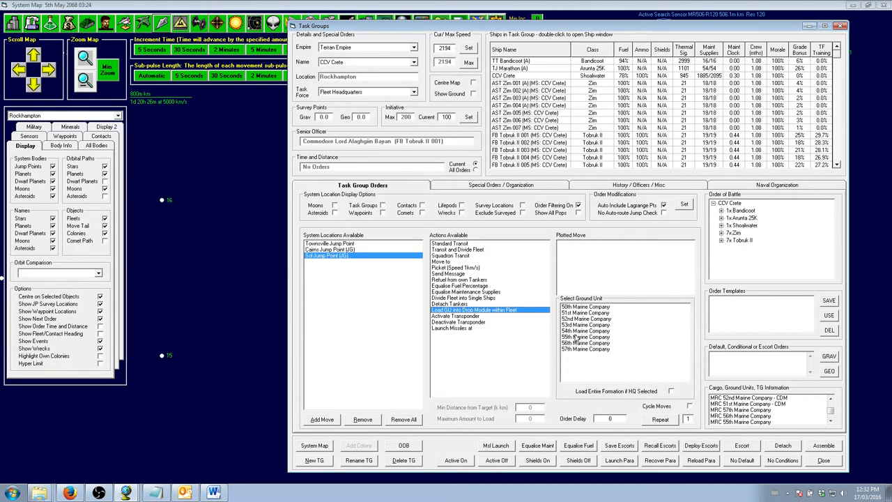
{"action": "left_click", "coordinate": [585, 348]}
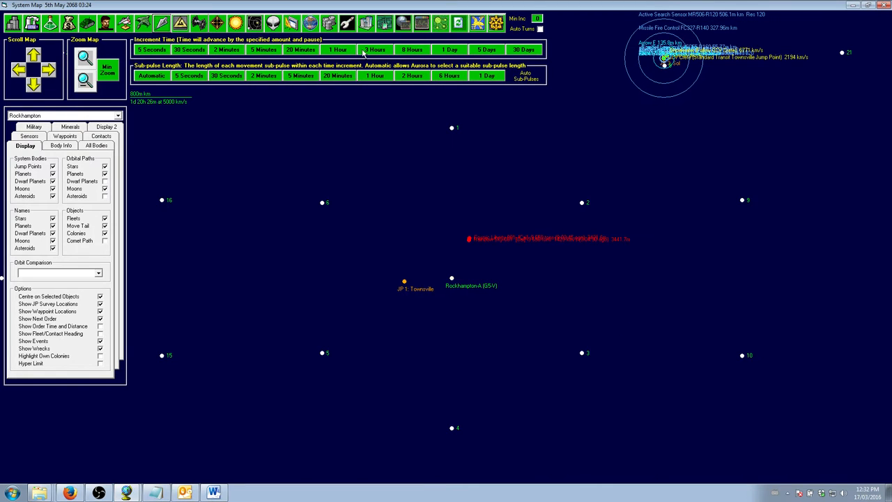
- Advance time by three 1-hour and five 8-hour increments, reaching 7 May 2068 07:24
{"action": "left_click", "coordinate": [337, 50]}
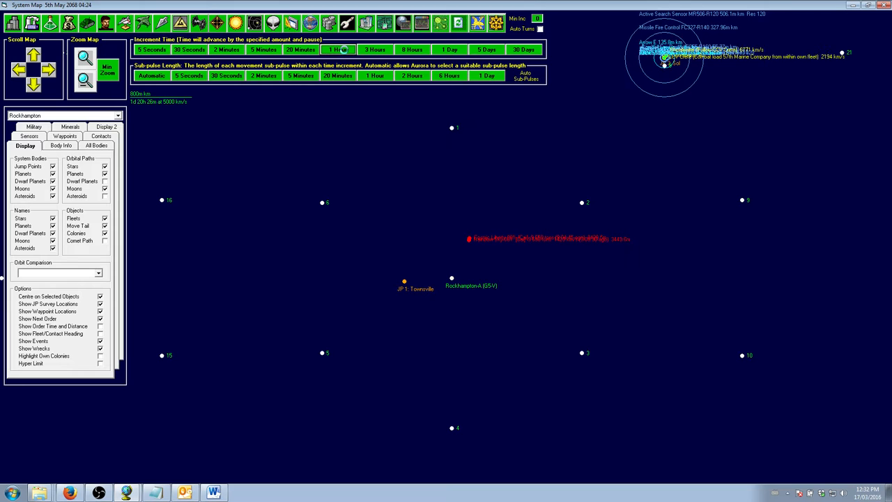
{"action": "left_click", "coordinate": [337, 50]}
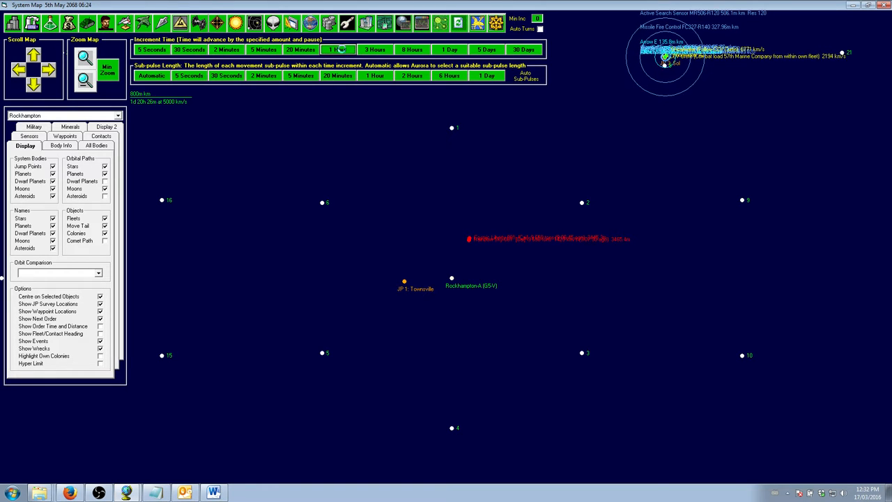
{"action": "left_click", "coordinate": [337, 49]}
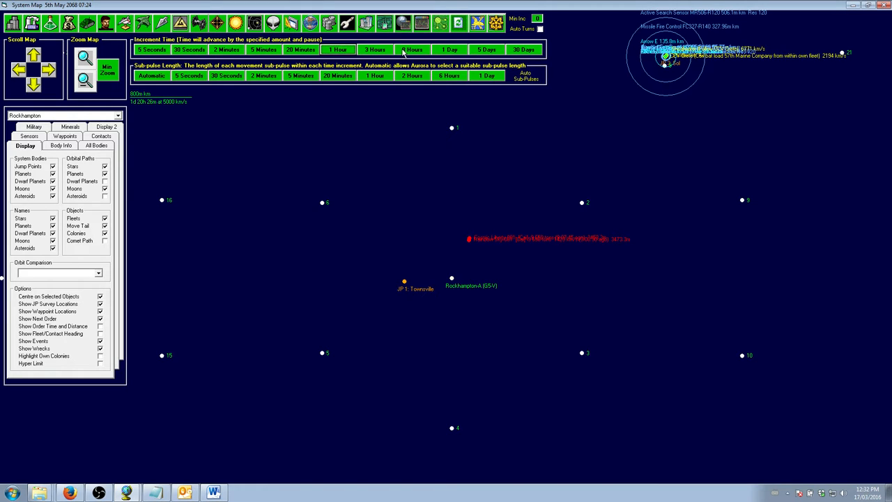
{"action": "left_click", "coordinate": [412, 49]}
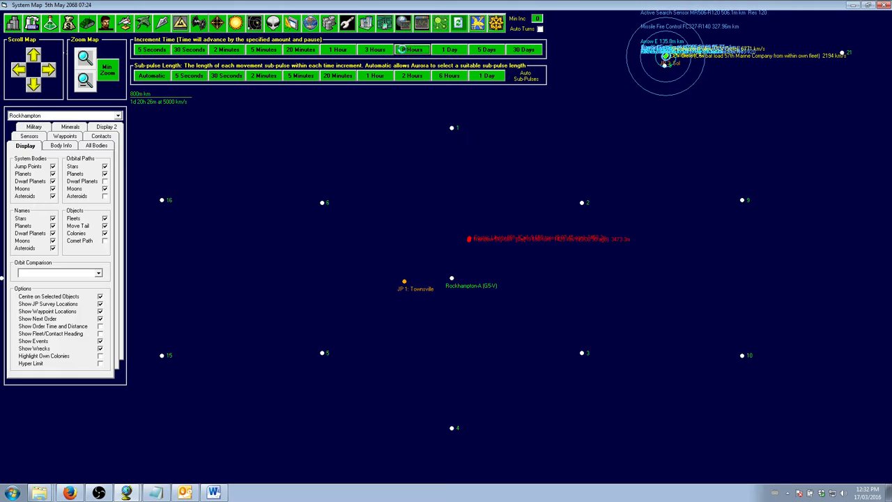
{"action": "left_click", "coordinate": [412, 50]}
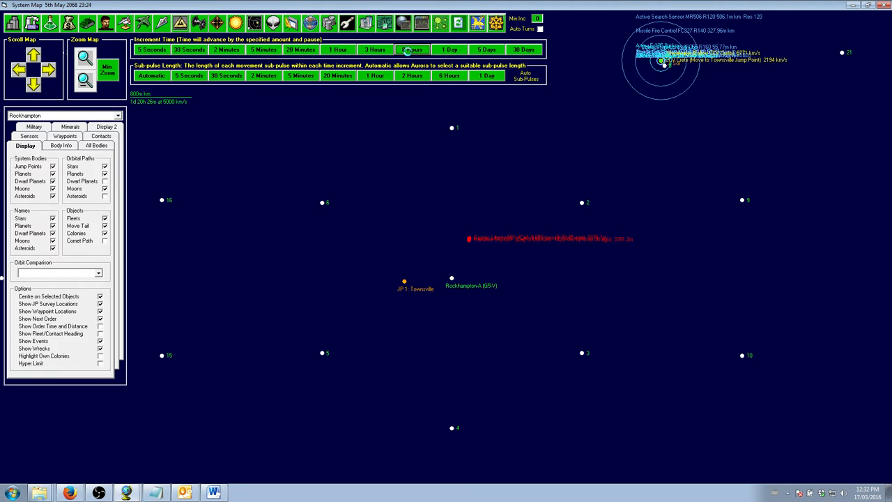
{"action": "left_click", "coordinate": [411, 50]}
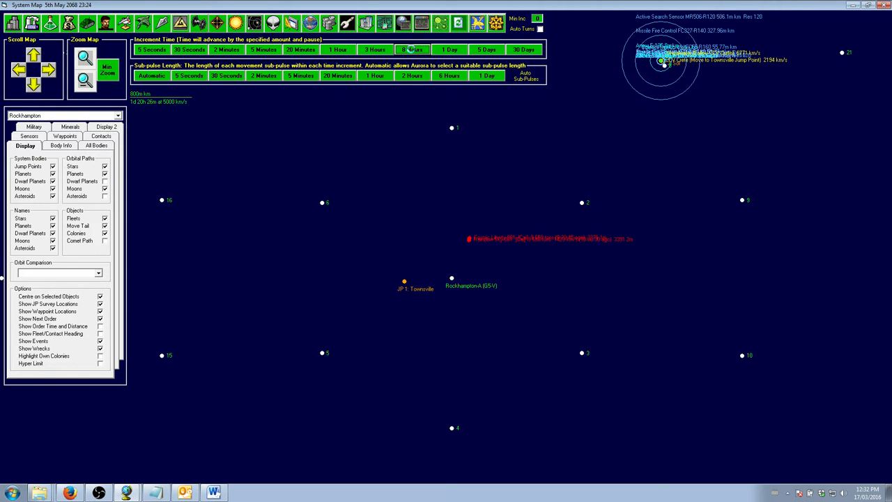
{"action": "left_click", "coordinate": [412, 50]}
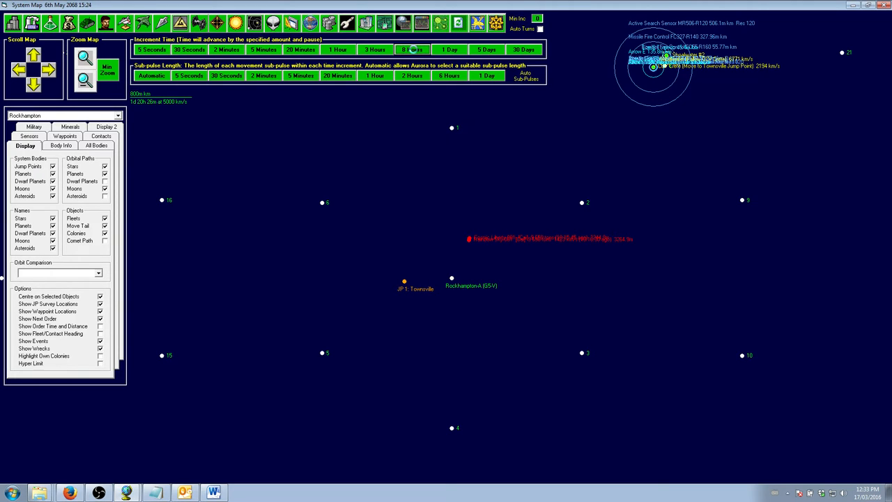
{"action": "left_click", "coordinate": [411, 49]}
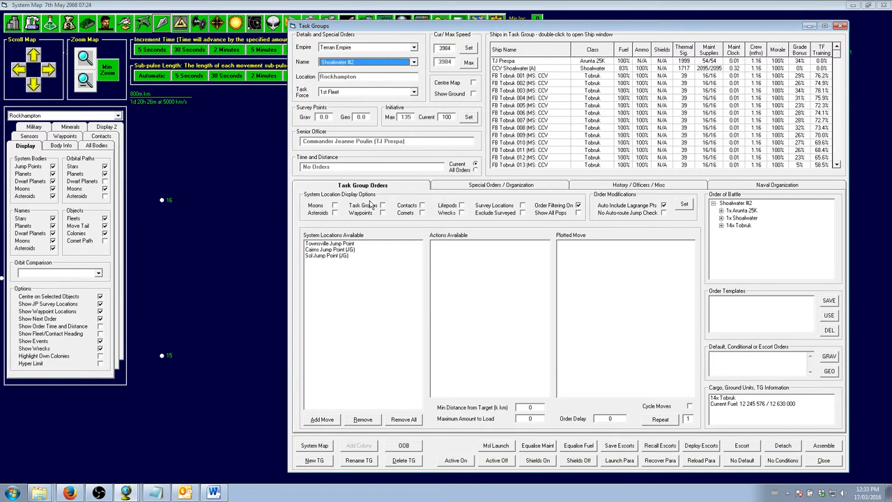
- Order Shoalwater #2 to follow the CCV Crete task group
{"action": "left_click", "coordinate": [317, 267]}
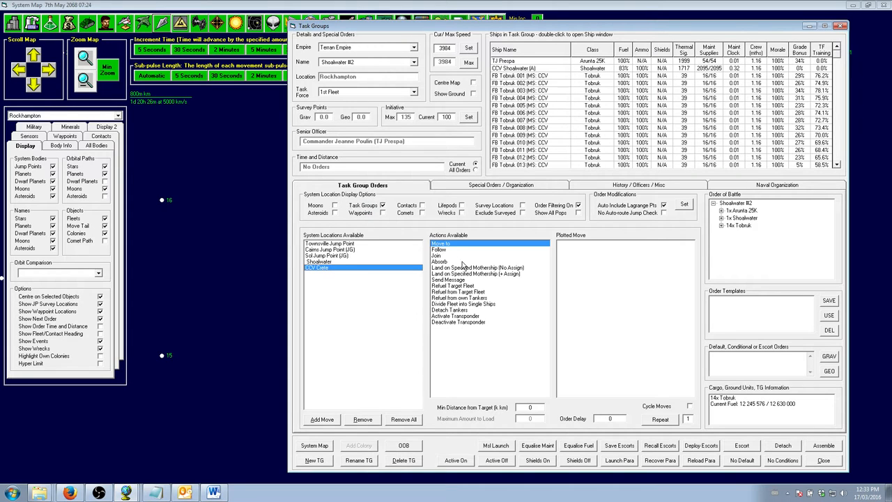
{"action": "left_click", "coordinate": [439, 248]}
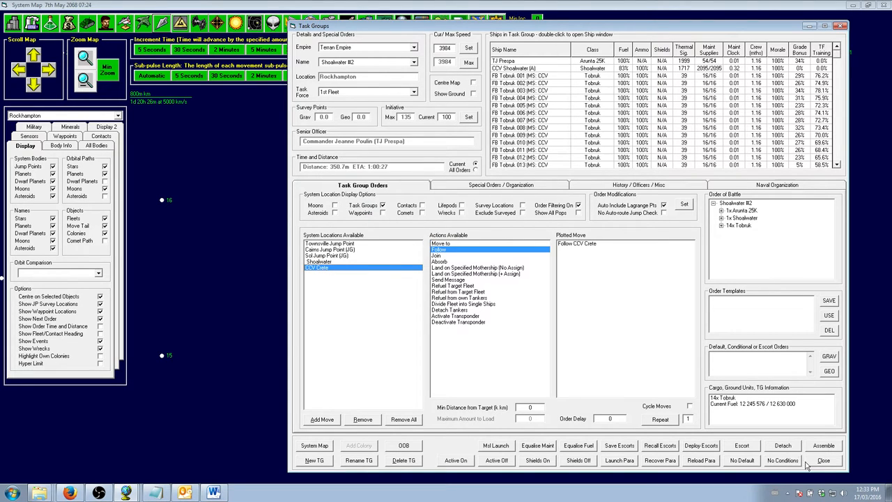
{"action": "left_click", "coordinate": [822, 460]}
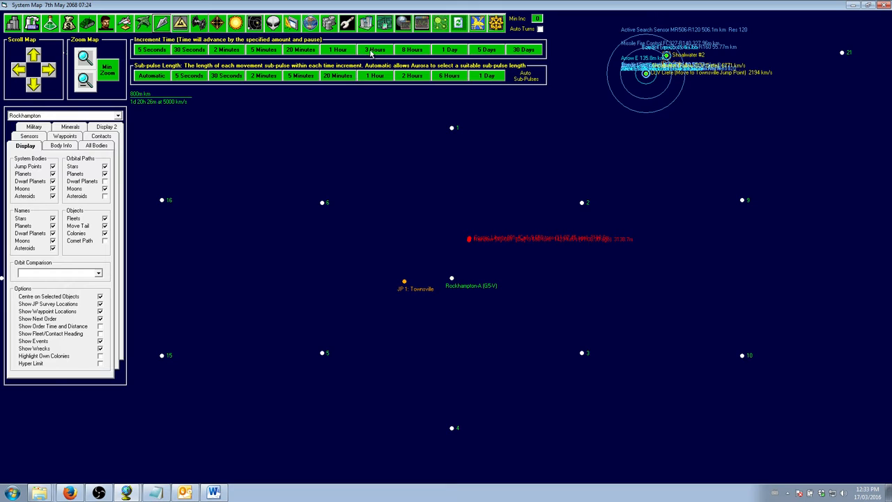
- Advance time in 8-hour increments to 8 May 2068 15:24
{"action": "left_click", "coordinate": [411, 50]}
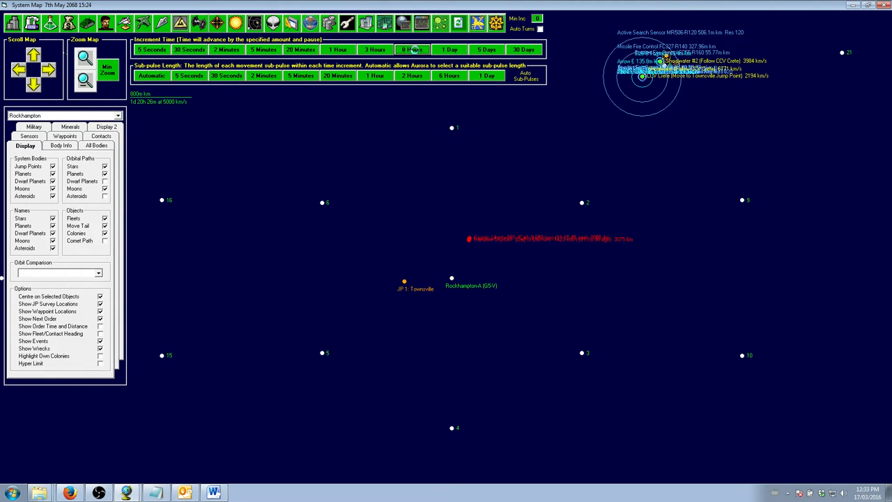
{"action": "left_click", "coordinate": [411, 50]}
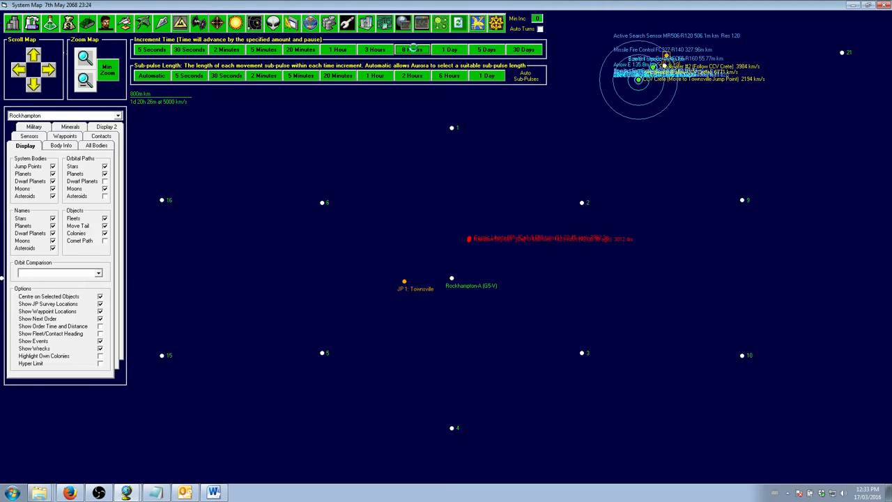
{"action": "left_click", "coordinate": [411, 49]}
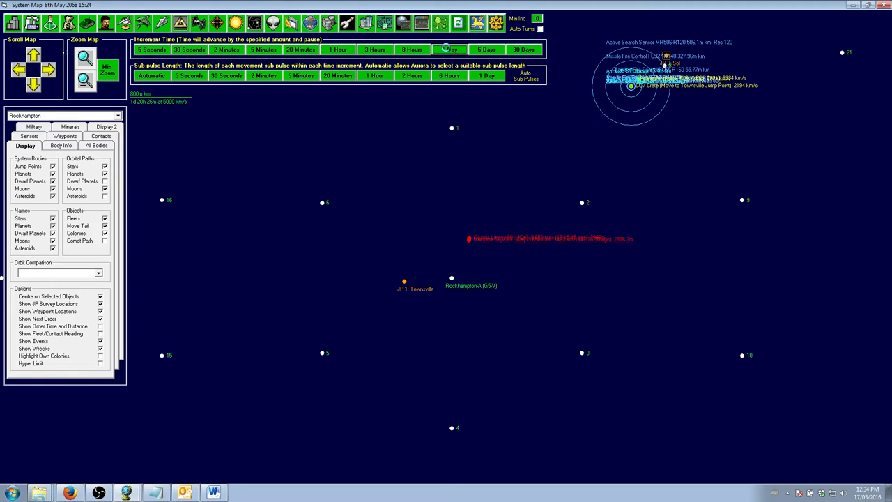
- Advance the clock day by day to 12 May 2068 15:24
{"action": "left_click", "coordinate": [449, 49]}
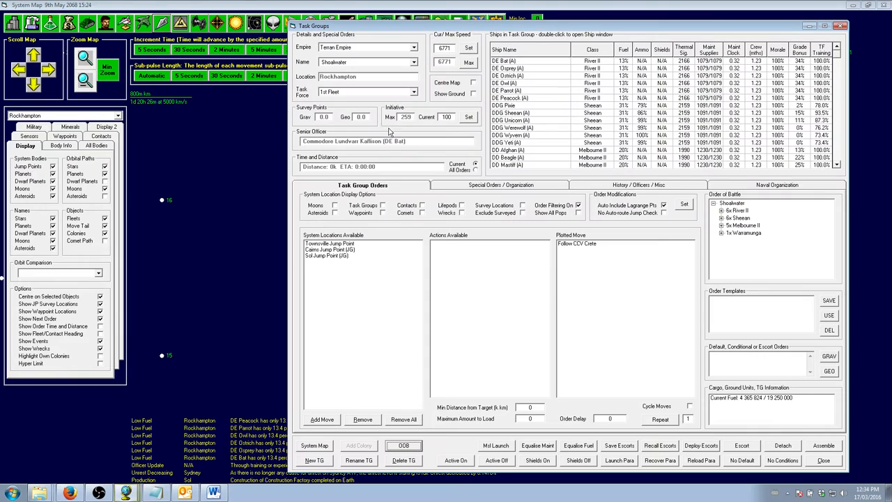
{"action": "left_click", "coordinate": [362, 62]}
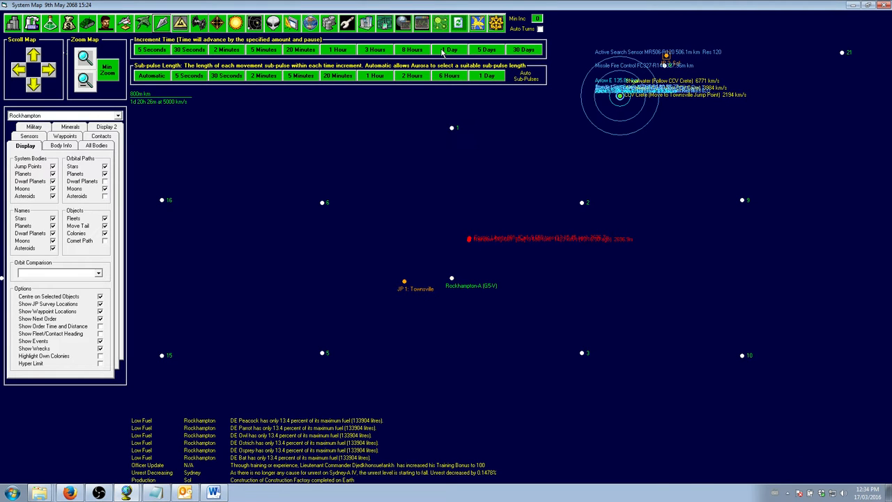
{"action": "left_click", "coordinate": [450, 50]}
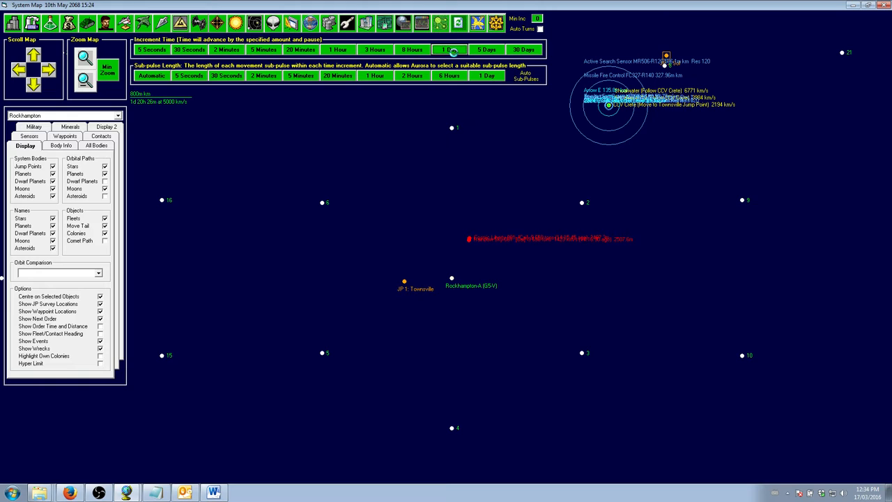
{"action": "left_click", "coordinate": [450, 49]}
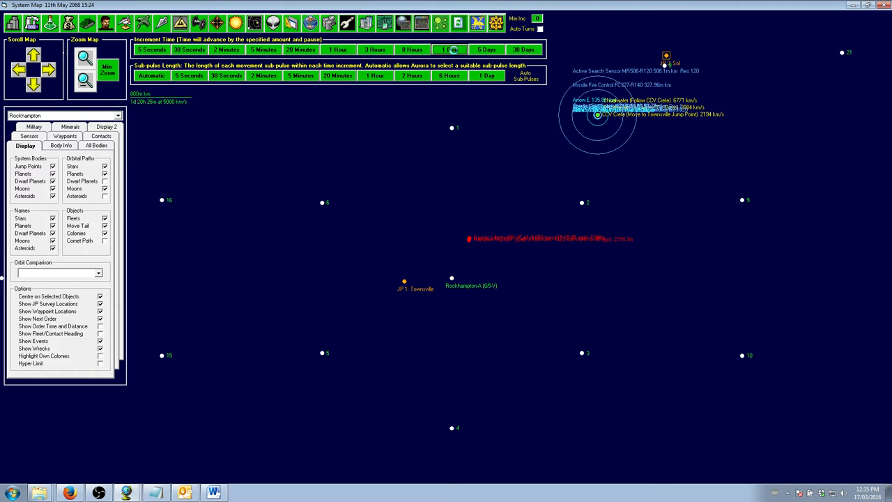
{"action": "left_click", "coordinate": [449, 50]}
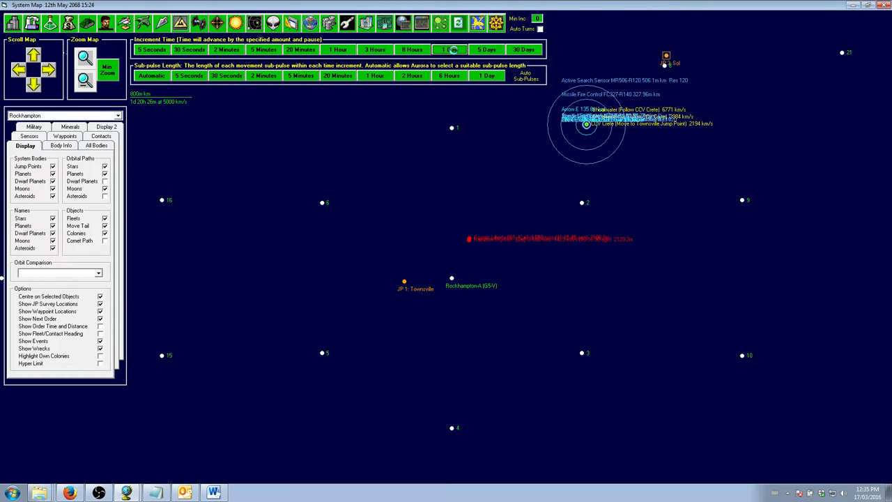
{"action": "left_click", "coordinate": [448, 50]}
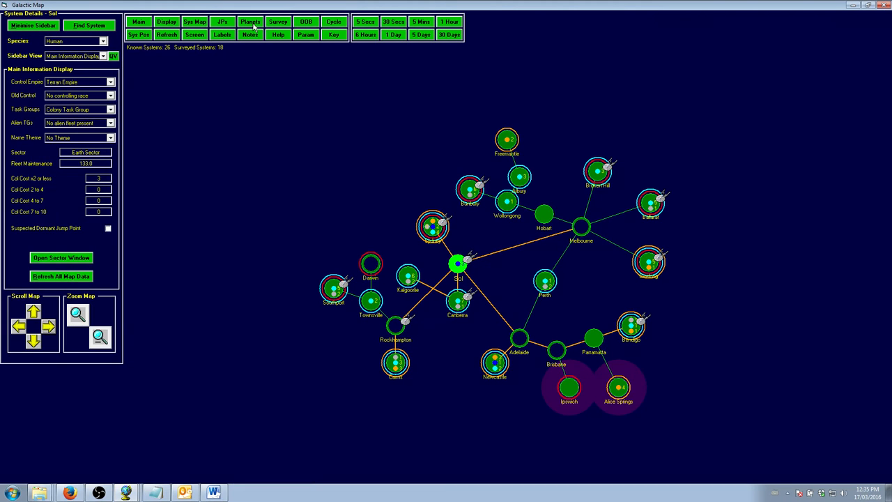
{"action": "mouse_move", "coordinate": [448, 310]}
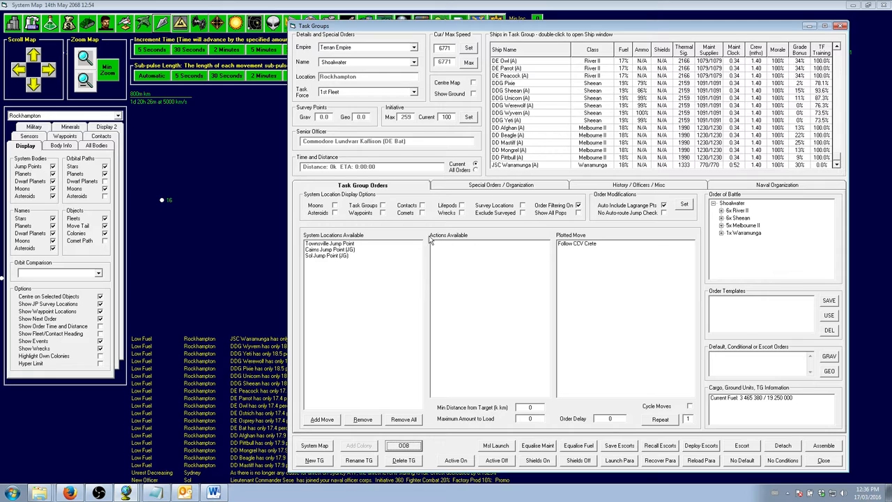
{"action": "mouse_move", "coordinate": [578, 445]}
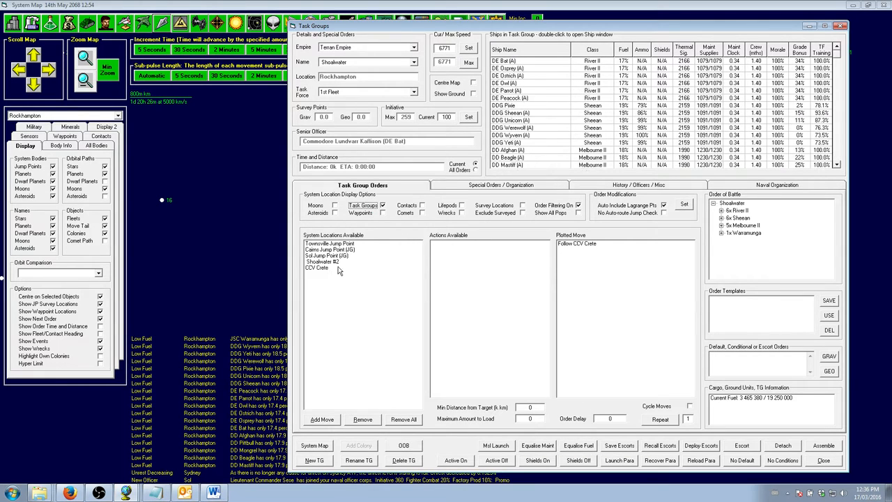
- Advance game time by 8 hours and then by days, reaching 15 May 2068 20:54
{"action": "left_click", "coordinate": [324, 262]}
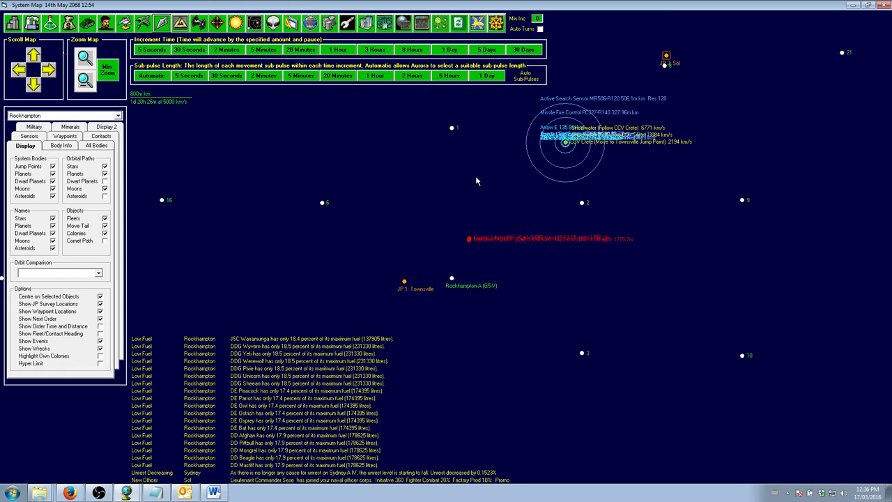
{"action": "mouse_move", "coordinate": [410, 103]}
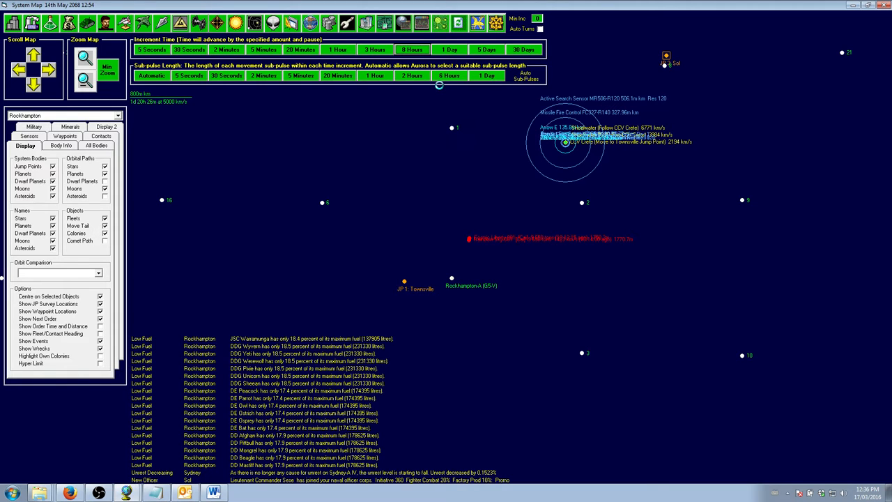
{"action": "left_click", "coordinate": [412, 50]}
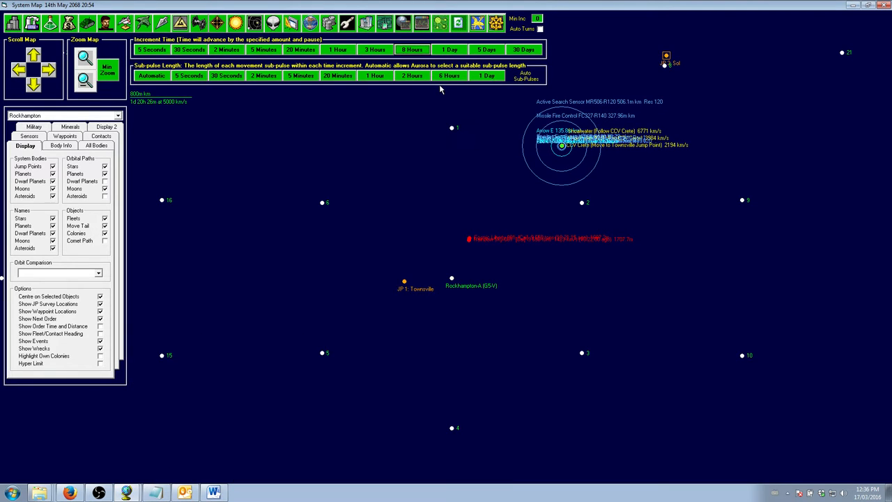
{"action": "left_click", "coordinate": [450, 50]}
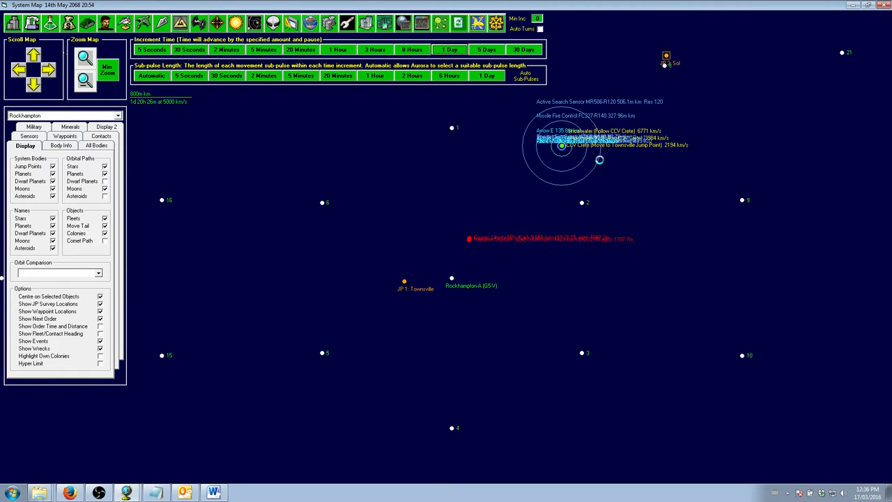
{"action": "left_click", "coordinate": [450, 50]}
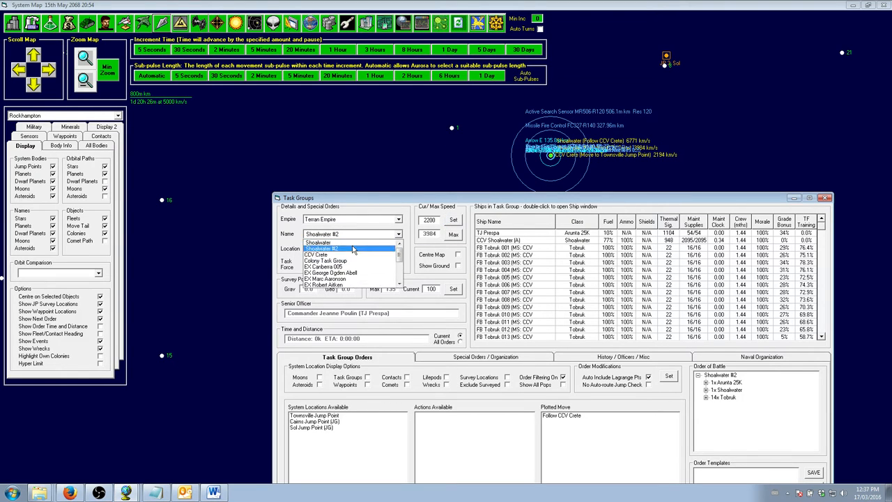
- Set the Shoalwater task group's current speed to 2200 km/s
{"action": "left_click", "coordinate": [327, 248]}
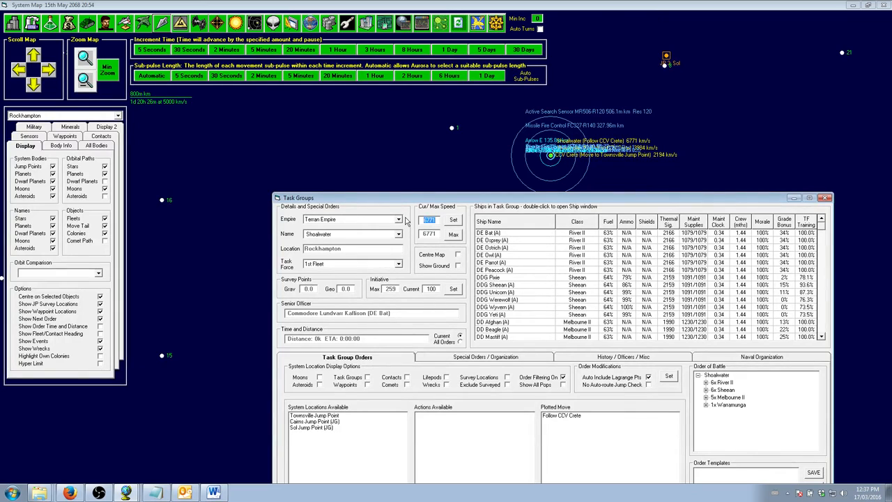
{"action": "type", "text": "2200"}
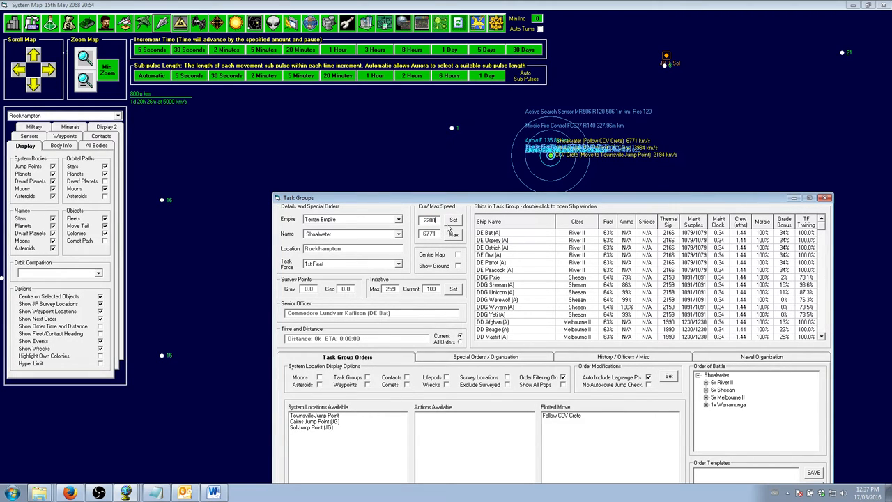
{"action": "left_click", "coordinate": [824, 198]}
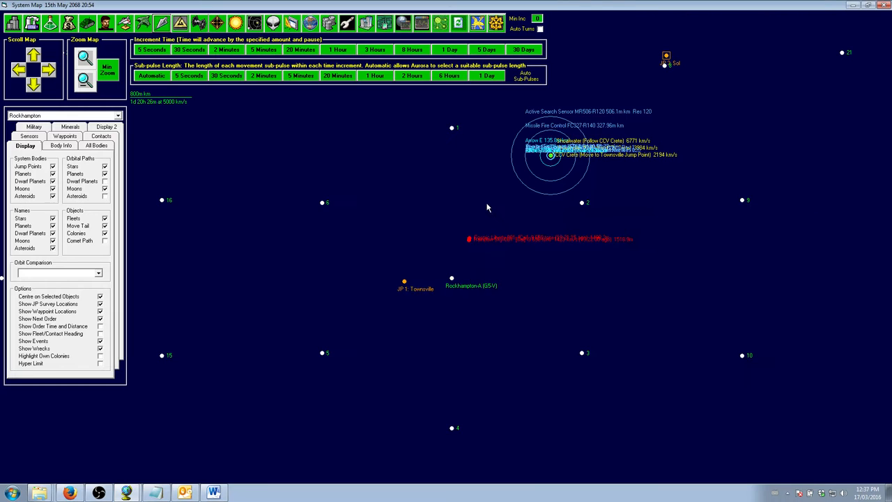
- Advance game time three days, one at a time, to 19 May 2068 20:54
{"action": "left_click", "coordinate": [450, 50]}
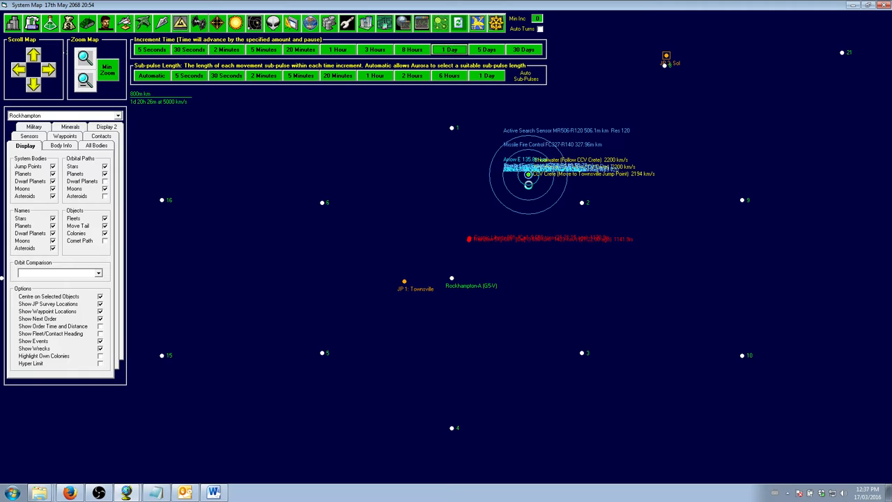
{"action": "left_click", "coordinate": [448, 50]}
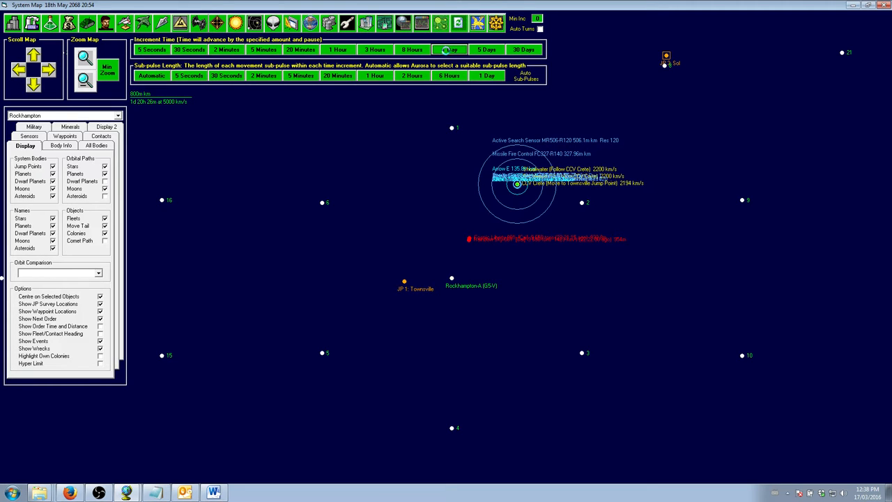
{"action": "left_click", "coordinate": [451, 49]}
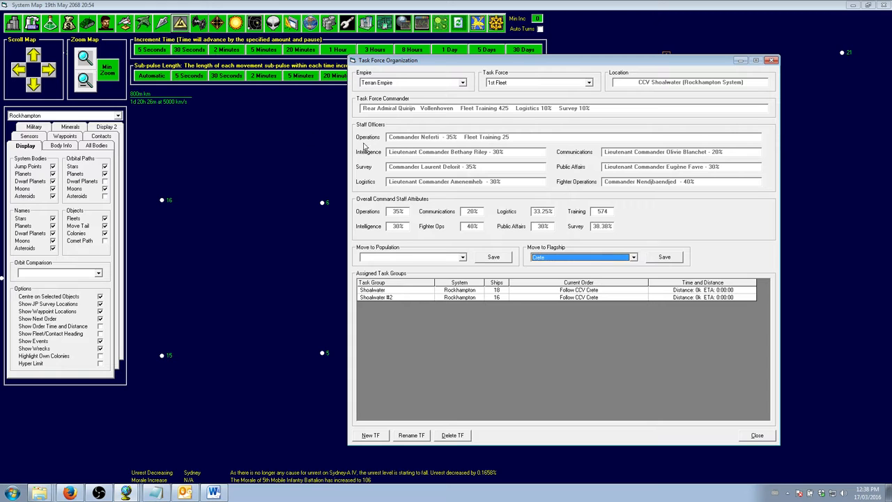
{"action": "mouse_move", "coordinate": [507, 324]}
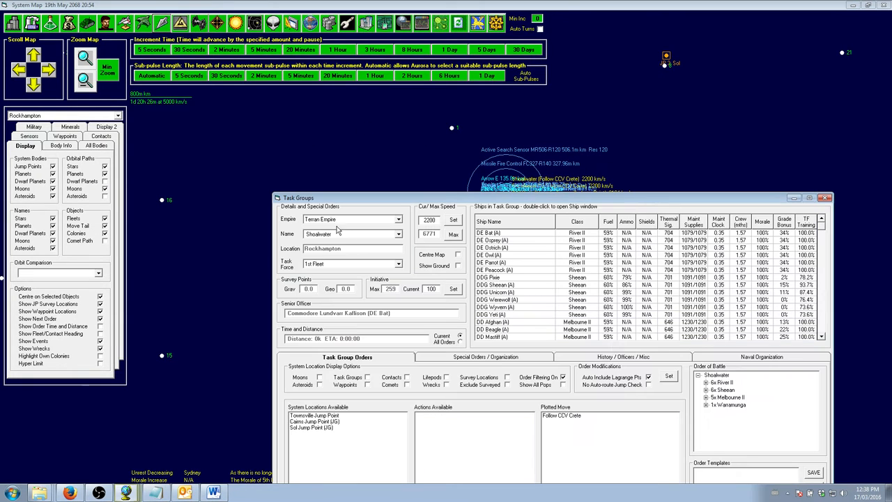
{"action": "left_click", "coordinate": [352, 233]}
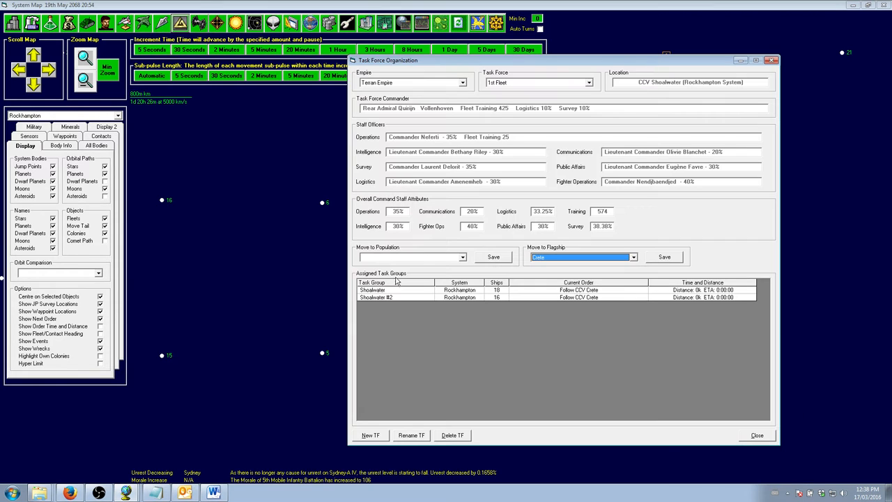
{"action": "left_click", "coordinate": [756, 434]}
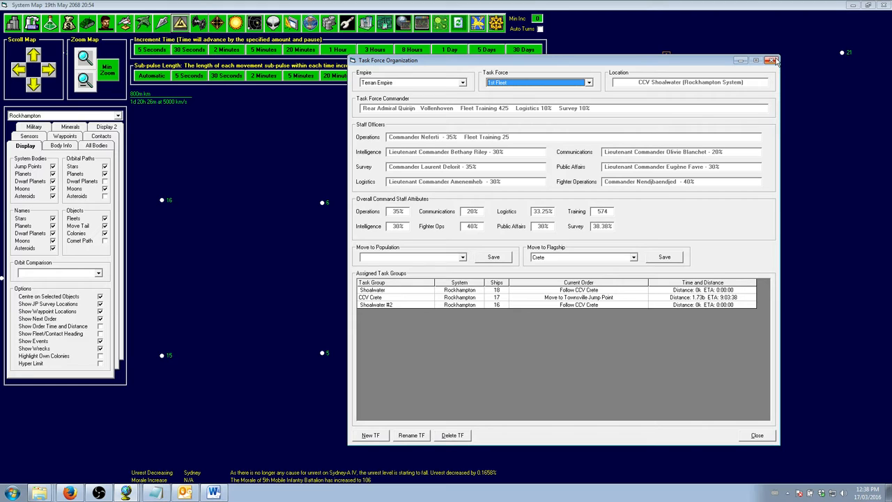
{"action": "mouse_move", "coordinate": [773, 60]}
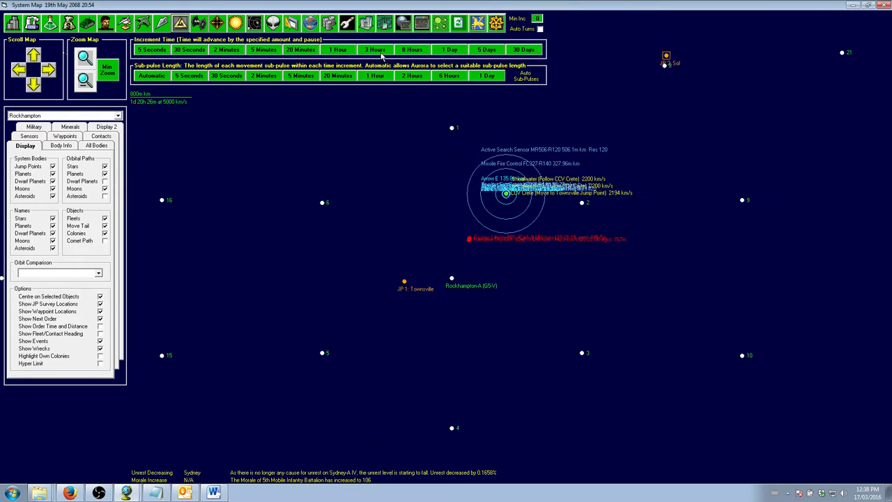
- Advance time by four 1-day and five 8-hour increments to 22 May 2068 06:39
{"action": "left_click", "coordinate": [450, 49]}
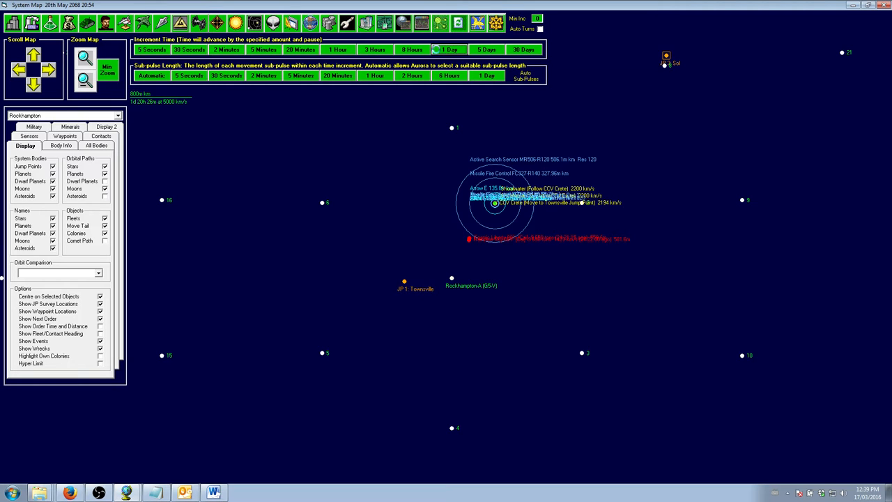
{"action": "left_click", "coordinate": [450, 49]}
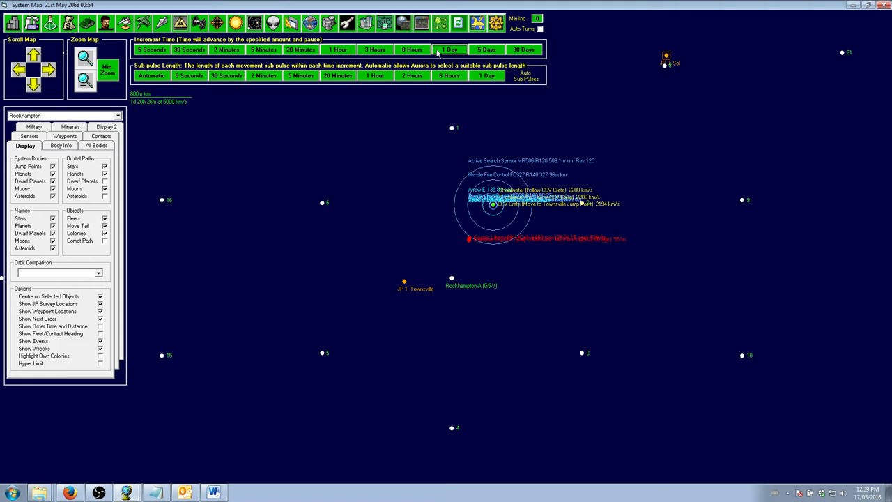
{"action": "left_click", "coordinate": [449, 50]}
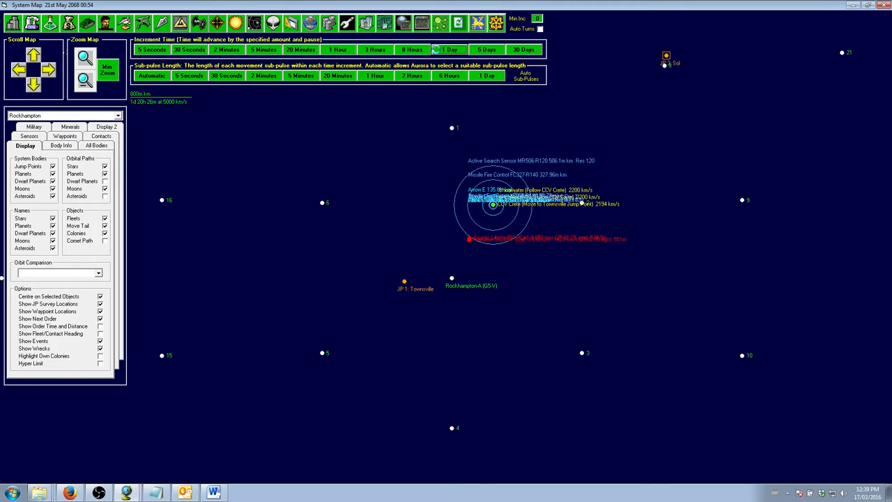
{"action": "left_click", "coordinate": [450, 49]}
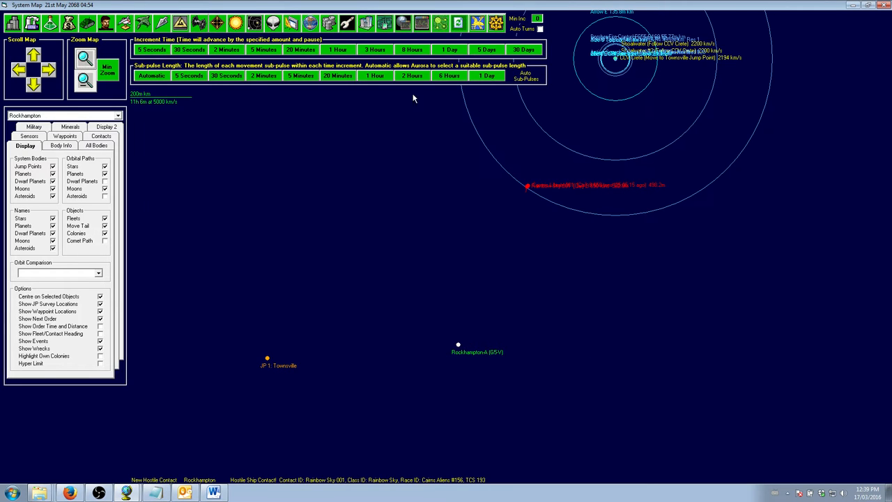
{"action": "left_click", "coordinate": [411, 49]}
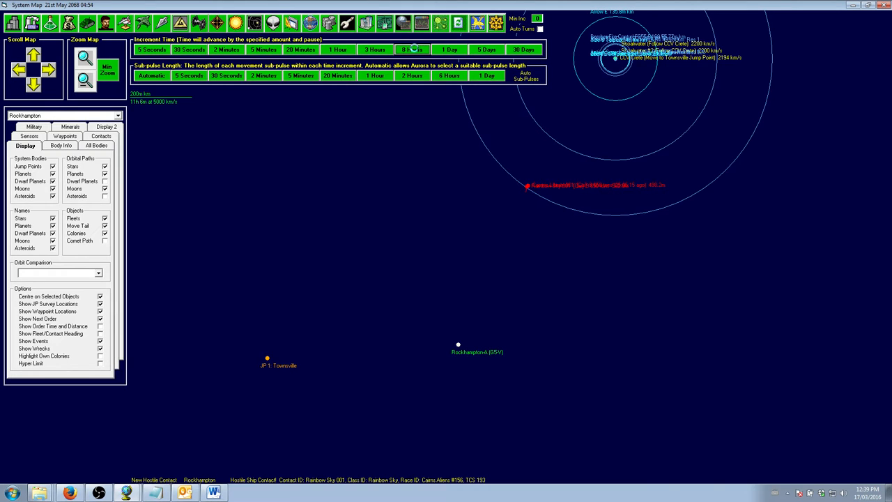
{"action": "left_click", "coordinate": [411, 50]}
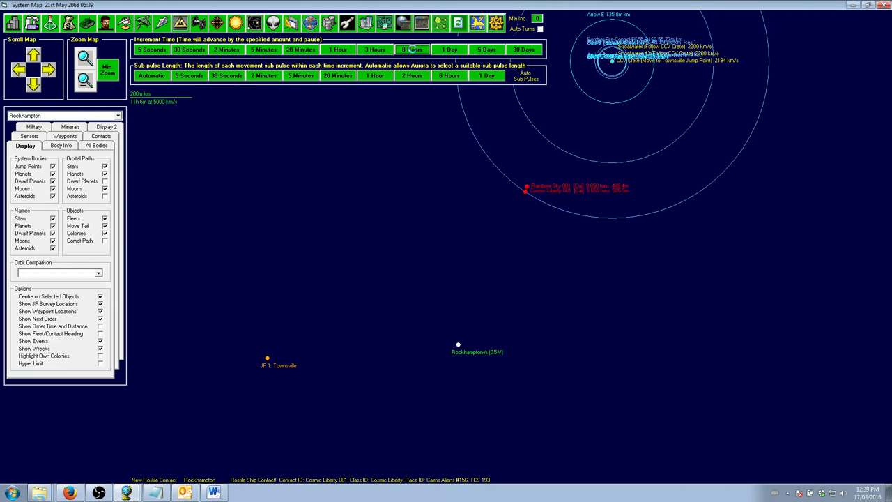
{"action": "left_click", "coordinate": [412, 49]}
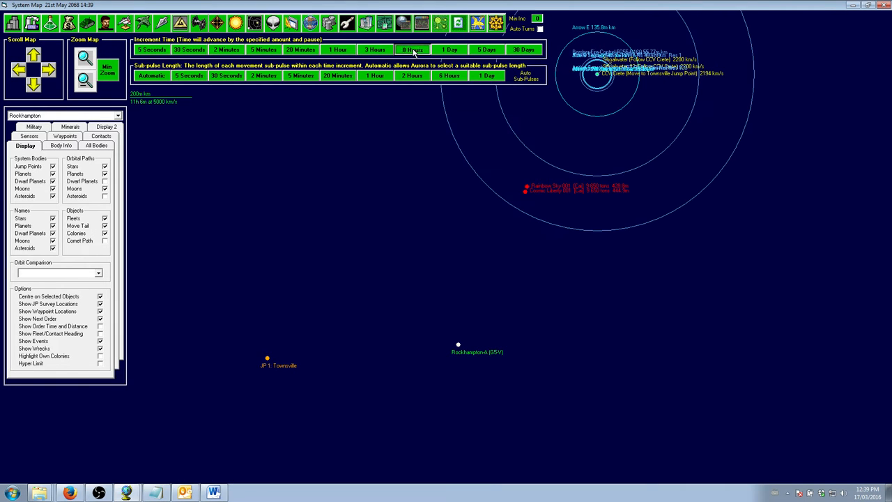
{"action": "left_click", "coordinate": [411, 50]}
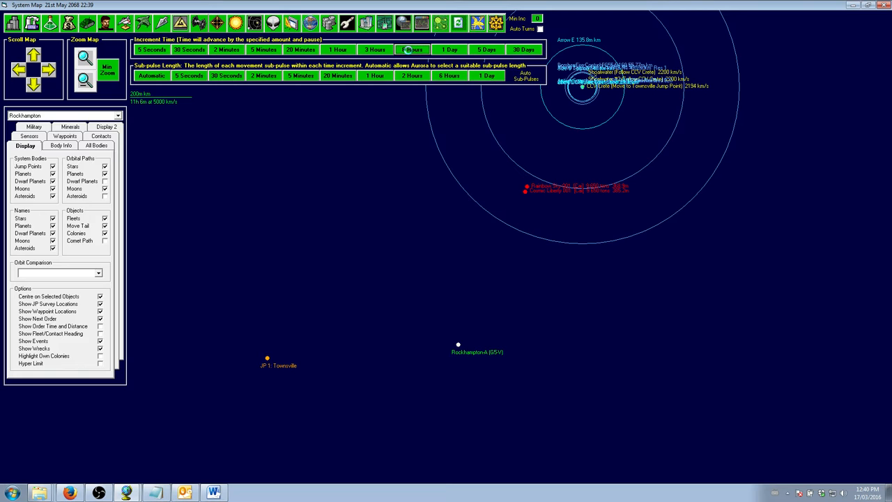
{"action": "left_click", "coordinate": [411, 49]}
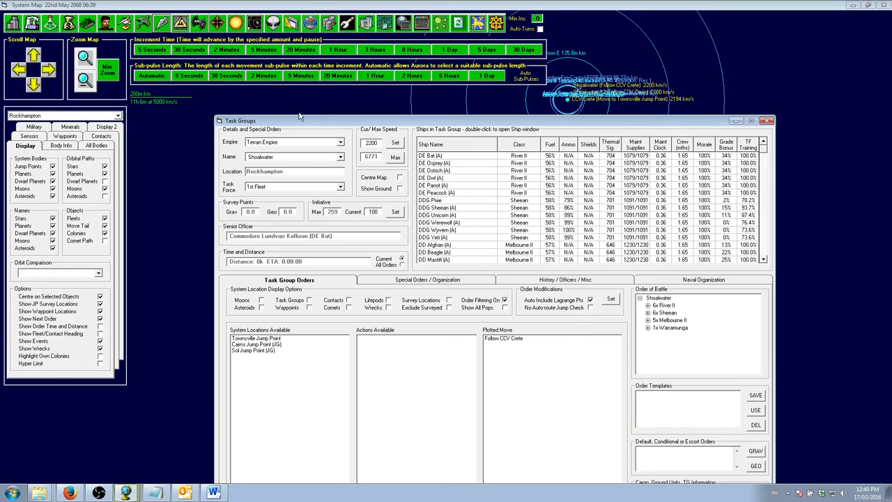
- Split the three AST Zim assault ships from CCV Crete into a new task group, CCV Crete #2
{"action": "left_click", "coordinate": [339, 156]}
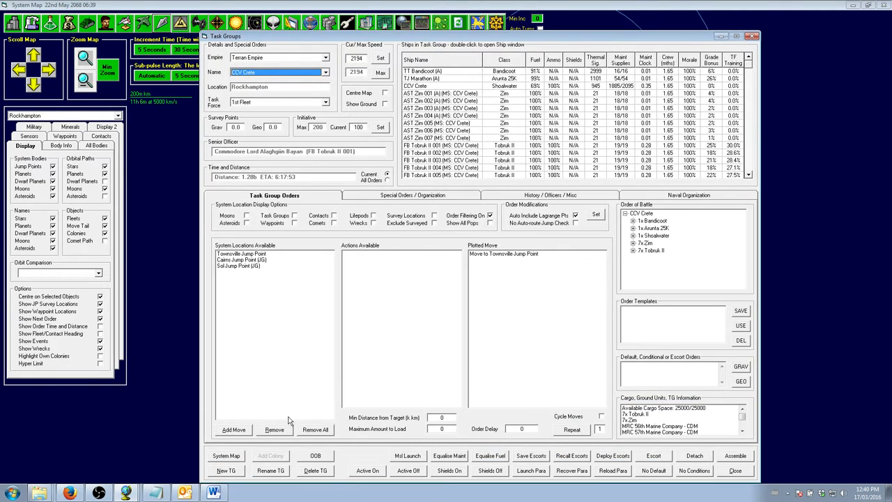
{"action": "left_click", "coordinate": [274, 429]}
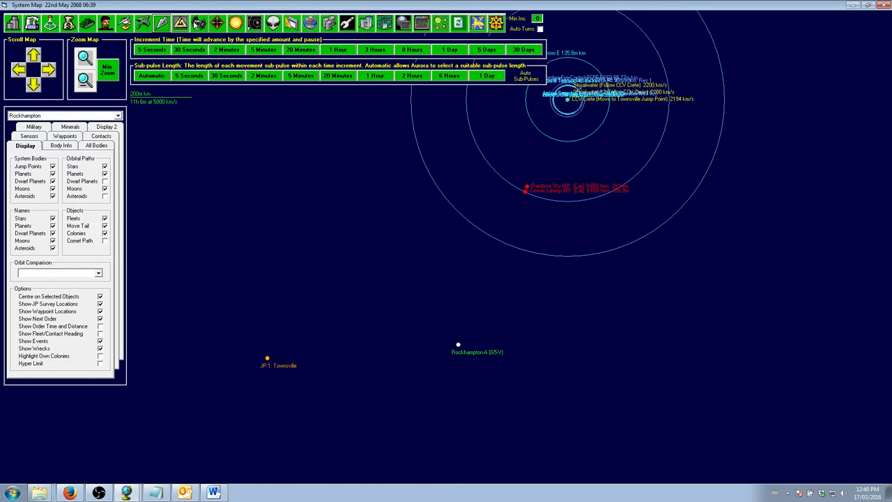
{"action": "mouse_move", "coordinate": [162, 23]}
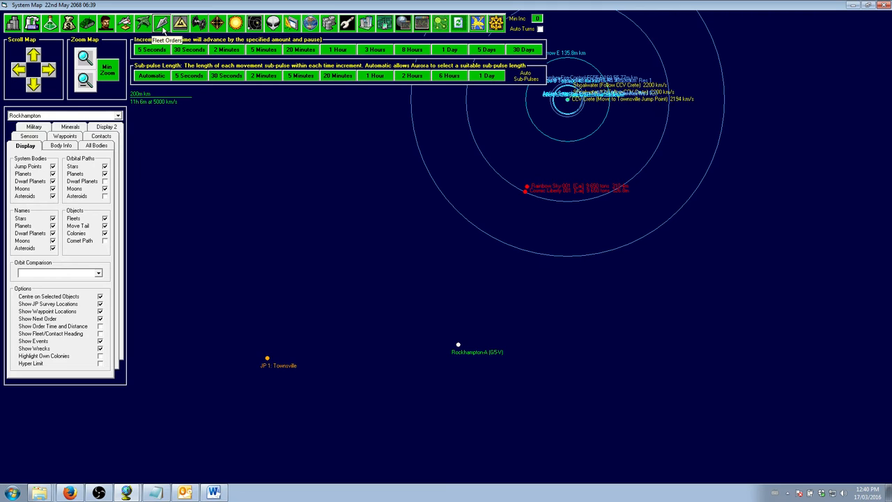
{"action": "left_click", "coordinate": [162, 23]}
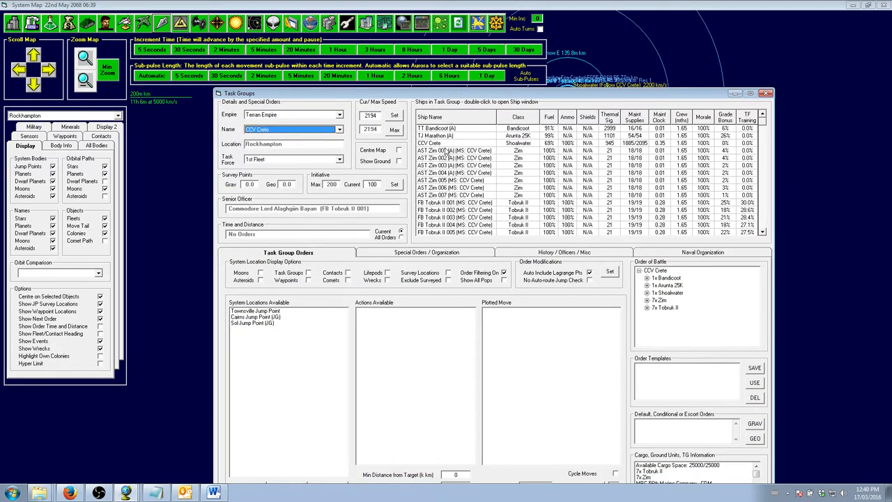
{"action": "left_click", "coordinate": [427, 251]}
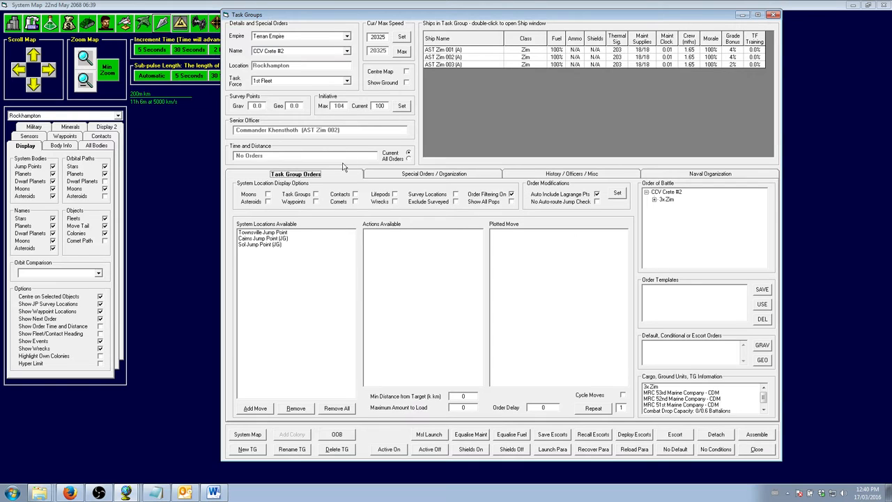
- Order CCV Crete #3's 57th Marine Company to board Cosmic Liberty 001
{"action": "left_click", "coordinate": [433, 174]}
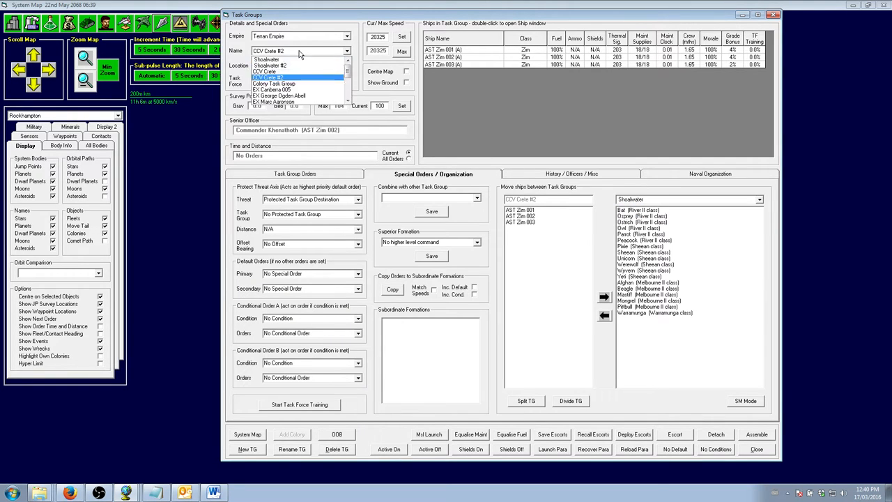
{"action": "left_click", "coordinate": [264, 71]}
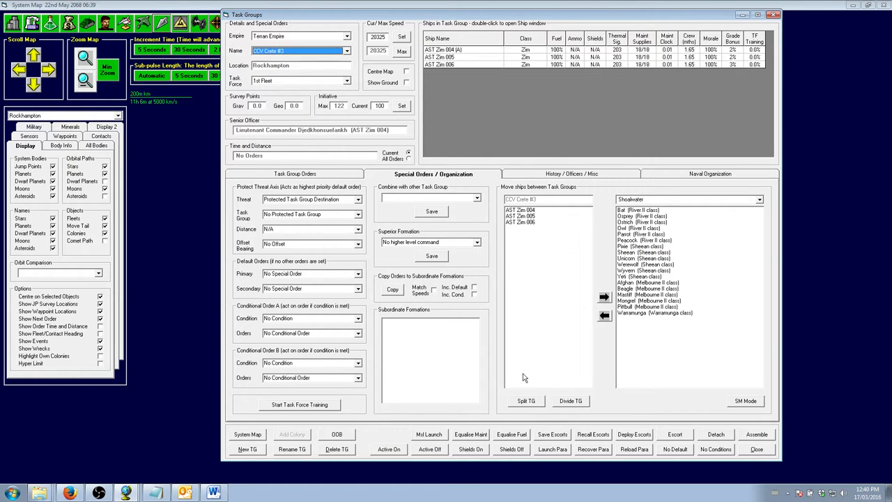
{"action": "left_click", "coordinate": [294, 173]}
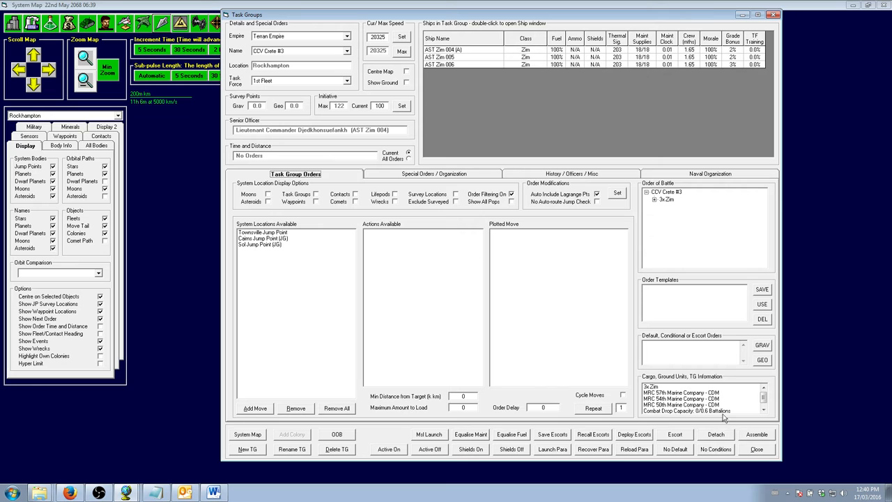
{"action": "left_click", "coordinate": [337, 193]}
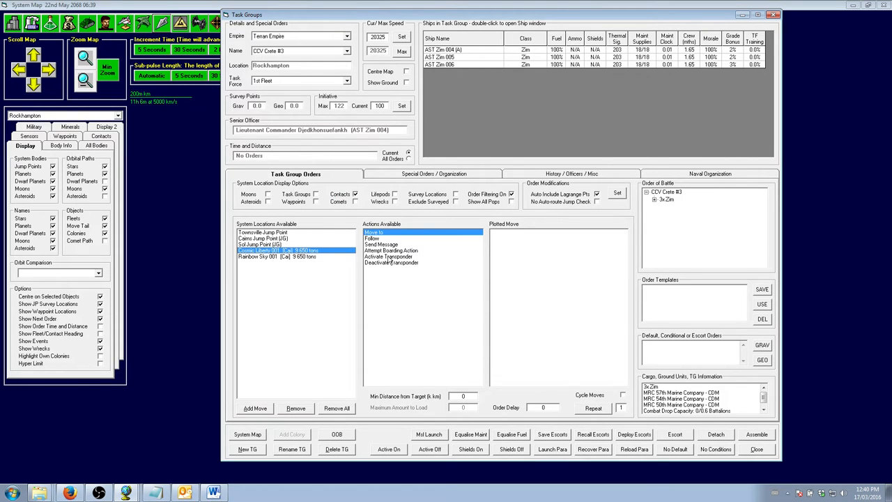
{"action": "left_click", "coordinate": [392, 250]}
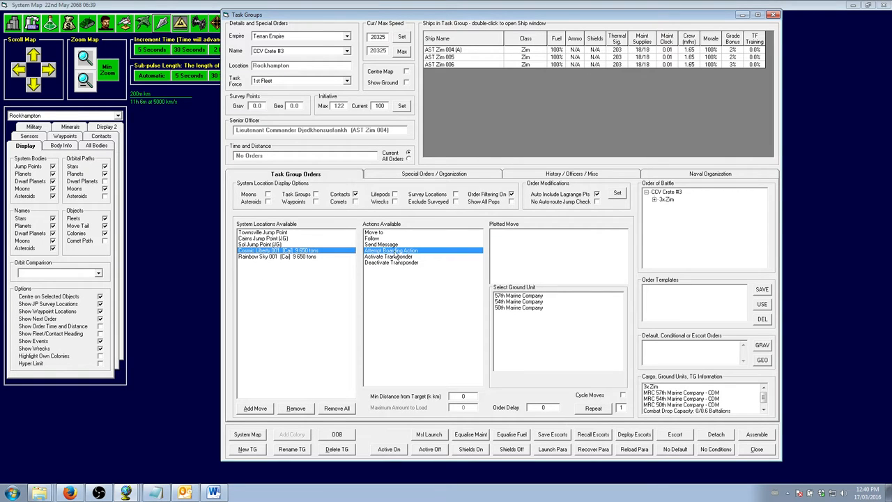
{"action": "left_click", "coordinate": [519, 295]}
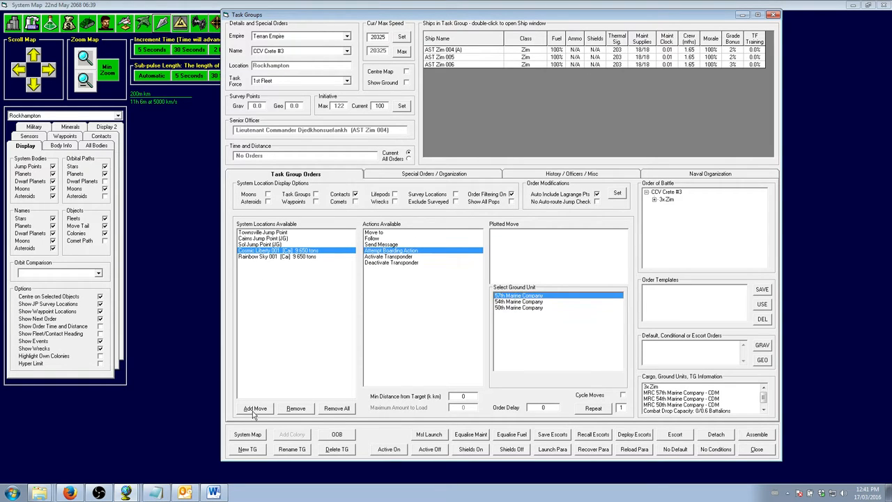
{"action": "left_click", "coordinate": [520, 301]}
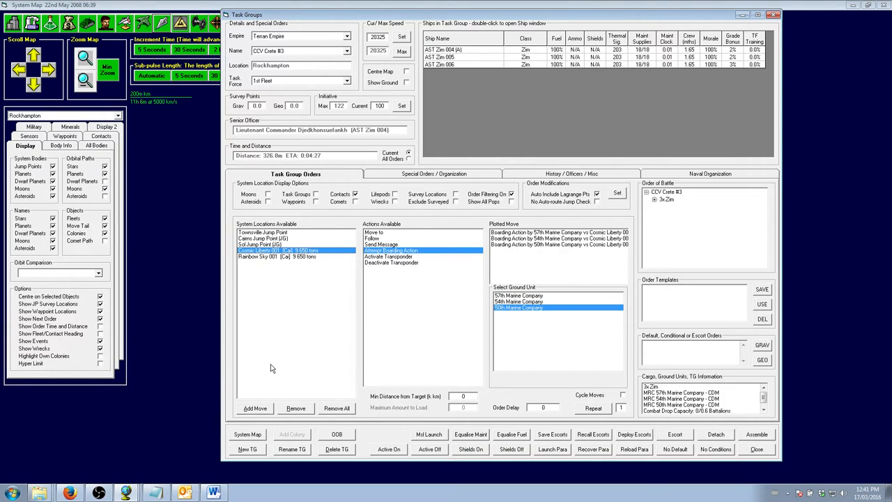
- Give CCV Crete #2 a boarding order against Rainbow Sky 001, recheck #3, and close orders
{"action": "left_click", "coordinate": [347, 51]}
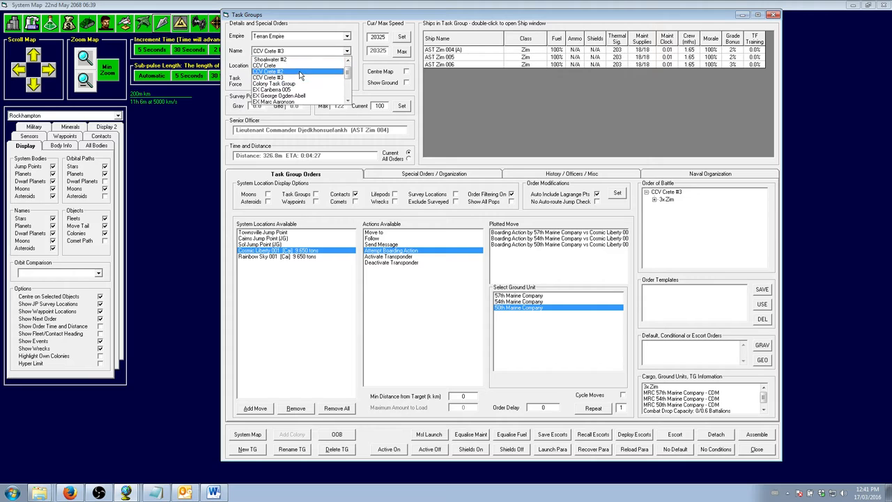
{"action": "left_click", "coordinate": [268, 71]}
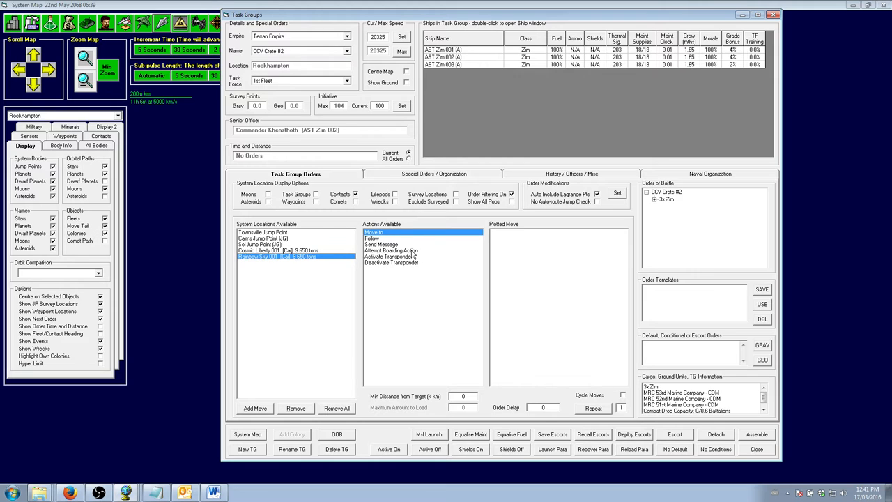
{"action": "left_click", "coordinate": [391, 251]}
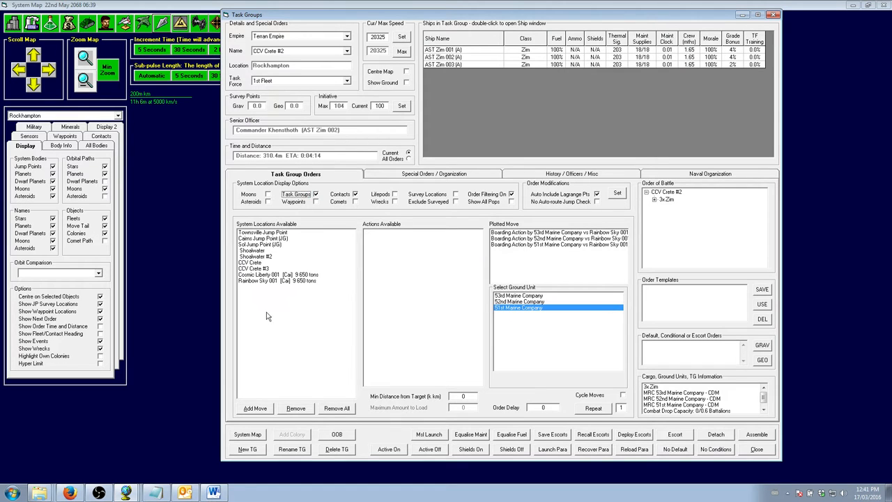
{"action": "left_click", "coordinate": [251, 262]}
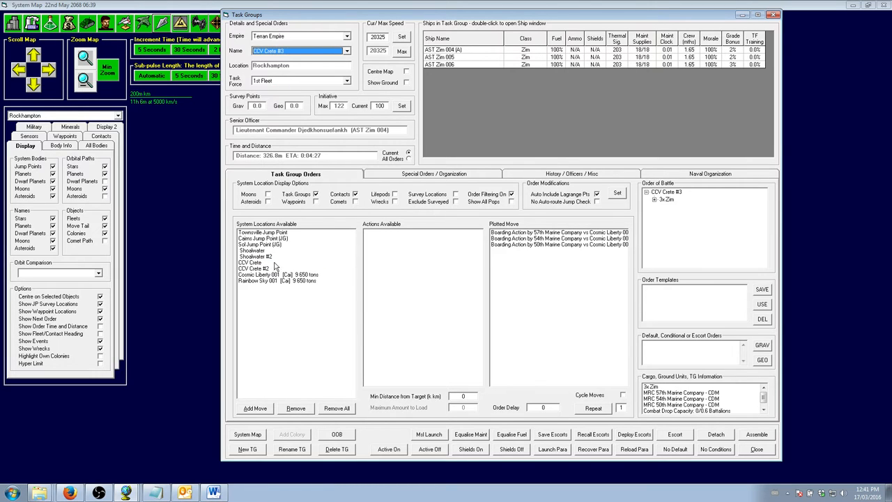
{"action": "left_click", "coordinate": [252, 263]}
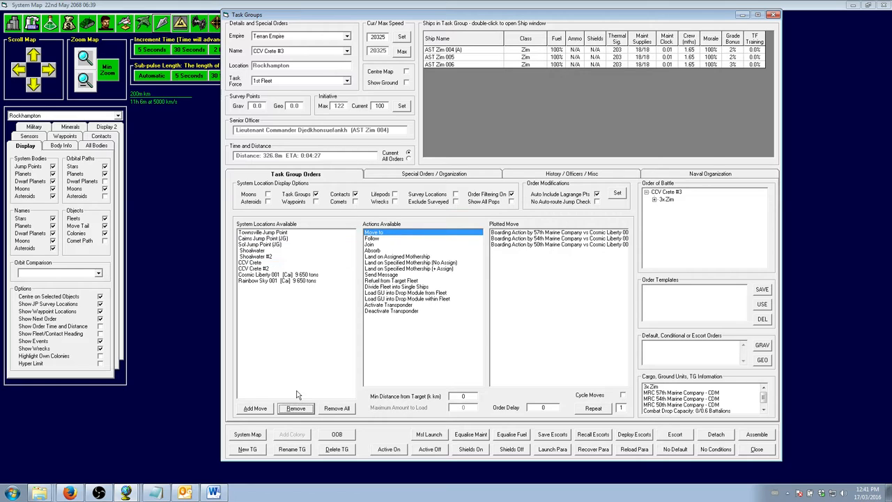
{"action": "left_click", "coordinate": [255, 263]}
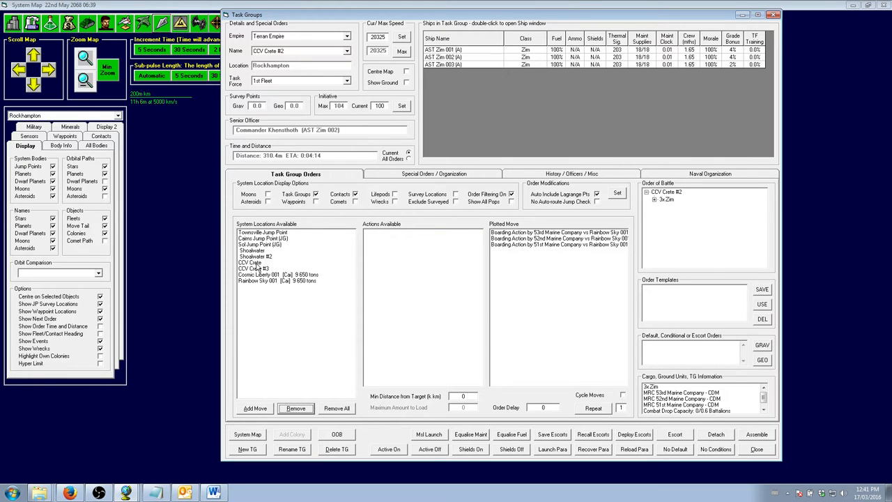
{"action": "left_click", "coordinate": [254, 268]}
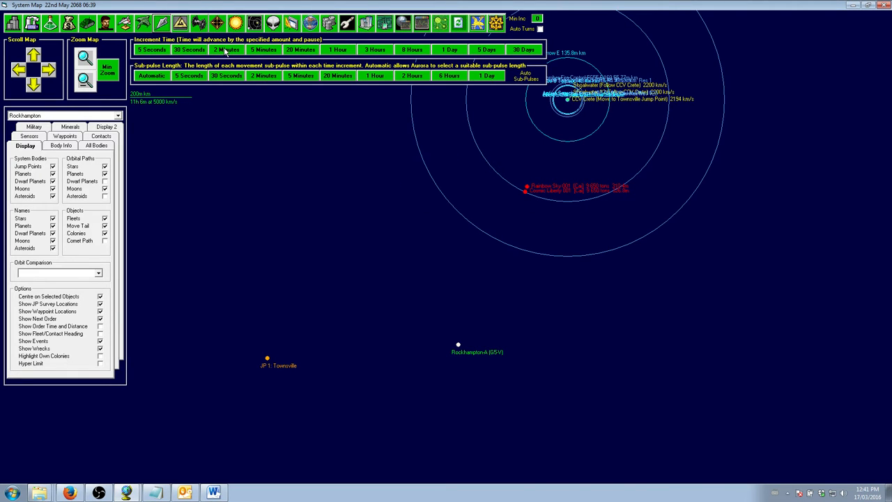
- Advance time in 2-, 20- and 5-minute increments to 10:47 and view the event log
{"action": "left_click", "coordinate": [225, 49]}
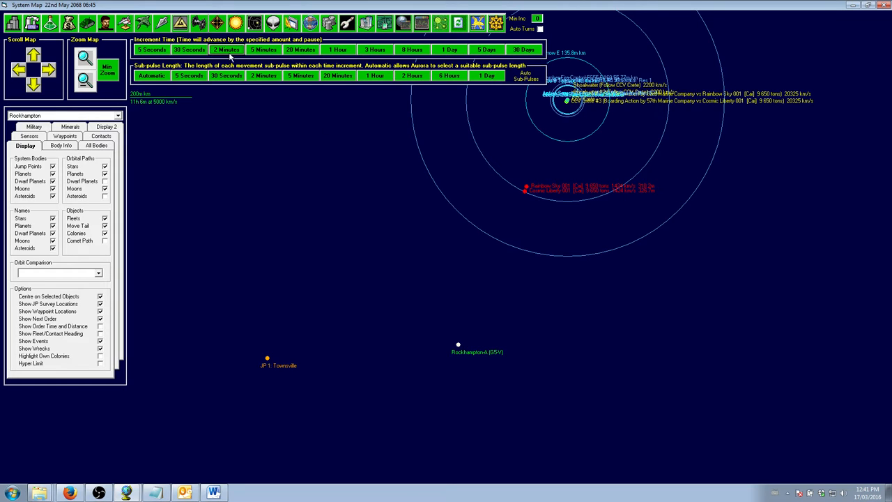
{"action": "left_click", "coordinate": [226, 49]}
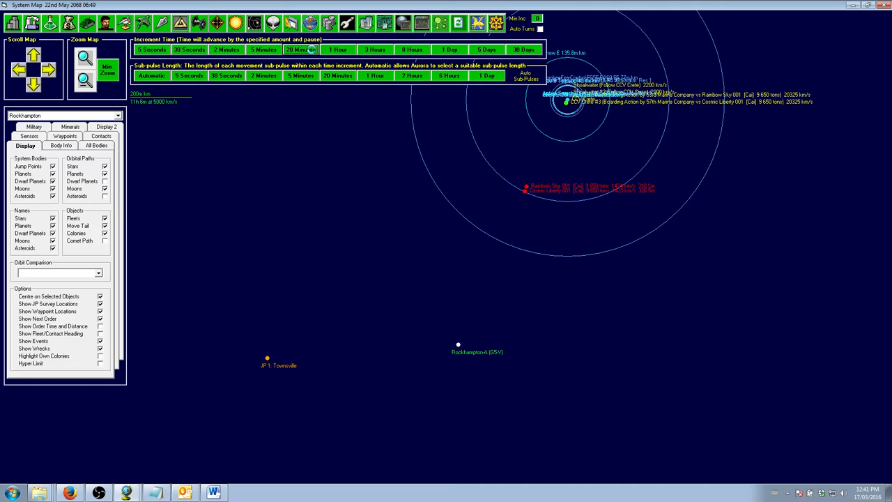
{"action": "left_click", "coordinate": [300, 49]}
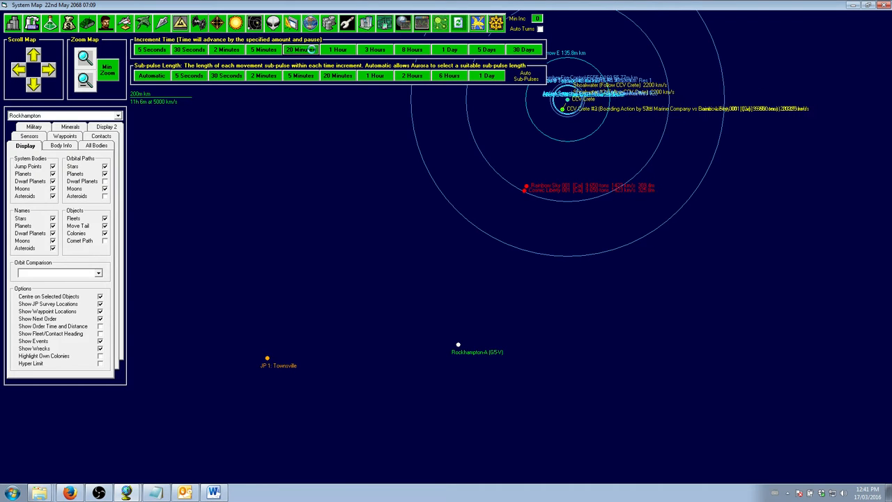
{"action": "left_click", "coordinate": [301, 50]}
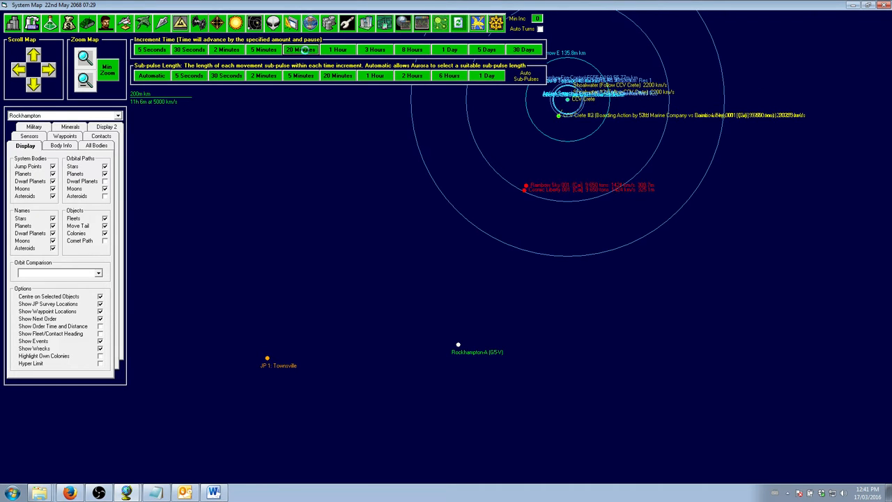
{"action": "left_click", "coordinate": [301, 50]}
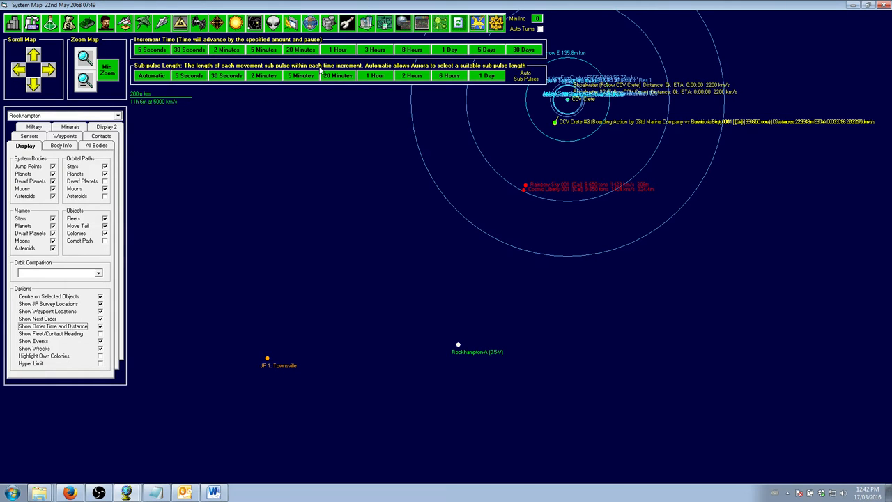
{"action": "mouse_move", "coordinate": [66, 324]}
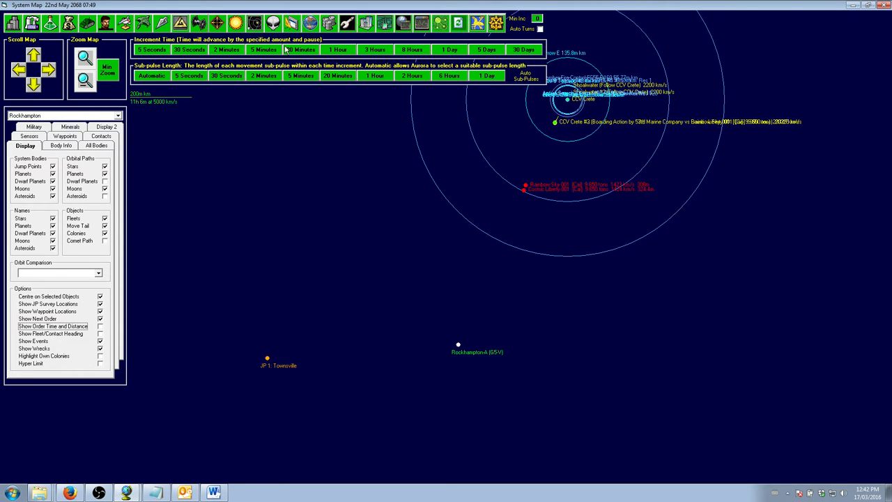
{"action": "left_click", "coordinate": [263, 49]}
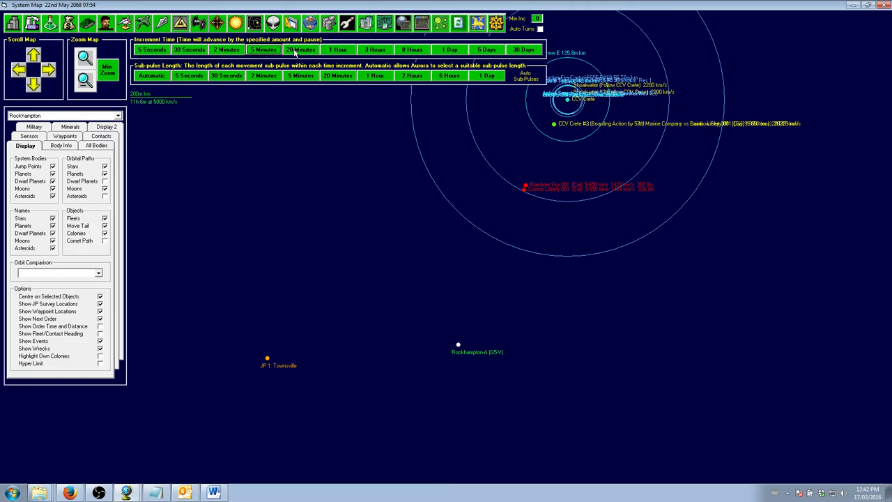
{"action": "left_click", "coordinate": [300, 49]}
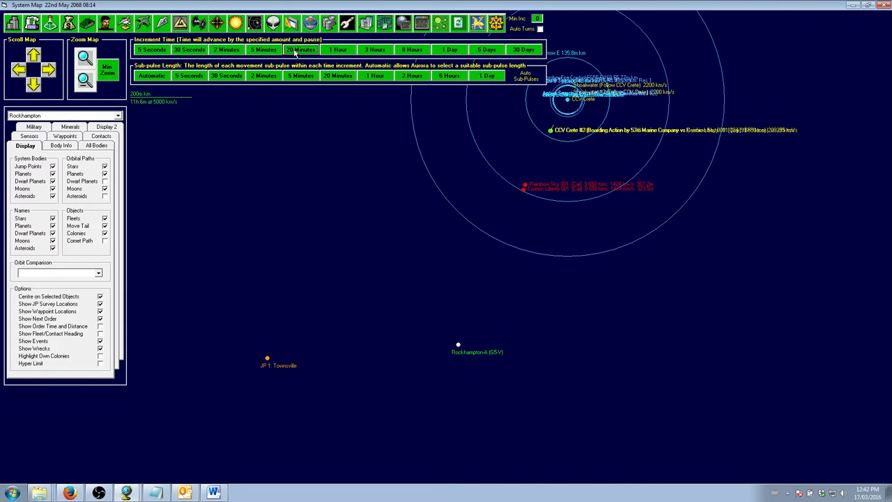
{"action": "left_click", "coordinate": [300, 50]}
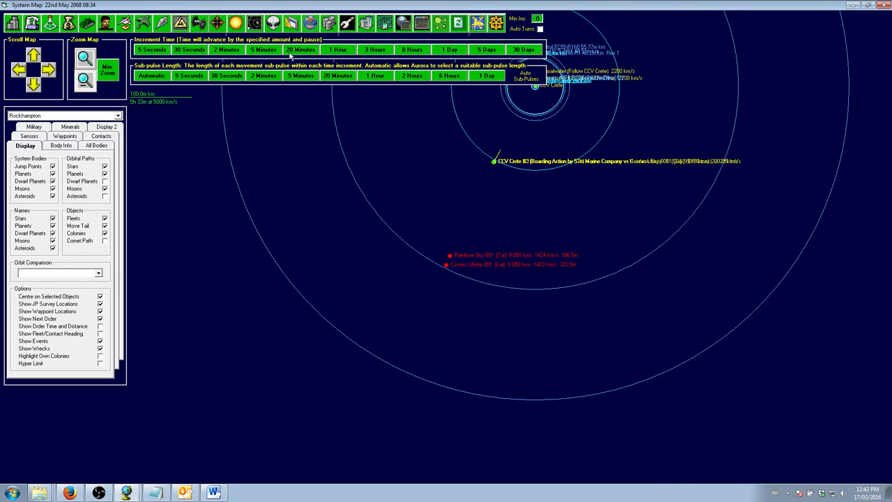
{"action": "left_click", "coordinate": [263, 49]}
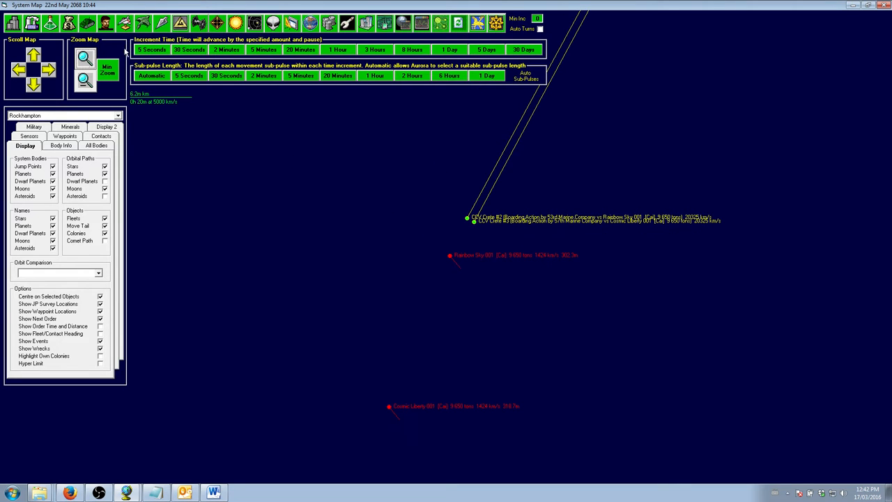
{"action": "left_click", "coordinate": [190, 50]}
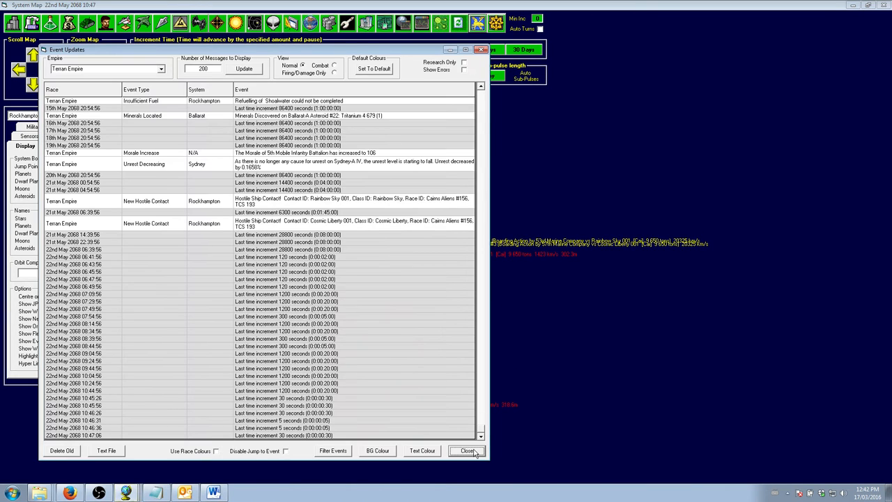
- Step time in 5-second increments until the 53rd Company boards Rainbow Sky 001, then check events
{"action": "left_click", "coordinate": [466, 450]}
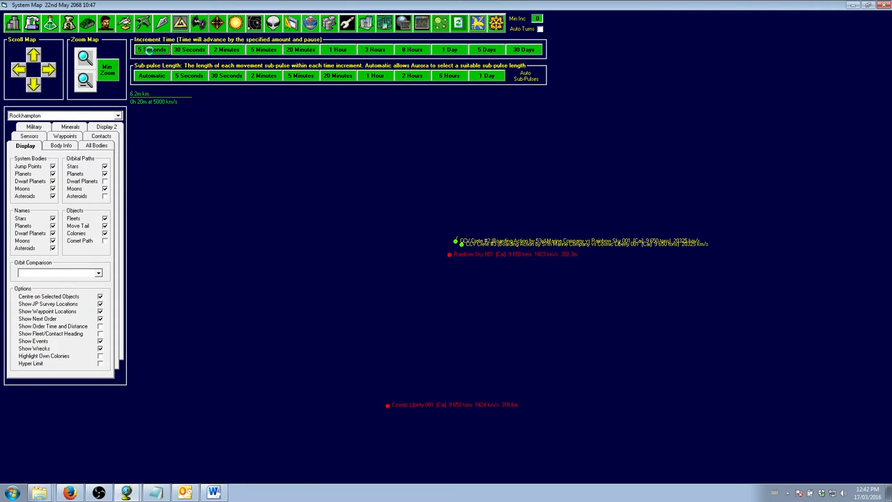
{"action": "left_click", "coordinate": [151, 50]}
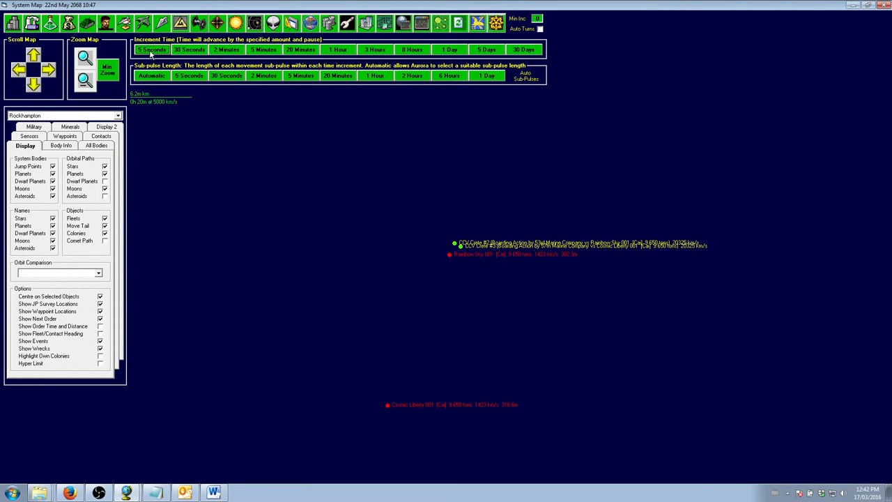
{"action": "left_click", "coordinate": [151, 50]}
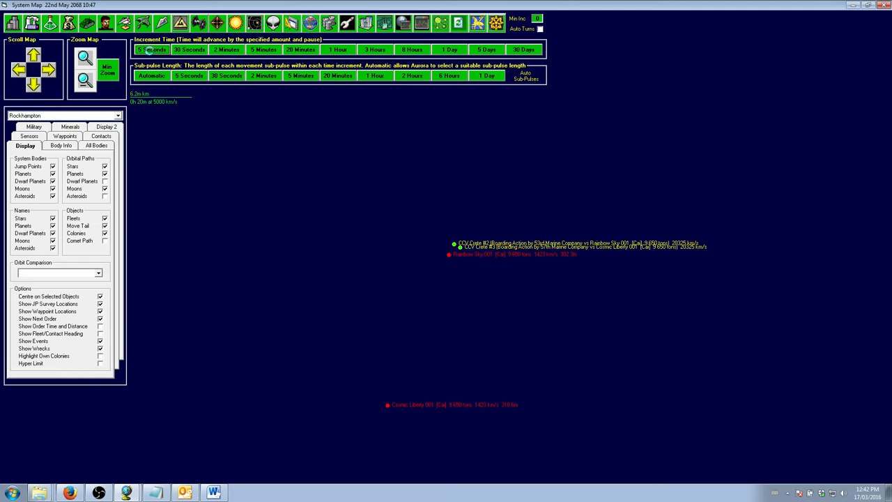
{"action": "left_click", "coordinate": [152, 49]}
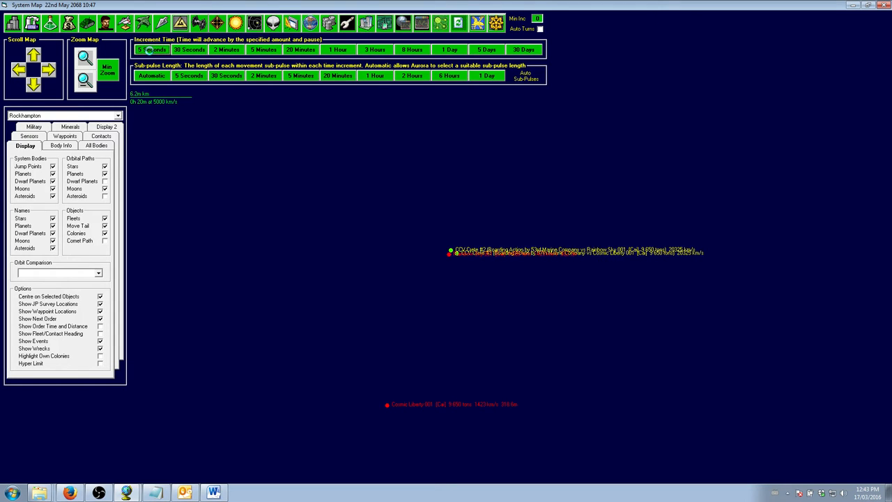
{"action": "left_click", "coordinate": [151, 50]}
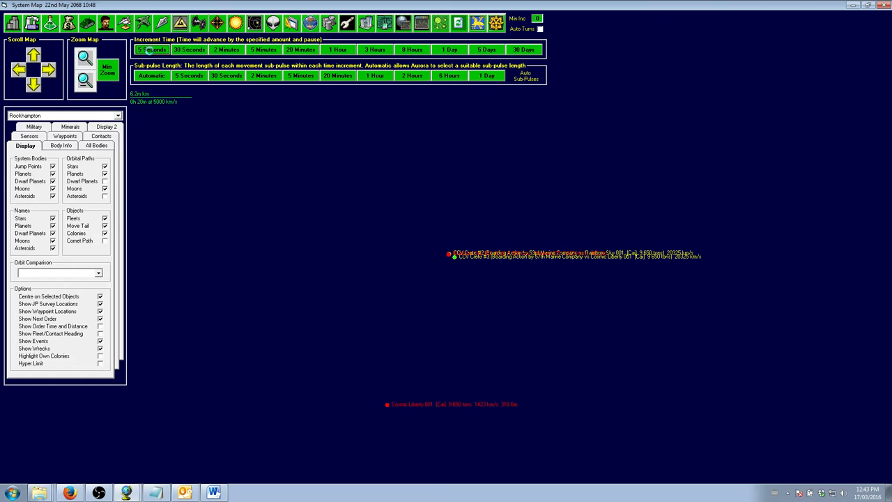
{"action": "left_click", "coordinate": [151, 50]}
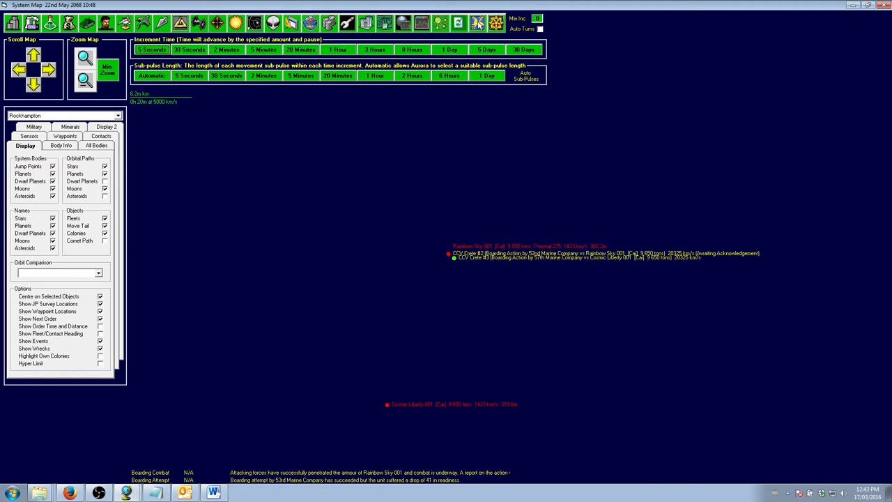
{"action": "left_click", "coordinate": [477, 23]}
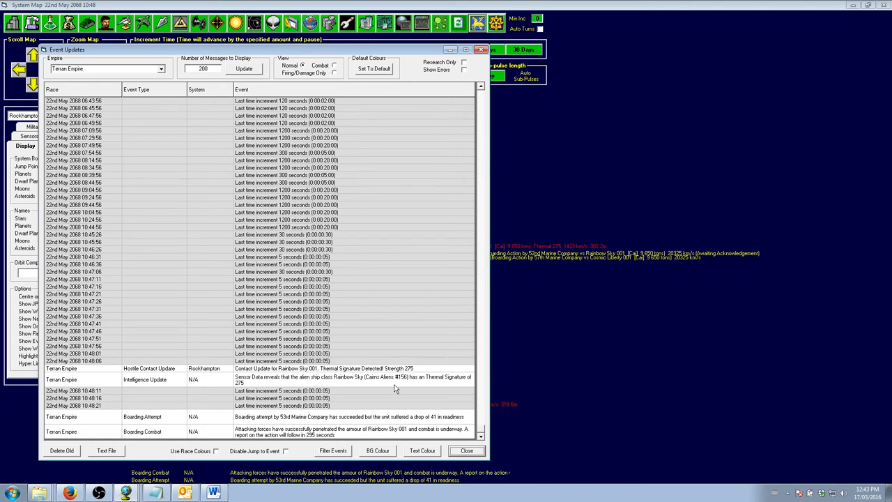
{"action": "mouse_move", "coordinate": [370, 437]}
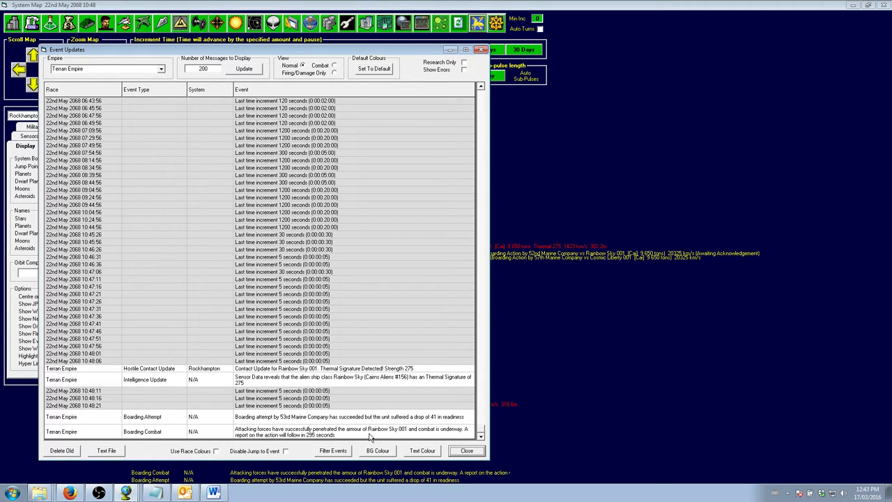
{"action": "mouse_move", "coordinate": [301, 439]}
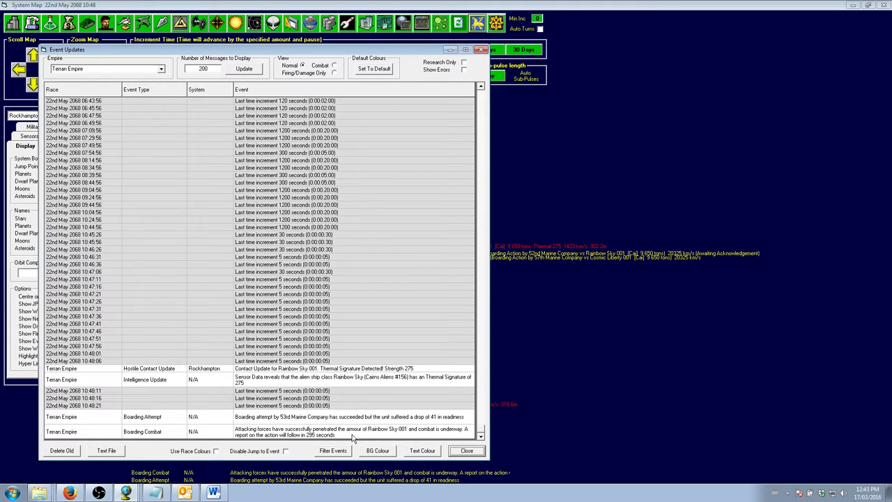
{"action": "mouse_move", "coordinate": [379, 414]}
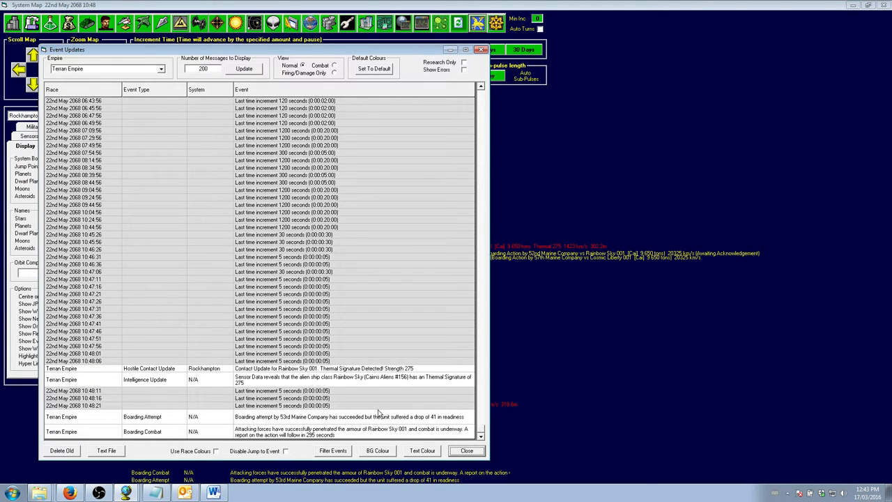
{"action": "mouse_move", "coordinate": [320, 439]}
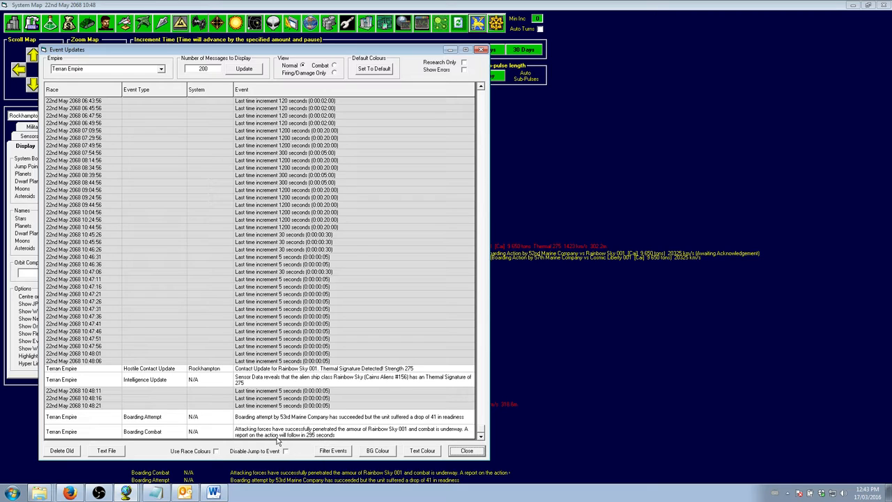
{"action": "mouse_move", "coordinate": [313, 439]}
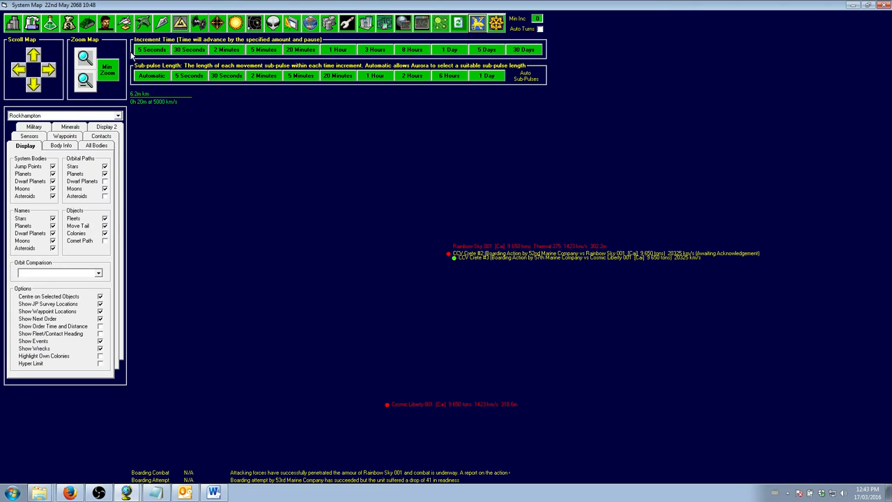
- Advance the game clock by two 5-second increments
{"action": "left_click", "coordinate": [151, 49]}
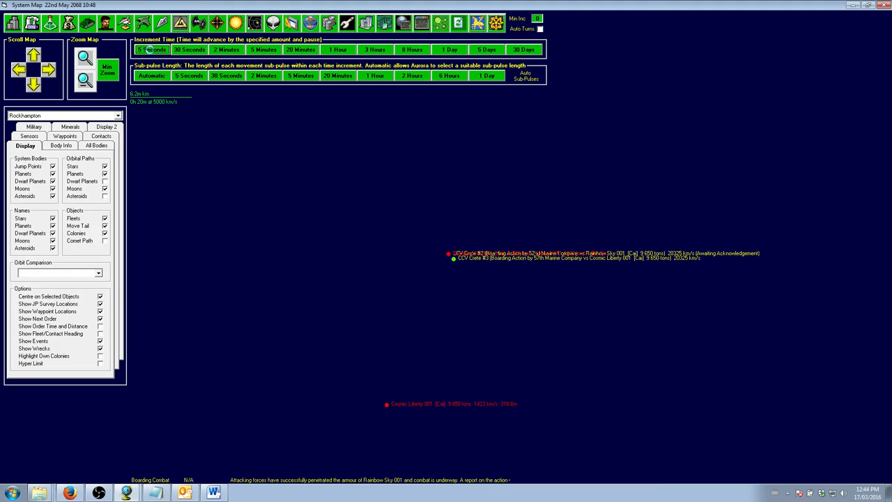
{"action": "left_click", "coordinate": [151, 50]}
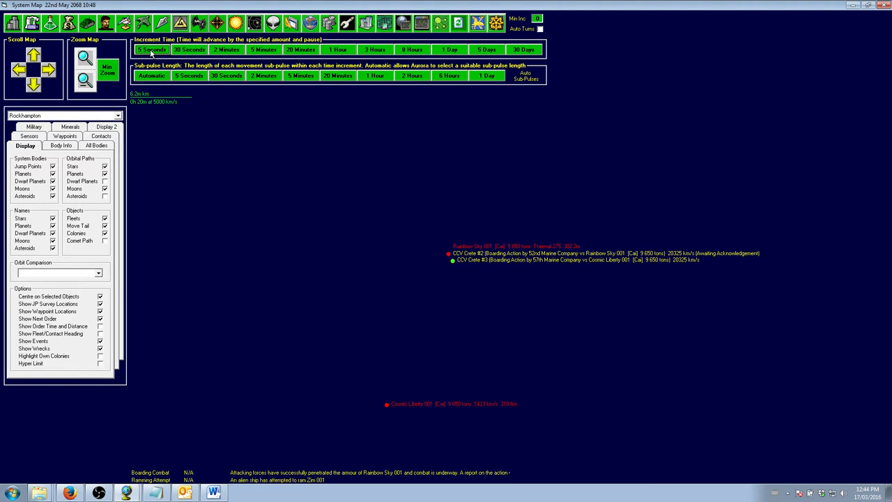
{"action": "mouse_move", "coordinate": [323, 489]}
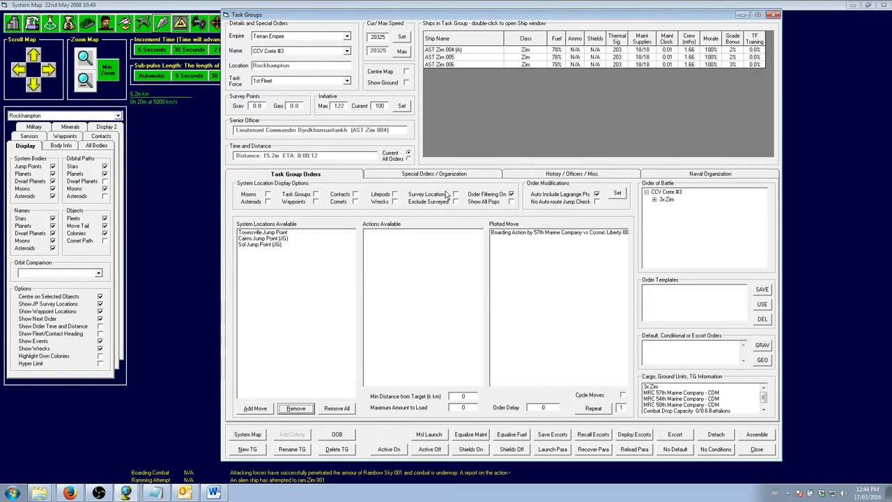
- Delete CCV Crete #3's plotted boarding action order
{"action": "left_click", "coordinate": [433, 173]}
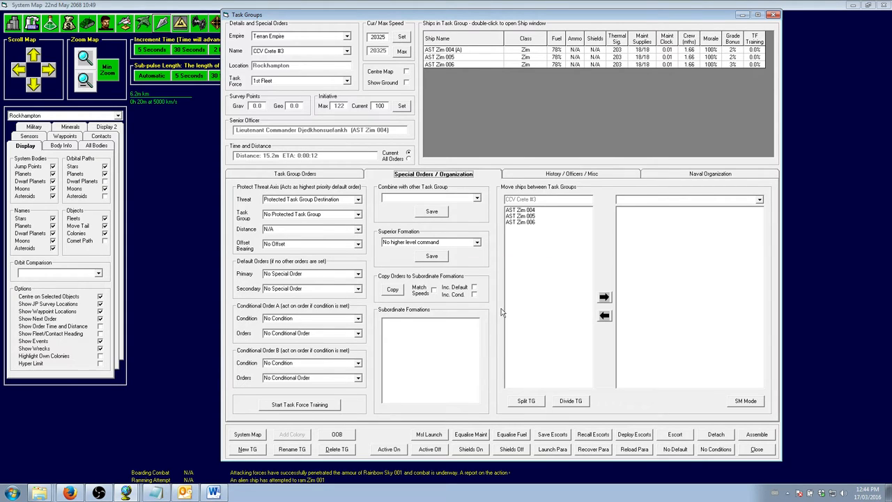
{"action": "left_click", "coordinate": [295, 174]}
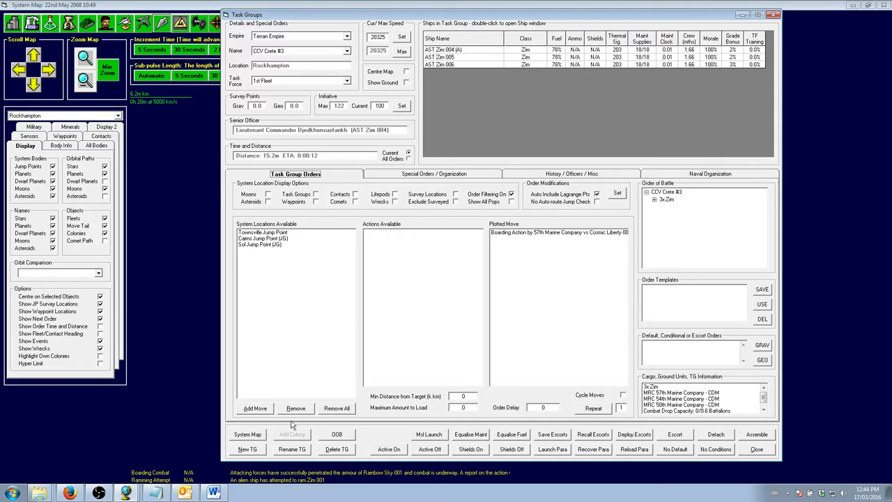
{"action": "left_click", "coordinate": [295, 408]}
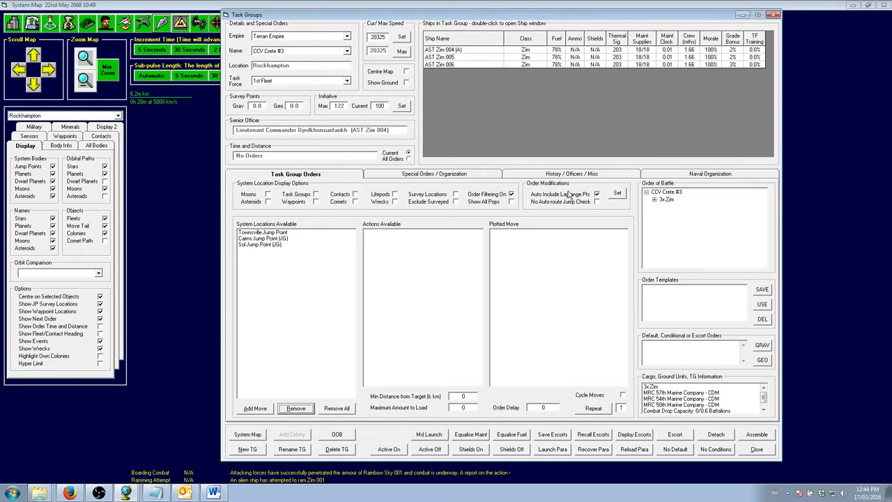
{"action": "left_click", "coordinate": [434, 173]}
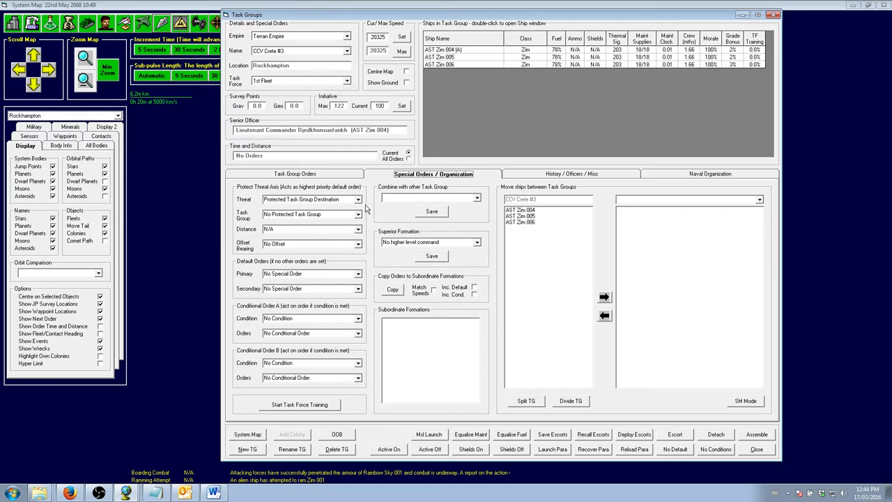
{"action": "left_click", "coordinate": [294, 173]}
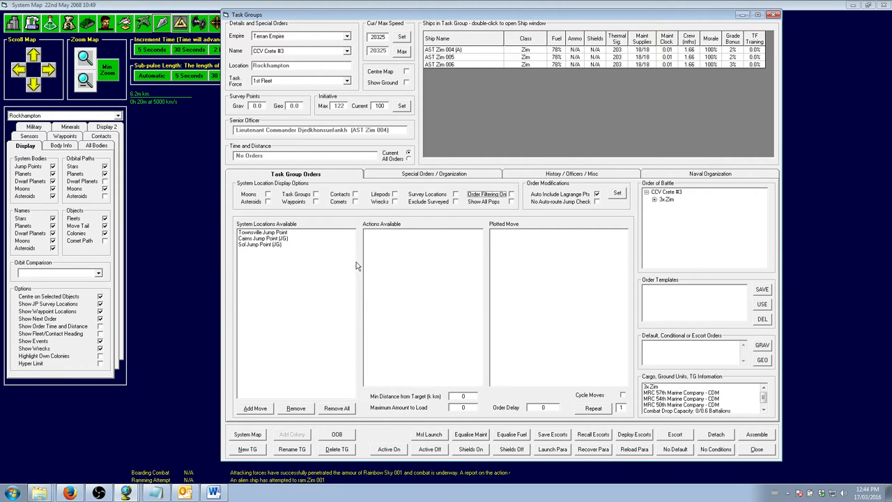
{"action": "mouse_move", "coordinate": [457, 215]}
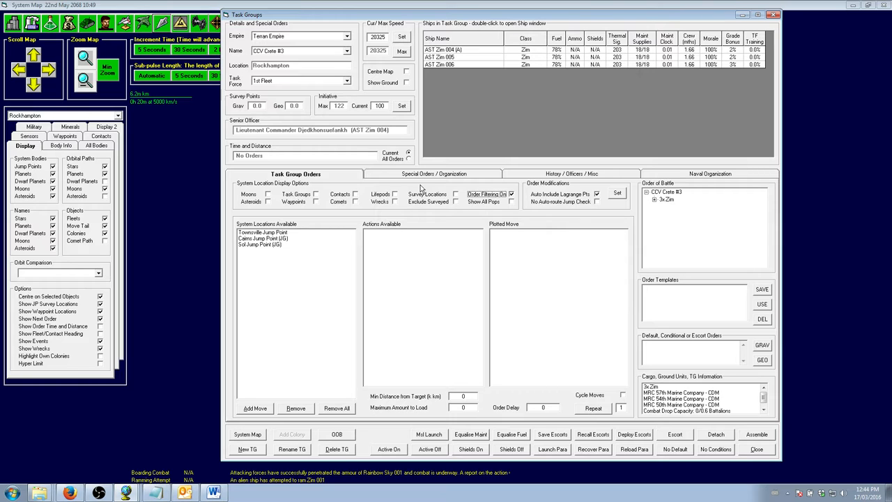
- Split off Zim 004, create a new task group, and move Zim 006 into it
{"action": "left_click", "coordinate": [432, 174]}
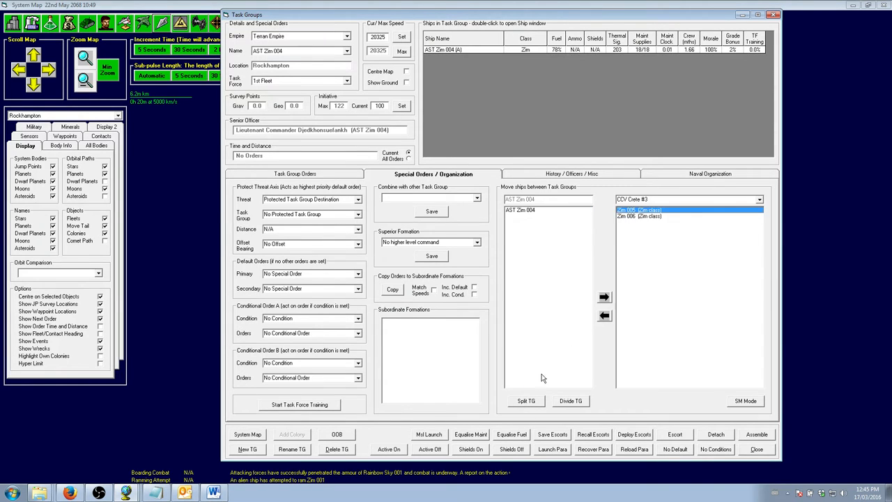
{"action": "left_click", "coordinate": [295, 173]}
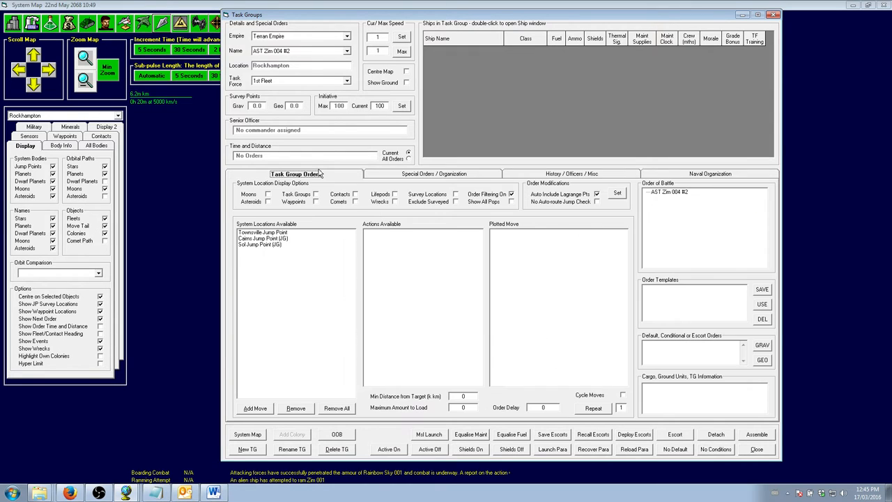
{"action": "left_click", "coordinate": [284, 194]}
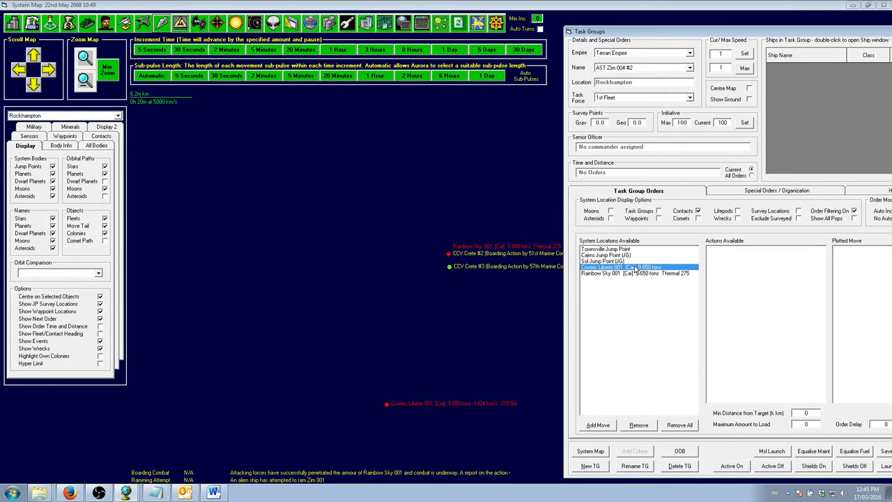
{"action": "left_click", "coordinate": [620, 267]}
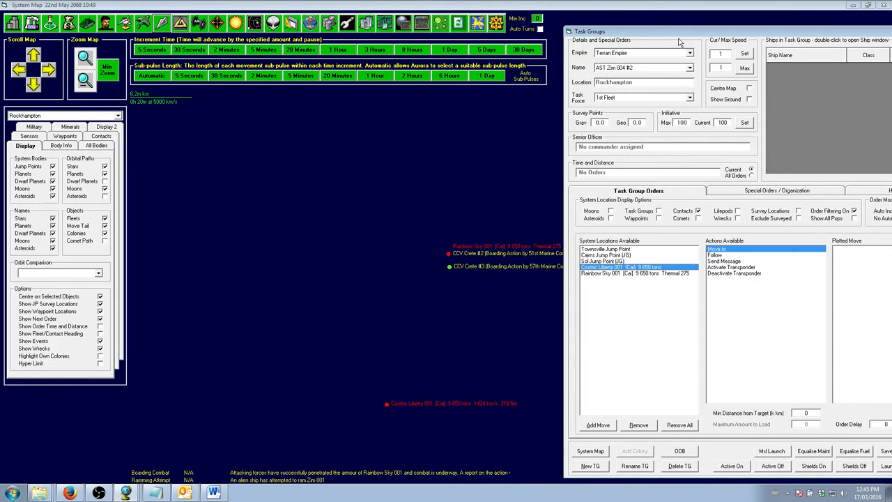
{"action": "left_click", "coordinate": [773, 190]}
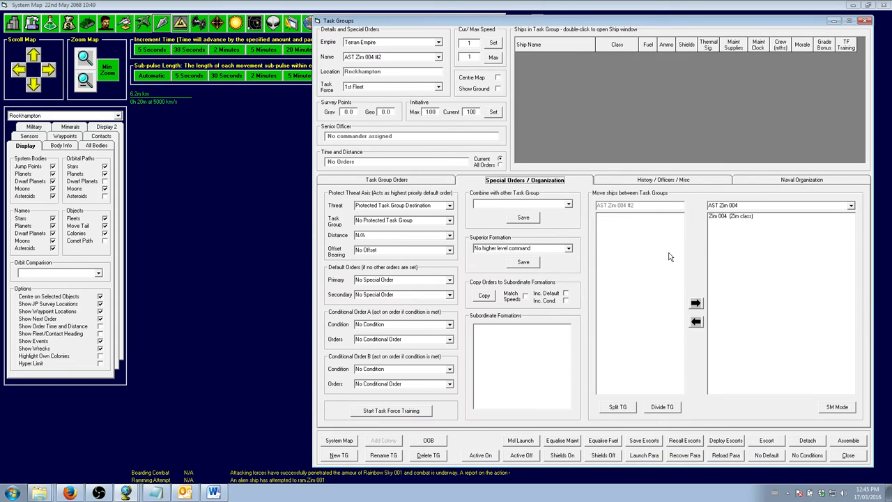
{"action": "left_click", "coordinate": [850, 205]}
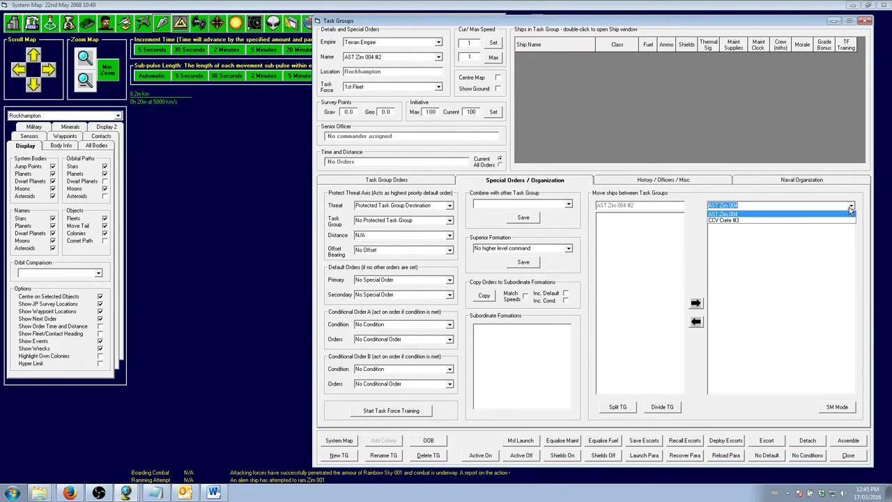
{"action": "left_click", "coordinate": [850, 205]}
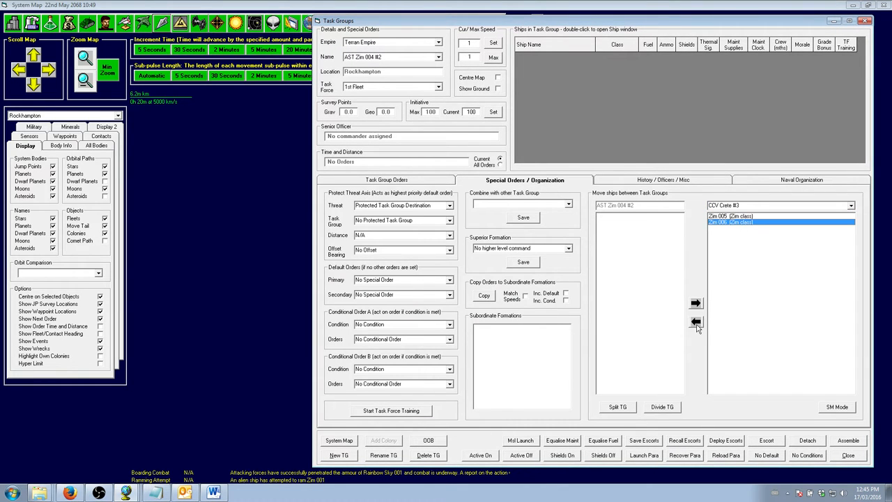
{"action": "left_click", "coordinate": [387, 180]}
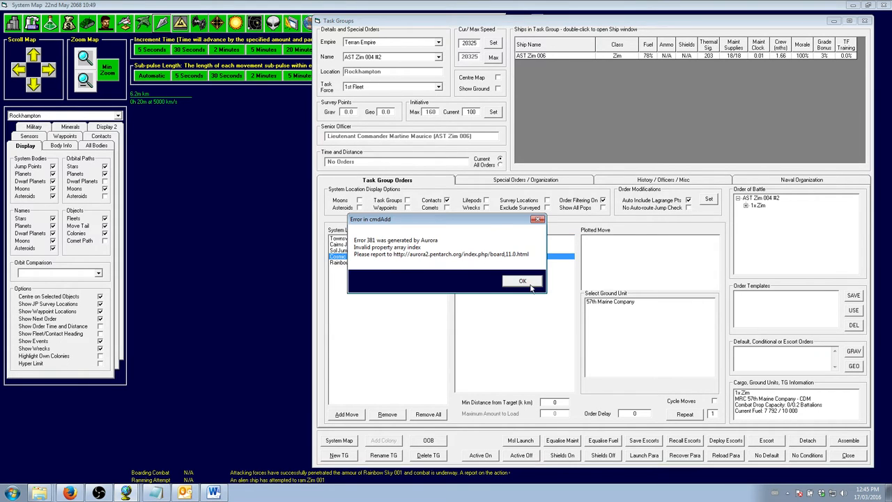
- Dismiss the error and plot a Follow CCV Crete order after AST Zim 004's boarding action
{"action": "left_click", "coordinate": [523, 281]}
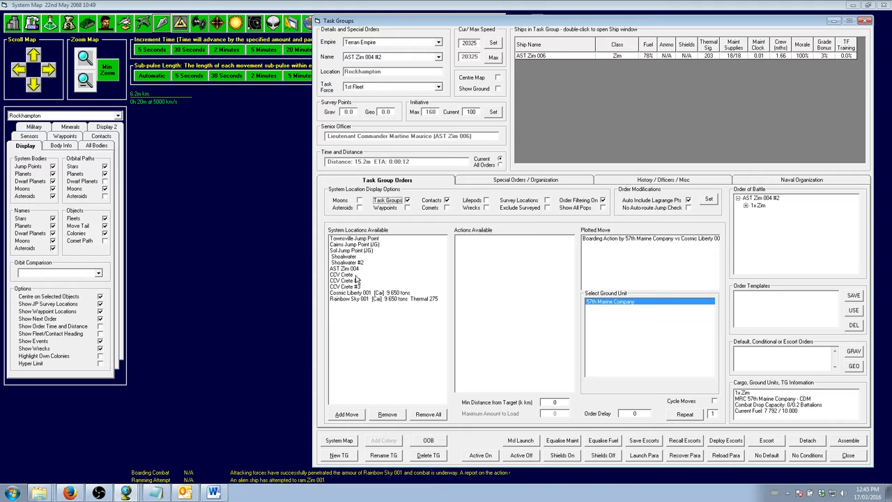
{"action": "left_click", "coordinate": [341, 274]}
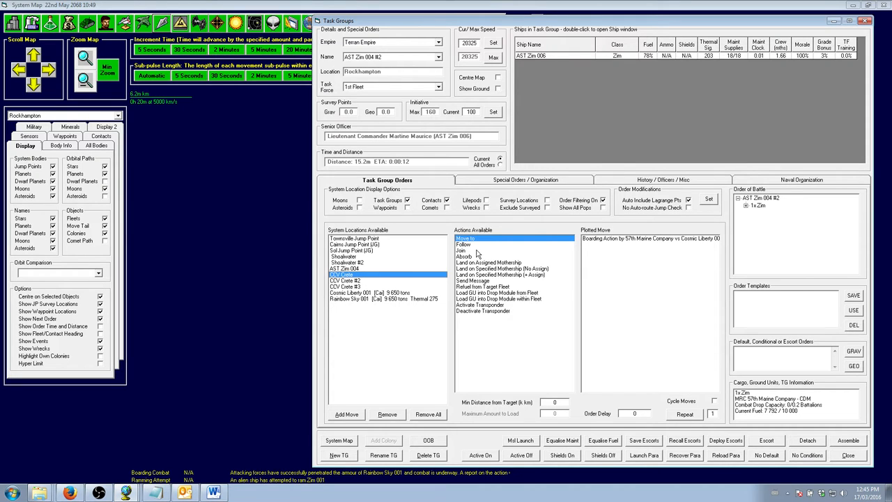
{"action": "left_click", "coordinate": [462, 244]}
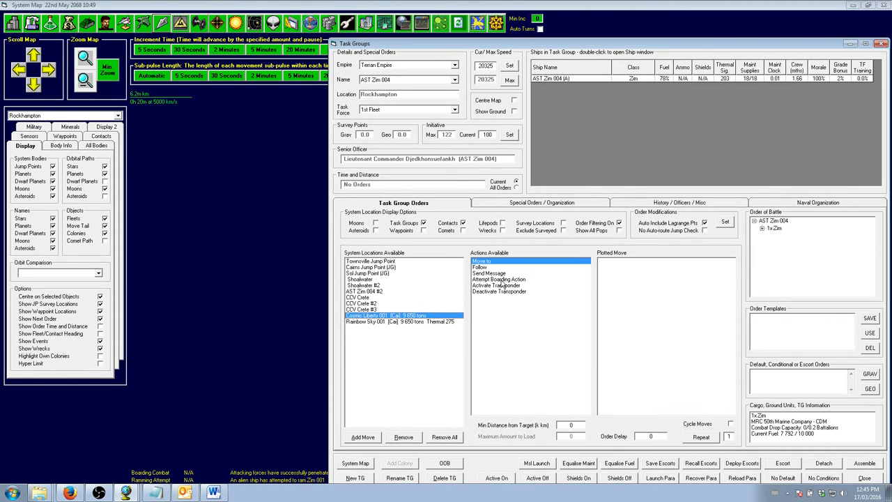
{"action": "left_click", "coordinate": [498, 279]}
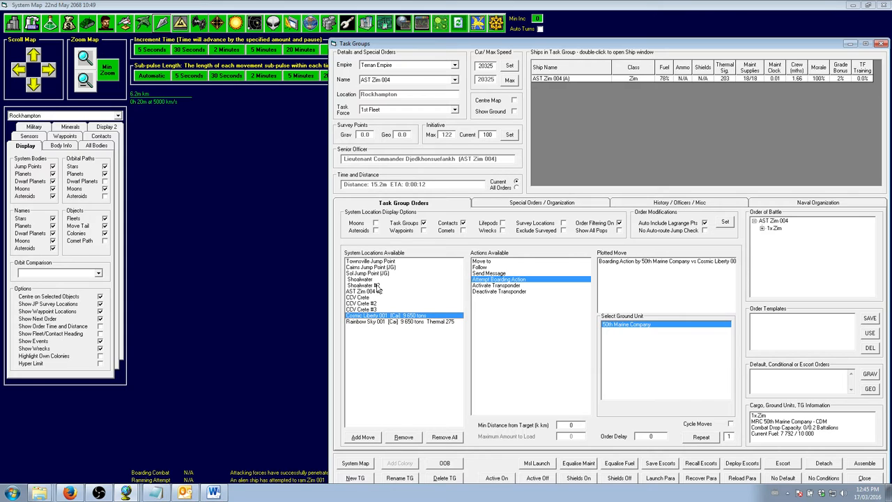
{"action": "left_click", "coordinate": [358, 297]}
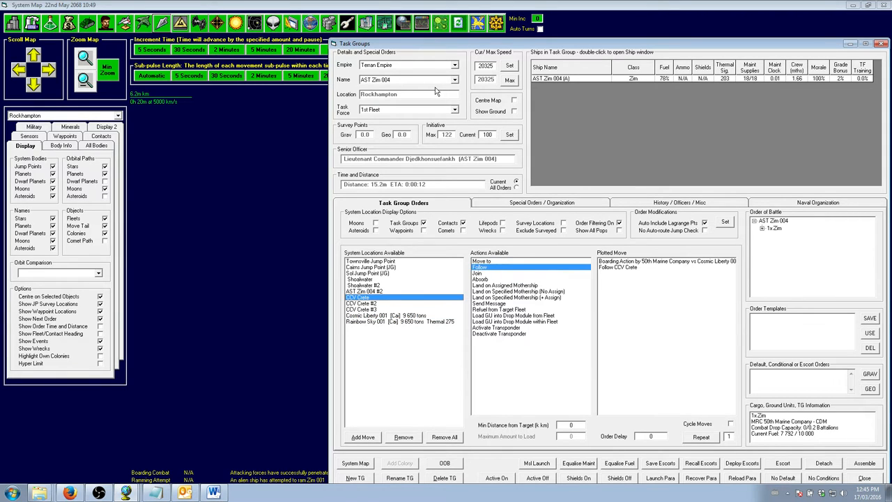
{"action": "left_click", "coordinate": [454, 80]}
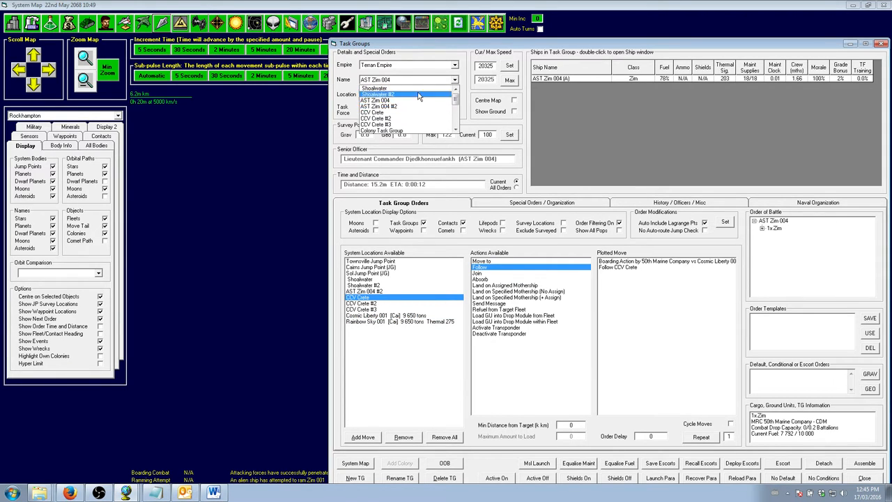
- Order CCV Crete #3 to board Cosmic Liberty 001
{"action": "left_click", "coordinate": [377, 119]}
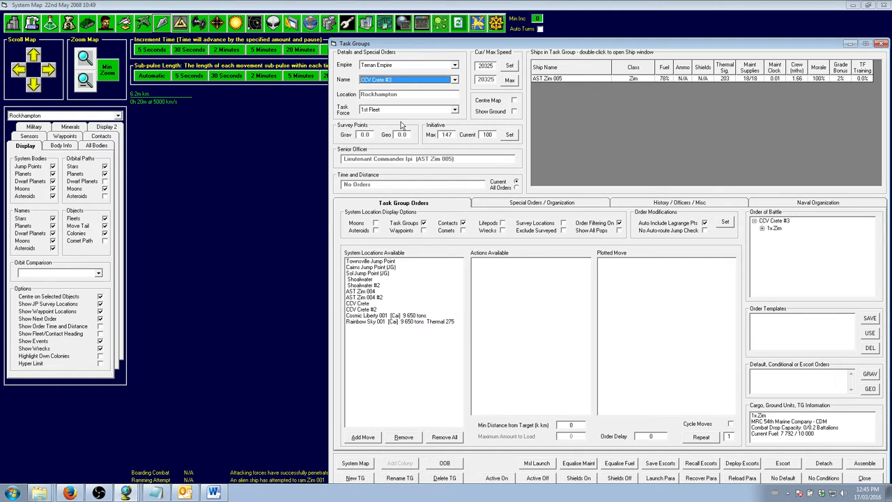
{"action": "left_click", "coordinate": [385, 315]}
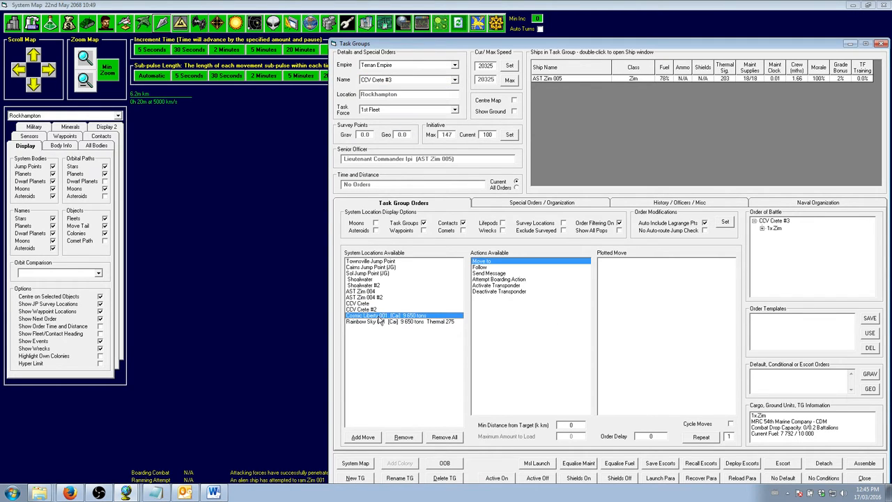
{"action": "left_click", "coordinate": [499, 279]}
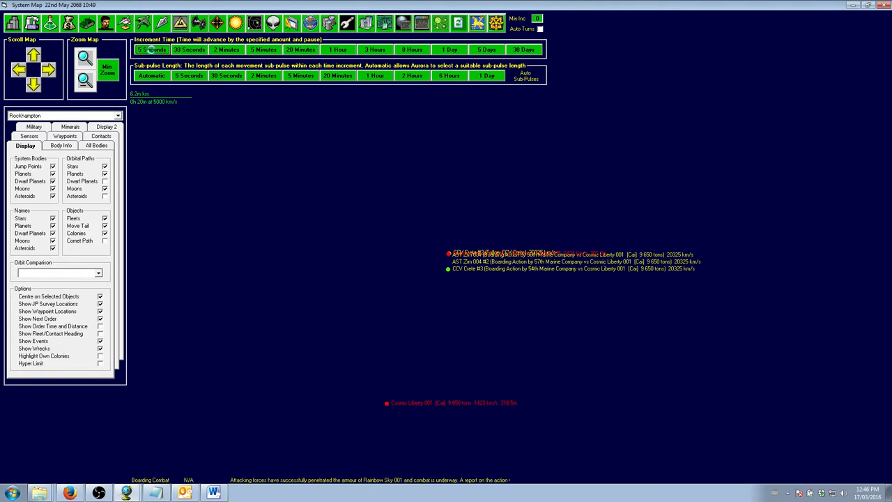
- Advance the clock to 10:53 in 5- and 30-second steps, briefly showing order distances
{"action": "left_click", "coordinate": [151, 49]}
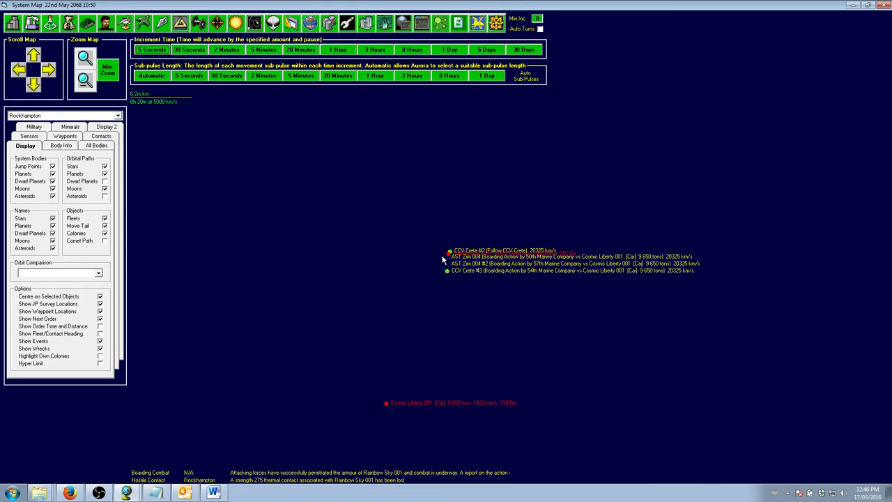
{"action": "mouse_move", "coordinate": [397, 329]}
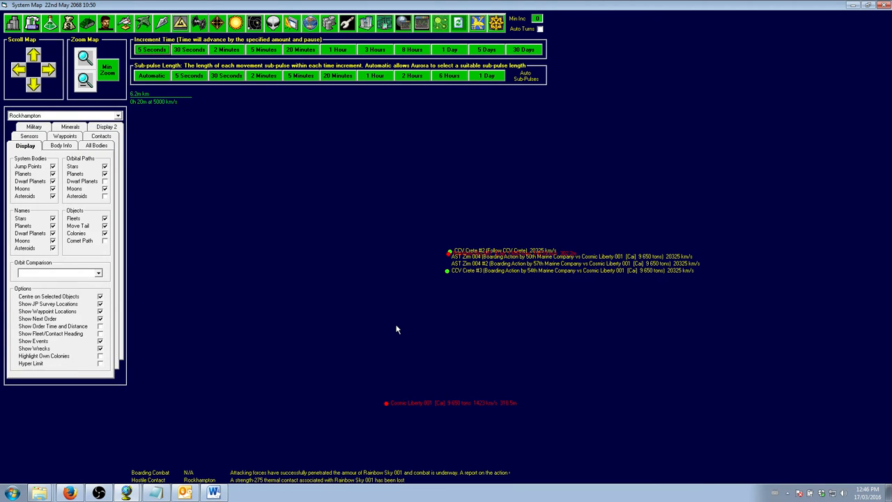
{"action": "mouse_move", "coordinate": [220, 143]}
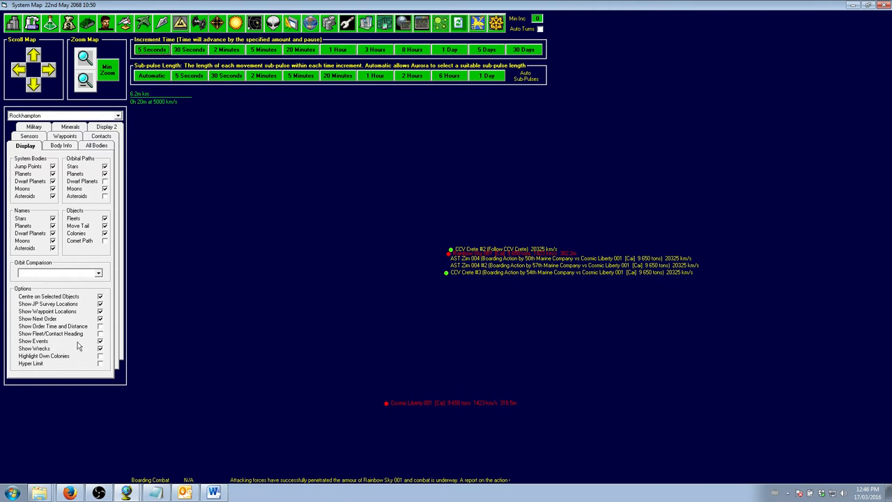
{"action": "left_click", "coordinate": [100, 326]}
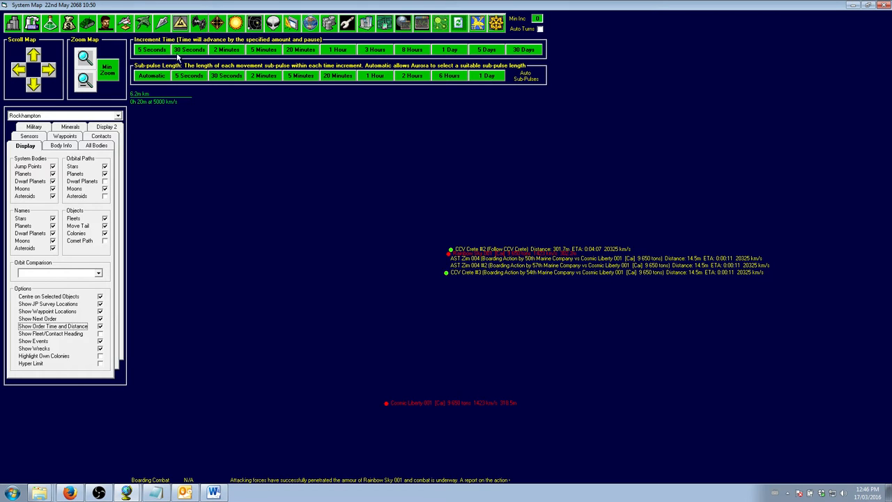
{"action": "left_click", "coordinate": [151, 50]}
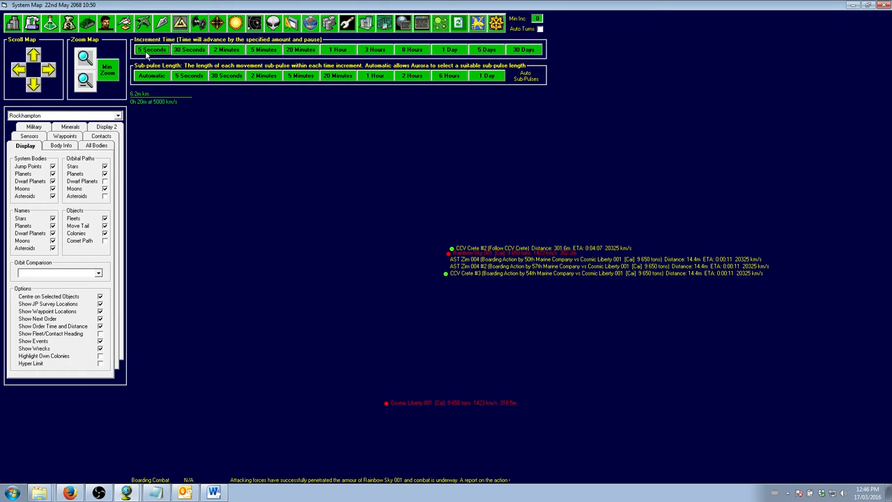
{"action": "left_click", "coordinate": [152, 49]}
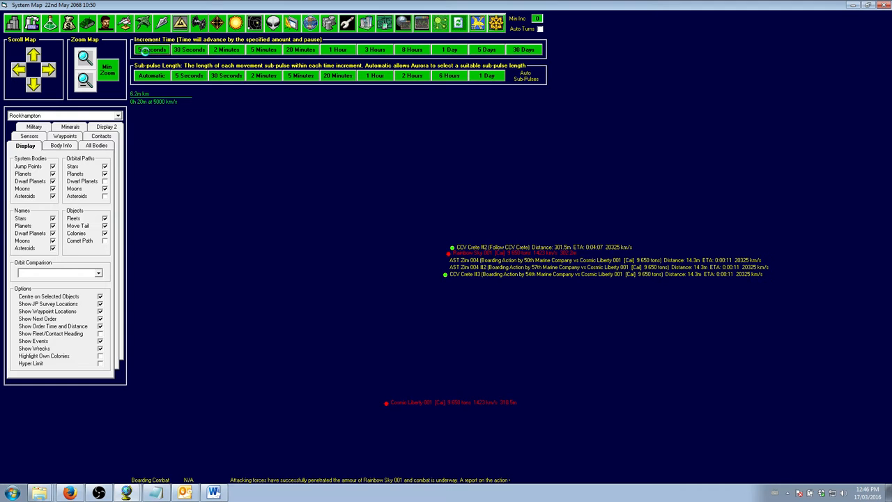
{"action": "left_click", "coordinate": [151, 49]}
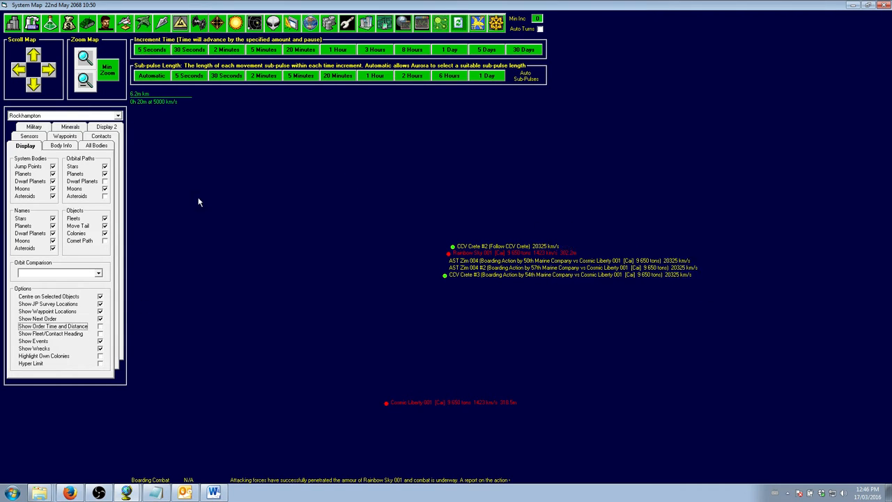
{"action": "left_click", "coordinate": [189, 49]}
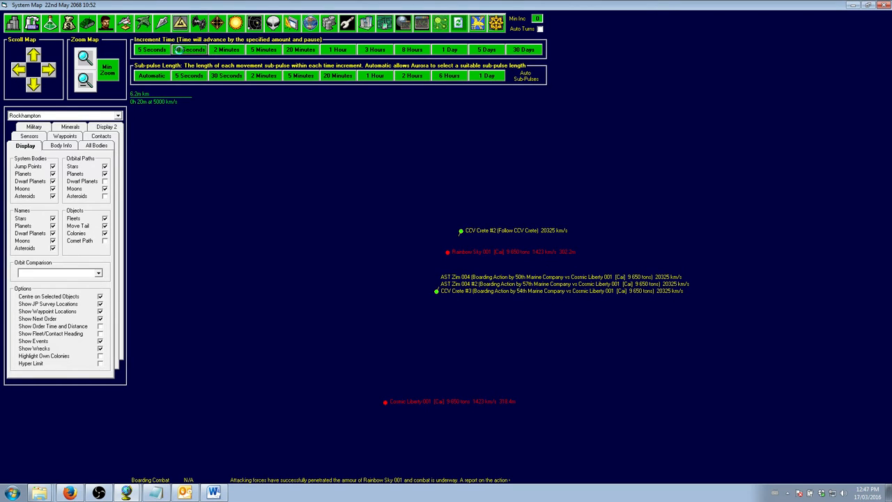
{"action": "left_click", "coordinate": [189, 50]}
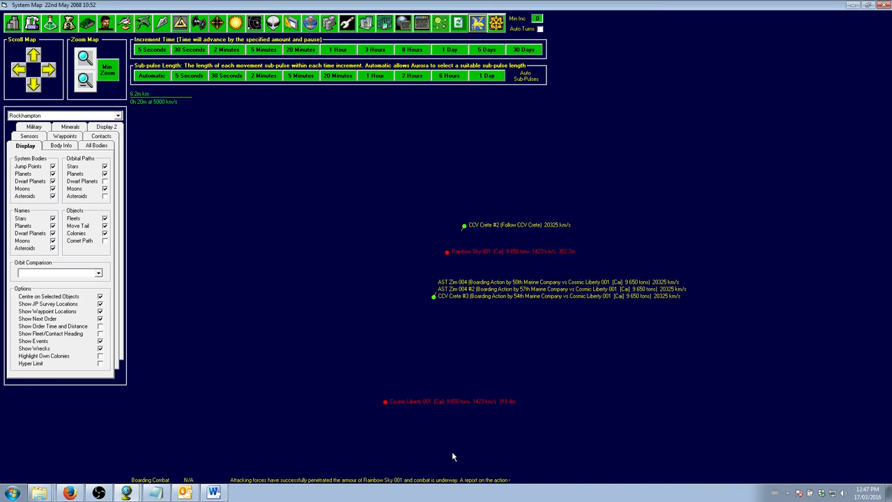
{"action": "left_click", "coordinate": [189, 49]}
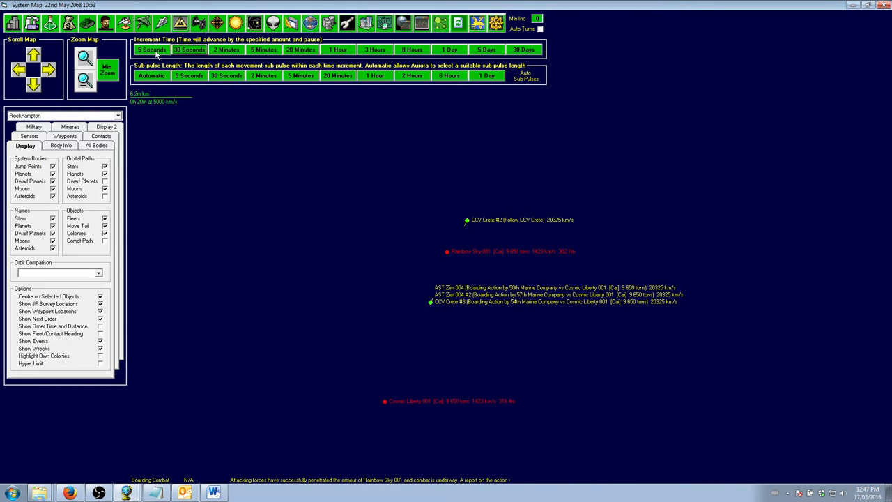
{"action": "left_click", "coordinate": [151, 50]}
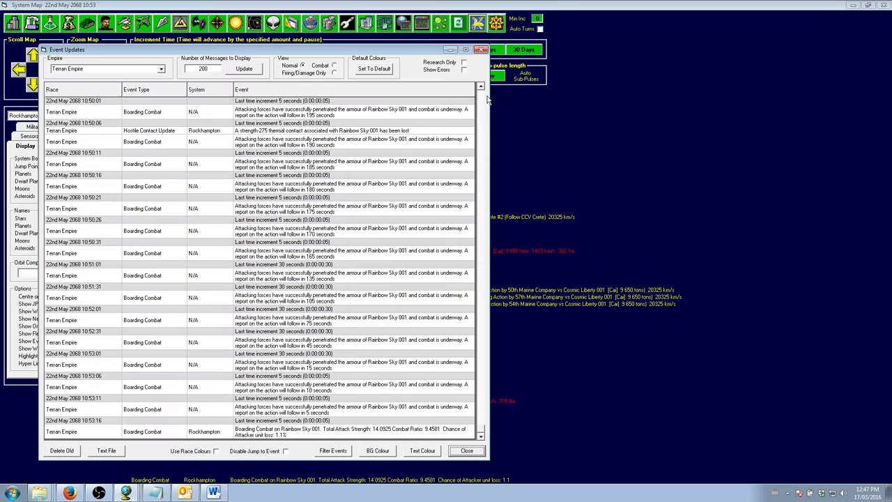
{"action": "mouse_move", "coordinate": [407, 397]}
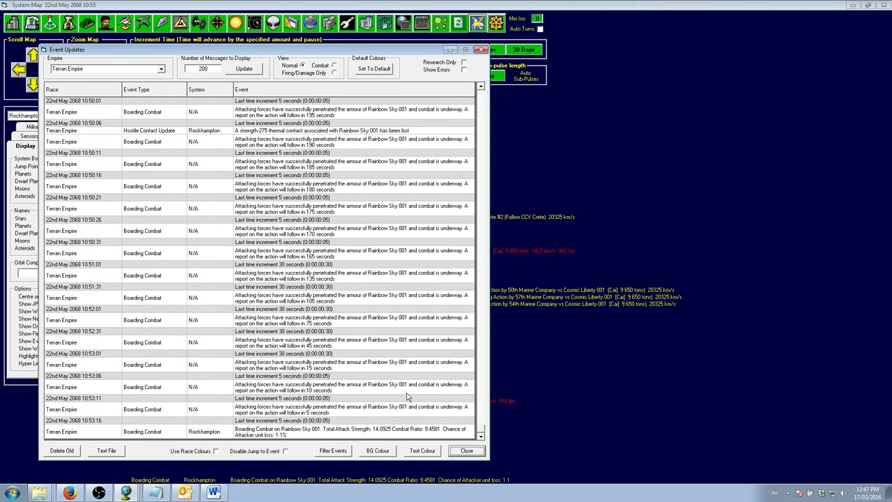
{"action": "mouse_move", "coordinate": [438, 438]}
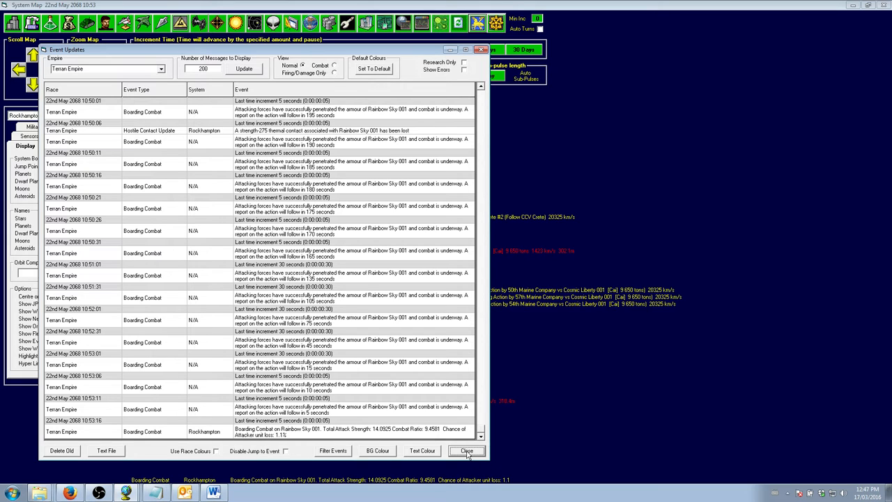
{"action": "left_click", "coordinate": [466, 451]}
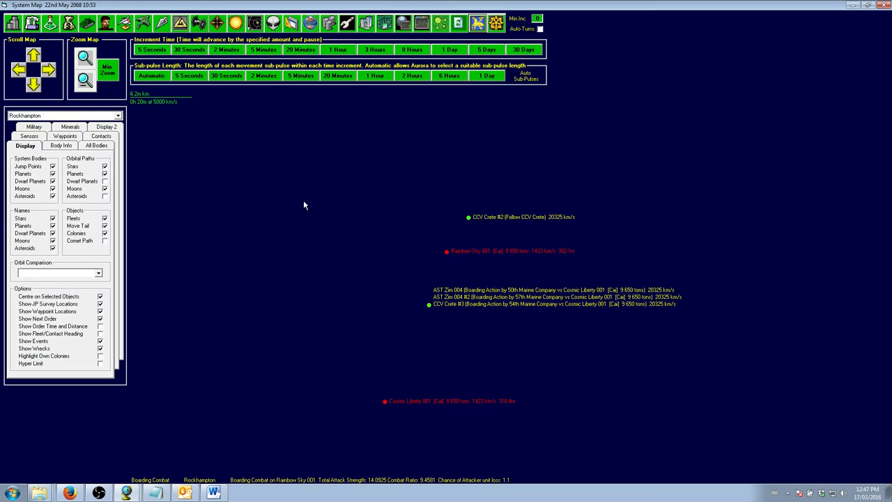
- Step time in 30-second increments to 10:58 and read the Rainbow Sky 001 capture report
{"action": "left_click", "coordinate": [151, 49]}
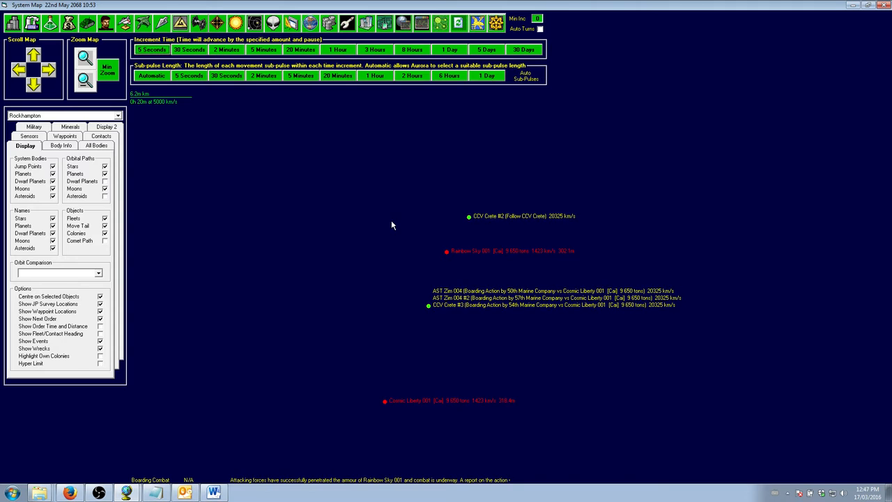
{"action": "left_click", "coordinate": [477, 23]}
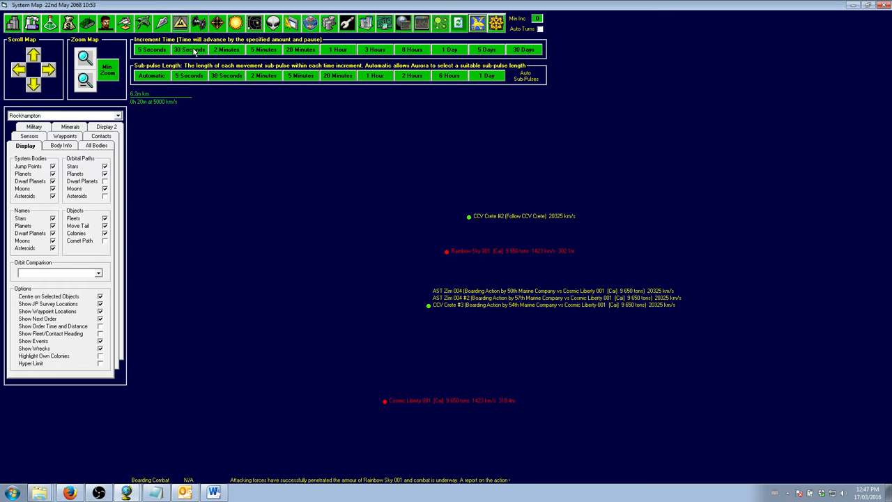
{"action": "left_click", "coordinate": [188, 49]}
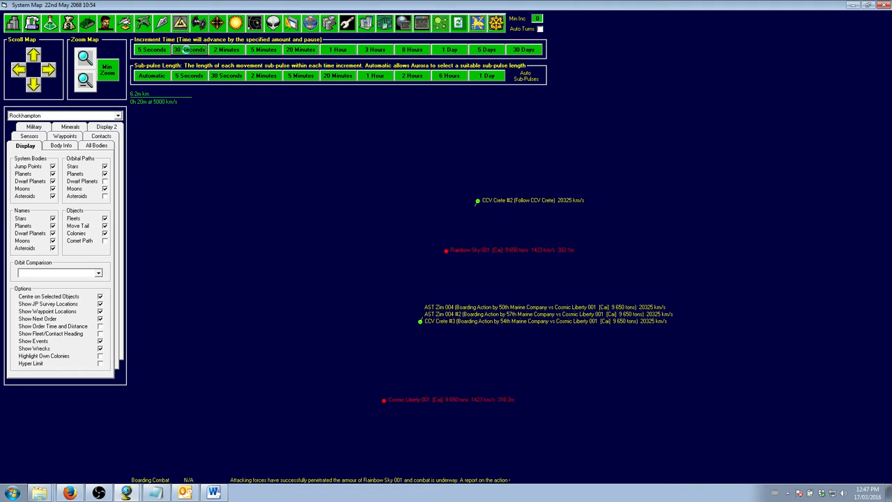
{"action": "left_click", "coordinate": [190, 50]}
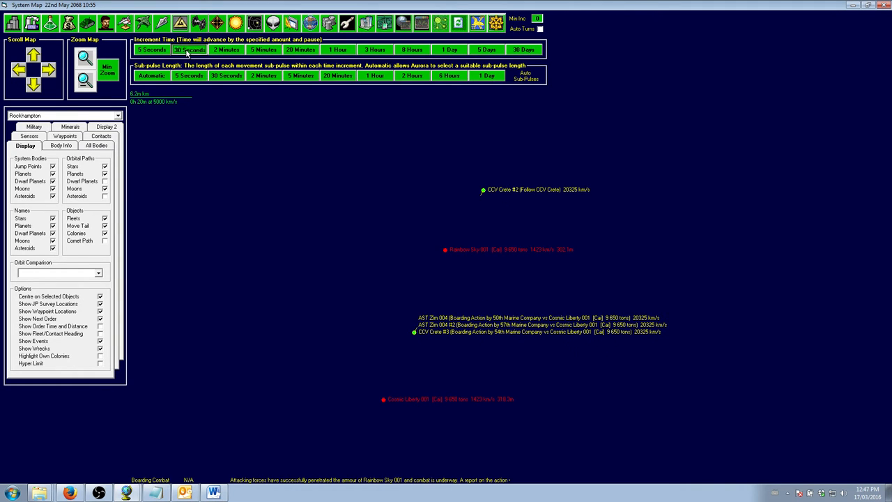
{"action": "left_click", "coordinate": [189, 49]}
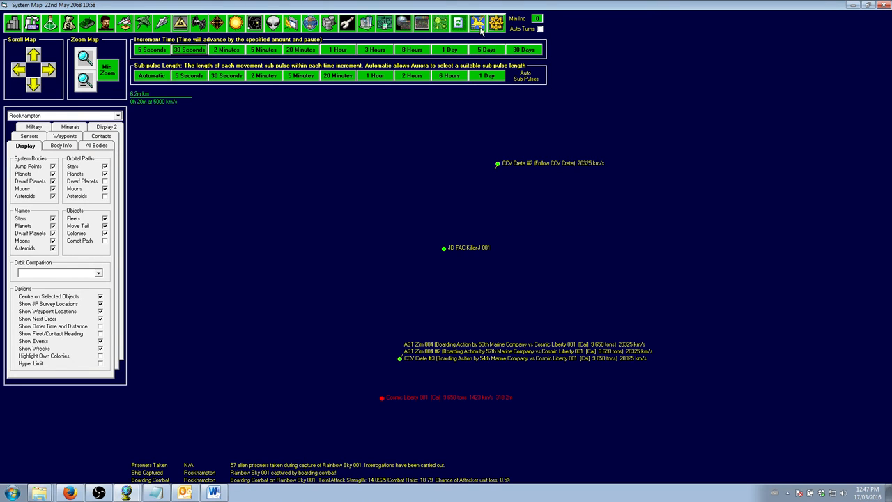
{"action": "left_click", "coordinate": [478, 23]}
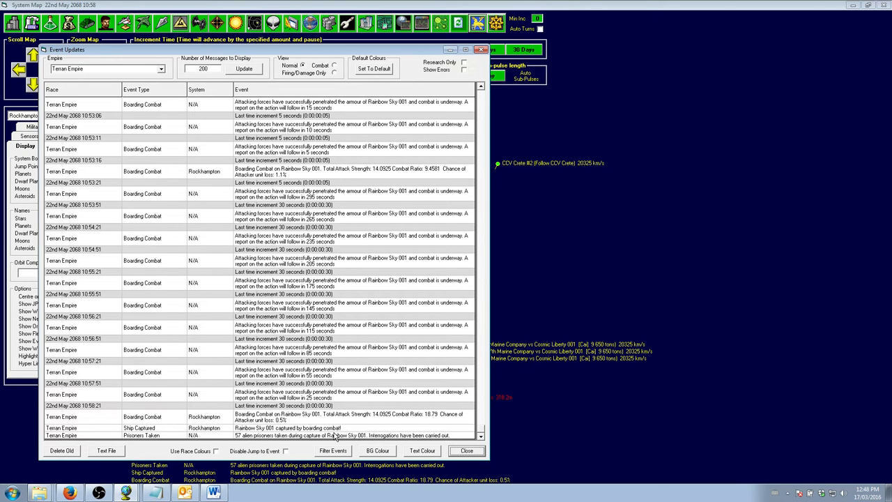
{"action": "mouse_move", "coordinate": [254, 444]}
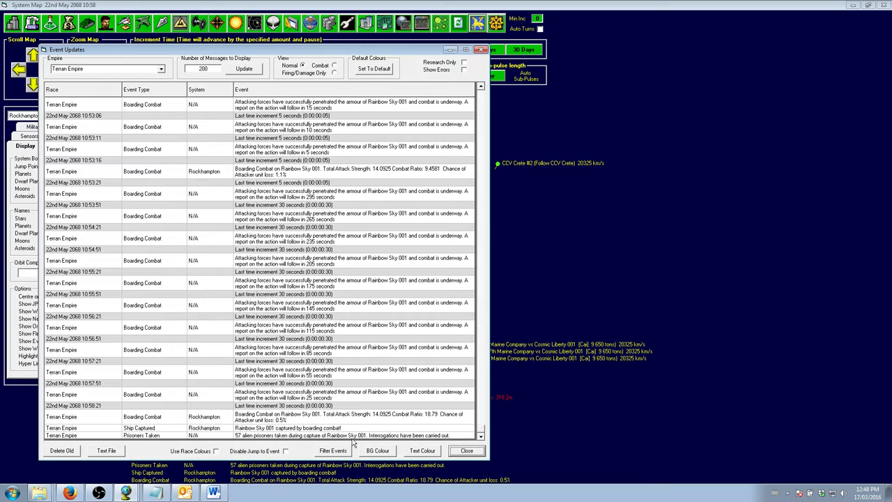
{"action": "mouse_move", "coordinate": [451, 445]}
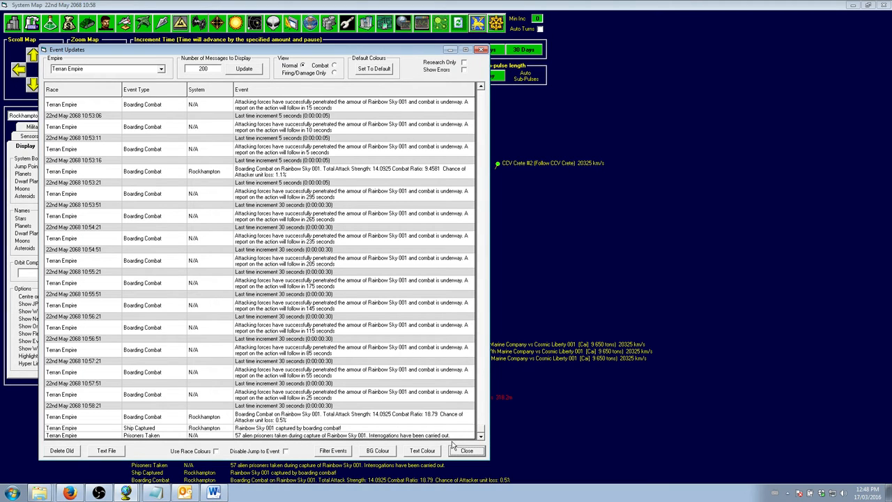
{"action": "mouse_move", "coordinate": [244, 438]}
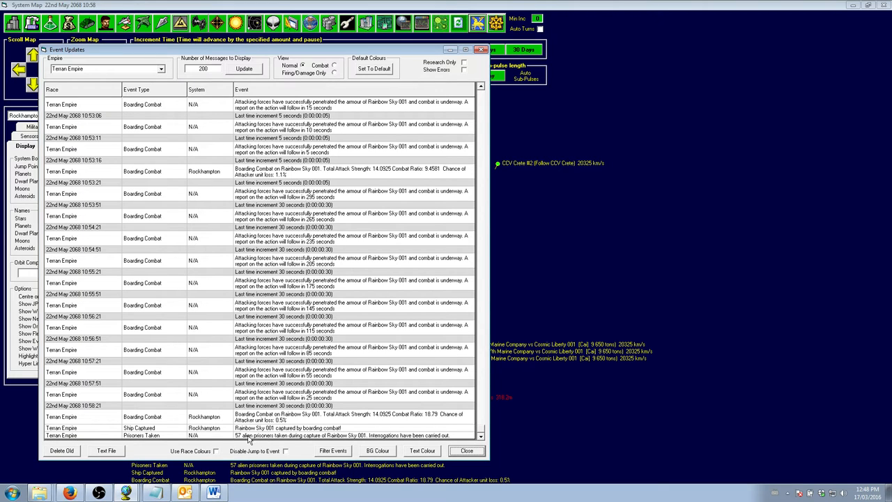
{"action": "mouse_move", "coordinate": [445, 448]}
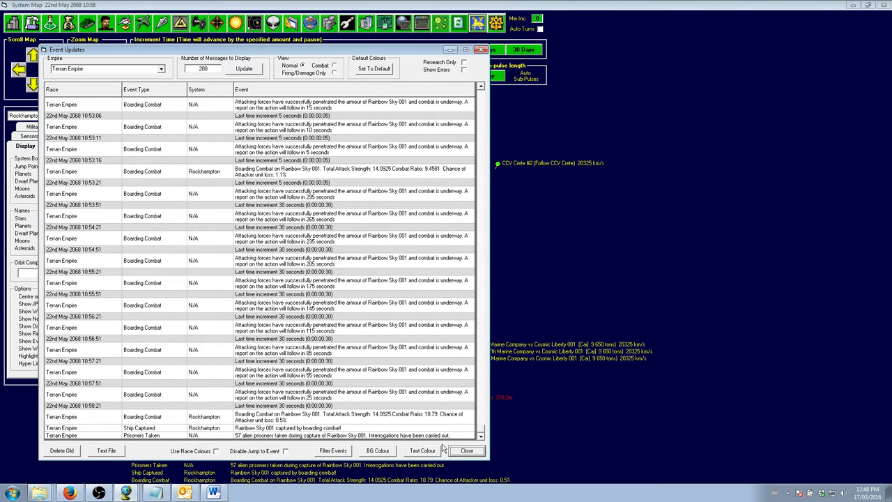
{"action": "mouse_move", "coordinate": [356, 439]}
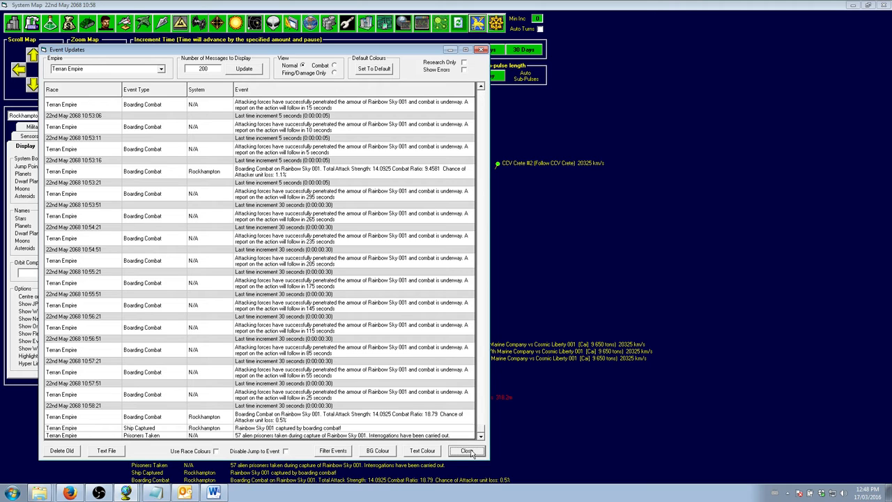
- Close the Event Updates log after reading the boarding combat and Rainbow Sky 001 capture reports
{"action": "left_click", "coordinate": [466, 450]}
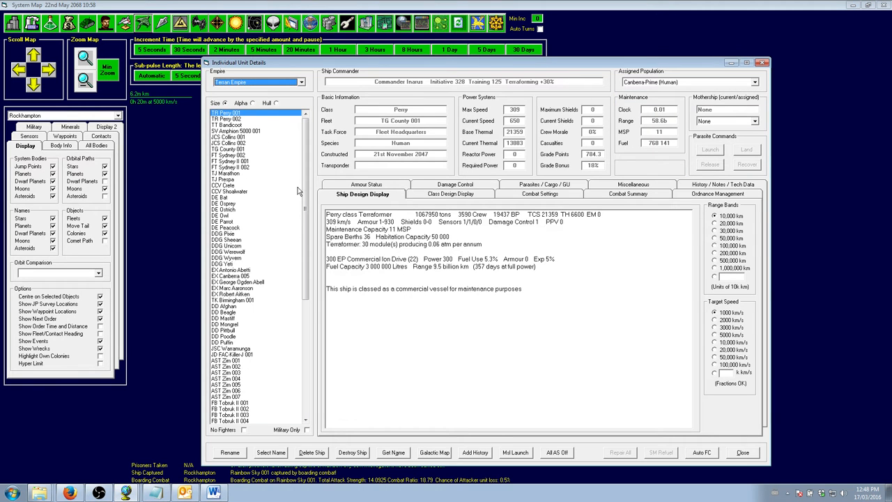
- Select JD FAC-Killer-J 001 and view its class design and Fox missile launcher loadout
{"action": "scroll", "scroll_direction": "down", "scroll_amount": 3}
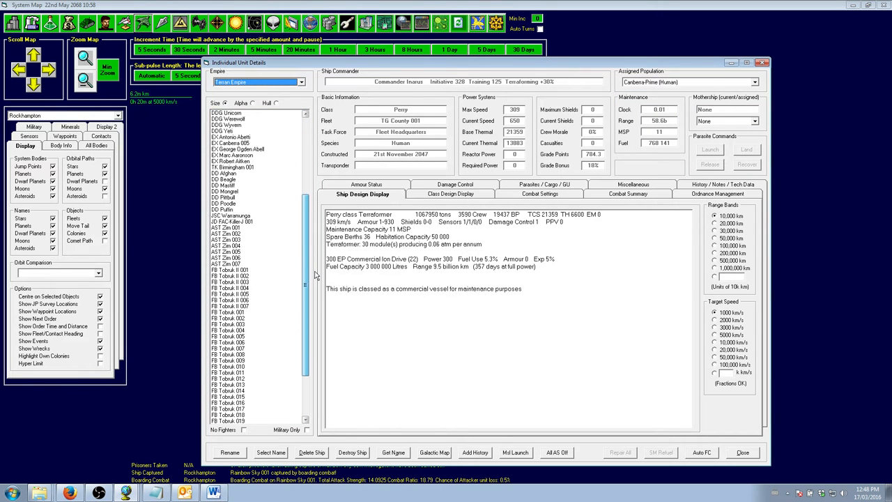
{"action": "left_click", "coordinate": [231, 202]}
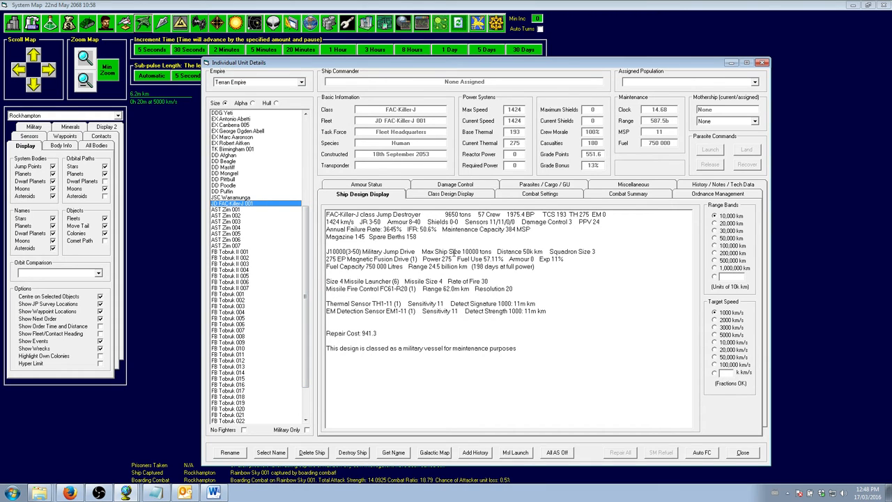
{"action": "left_click", "coordinate": [450, 194]}
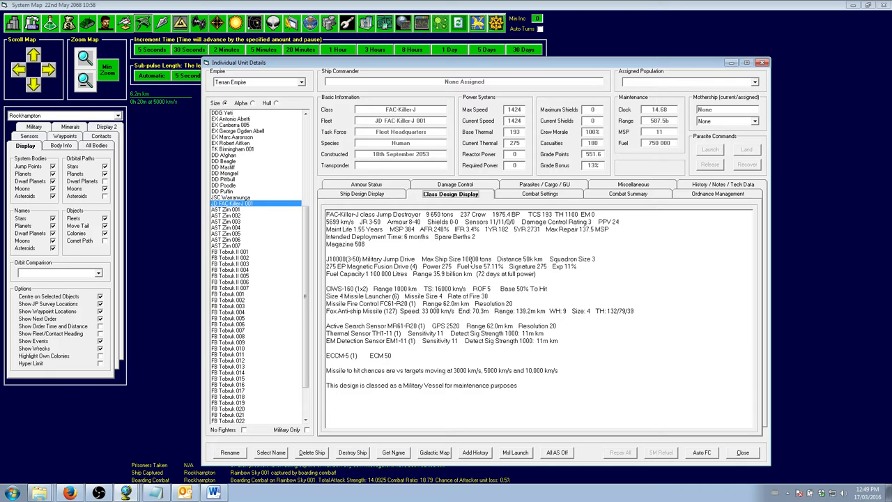
{"action": "mouse_move", "coordinate": [363, 287]}
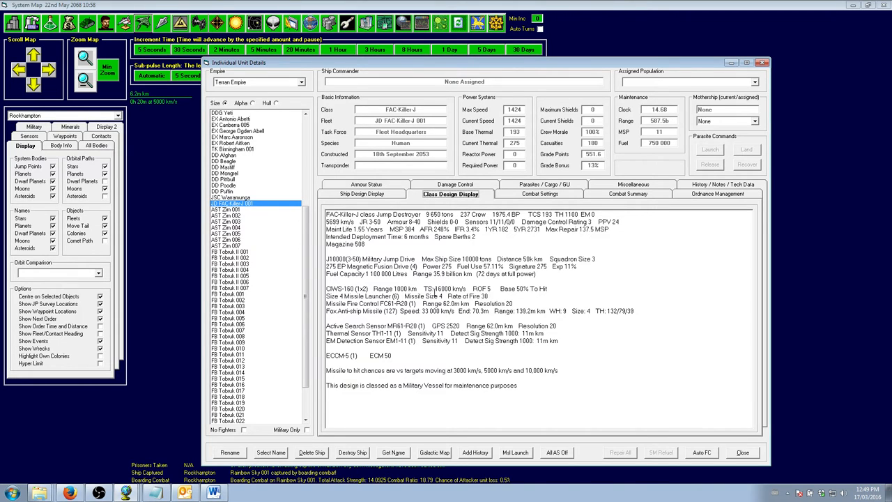
{"action": "mouse_move", "coordinate": [432, 296]}
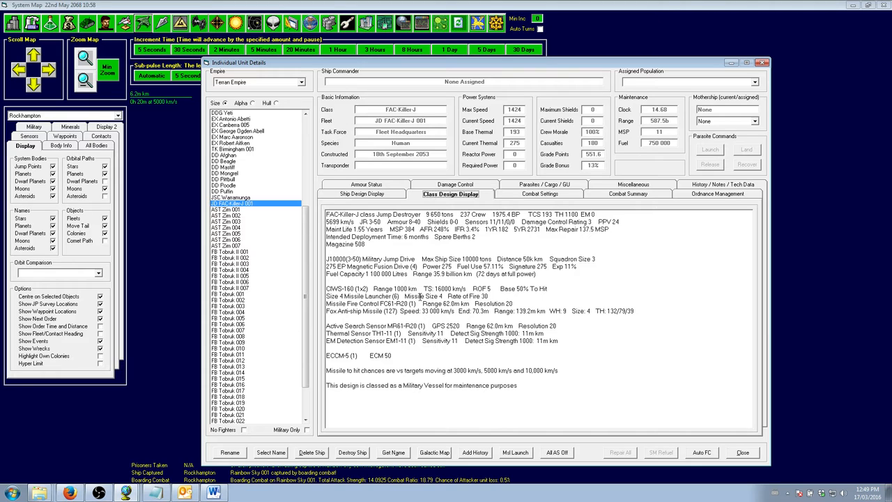
{"action": "mouse_move", "coordinate": [420, 329]}
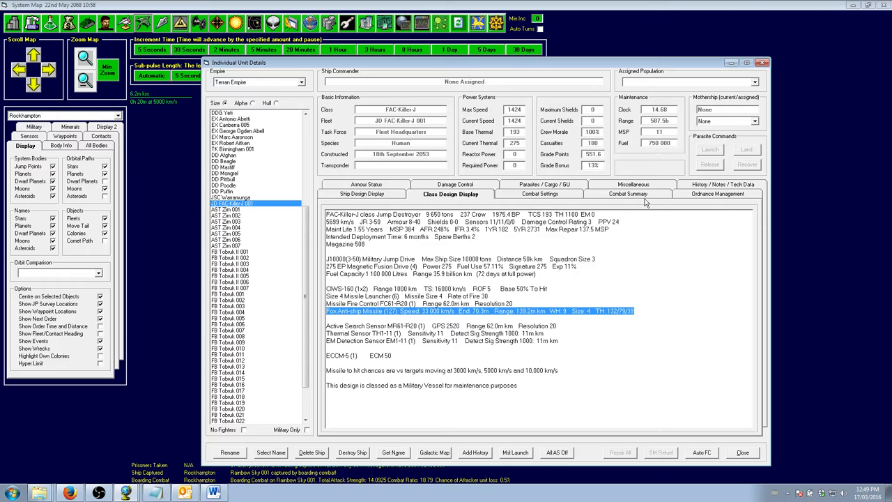
{"action": "left_click", "coordinate": [718, 193]}
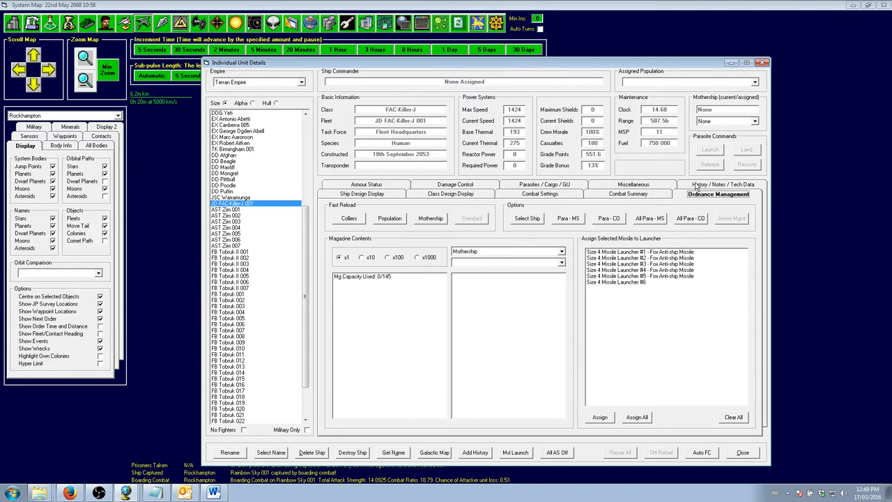
{"action": "mouse_move", "coordinate": [450, 269]}
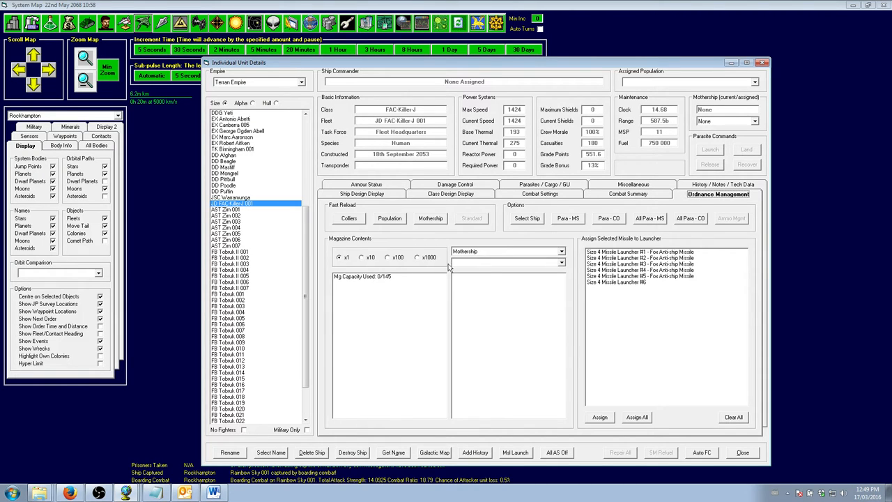
- Check JD FAC-Killer-J 001's fire control summary, its class design, then its armour damage
{"action": "left_click", "coordinate": [627, 193]}
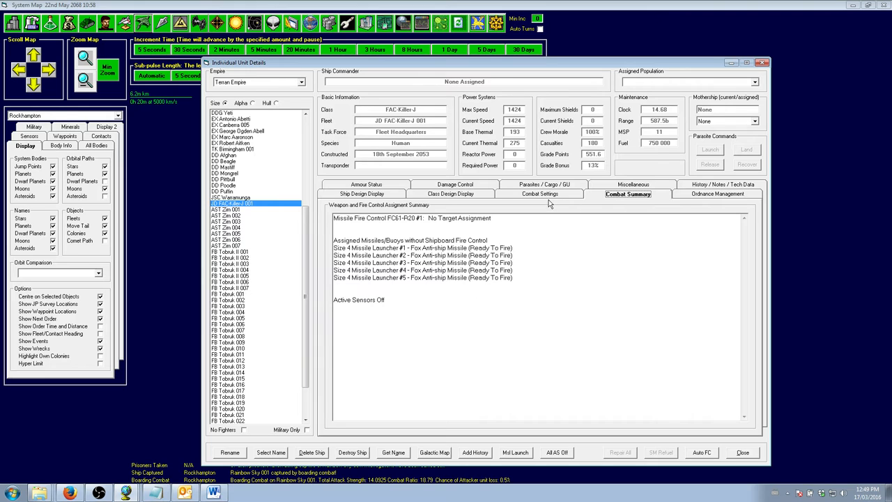
{"action": "left_click", "coordinate": [450, 194]}
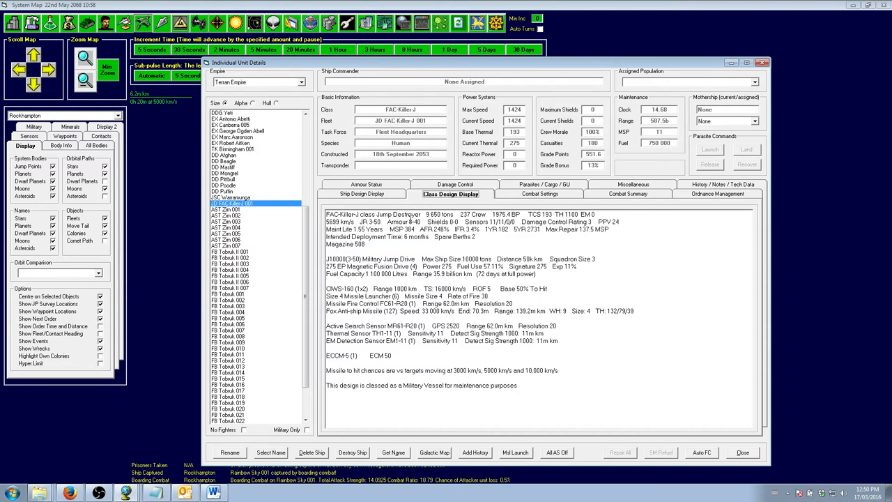
{"action": "left_click", "coordinate": [362, 194]}
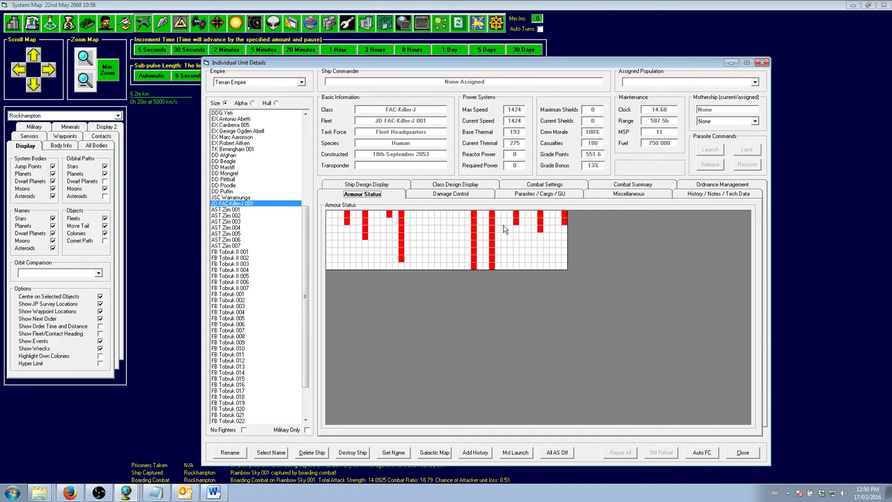
{"action": "mouse_move", "coordinate": [543, 230]}
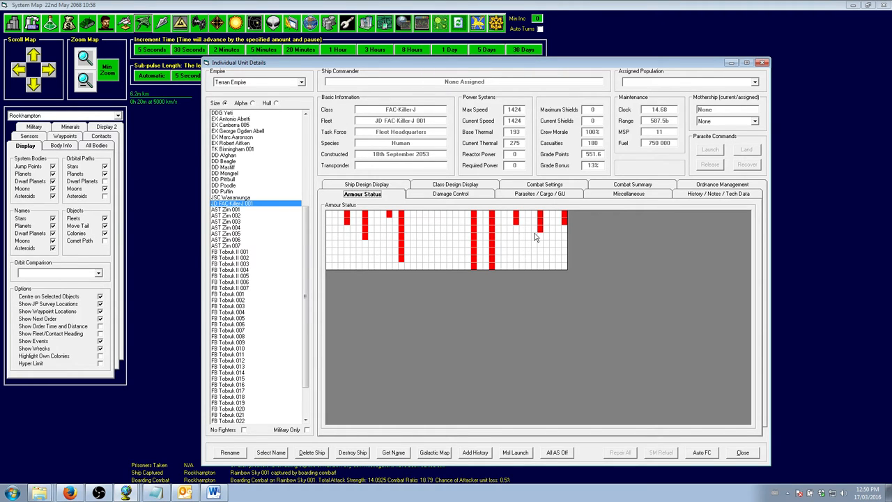
{"action": "mouse_move", "coordinate": [547, 262]}
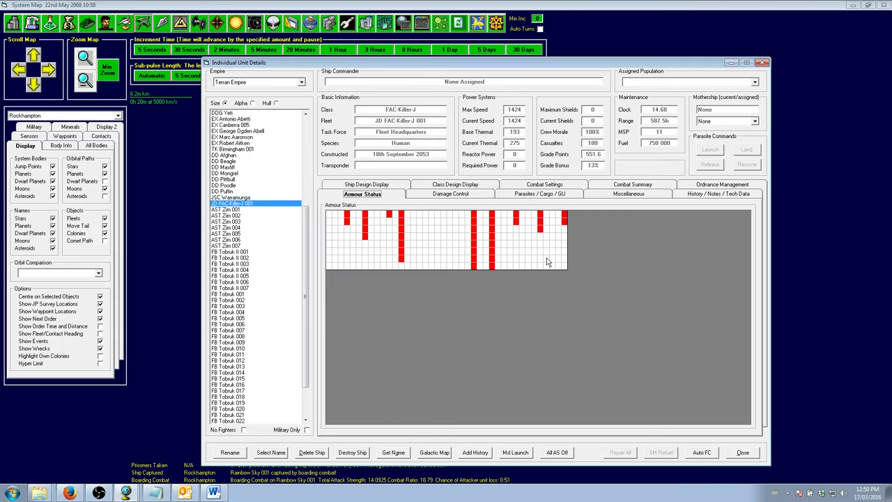
{"action": "mouse_move", "coordinate": [494, 269]}
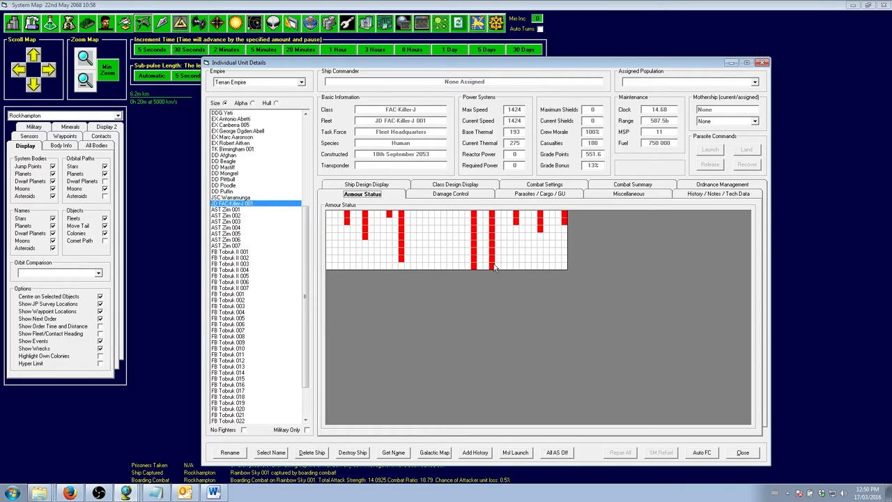
{"action": "mouse_move", "coordinate": [514, 227]}
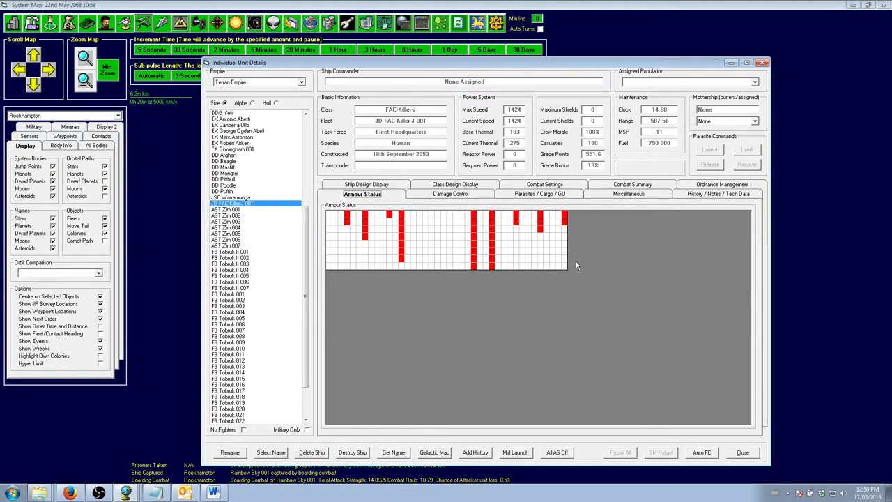
{"action": "mouse_move", "coordinate": [416, 249]}
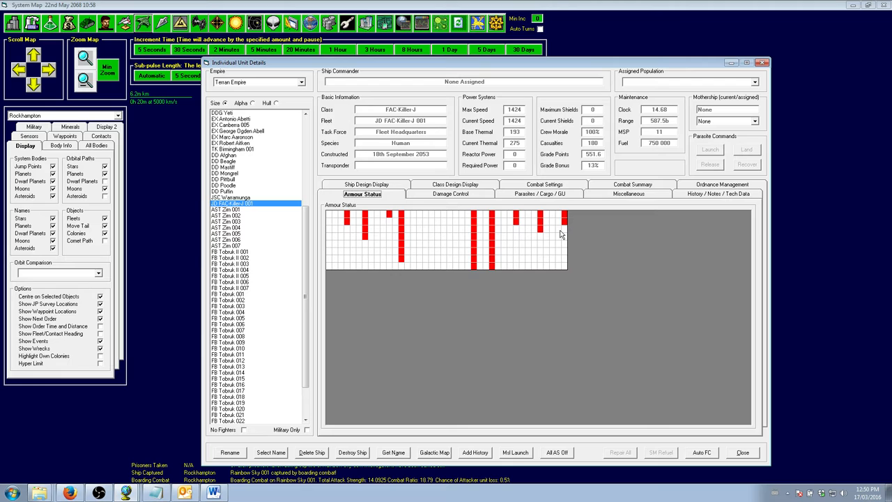
{"action": "mouse_move", "coordinate": [345, 221]}
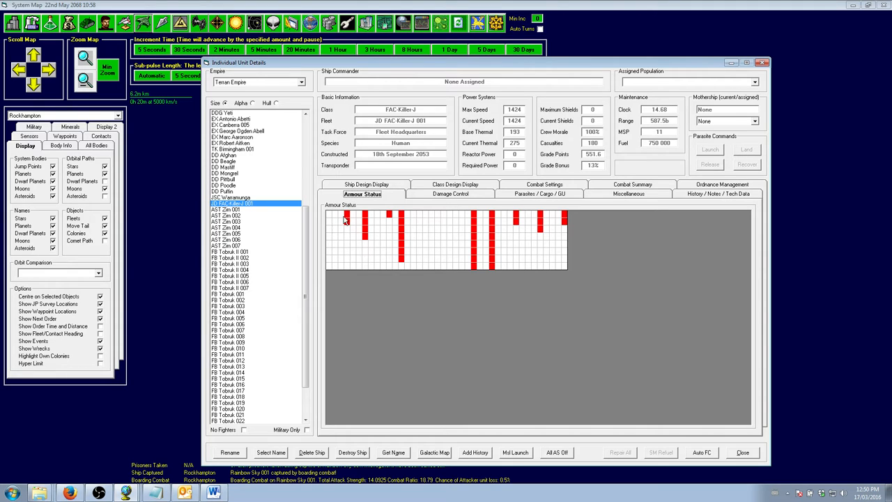
{"action": "mouse_move", "coordinate": [386, 243]}
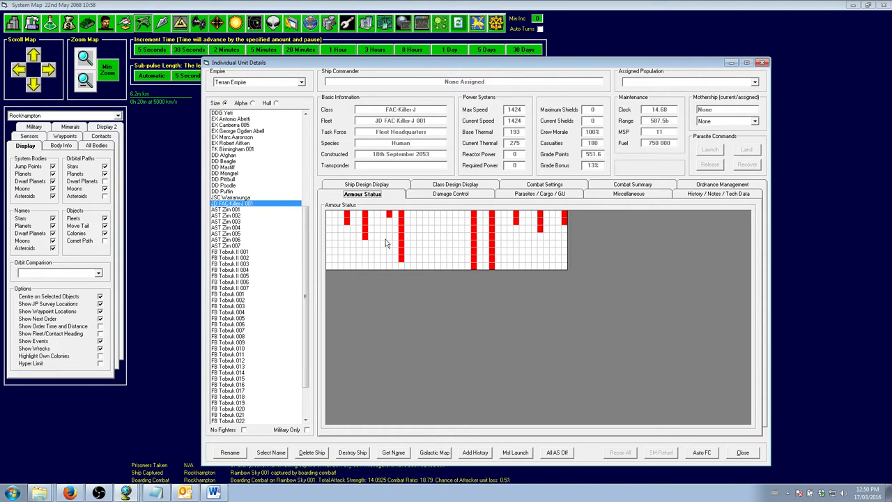
{"action": "mouse_move", "coordinate": [479, 240]}
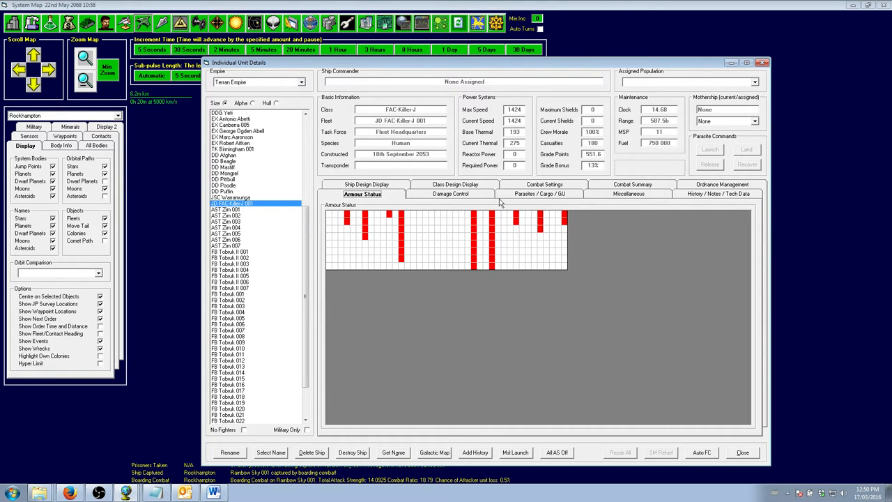
{"action": "mouse_move", "coordinate": [405, 297]}
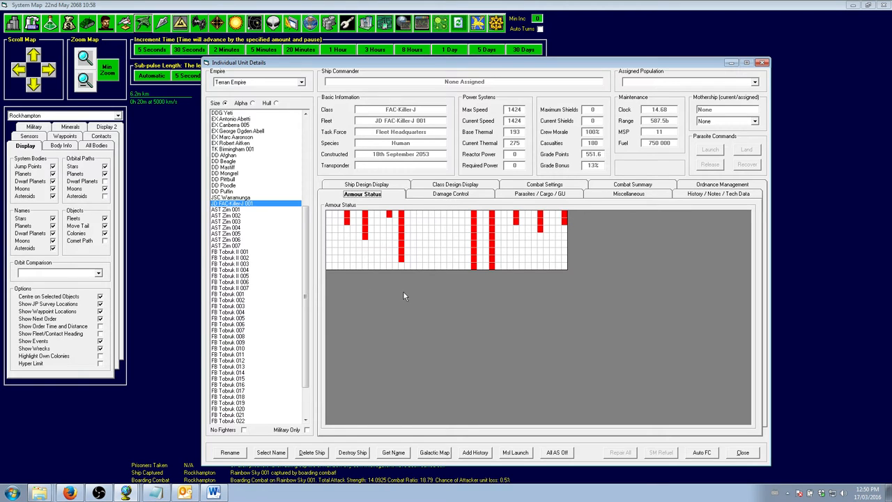
{"action": "mouse_move", "coordinate": [425, 296]}
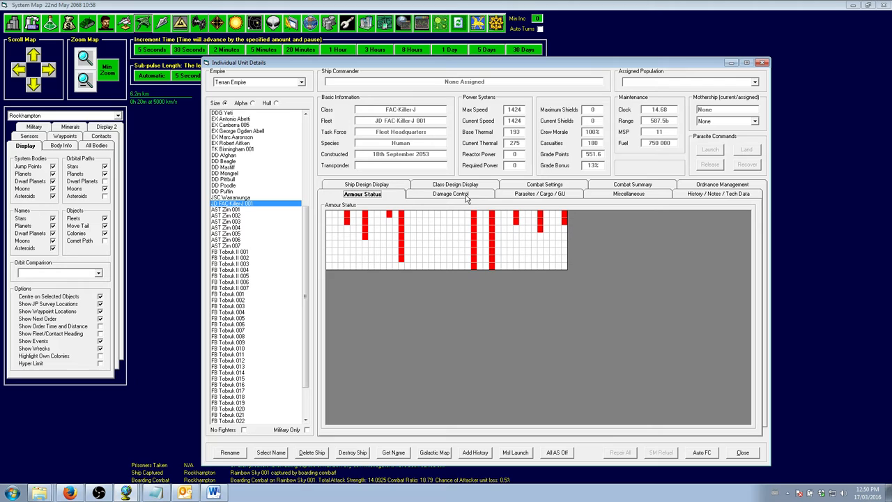
- Review the damaged systems: Fuel Storage, ECM-5, Active Search Sensor MR61-R20, and 275 EP drive
{"action": "left_click", "coordinate": [450, 193]}
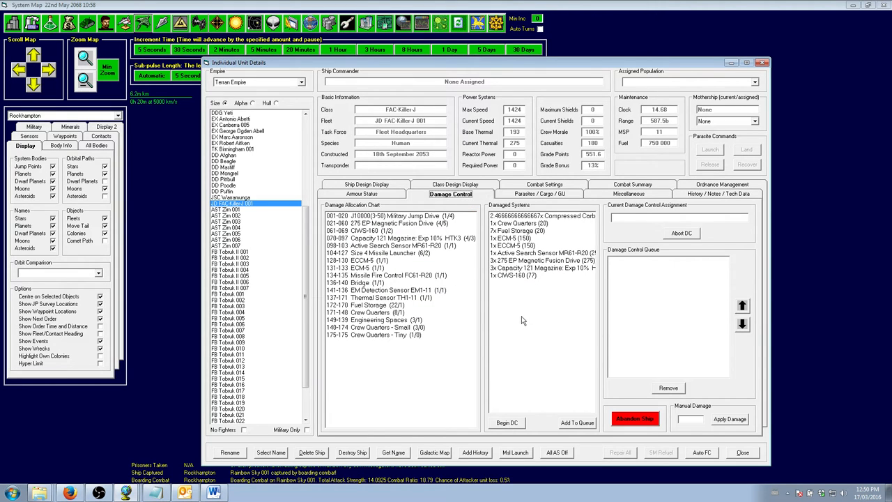
{"action": "left_click", "coordinate": [542, 215]}
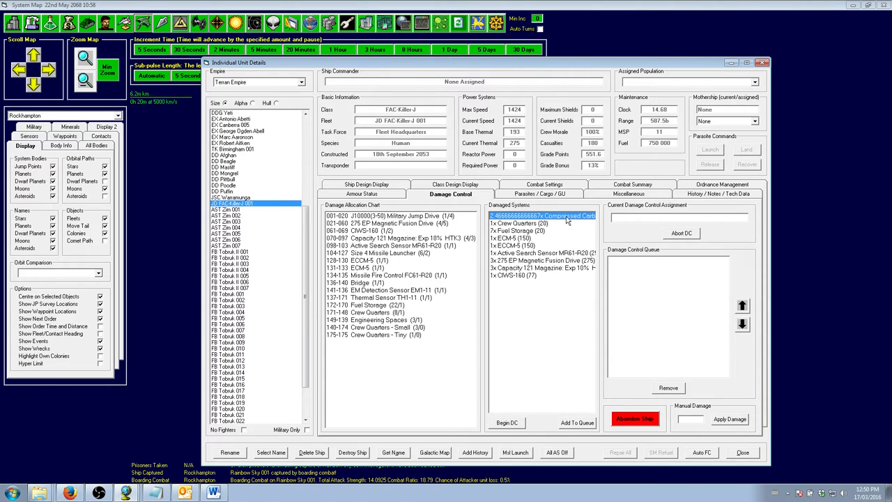
{"action": "mouse_move", "coordinate": [565, 218]}
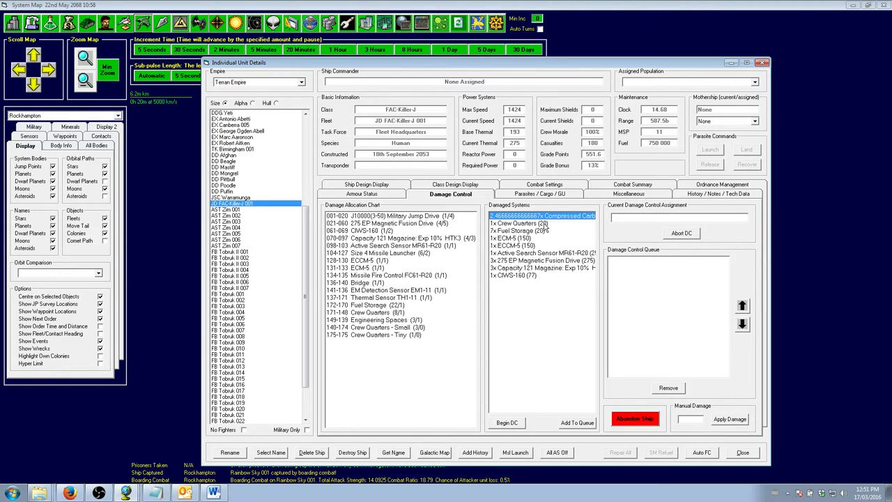
{"action": "left_click", "coordinate": [519, 230]}
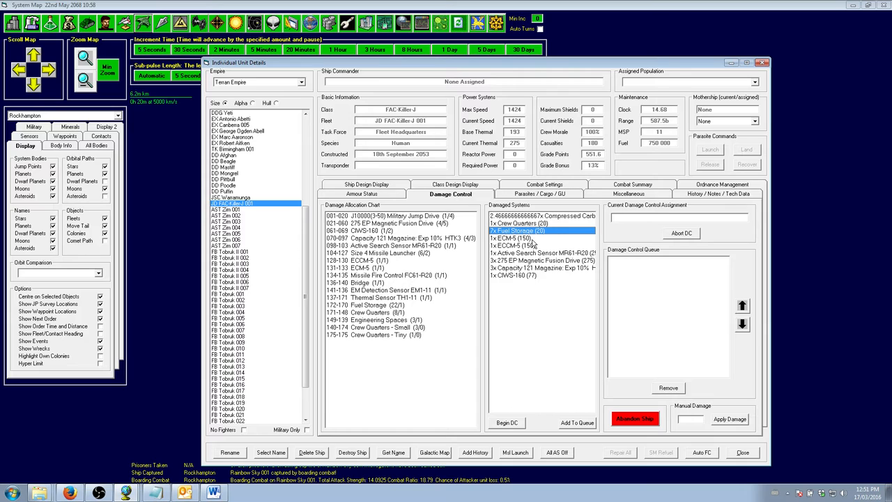
{"action": "left_click", "coordinate": [515, 245]}
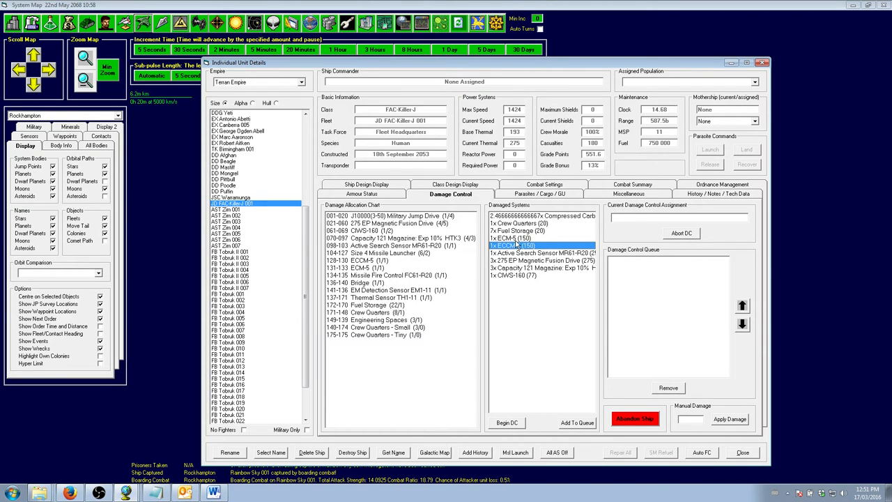
{"action": "left_click", "coordinate": [541, 253]}
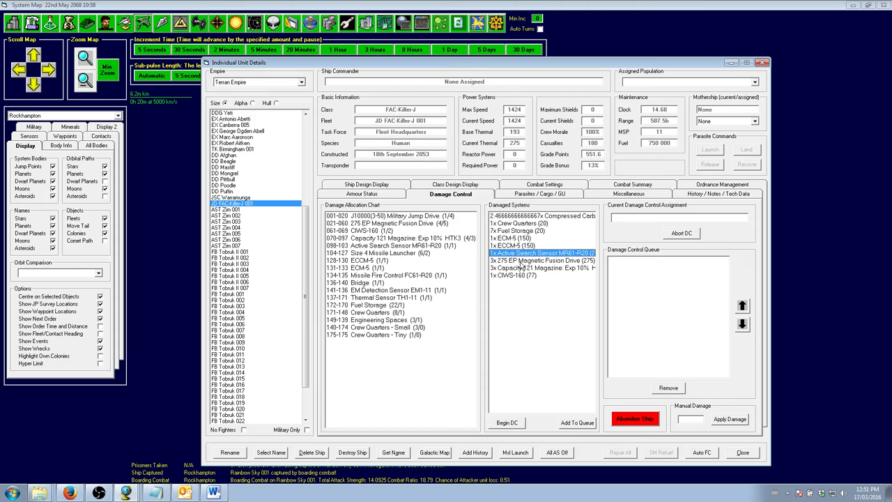
{"action": "left_click", "coordinate": [543, 260]}
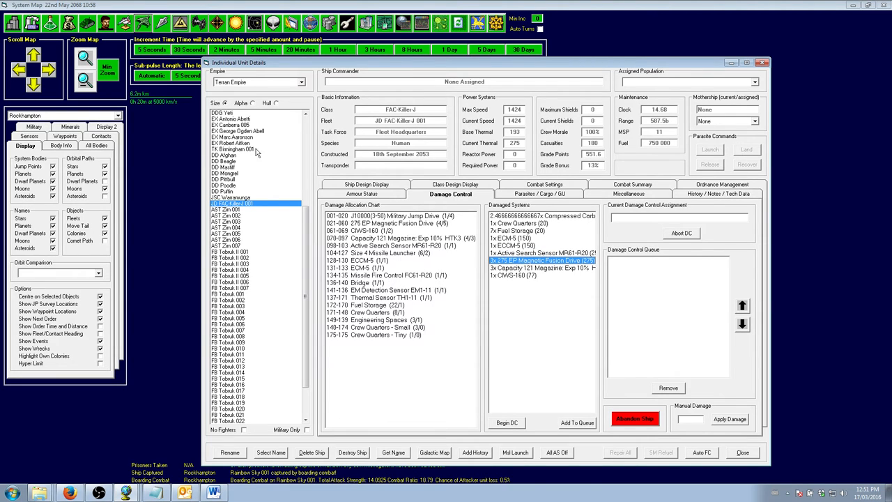
- Check the armour damage and design summary, then close the unit details window
{"action": "left_click", "coordinate": [362, 194]}
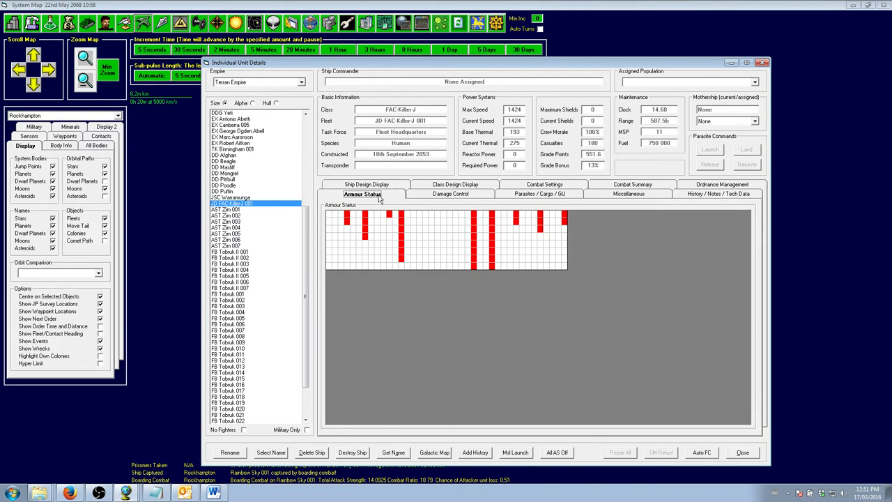
{"action": "left_click", "coordinate": [363, 193]}
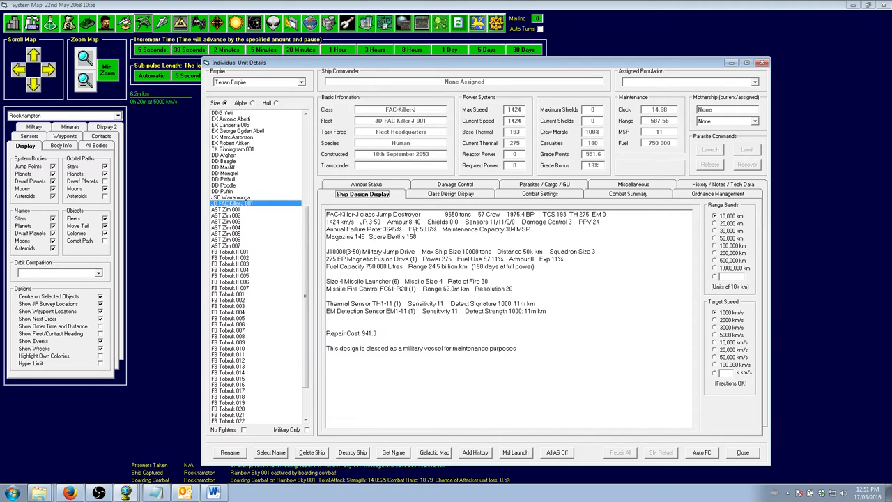
{"action": "mouse_move", "coordinate": [520, 384]}
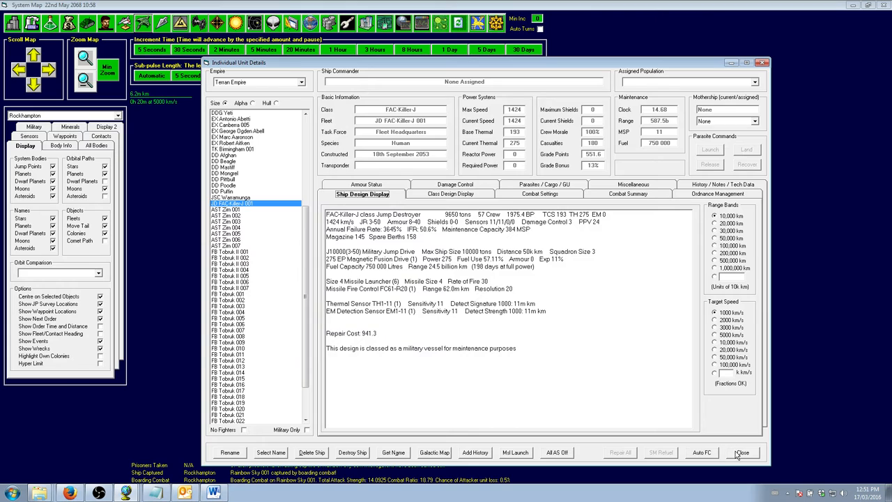
{"action": "left_click", "coordinate": [742, 452]}
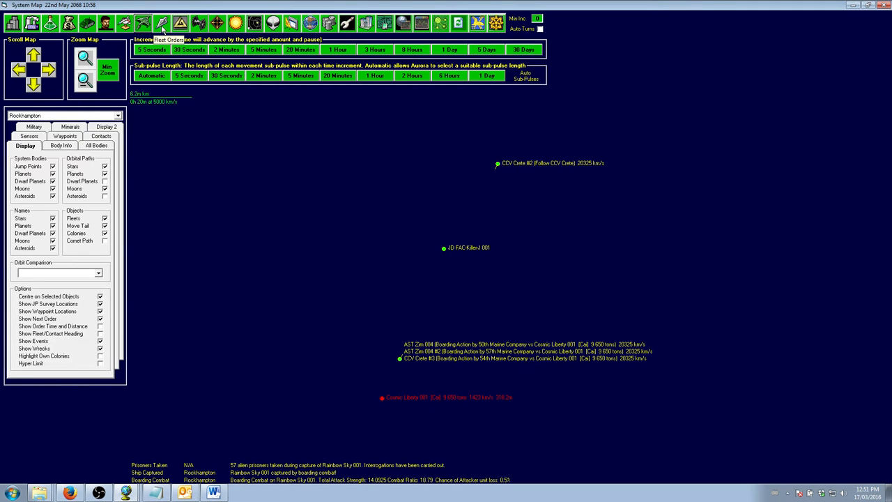
- Give the JD FAC-Killer-J 001 task group a Join order targeting Shoalwater
{"action": "left_click", "coordinate": [161, 23]}
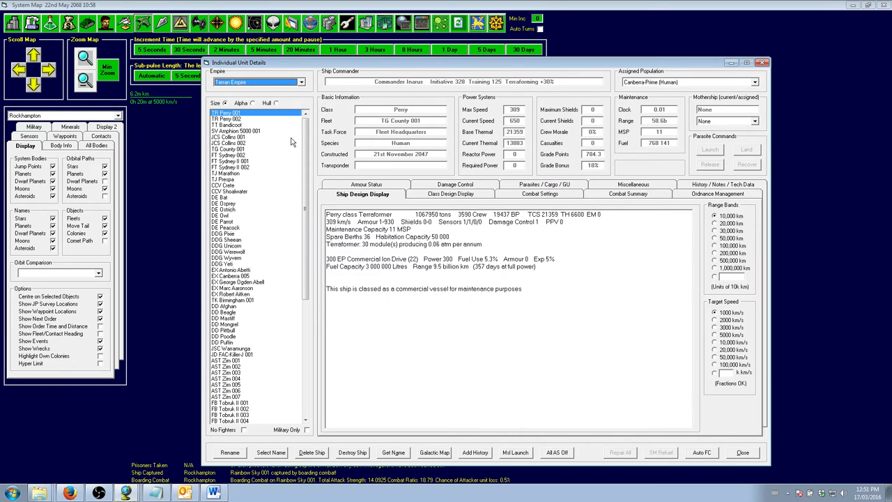
{"action": "left_click", "coordinate": [742, 453]}
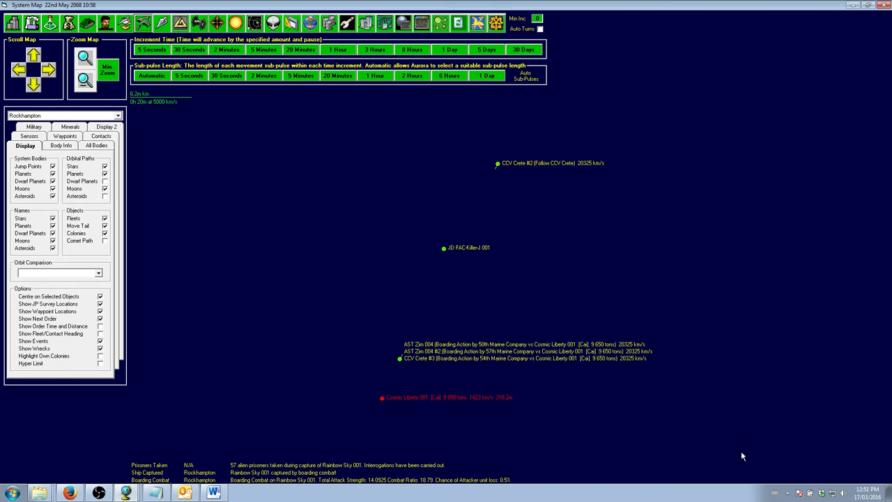
{"action": "mouse_move", "coordinate": [77, 39]}
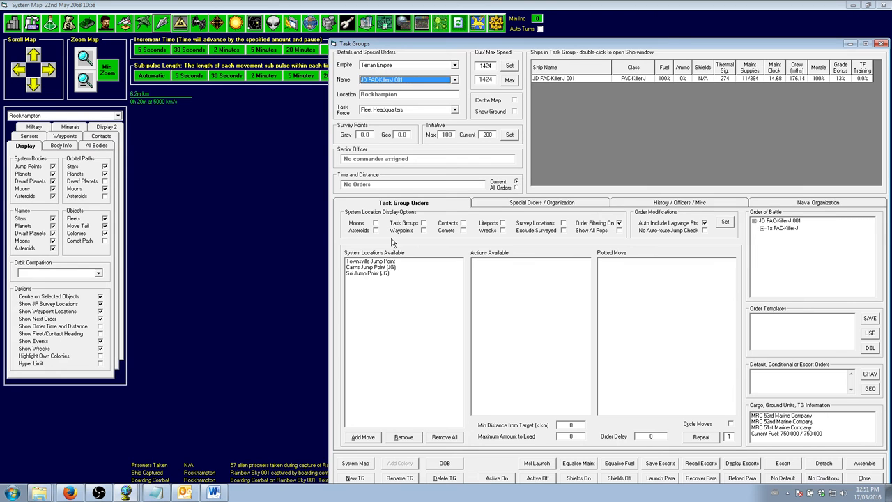
{"action": "mouse_move", "coordinate": [749, 87]}
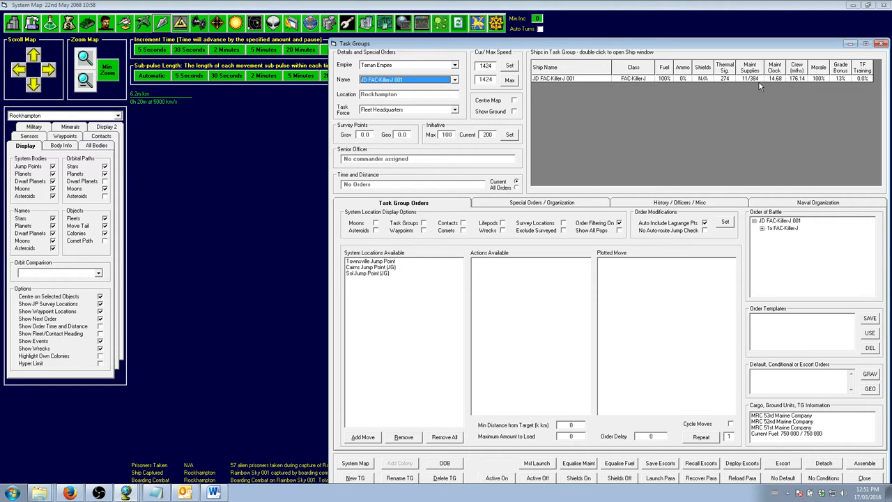
{"action": "mouse_move", "coordinate": [733, 95]}
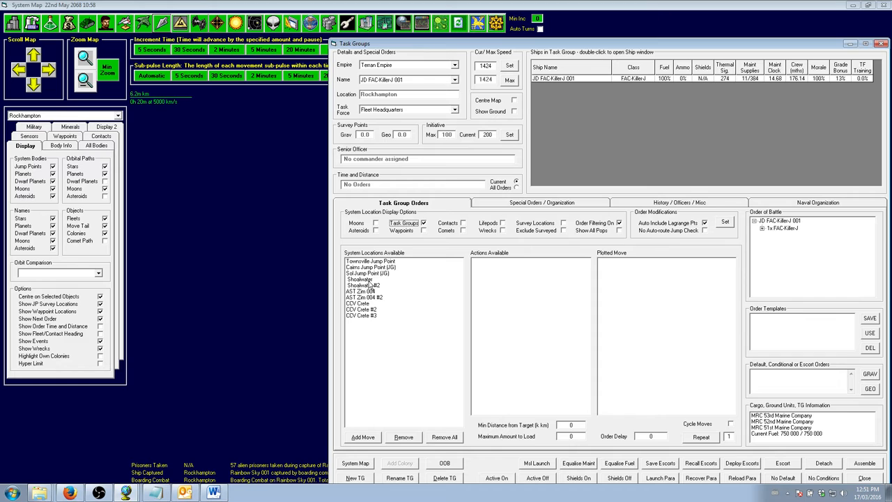
{"action": "left_click", "coordinate": [358, 278]}
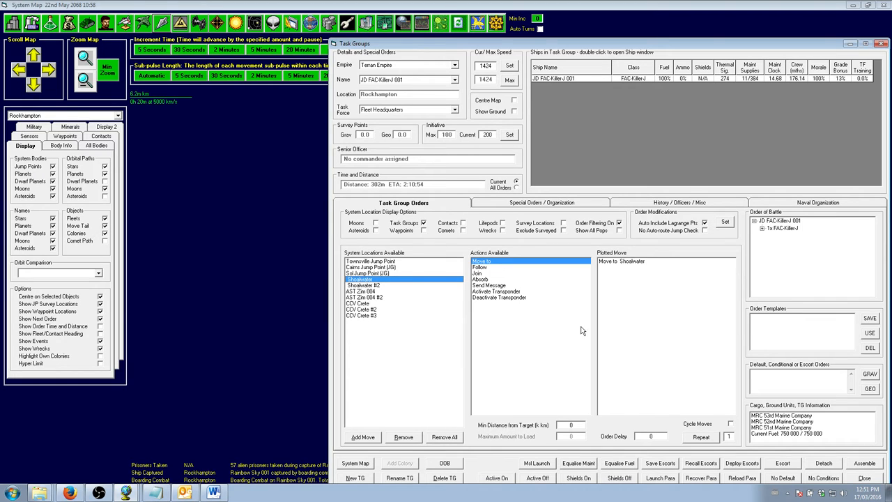
{"action": "left_click", "coordinate": [402, 437]}
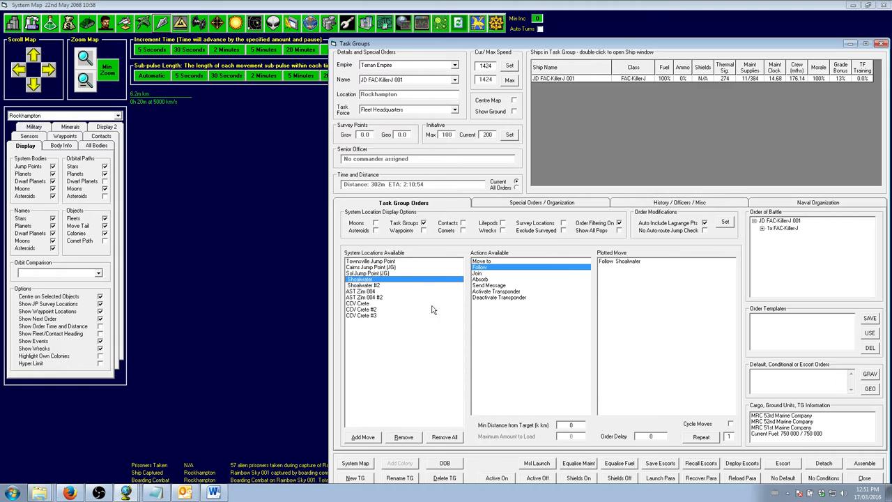
{"action": "left_click", "coordinate": [479, 272]}
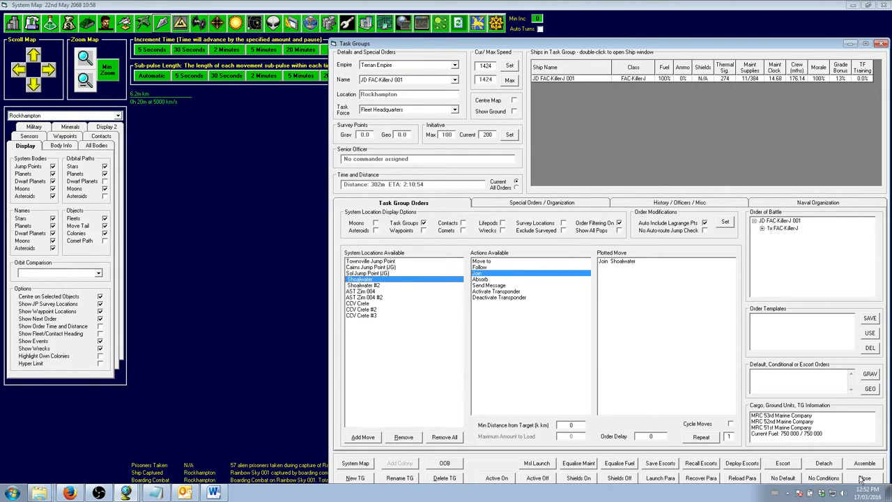
{"action": "left_click", "coordinate": [864, 477]}
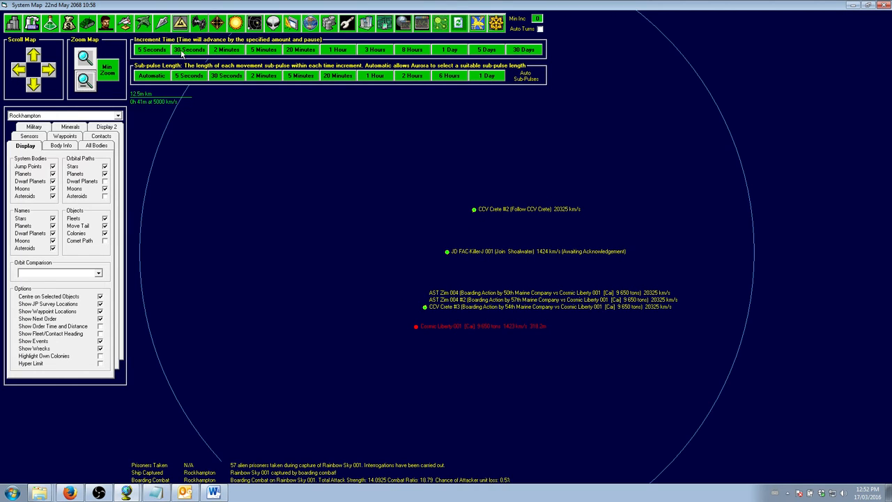
- Advance time two 30-second increments and recheck JD FAC-Killer-J 001's details
{"action": "left_click", "coordinate": [190, 49]}
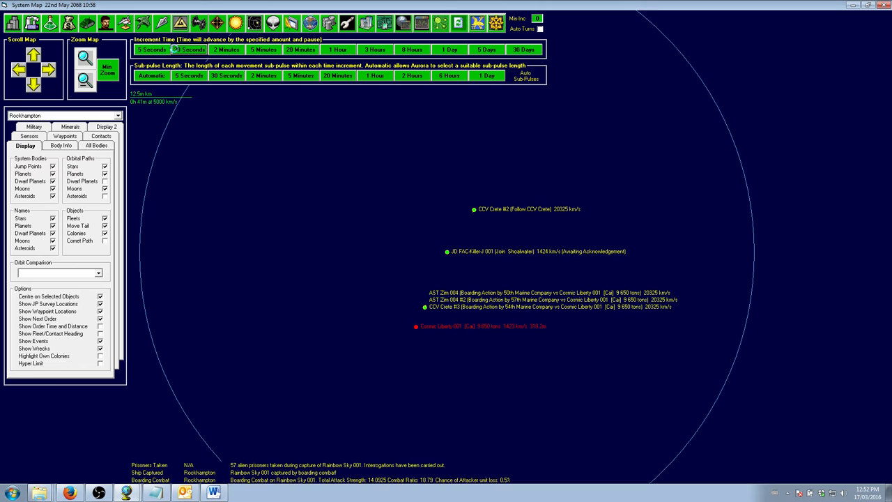
{"action": "left_click", "coordinate": [189, 49]}
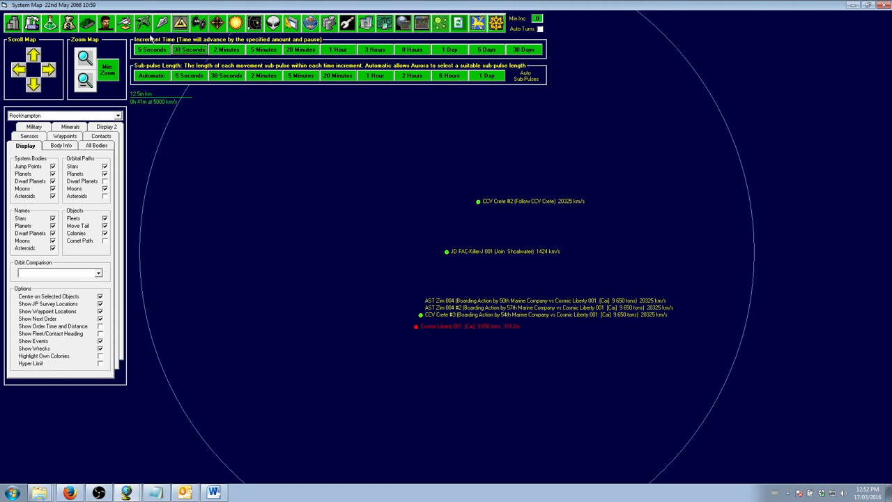
{"action": "left_click", "coordinate": [142, 23]}
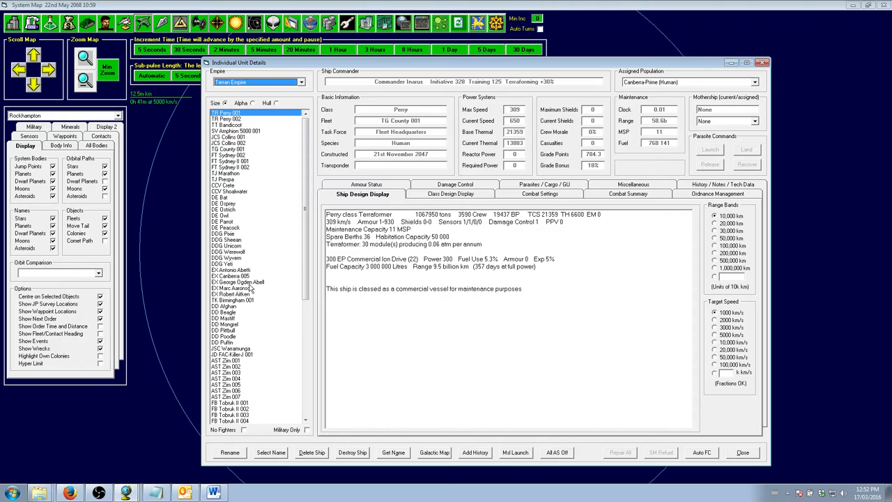
{"action": "left_click", "coordinate": [232, 354]}
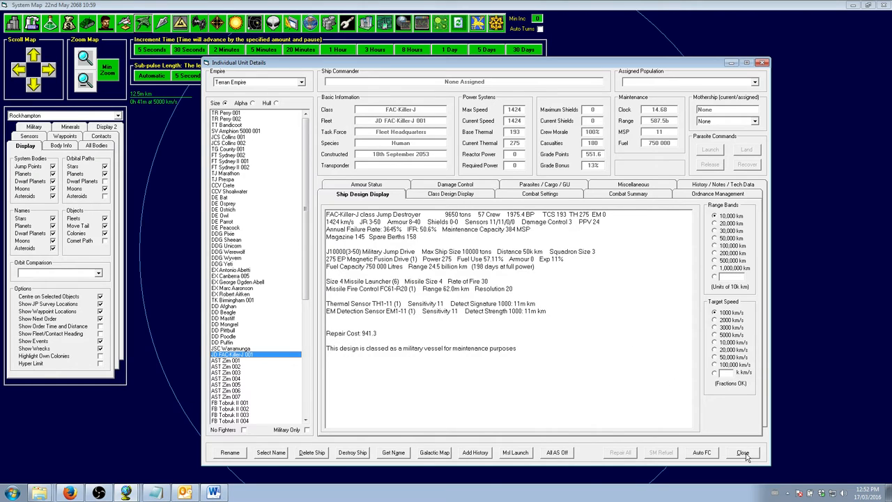
{"action": "left_click", "coordinate": [742, 452]}
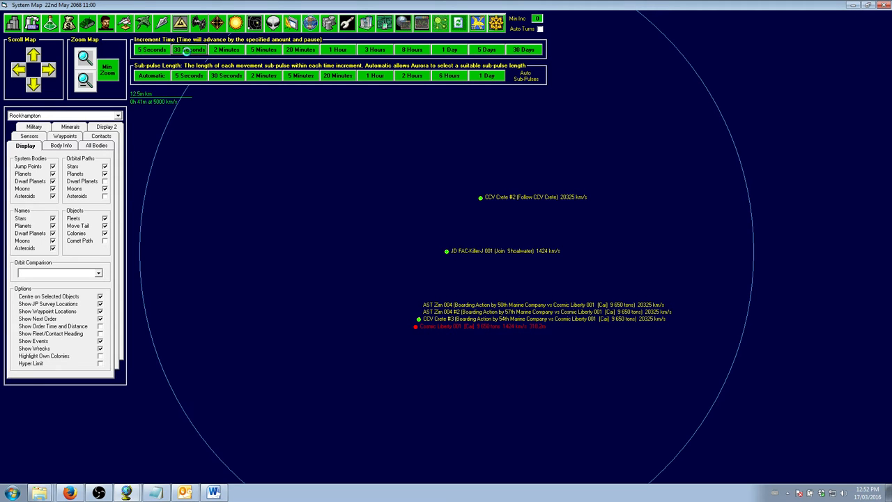
- Advance the clock in 5- and 30-second increments to 11:09 while marines board Cosmic Liberty 001
{"action": "left_click", "coordinate": [189, 49]}
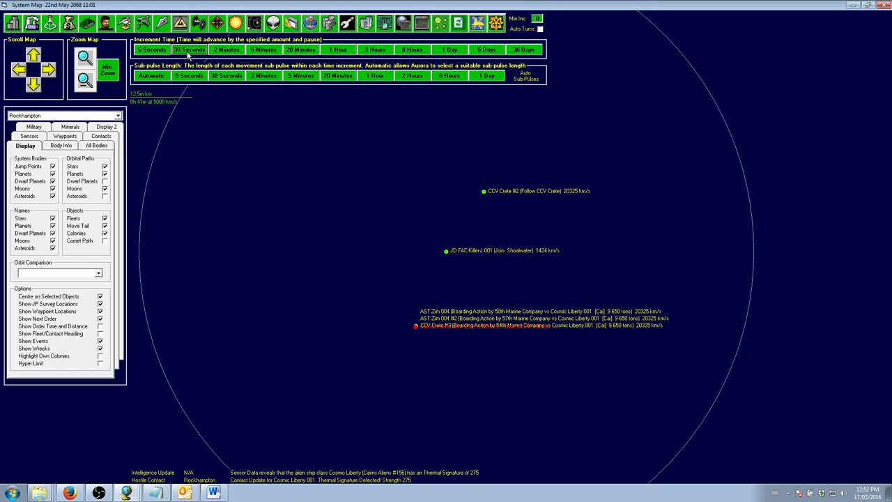
{"action": "left_click", "coordinate": [151, 50]}
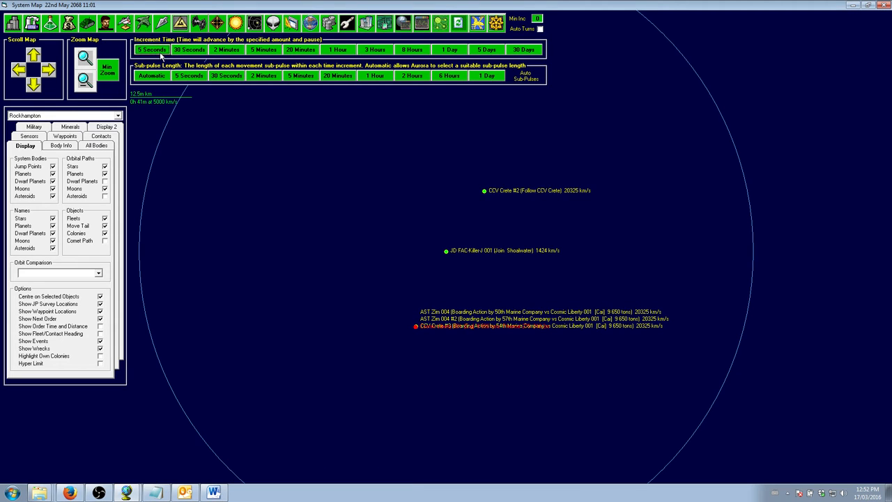
{"action": "left_click", "coordinate": [151, 50]}
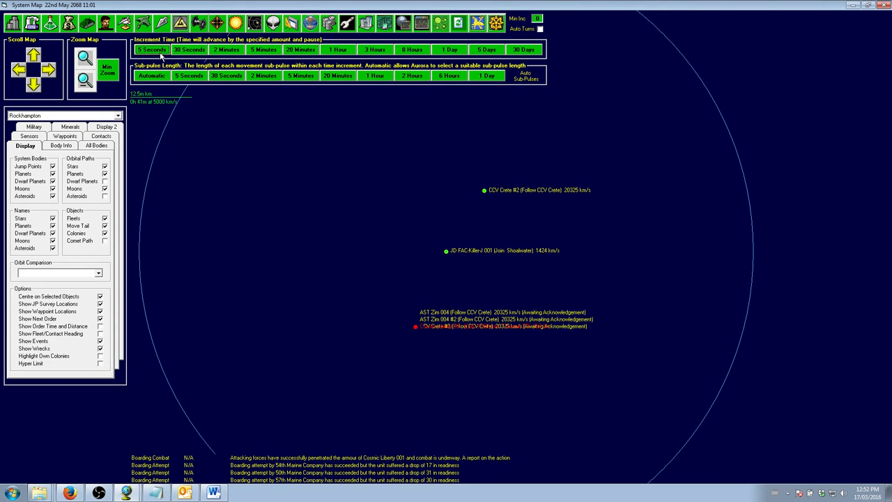
{"action": "mouse_move", "coordinate": [498, 471]}
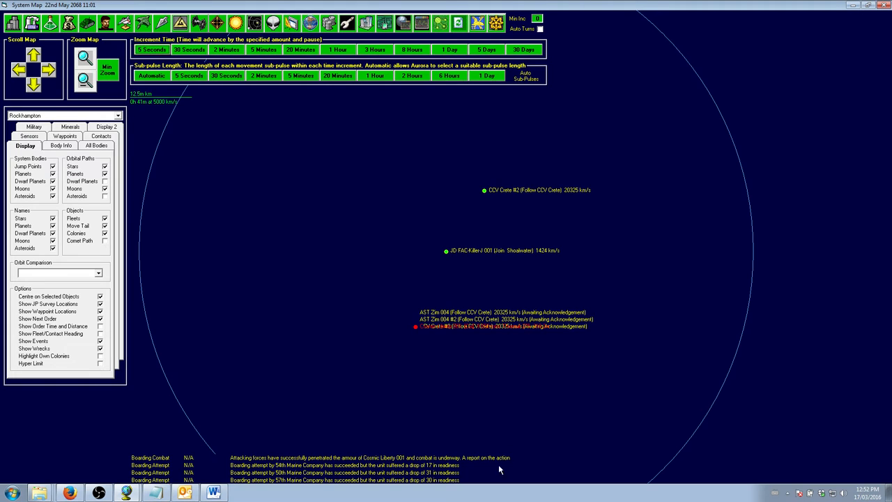
{"action": "mouse_move", "coordinate": [446, 333]}
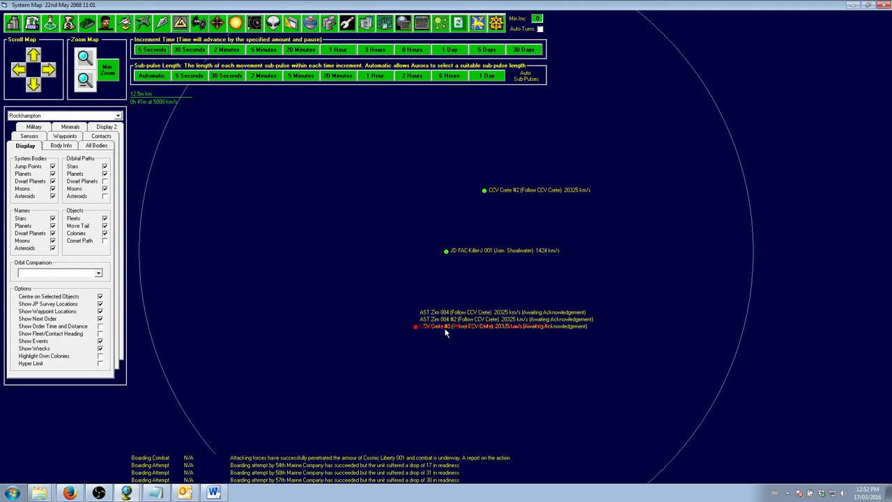
{"action": "mouse_move", "coordinate": [435, 491]}
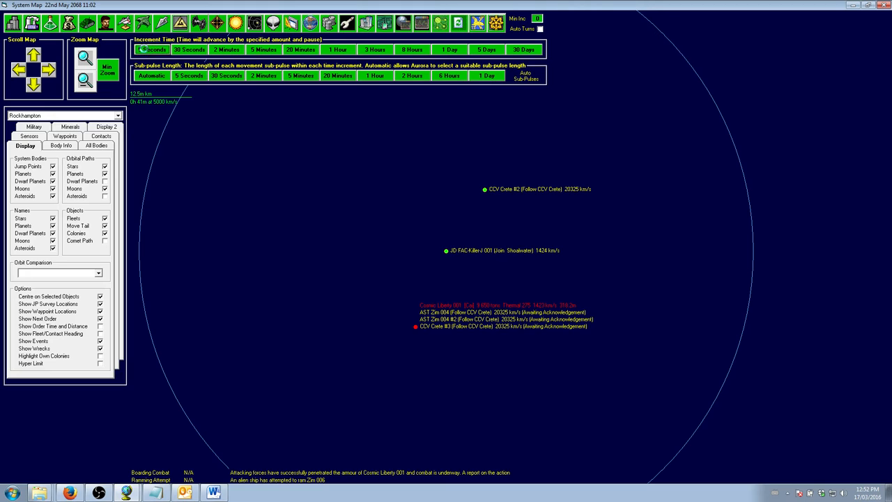
{"action": "left_click", "coordinate": [151, 50]}
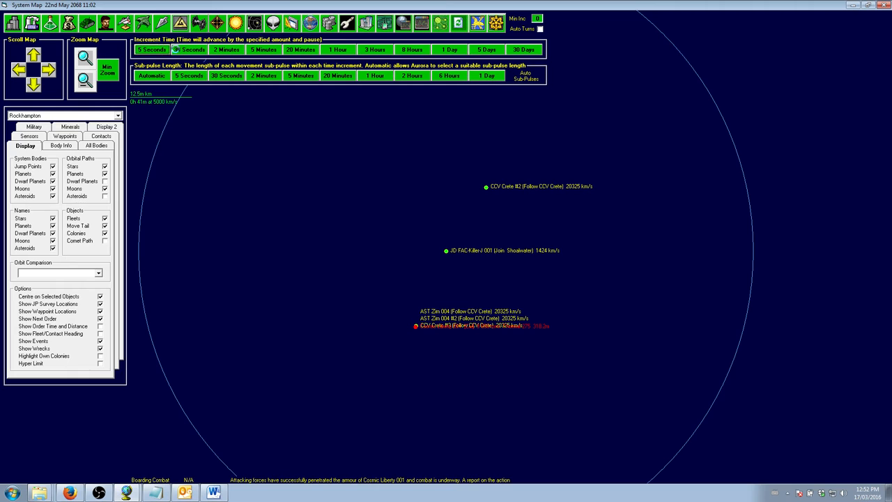
{"action": "left_click", "coordinate": [189, 50]}
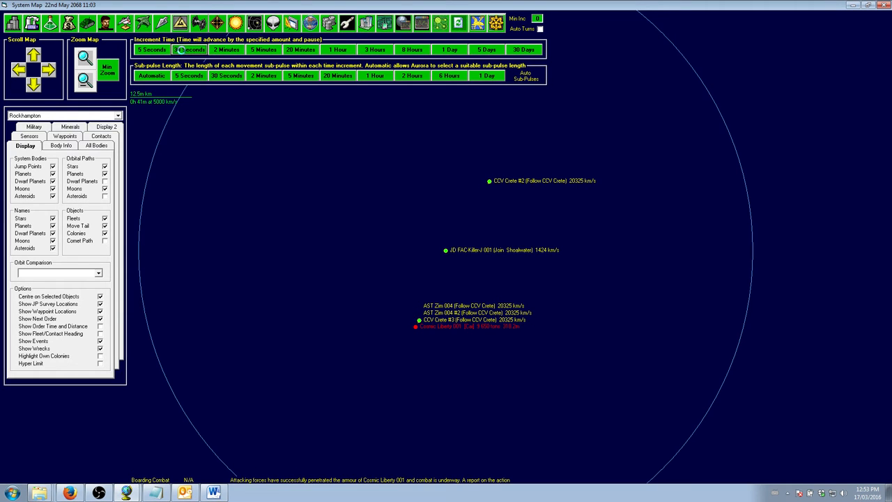
{"action": "left_click", "coordinate": [190, 50]}
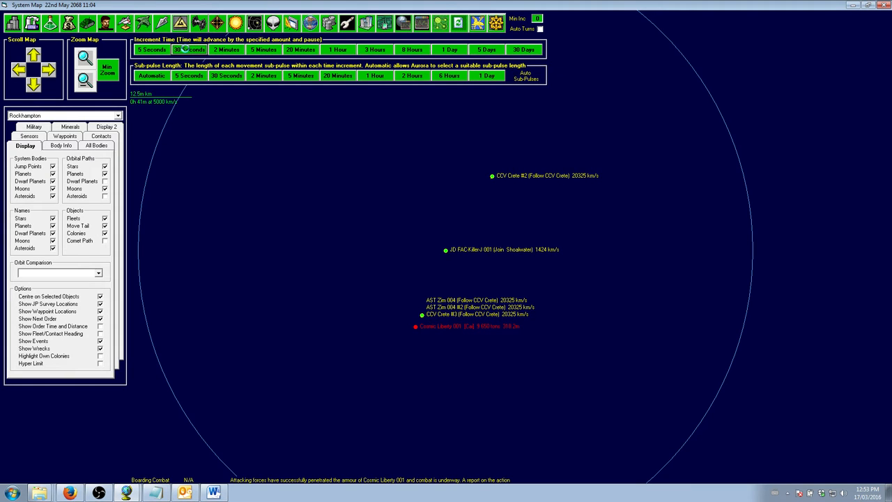
{"action": "left_click", "coordinate": [188, 49]}
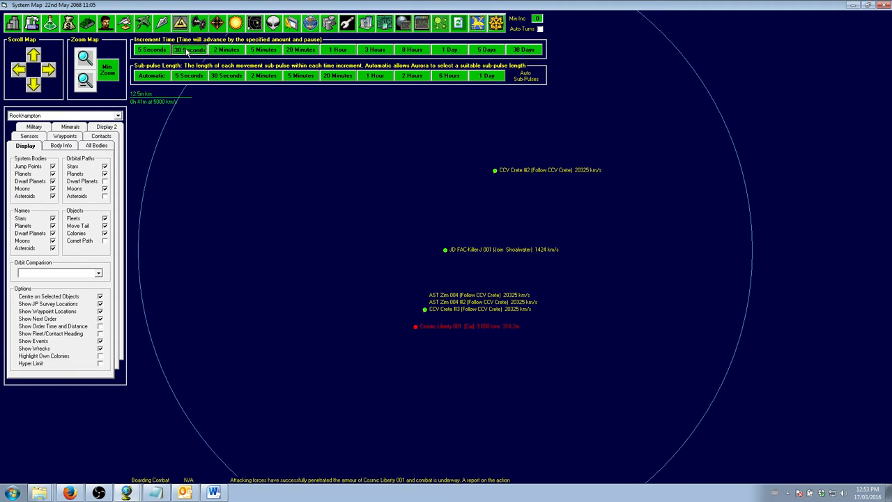
{"action": "left_click", "coordinate": [190, 49]}
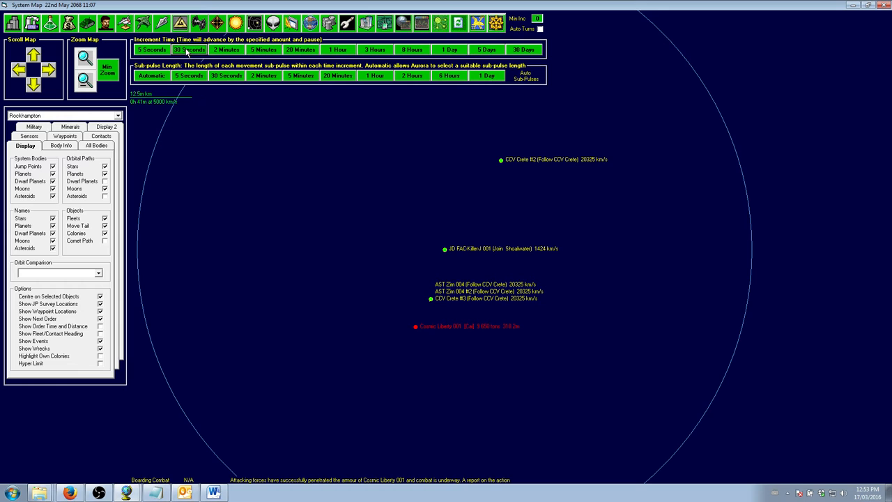
{"action": "left_click", "coordinate": [189, 50]}
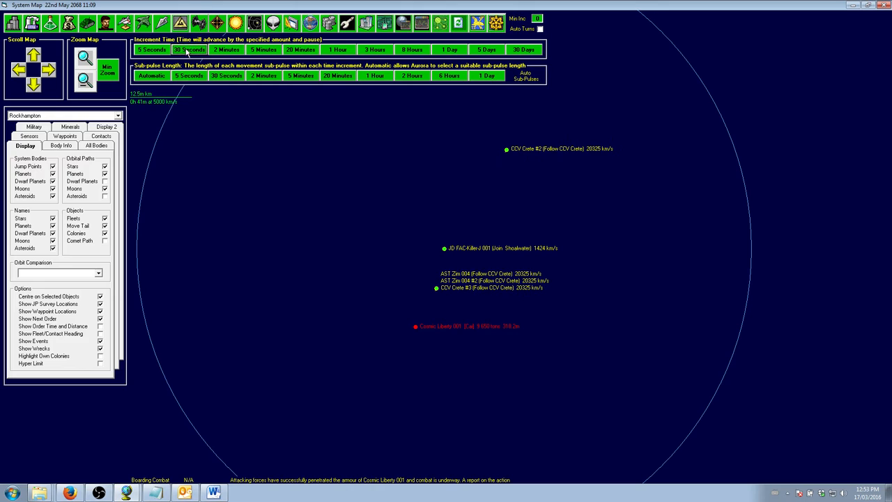
{"action": "left_click", "coordinate": [189, 50]}
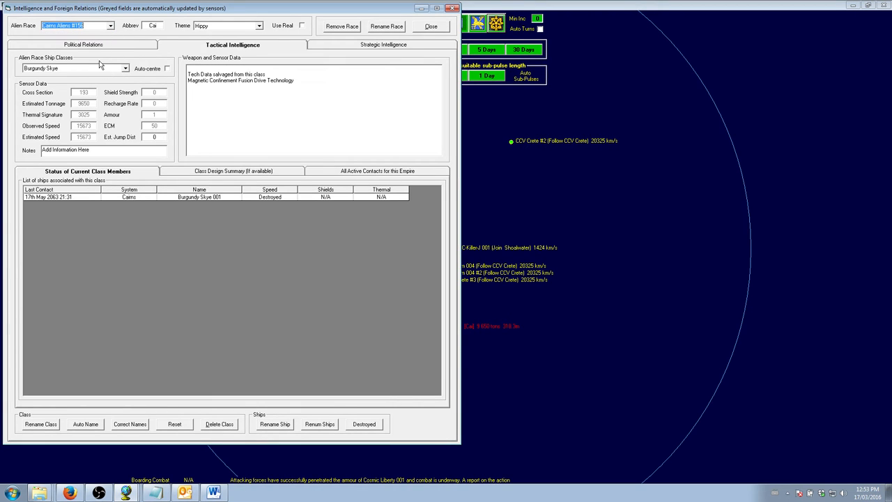
- Choose Rainbow Sky in the alien ship classes dropdown, then reopen Individual Unit Details
{"action": "left_click", "coordinate": [125, 67]}
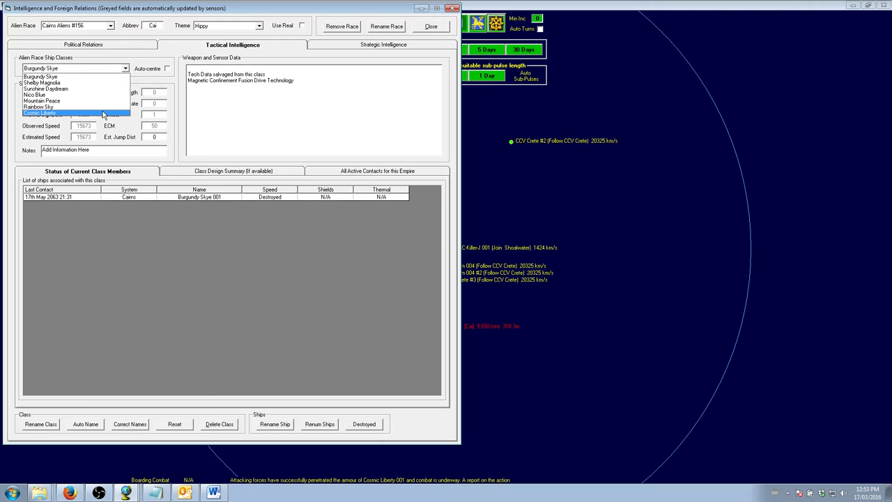
{"action": "left_click", "coordinate": [38, 107]}
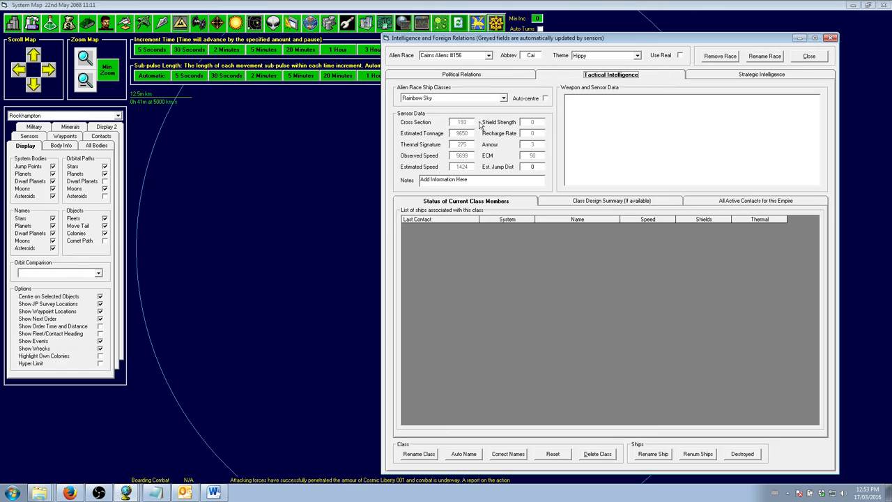
{"action": "left_click", "coordinate": [452, 98]}
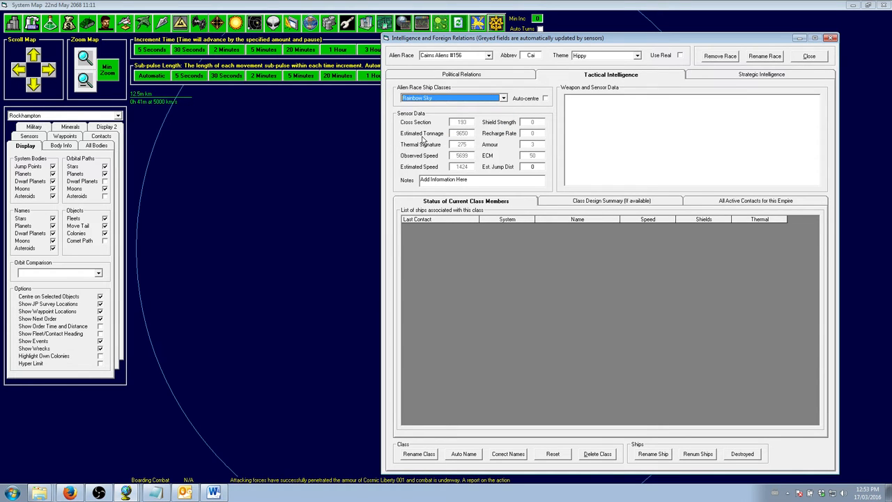
{"action": "mouse_move", "coordinate": [658, 172]}
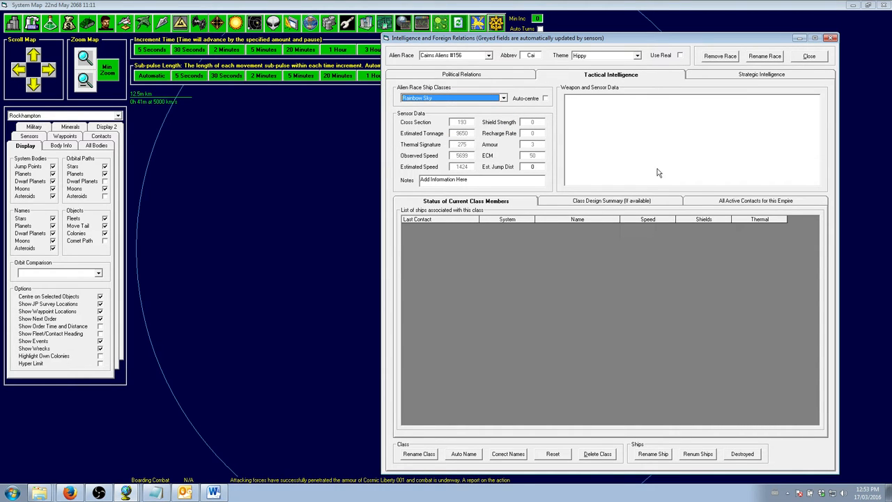
{"action": "mouse_move", "coordinate": [472, 246]}
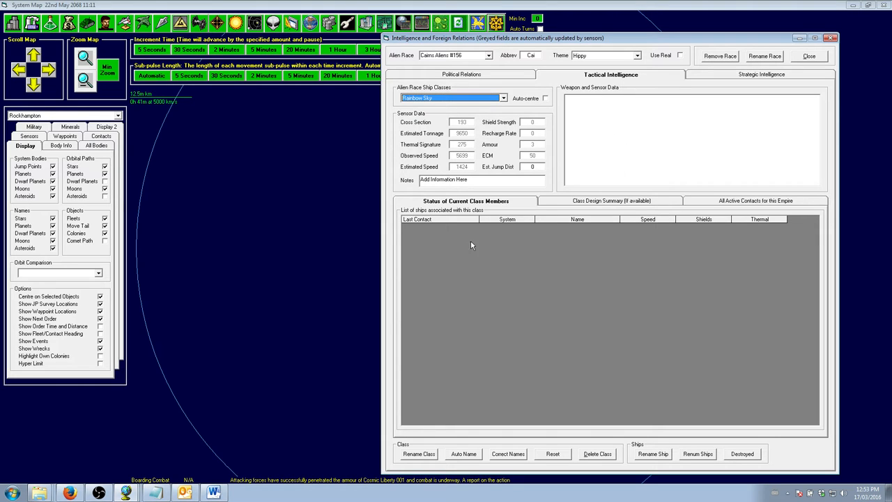
{"action": "left_click", "coordinate": [610, 200]}
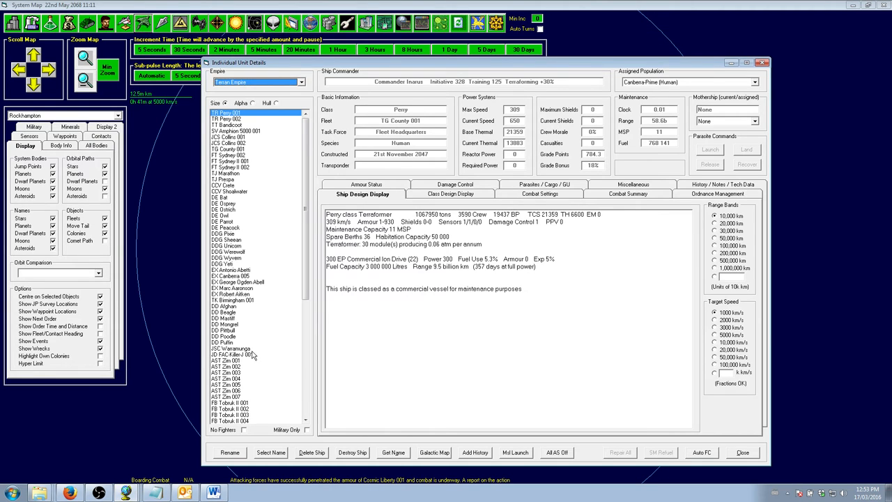
- Select JD FAC-Killer-J 001 and show its class design for comparison with Rainbow Sky
{"action": "left_click", "coordinate": [231, 354]}
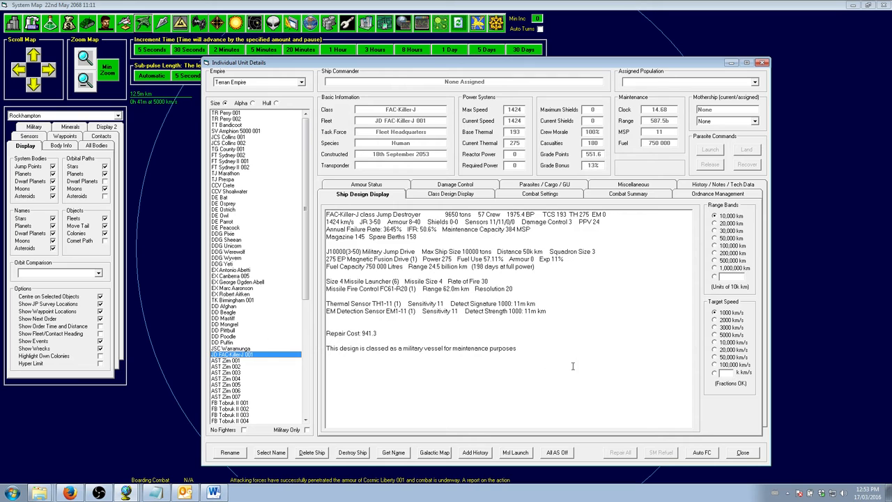
{"action": "left_click", "coordinate": [449, 194]}
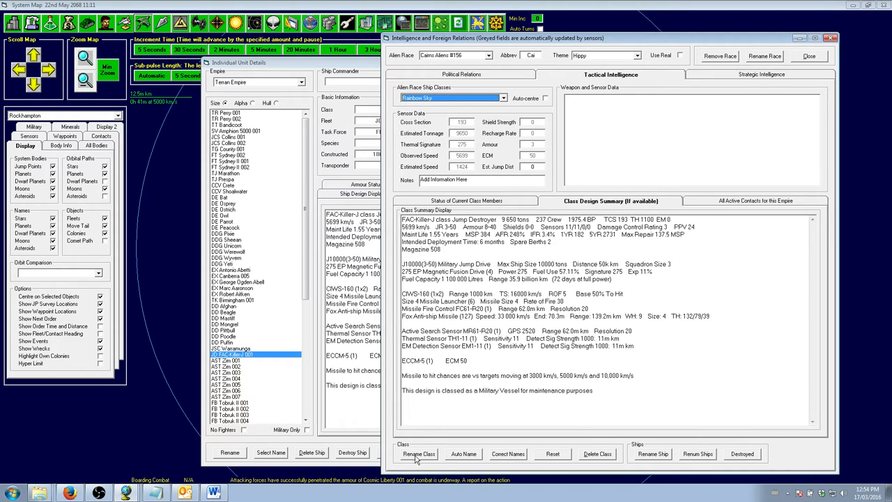
- Rename Rainbow Sky to 'FAC-Killer-J class Jump Destroyer' and list its current class members
{"action": "left_click", "coordinate": [419, 453]}
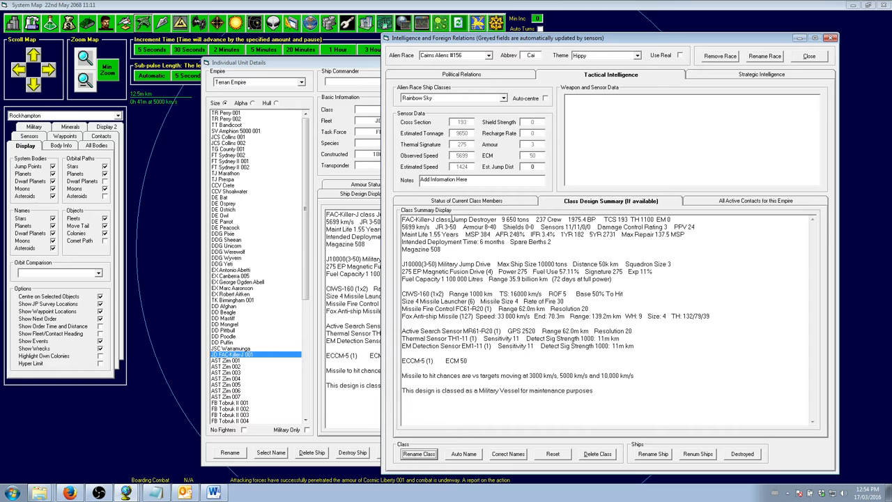
{"action": "double_click", "coordinate": [449, 219]}
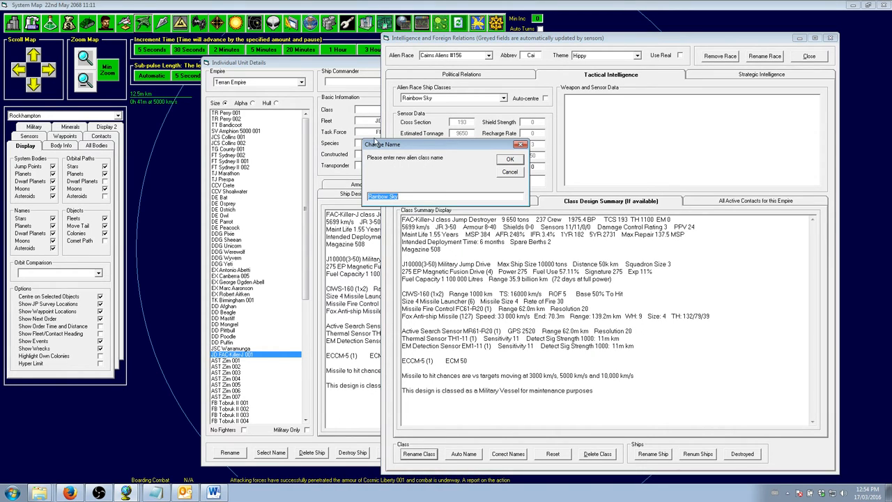
{"action": "left_click", "coordinate": [499, 159]}
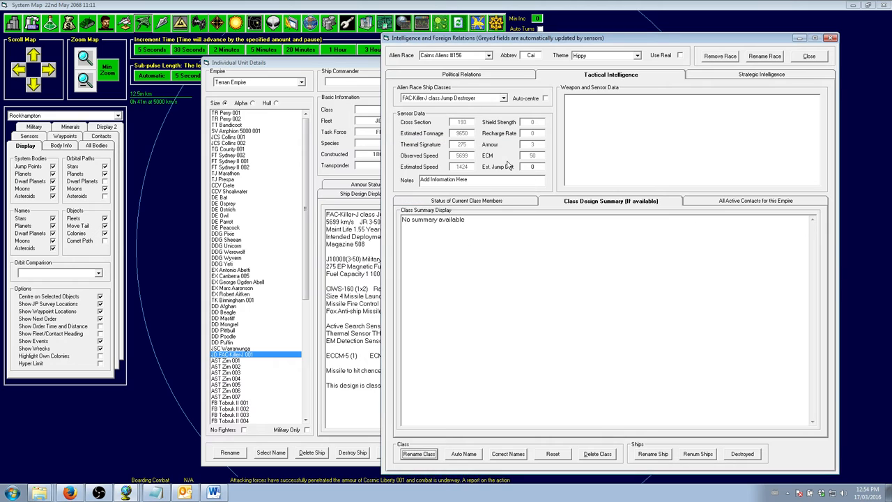
{"action": "left_click", "coordinate": [500, 98]}
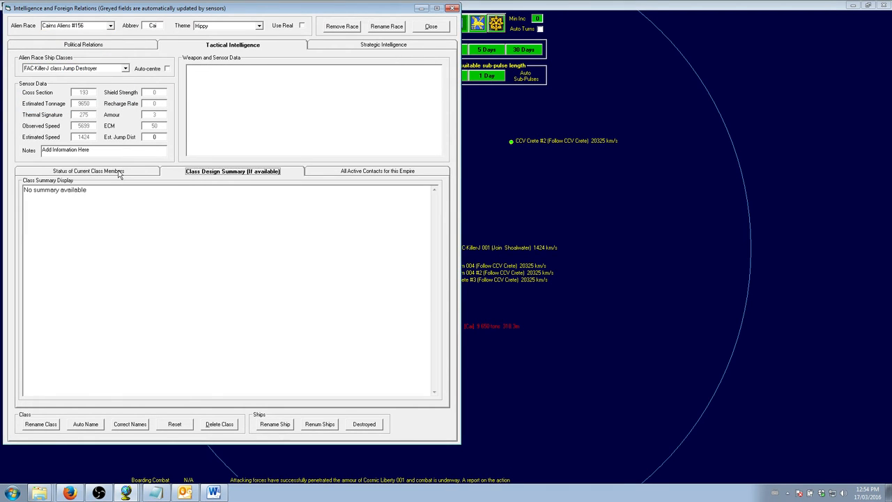
{"action": "left_click", "coordinate": [88, 171]}
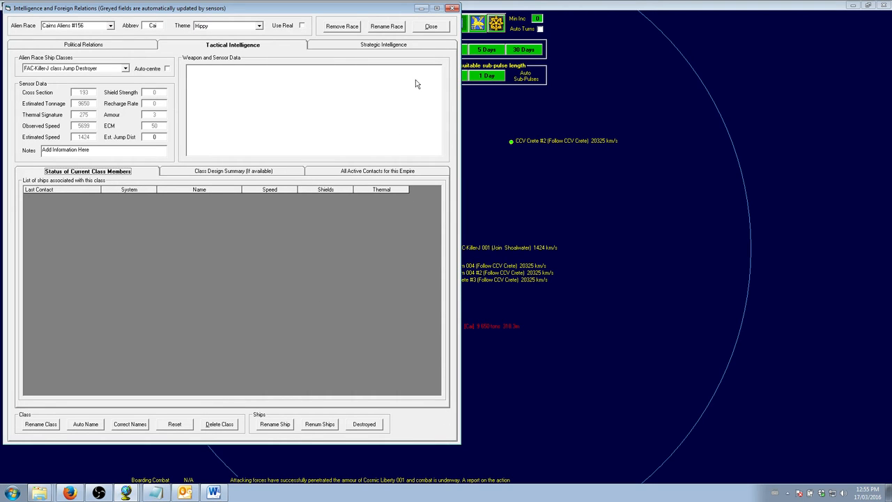
{"action": "mouse_move", "coordinate": [431, 26]}
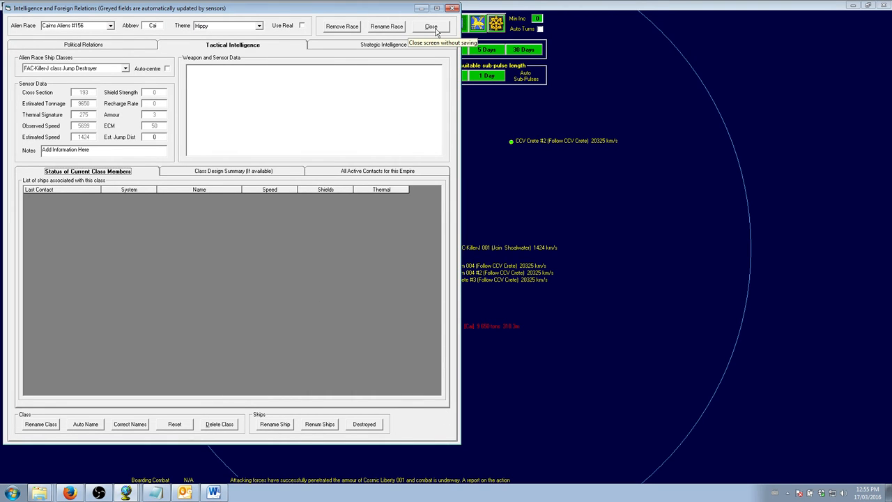
- Close intelligence, advance 30 seconds so Cosmic Liberty 001 is captured, and open Shoalwater's task group
{"action": "left_click", "coordinate": [431, 27]}
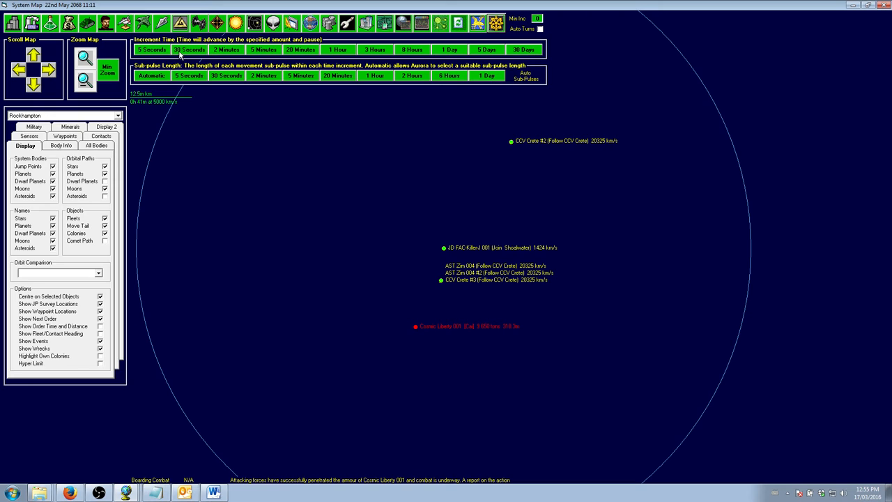
{"action": "left_click", "coordinate": [189, 49]}
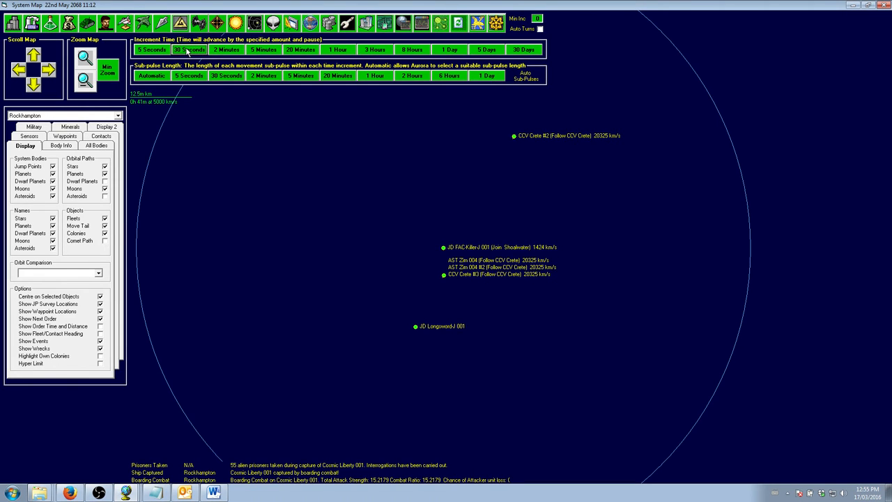
{"action": "left_click", "coordinate": [189, 50]}
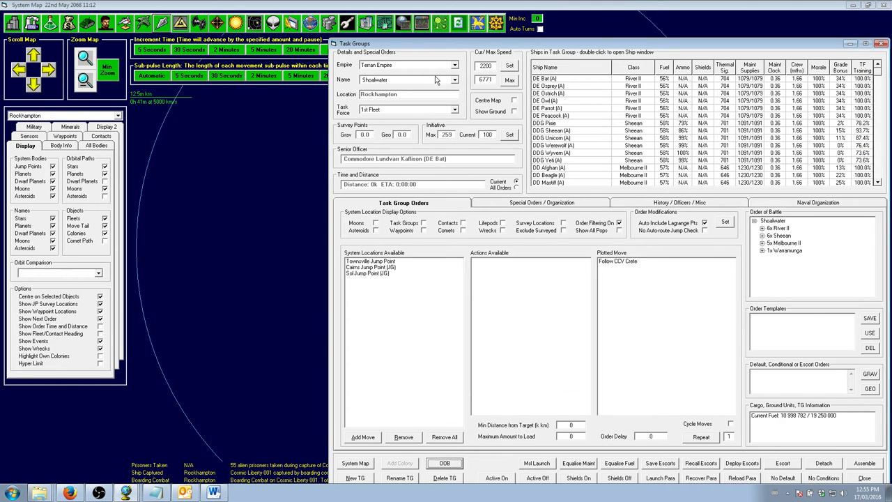
{"action": "left_click", "coordinate": [453, 79]}
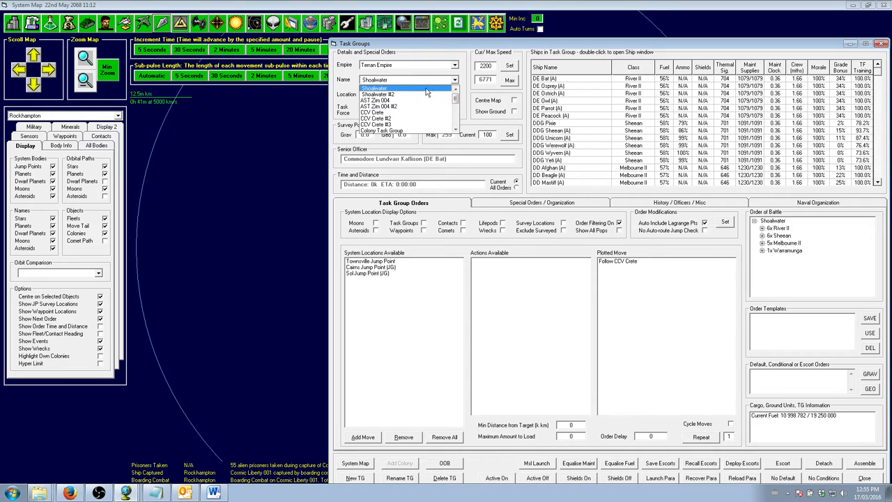
{"action": "scroll", "scroll_direction": "down", "scroll_amount": 3}
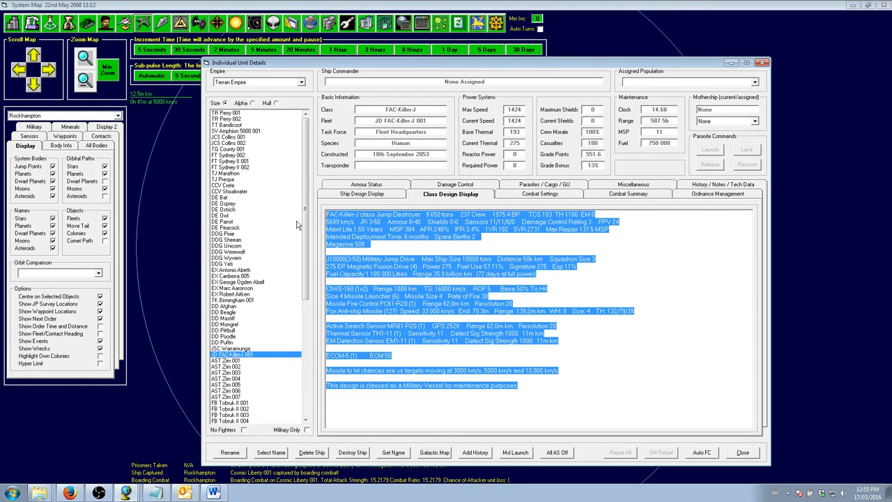
- Refresh the ship list to include the captured JD Longsword-J 001 and view its design
{"action": "scroll", "scroll_direction": "down", "scroll_amount": 3}
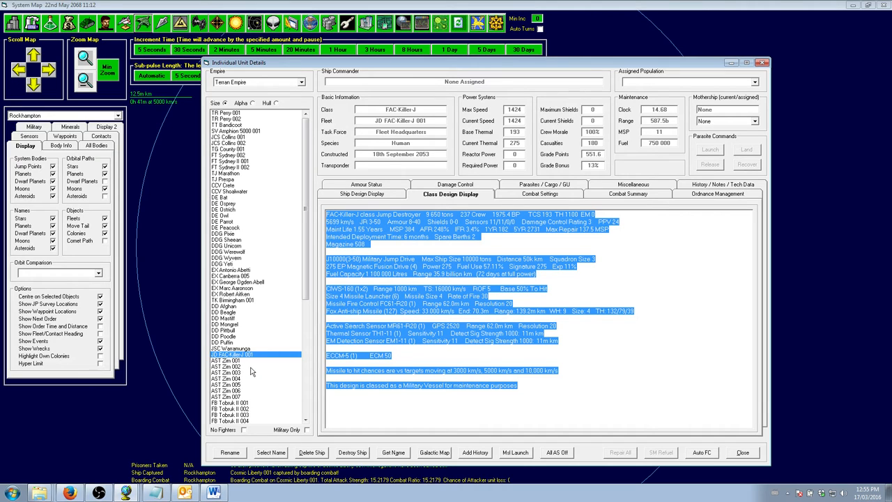
{"action": "mouse_move", "coordinate": [250, 397]}
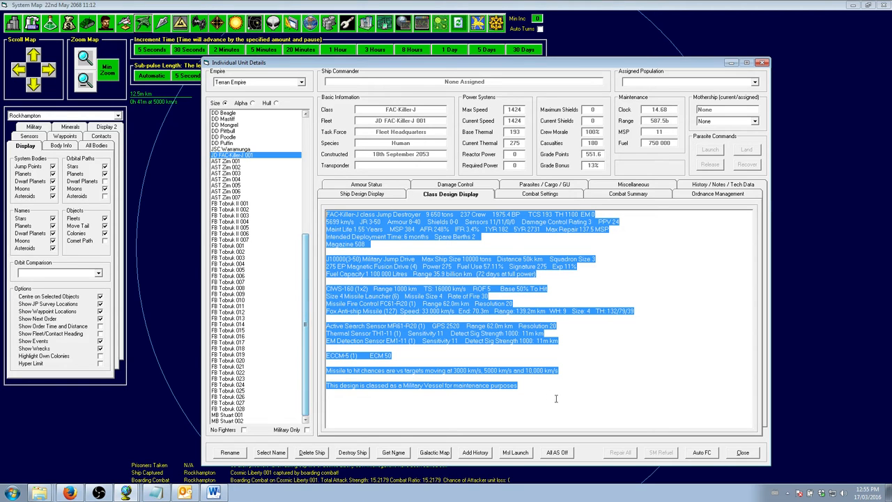
{"action": "left_click", "coordinate": [741, 452]}
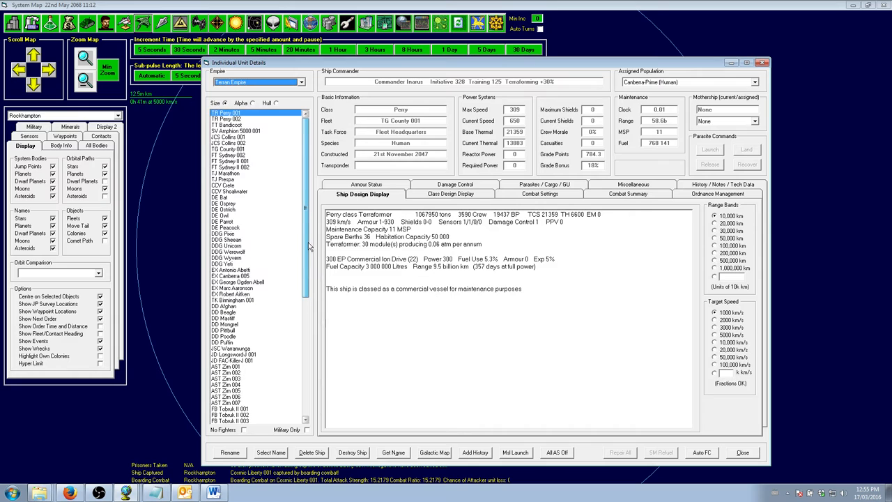
{"action": "scroll", "scroll_direction": "down", "scroll_amount": 3}
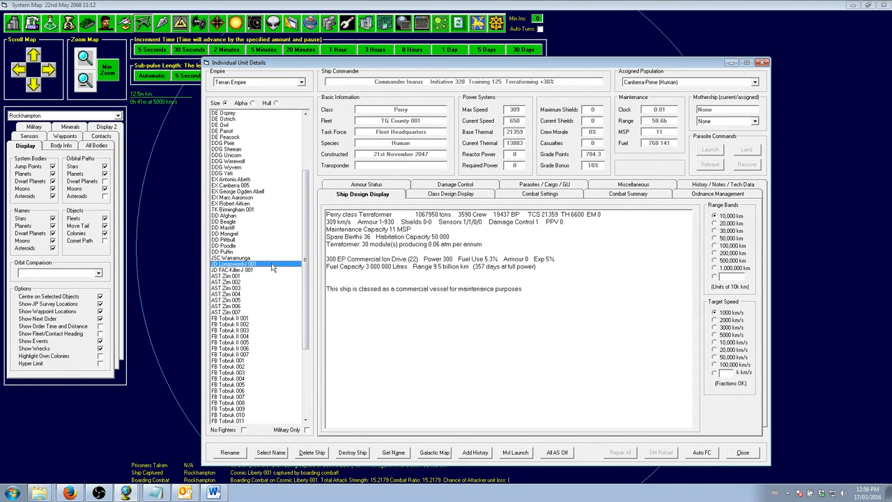
{"action": "left_click", "coordinate": [234, 263]}
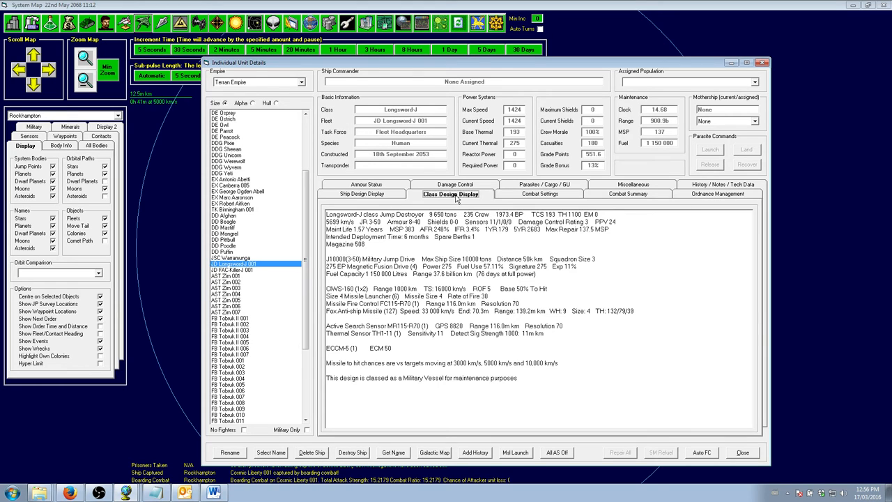
{"action": "mouse_move", "coordinate": [511, 266]}
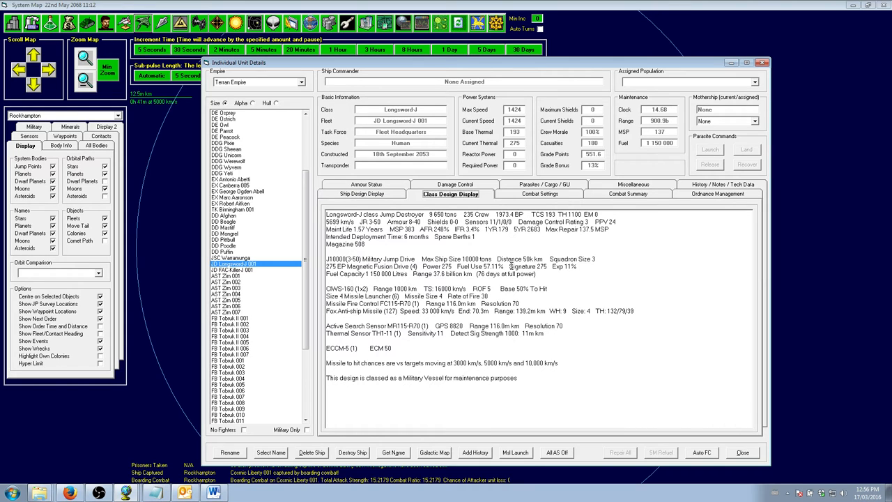
- Switch repeatedly between the Longsword-J 001 and FAC-Killer-J 001 designs, ending on FAC-Killer-J
{"action": "left_click", "coordinate": [232, 271]}
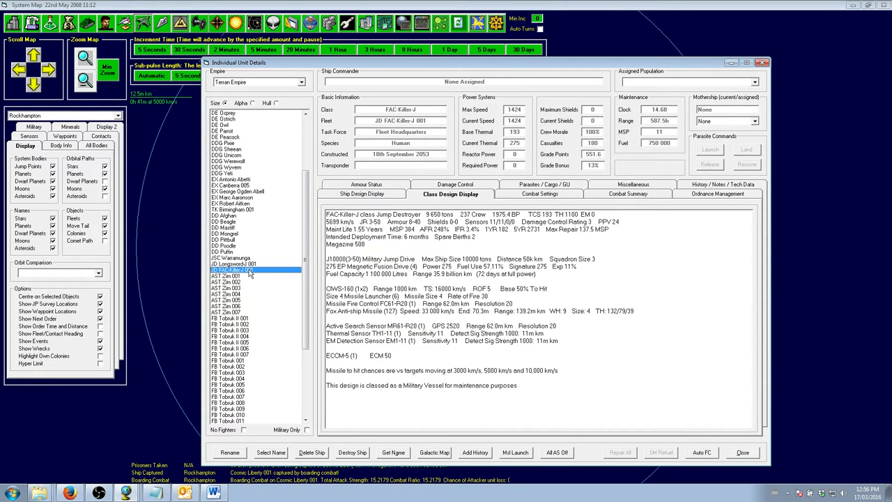
{"action": "left_click", "coordinate": [236, 270]}
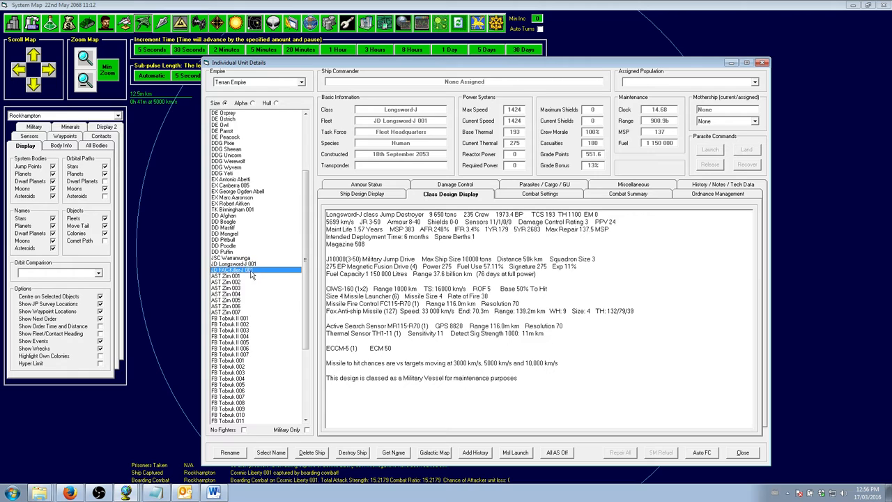
{"action": "left_click", "coordinate": [232, 265]}
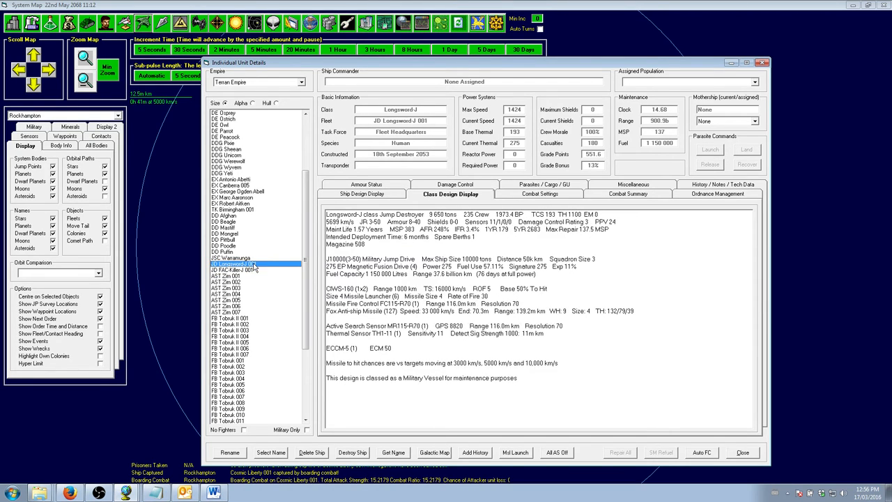
{"action": "left_click", "coordinate": [232, 270]}
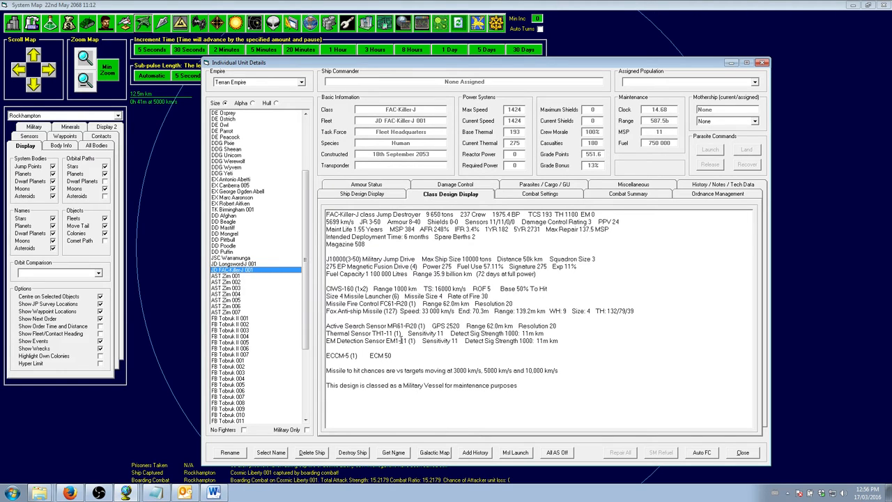
{"action": "left_click", "coordinate": [232, 264]}
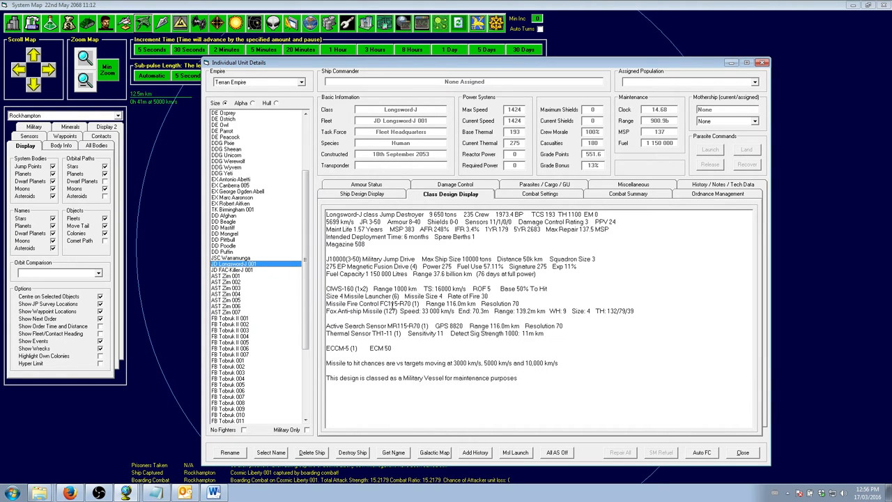
{"action": "left_click", "coordinate": [232, 270]}
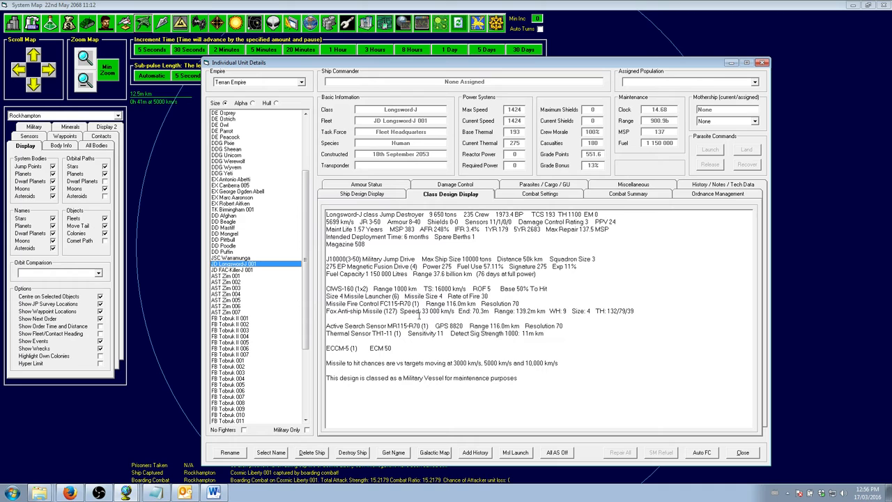
{"action": "left_click", "coordinate": [232, 270]}
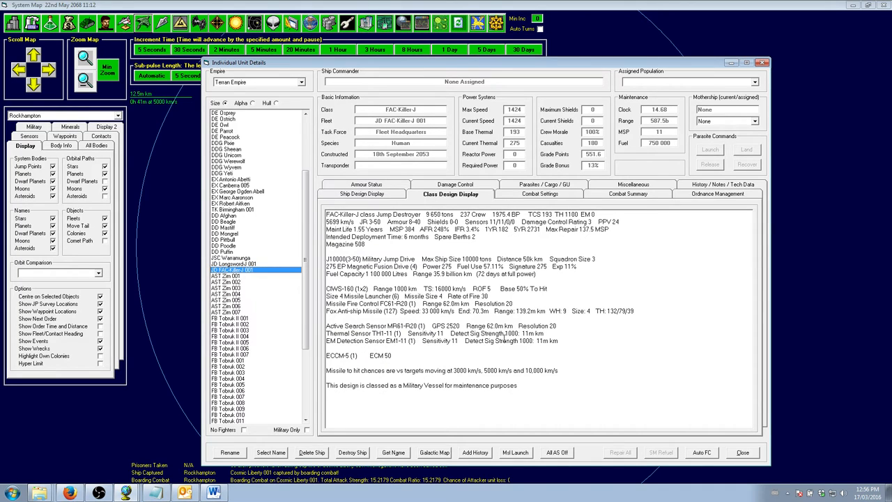
{"action": "left_click", "coordinate": [232, 264]}
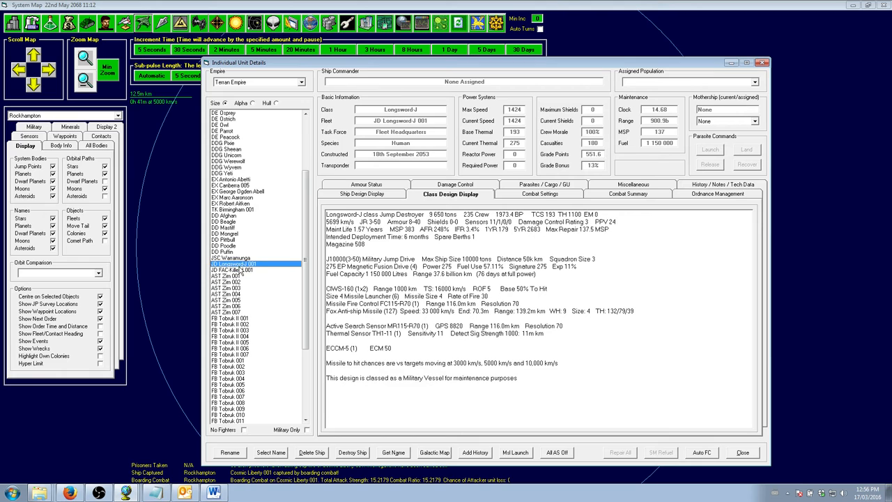
{"action": "left_click", "coordinate": [233, 270]}
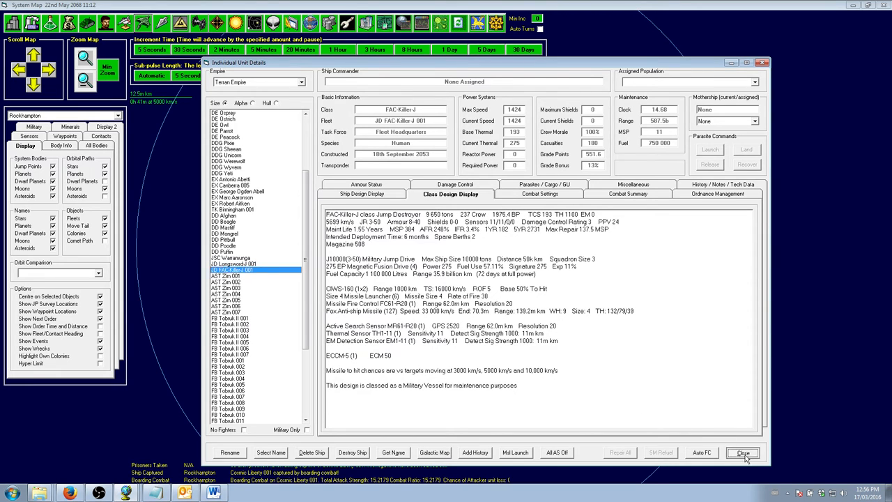
- Give JD Longsword-J 001 a Join Shoalwater order and return to the system map
{"action": "left_click", "coordinate": [742, 452]}
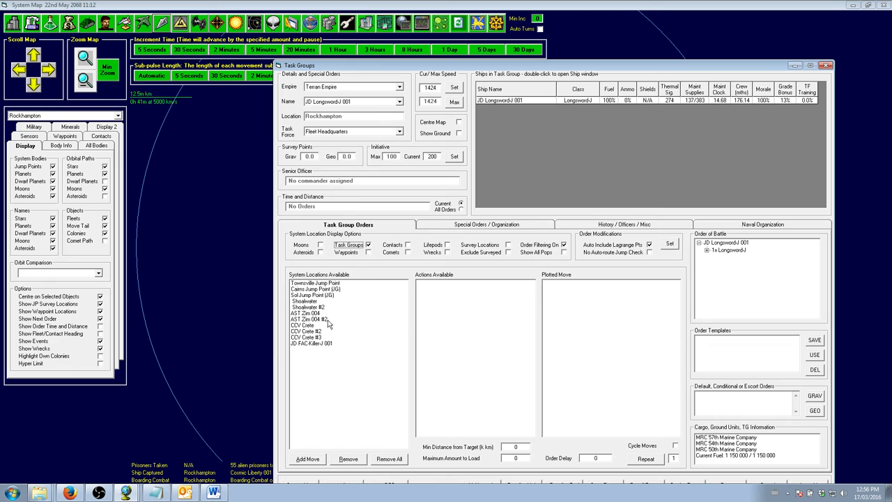
{"action": "left_click", "coordinate": [304, 300]}
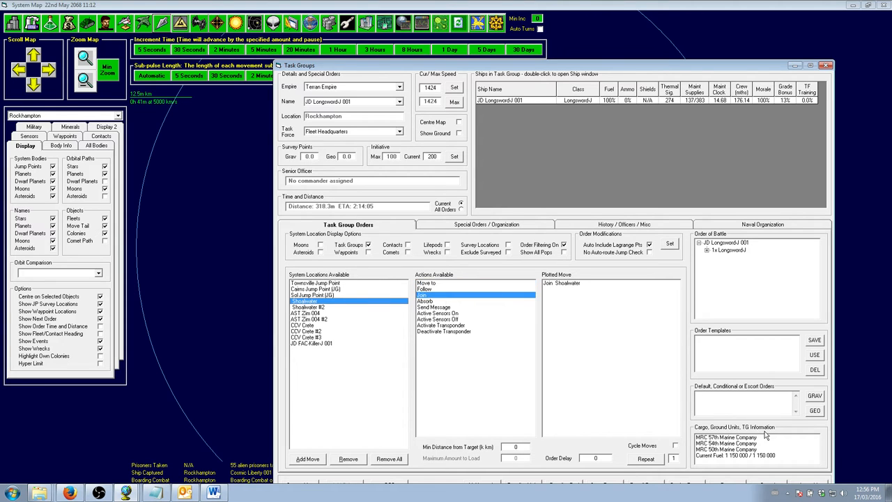
{"action": "left_click", "coordinate": [826, 65]}
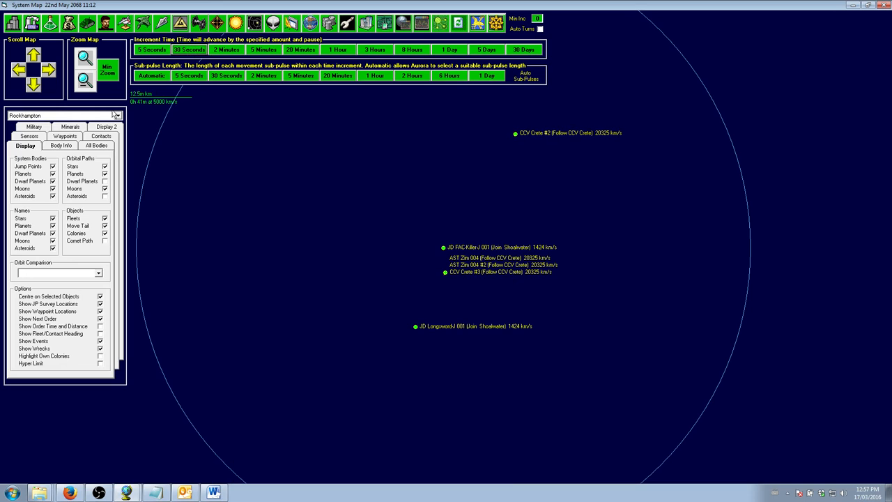
- Zoom out the map and advance time from 11:12 to 16:32 using 20-minute and hourly increments
{"action": "left_click", "coordinate": [84, 80]}
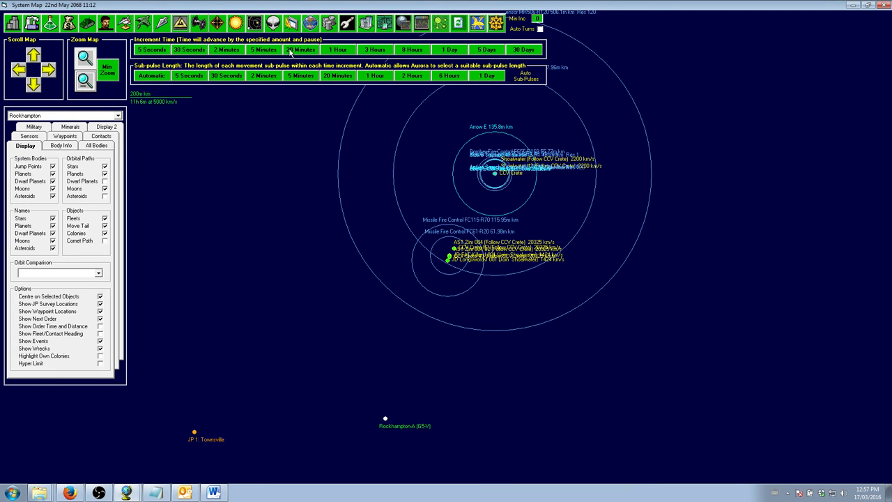
{"action": "left_click", "coordinate": [300, 50]}
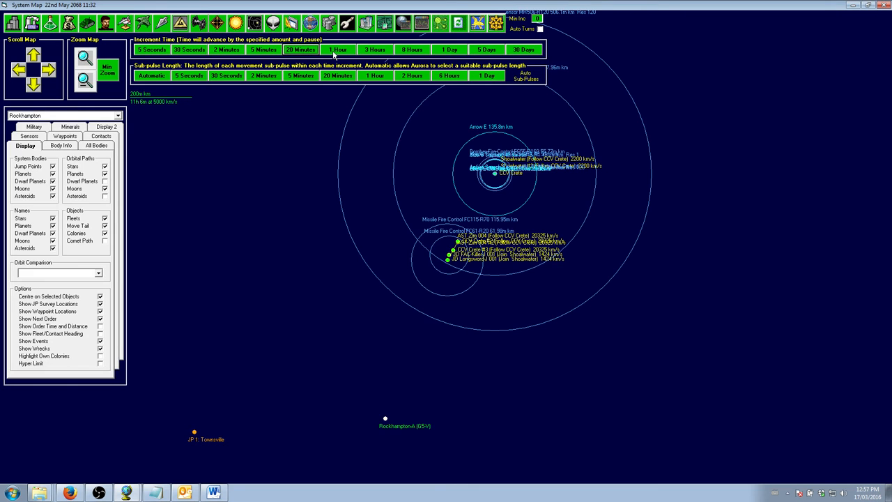
{"action": "left_click", "coordinate": [338, 50]}
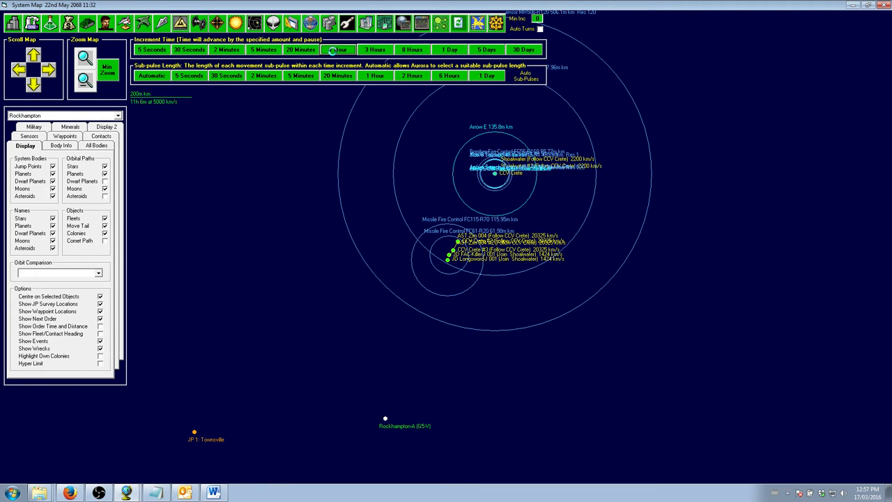
{"action": "left_click", "coordinate": [338, 49]}
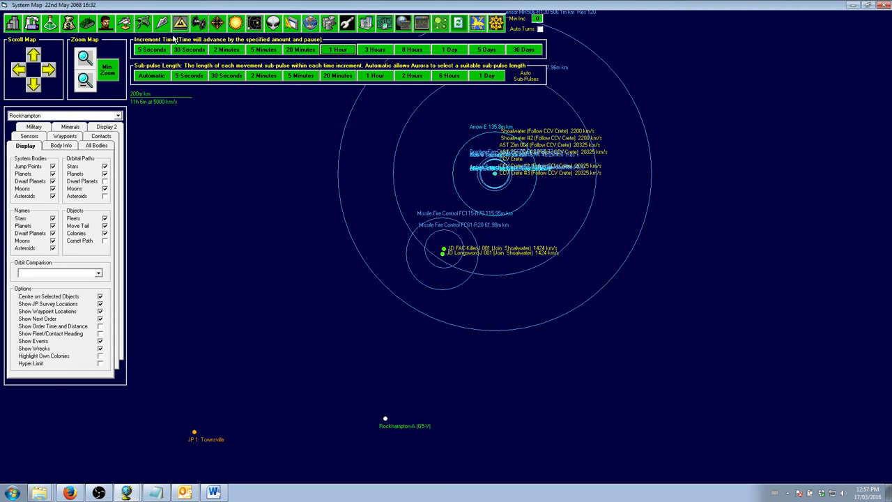
{"action": "left_click", "coordinate": [162, 23]}
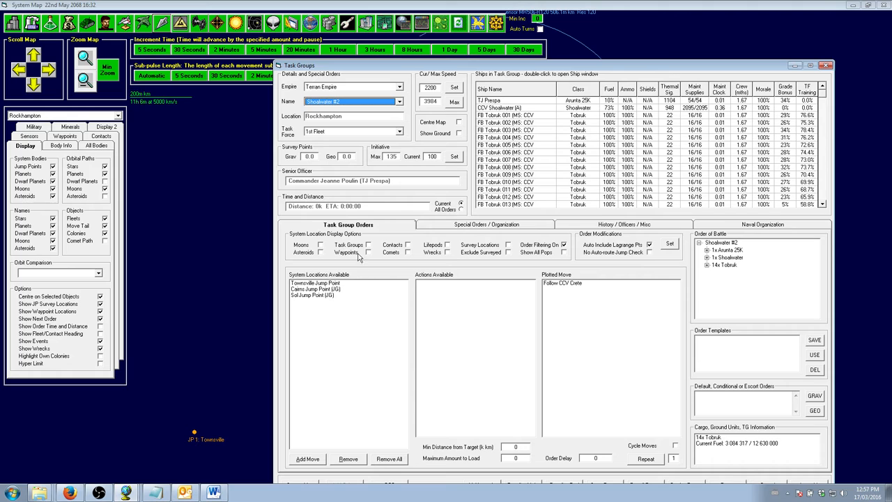
- Order Shoalwater #2 to join Shoalwater, then pick destinations for AST Zim 004 #2
{"action": "left_click", "coordinate": [367, 245]}
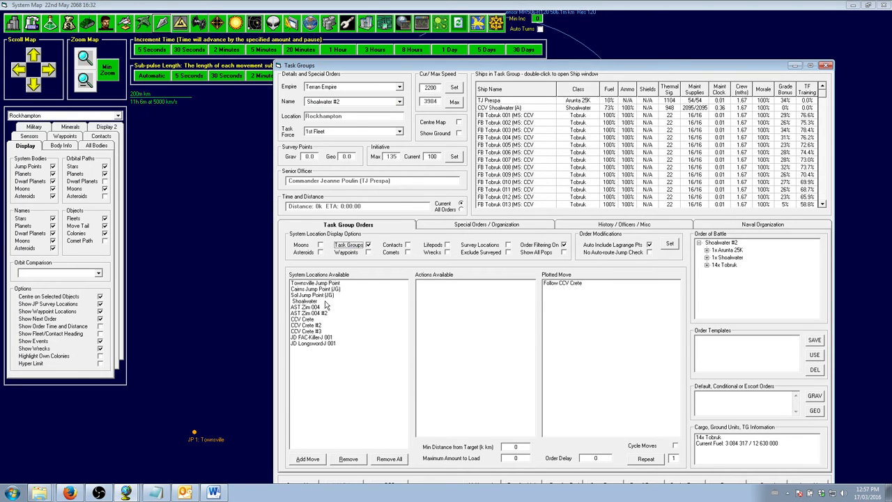
{"action": "left_click", "coordinate": [304, 301]}
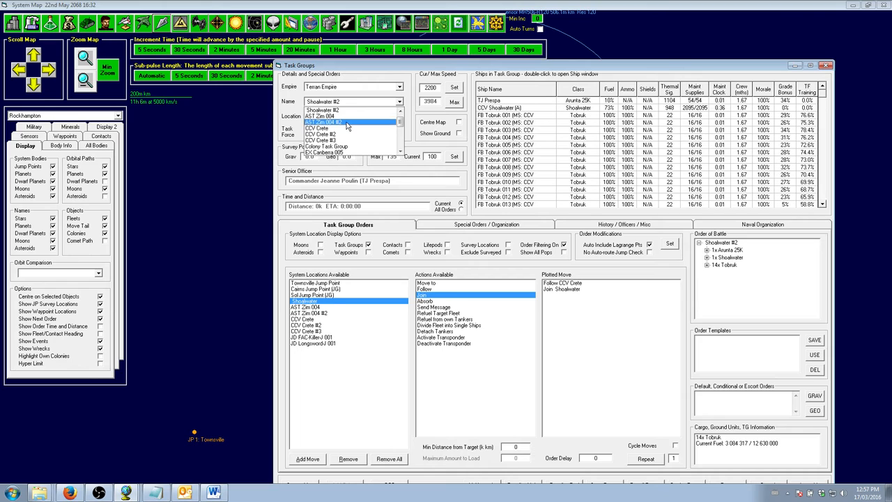
{"action": "left_click", "coordinate": [323, 122]}
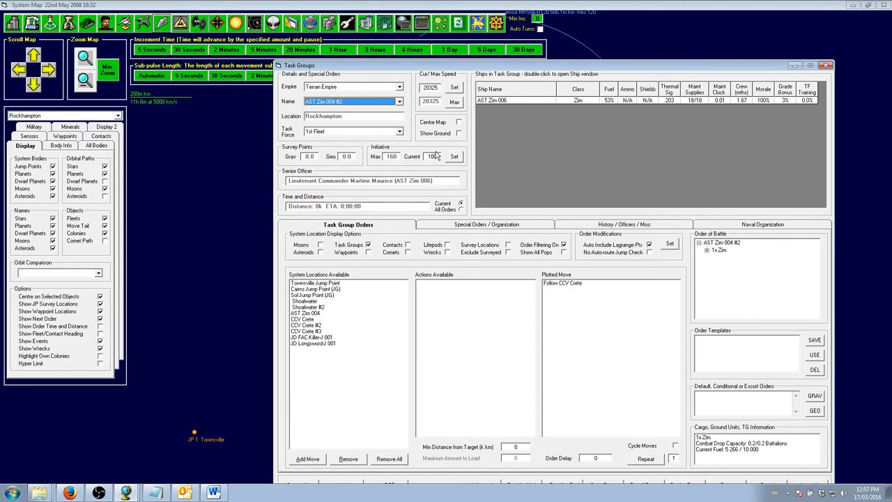
{"action": "left_click", "coordinate": [309, 308]}
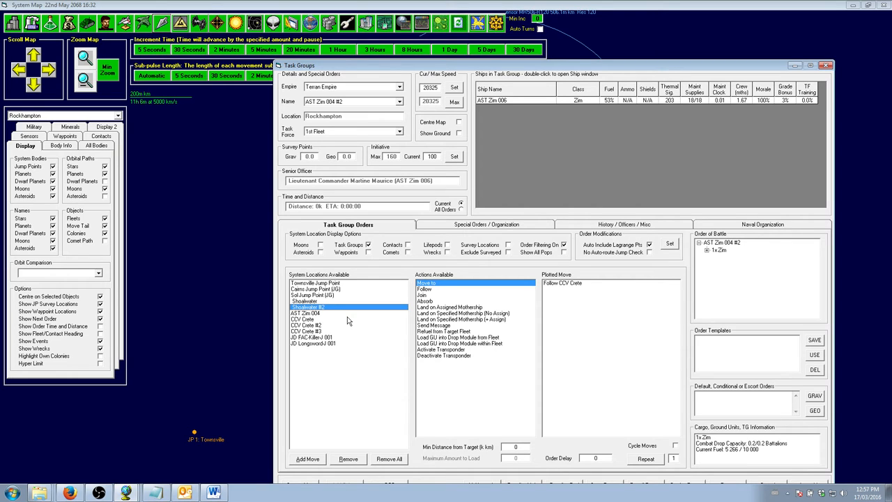
{"action": "left_click", "coordinate": [304, 312]}
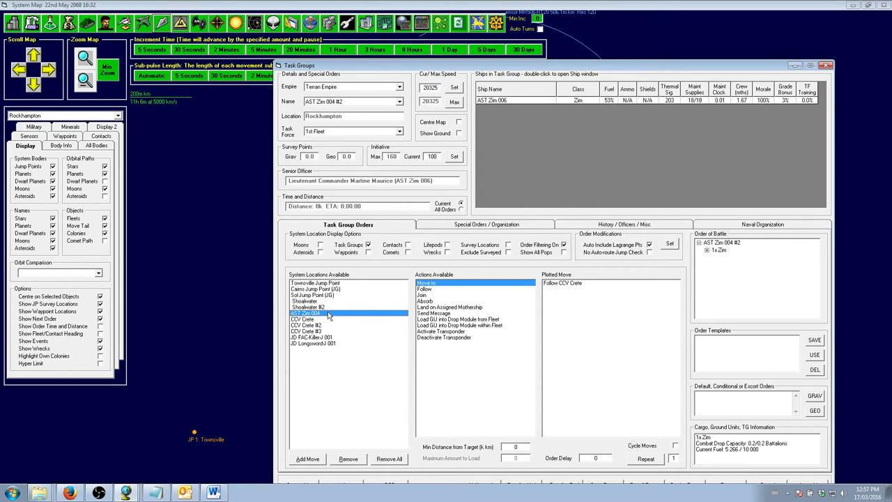
- Land CCV Crete #3 on CCV Crete and clear AST Zim 004 #2 and CCV Crete #2 follow orders
{"action": "left_click", "coordinate": [303, 318]}
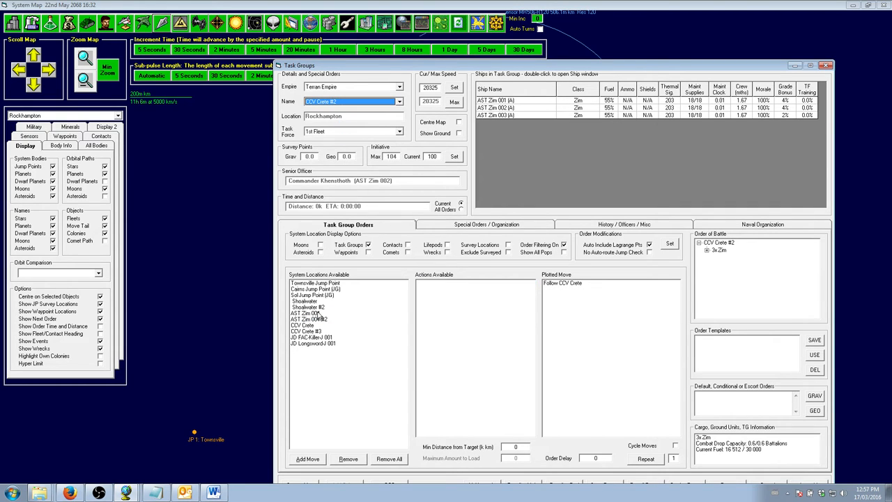
{"action": "left_click", "coordinate": [302, 325]}
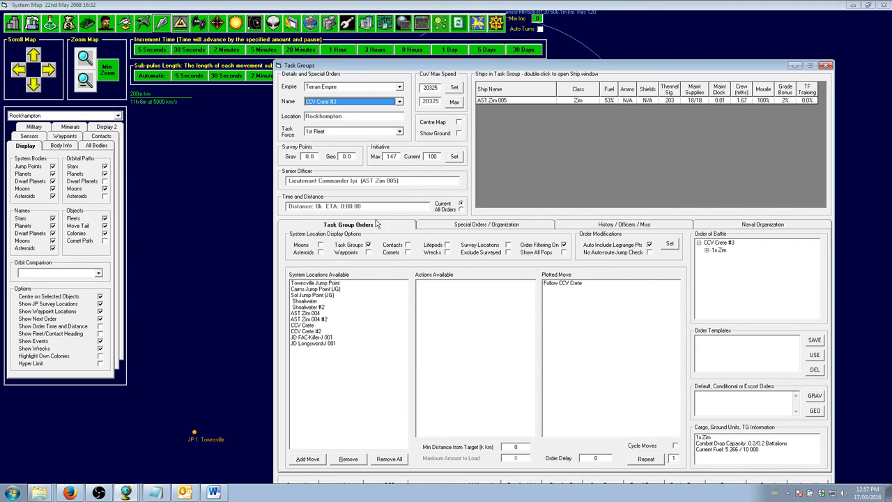
{"action": "left_click", "coordinate": [301, 325]}
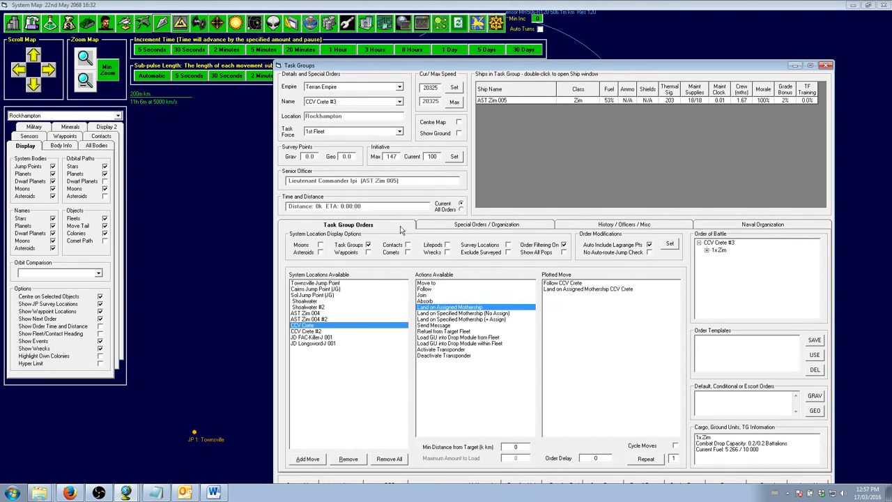
{"action": "left_click", "coordinate": [400, 102]}
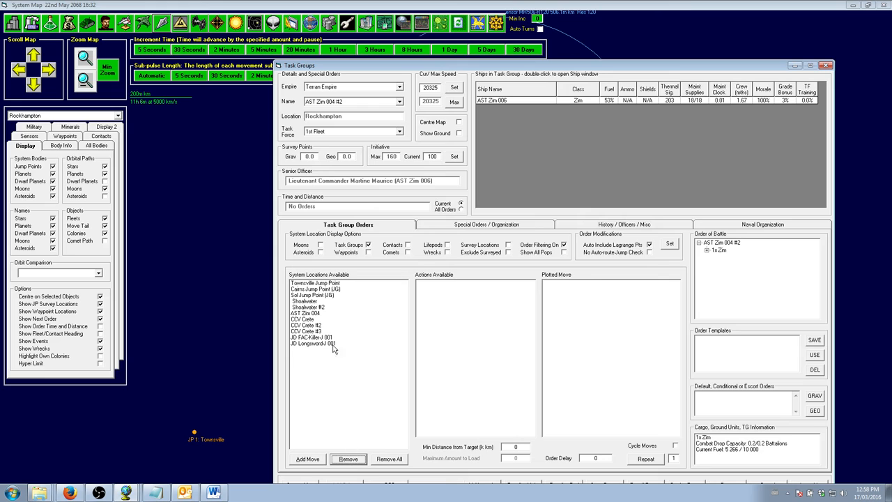
{"action": "left_click", "coordinate": [303, 319]}
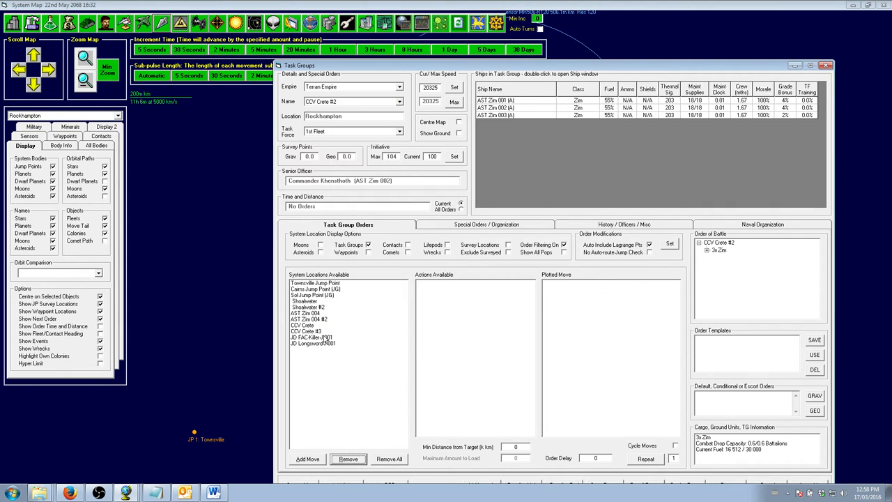
{"action": "left_click", "coordinate": [303, 325]}
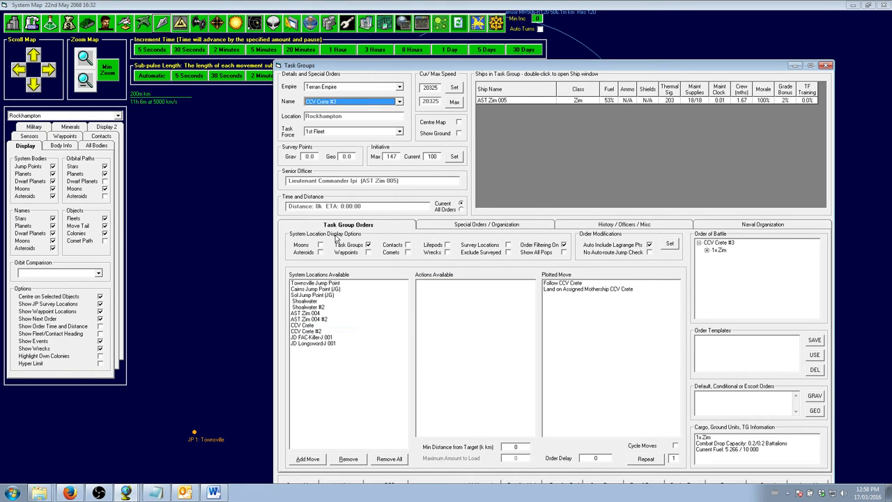
{"action": "left_click", "coordinate": [348, 459]}
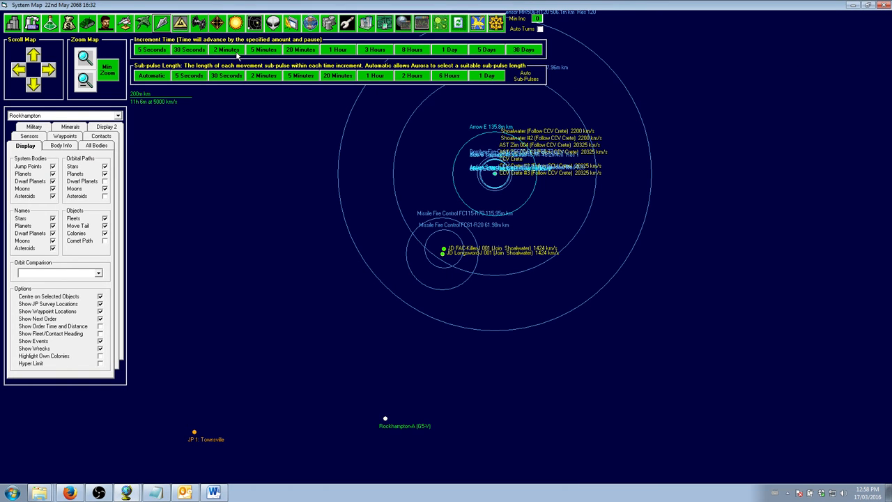
- Advance time in 5-minute, 1-hour, 3-hour and larger steps to 23 May 2068 08:42
{"action": "left_click", "coordinate": [264, 49]}
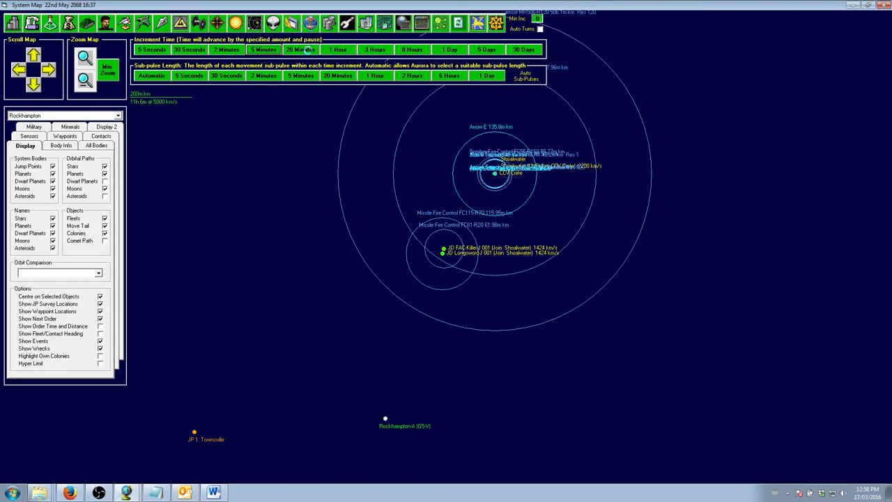
{"action": "left_click", "coordinate": [338, 49]}
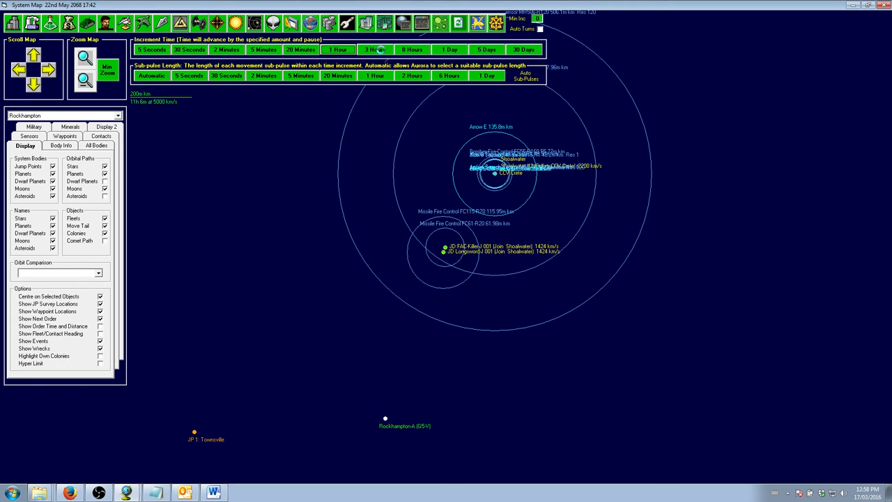
{"action": "left_click", "coordinate": [338, 49]}
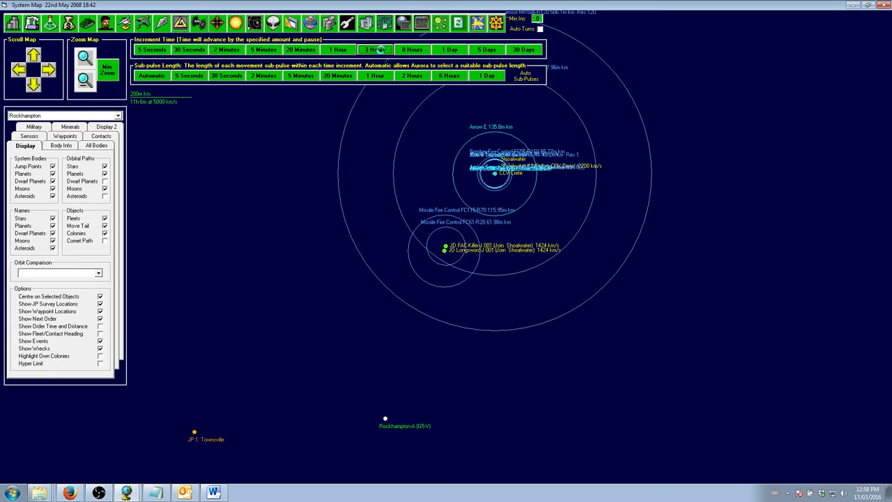
{"action": "left_click", "coordinate": [375, 50]}
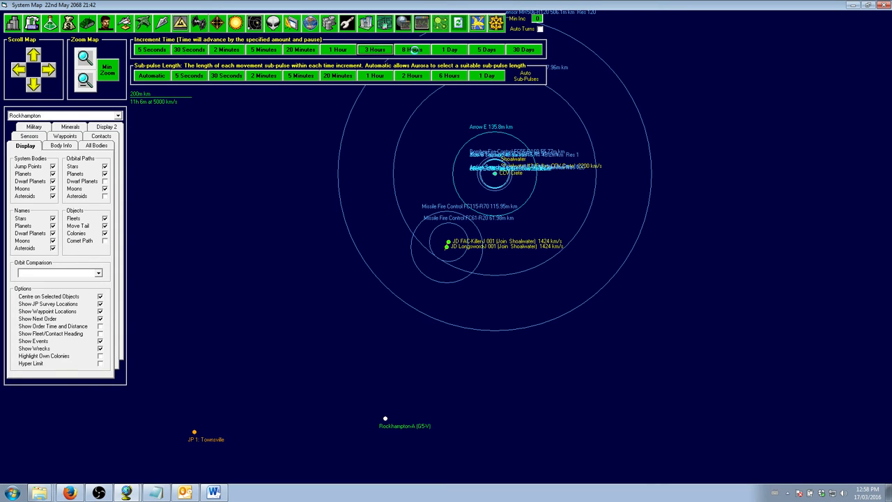
{"action": "left_click", "coordinate": [411, 49]}
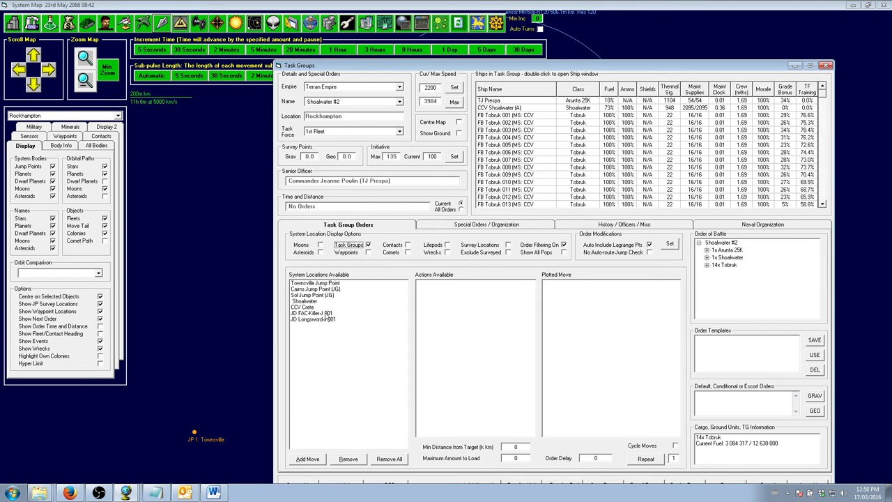
{"action": "left_click", "coordinate": [305, 301]}
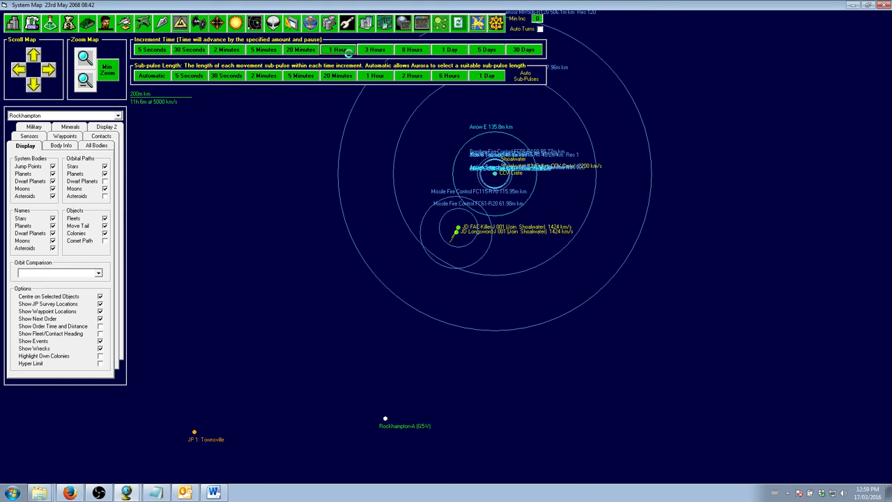
- Advance time by hourly and three-hour increments, reaching 23 May 2068 09:44
{"action": "left_click", "coordinate": [338, 49]}
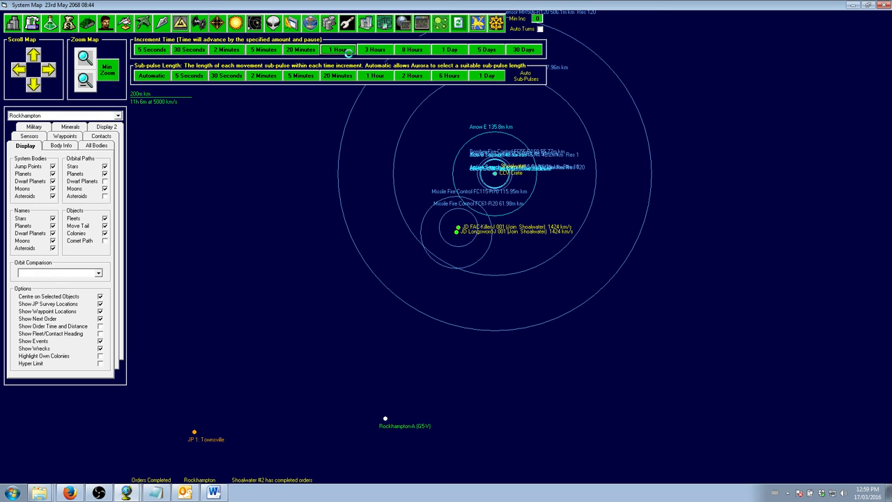
{"action": "left_click", "coordinate": [375, 50]}
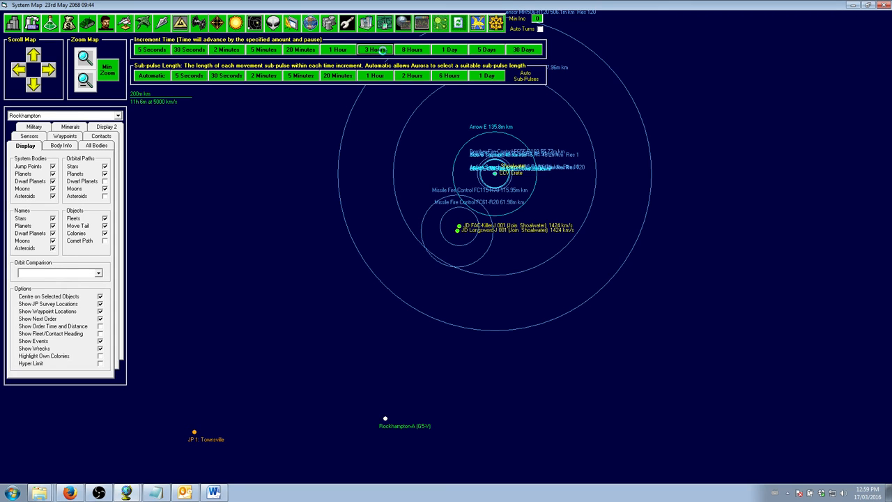
{"action": "left_click", "coordinate": [375, 49]}
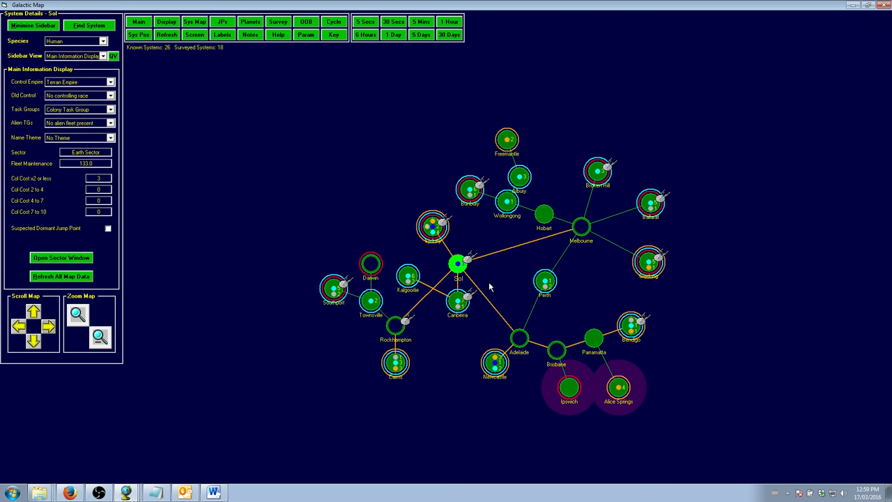
{"action": "mouse_move", "coordinate": [382, 319]}
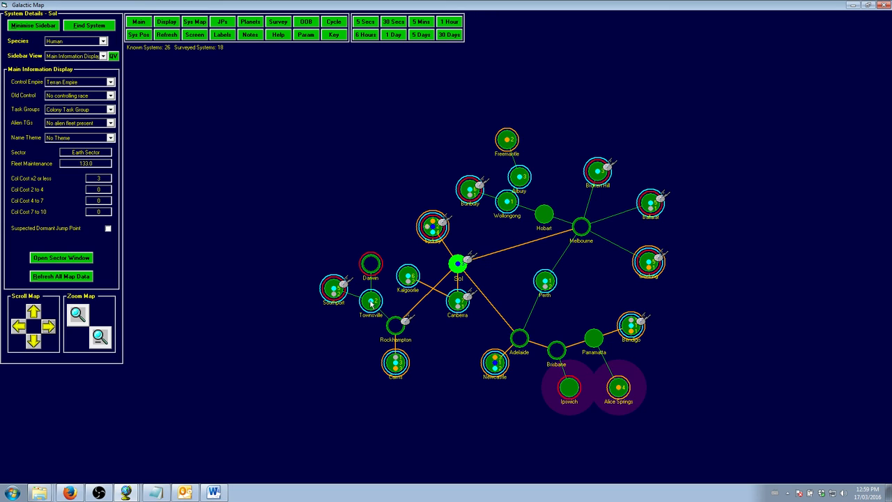
{"action": "mouse_move", "coordinate": [411, 367]}
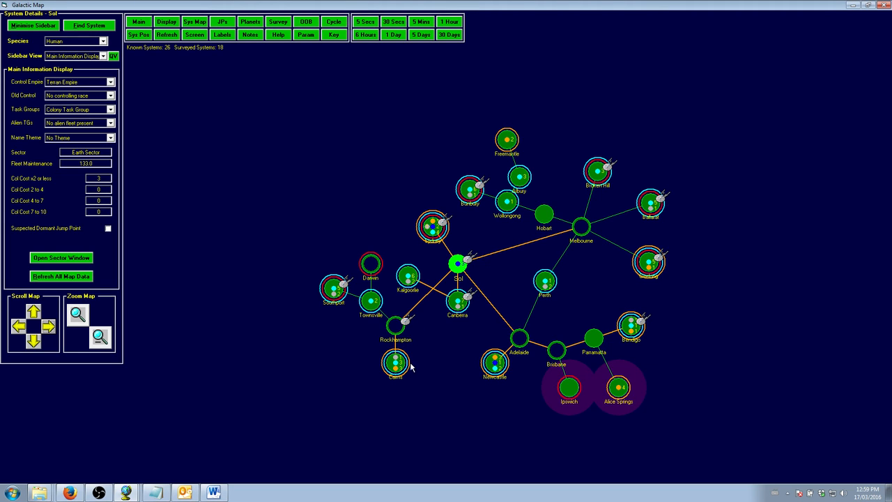
{"action": "mouse_move", "coordinate": [380, 319]}
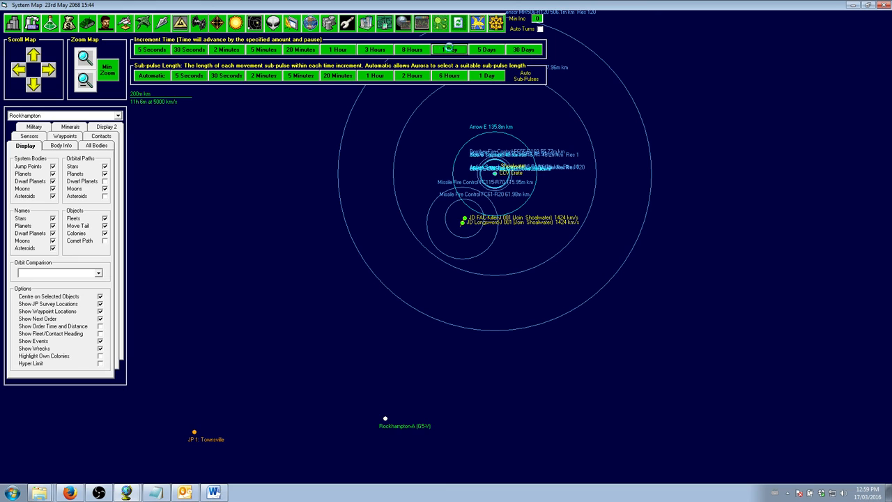
- Advance time one day at a time four times, reaching 25 May 2068 05:14
{"action": "left_click", "coordinate": [449, 50]}
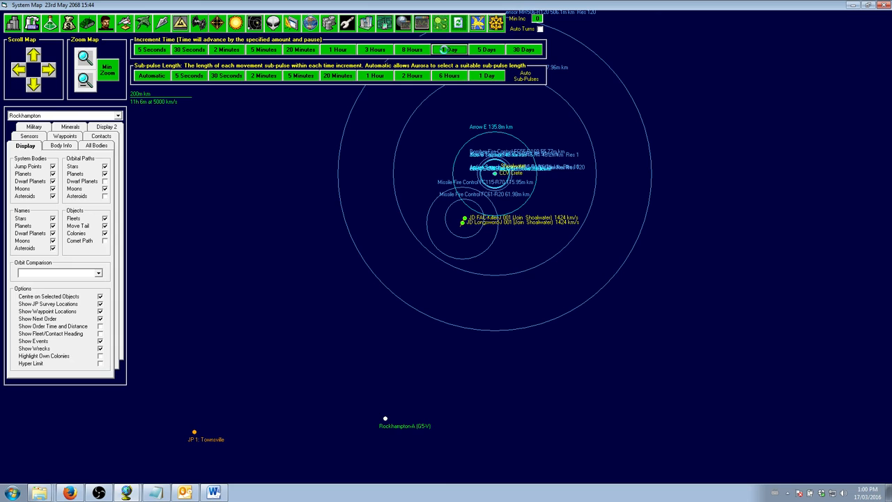
{"action": "left_click", "coordinate": [448, 49]}
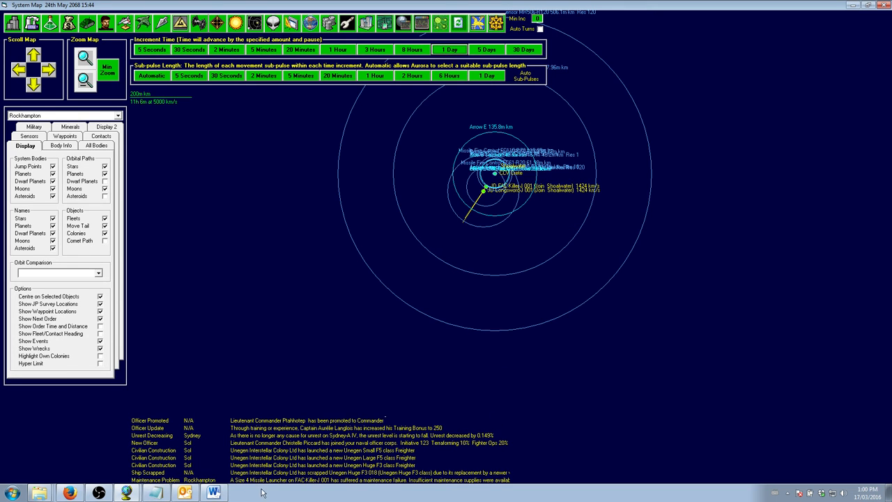
{"action": "mouse_move", "coordinate": [278, 356]}
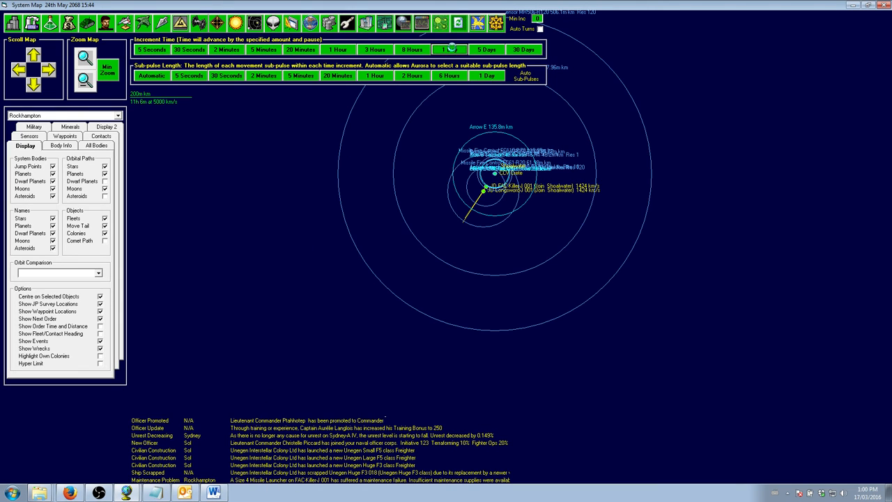
{"action": "left_click", "coordinate": [450, 49]}
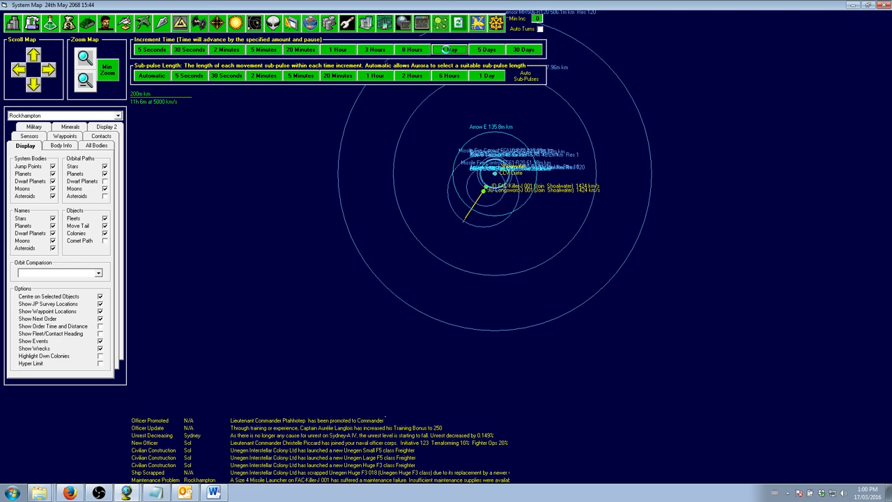
{"action": "left_click", "coordinate": [449, 50]}
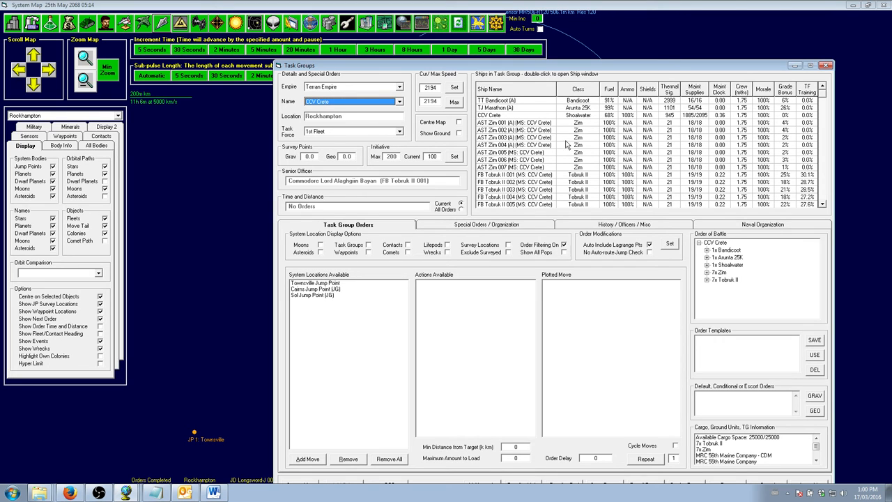
{"action": "mouse_move", "coordinate": [361, 249]}
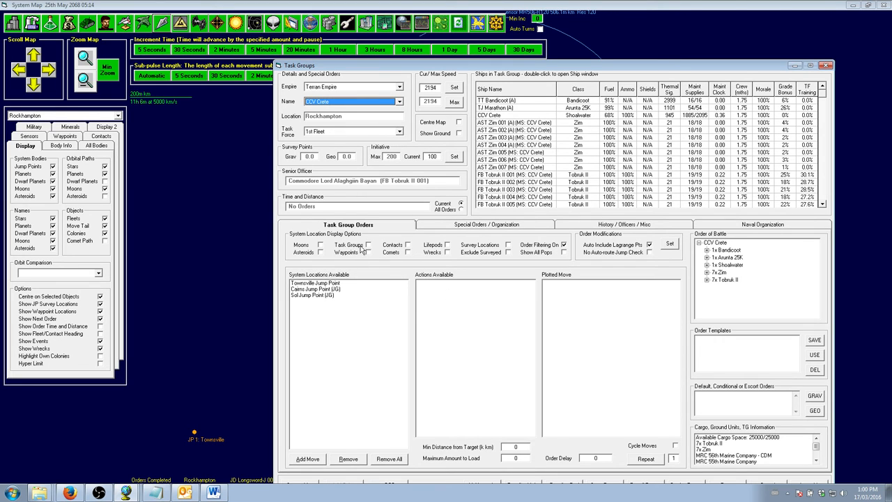
- Queue CCV Crete to load the 50th–54th and 57th Marine Companies from Shoalwater into drop modules
{"action": "left_click", "coordinate": [304, 301]}
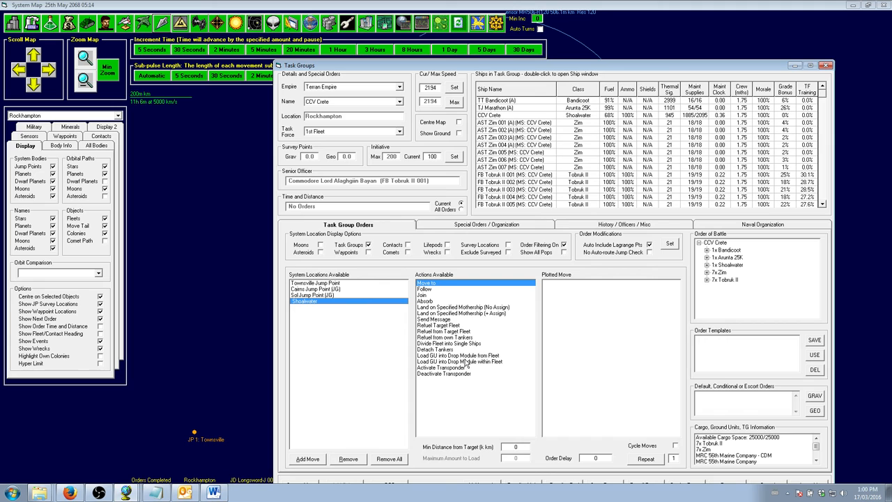
{"action": "left_click", "coordinate": [458, 356]}
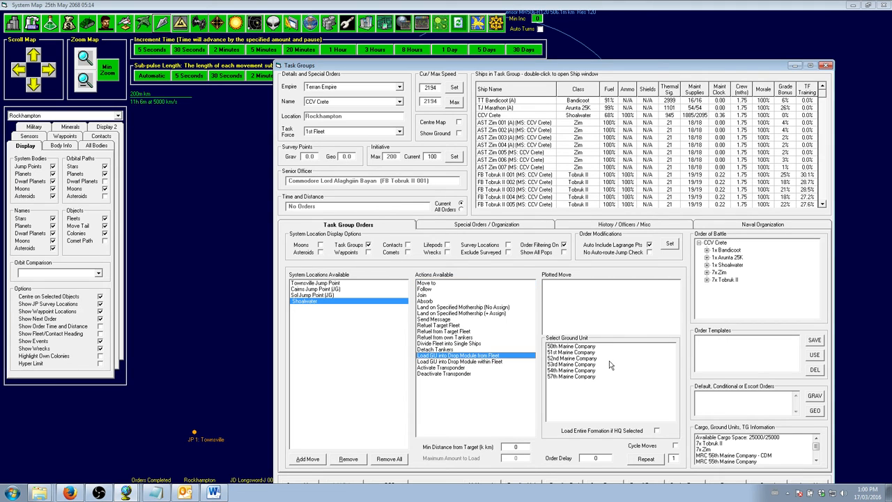
{"action": "left_click", "coordinate": [572, 346]}
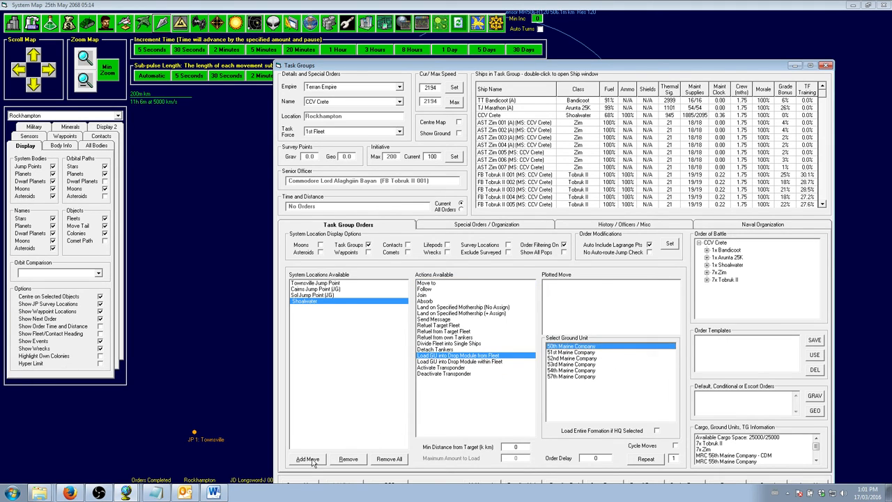
{"action": "left_click", "coordinate": [572, 352]}
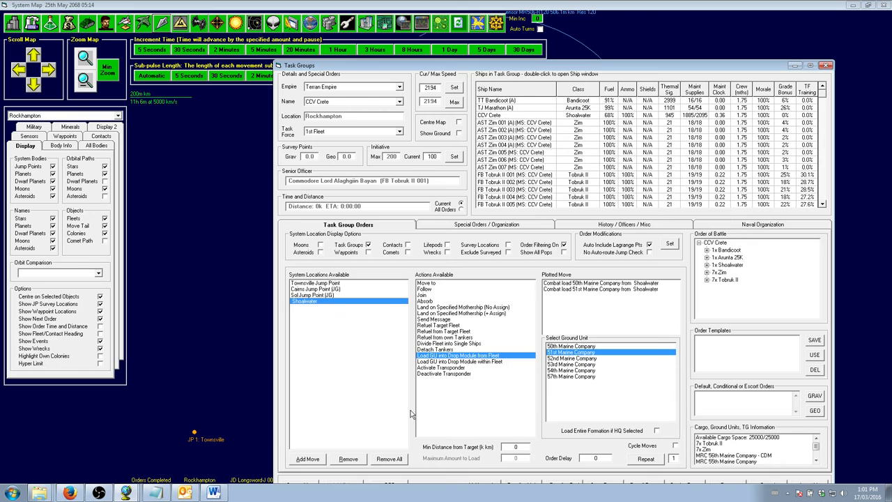
{"action": "left_click", "coordinate": [572, 359]}
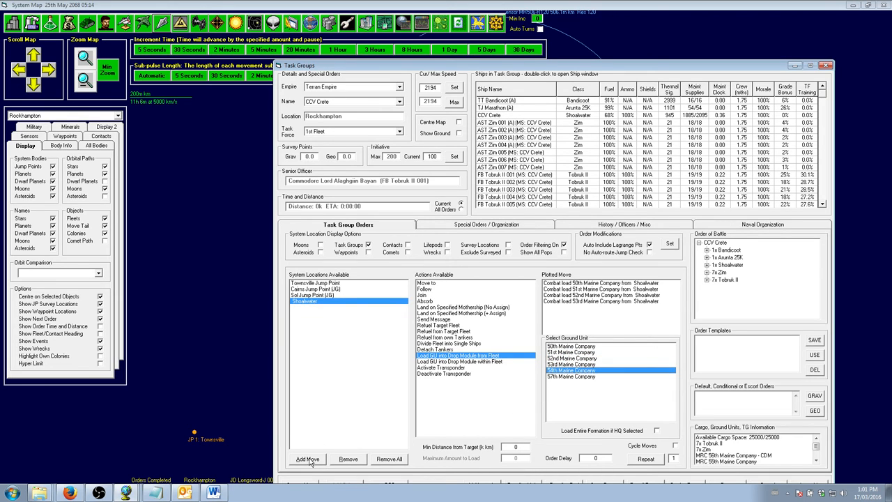
{"action": "left_click", "coordinate": [307, 458]}
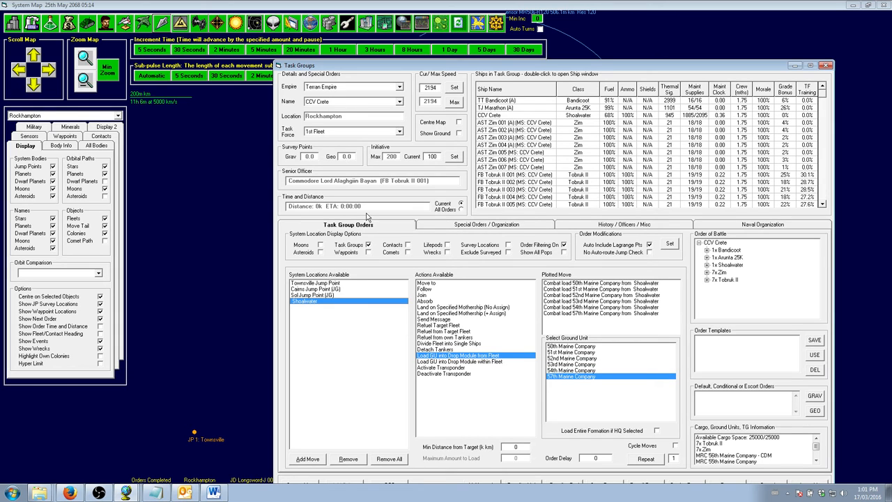
{"action": "left_click", "coordinate": [399, 102]}
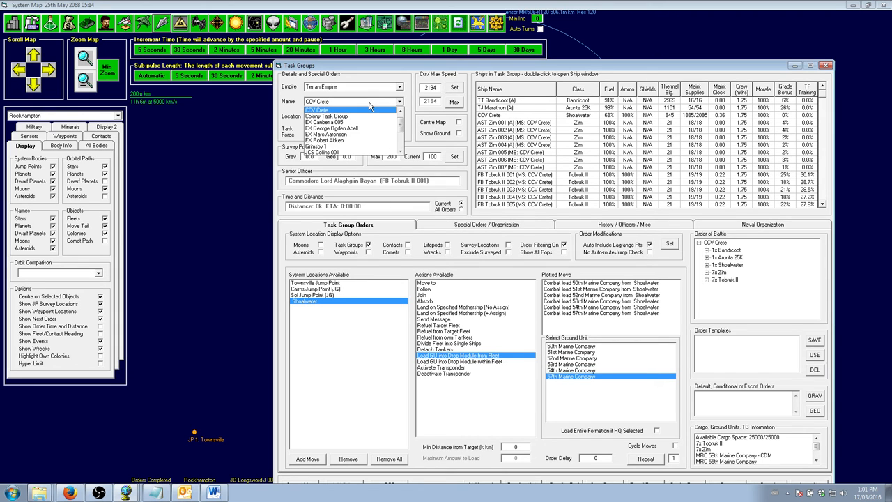
{"action": "left_click", "coordinate": [327, 123]}
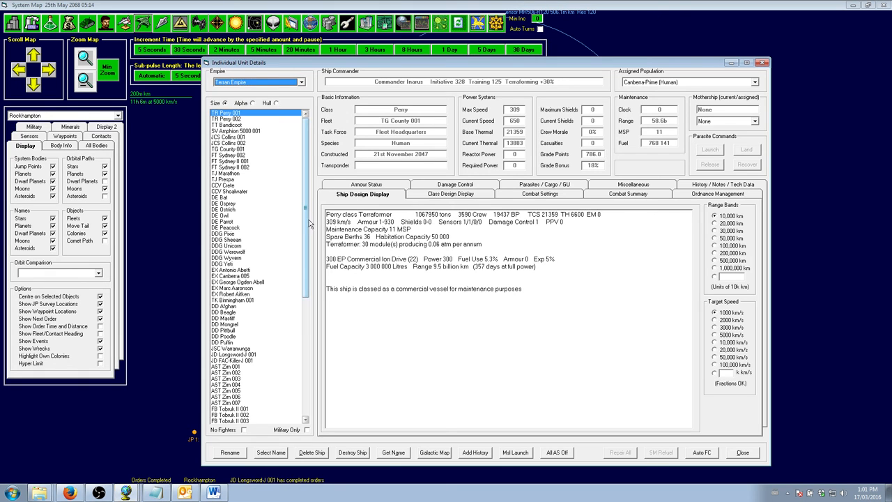
- Start damage control on JD Longsword-J 001, dismissing the armour warning and queueing drive repairs
{"action": "scroll", "scroll_direction": "down", "scroll_amount": 3}
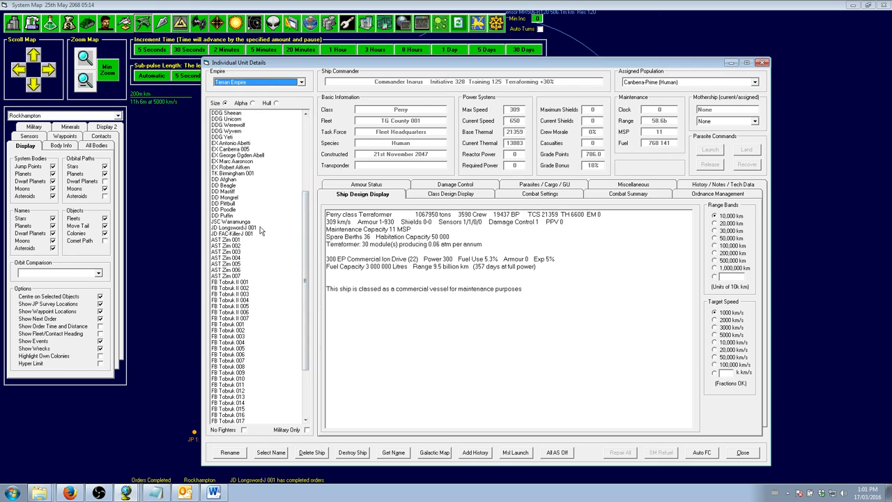
{"action": "left_click", "coordinate": [230, 227]}
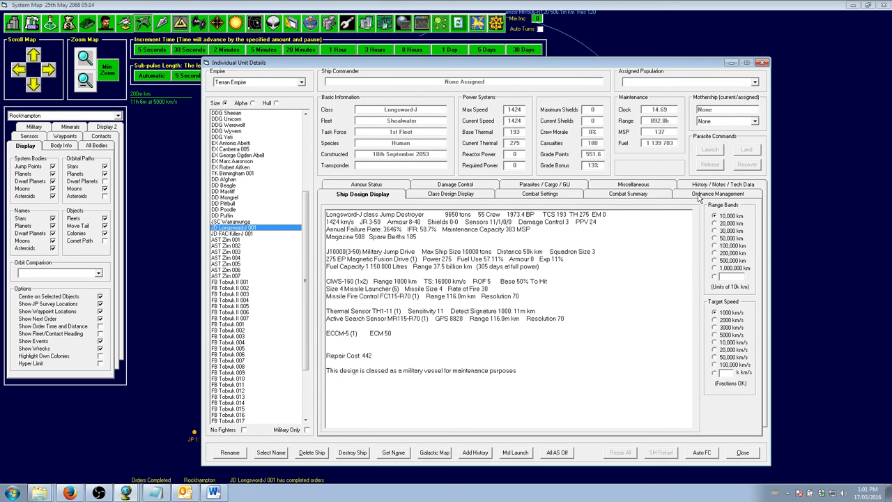
{"action": "left_click", "coordinate": [450, 183]}
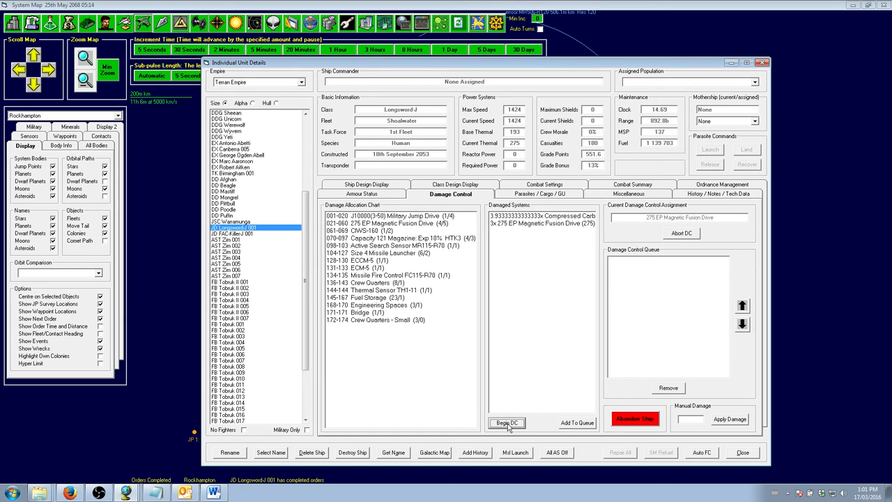
{"action": "left_click", "coordinate": [507, 423]}
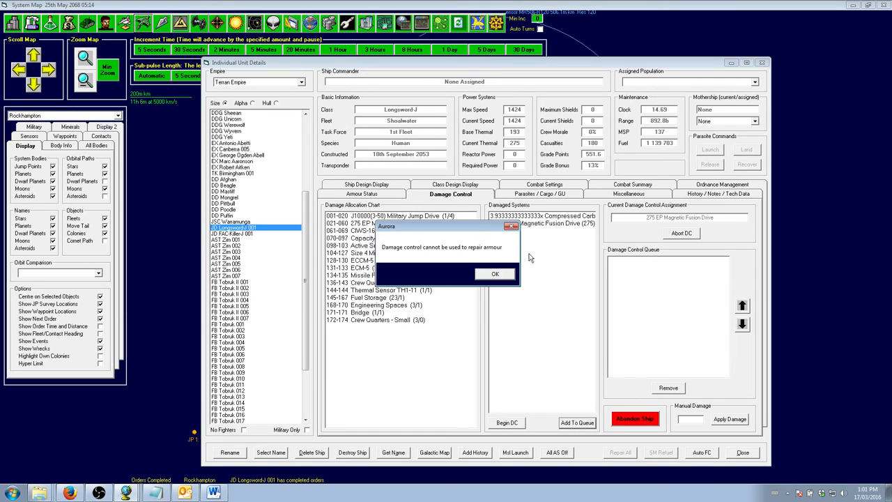
{"action": "left_click", "coordinate": [495, 273]}
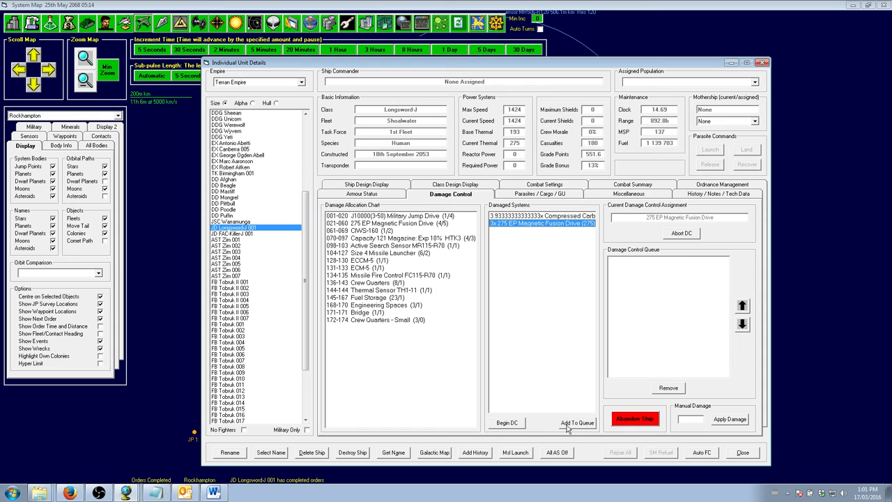
{"action": "left_click", "coordinate": [577, 422]}
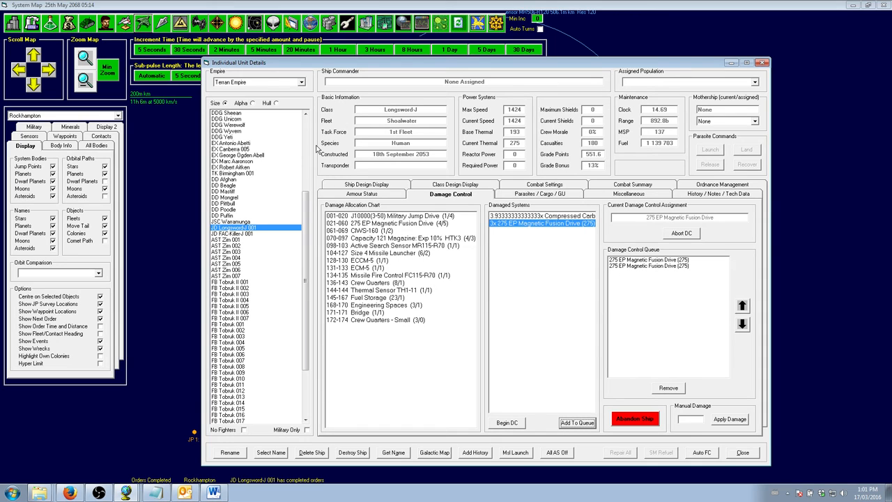
{"action": "mouse_move", "coordinate": [382, 203]}
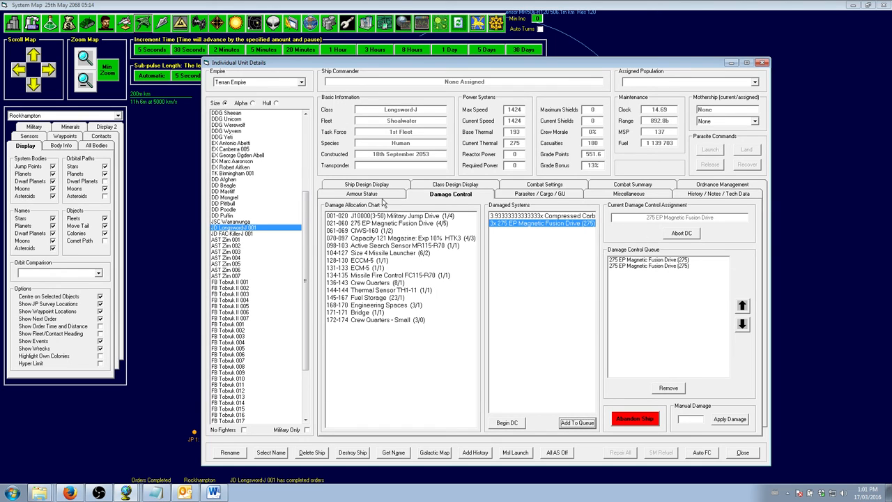
- Check carried ground units, then queue the damaged 275 EP Magnetic Fusion Drive for repair
{"action": "left_click", "coordinate": [540, 193]}
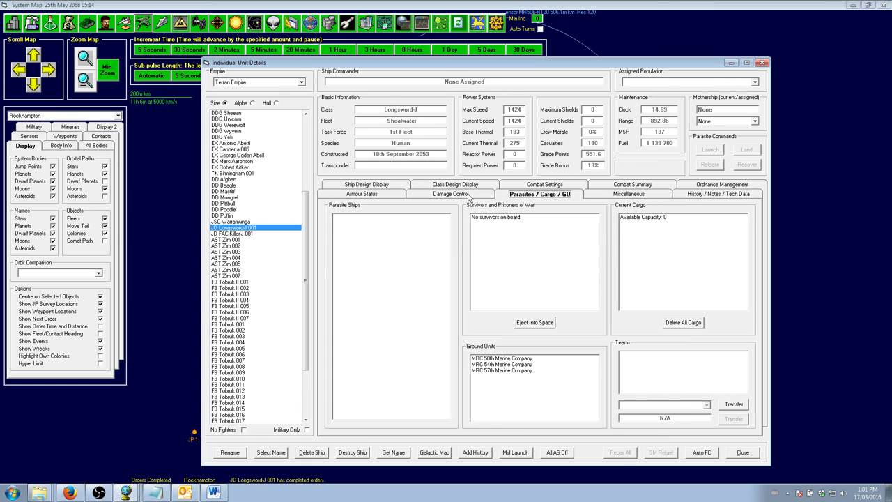
{"action": "left_click", "coordinate": [363, 194]}
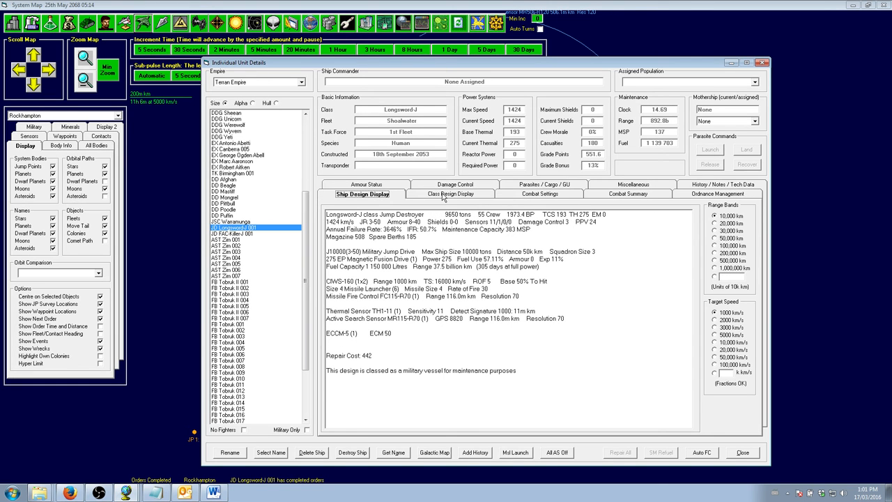
{"action": "left_click", "coordinate": [450, 194]}
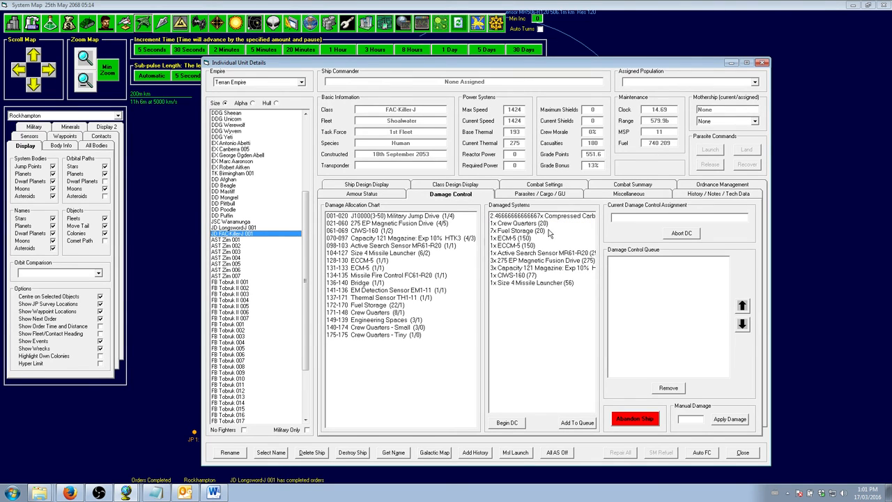
{"action": "left_click", "coordinate": [544, 260]}
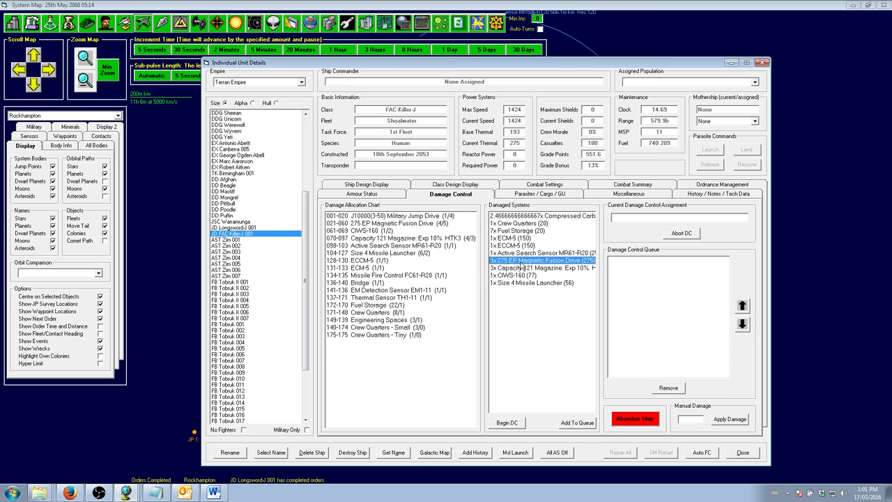
{"action": "left_click", "coordinate": [543, 260]}
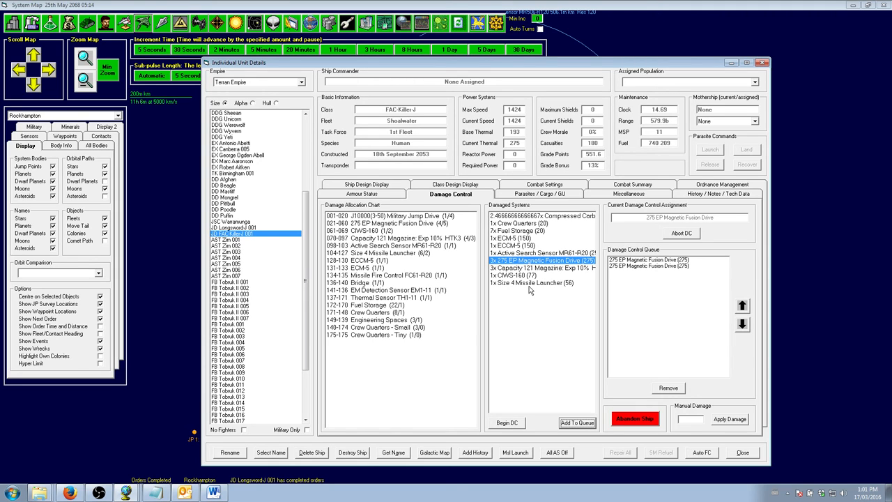
{"action": "mouse_move", "coordinate": [399, 157]}
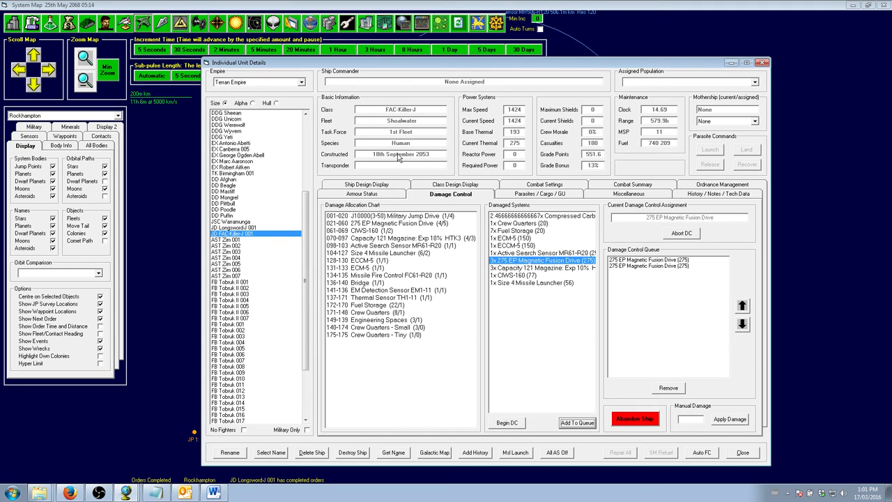
{"action": "mouse_move", "coordinate": [531, 198]}
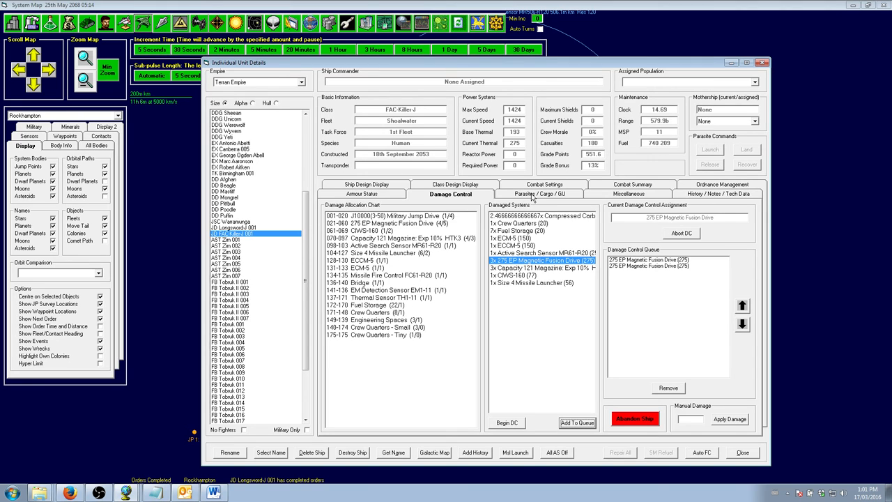
{"action": "left_click", "coordinate": [718, 194]}
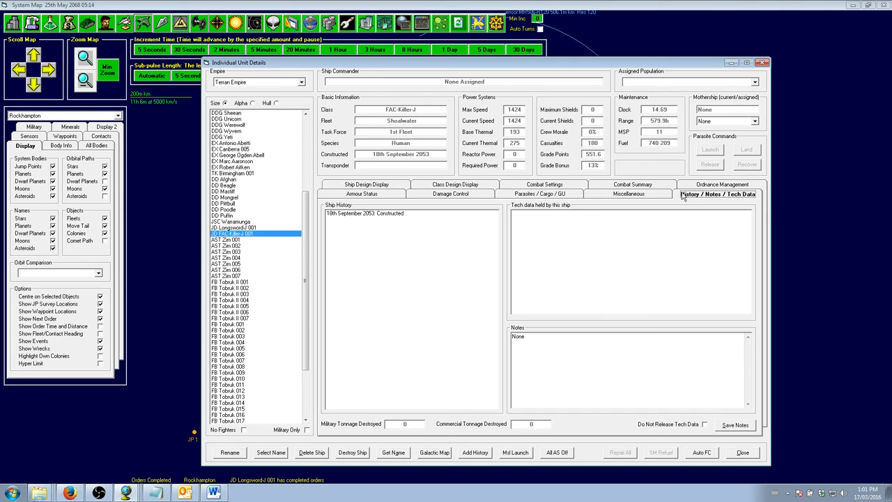
{"action": "left_click", "coordinate": [628, 193]}
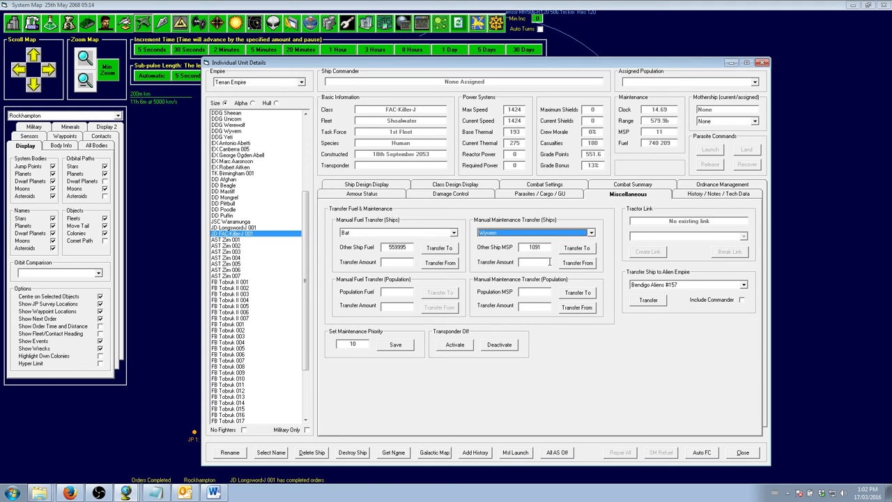
- Draw 1000 maintenance supplies from Bat into Longsword-J 001, then advance the clock to 06:14
{"action": "left_click", "coordinate": [535, 232]}
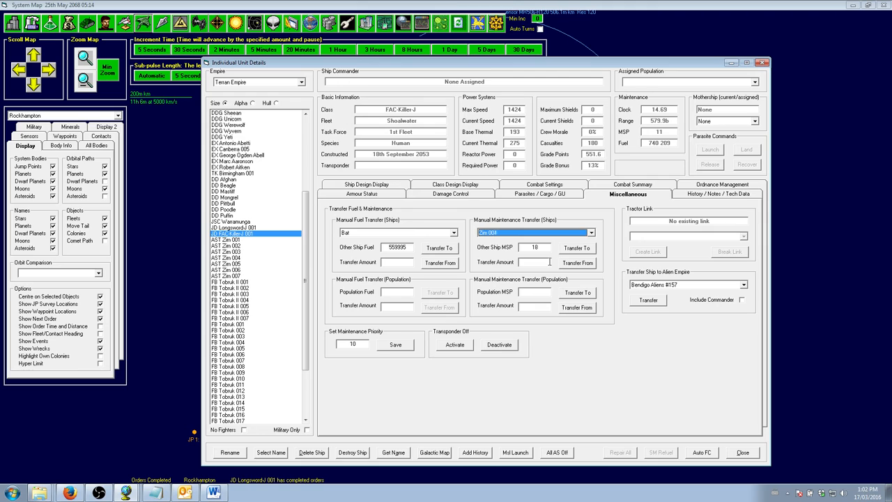
{"action": "left_click", "coordinate": [533, 232]}
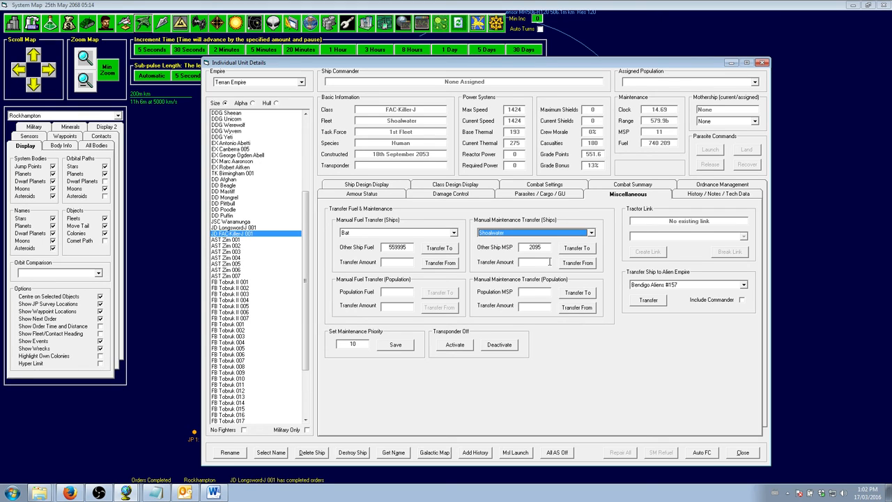
{"action": "left_click", "coordinate": [534, 247]}
{"action": "type", "text": "1000"}
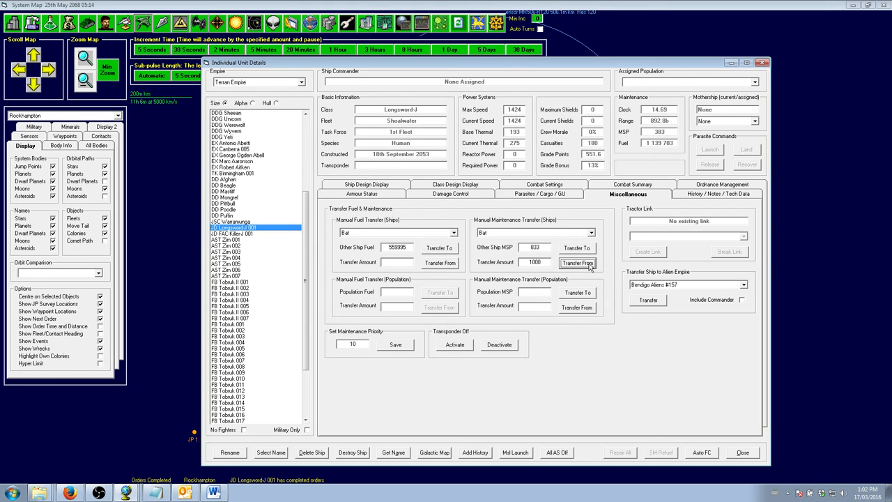
{"action": "left_click", "coordinate": [742, 452]}
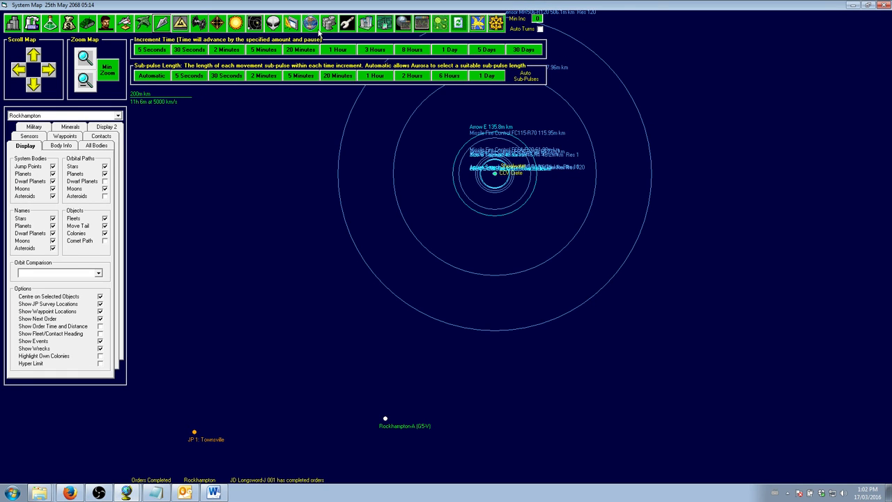
{"action": "left_click", "coordinate": [338, 49]}
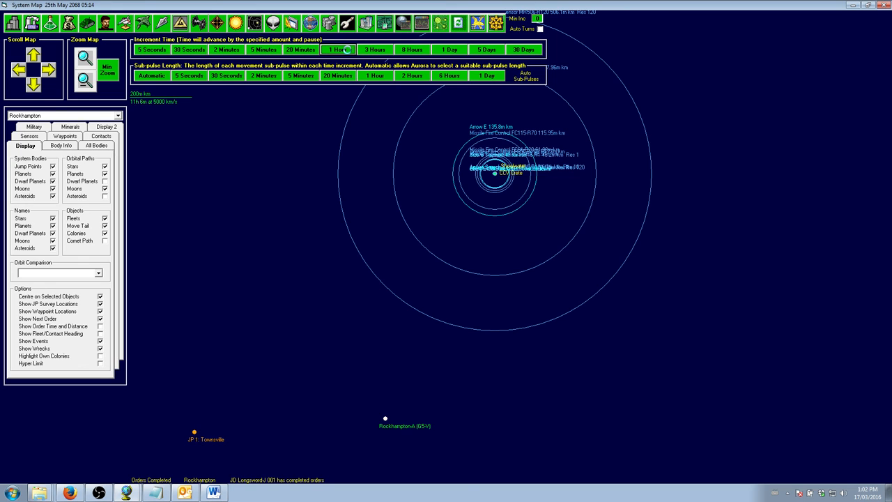
{"action": "left_click", "coordinate": [339, 49]}
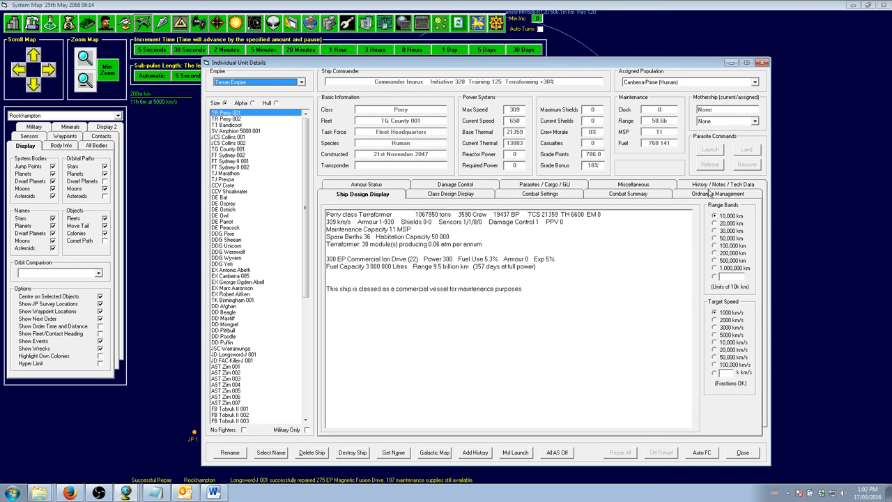
- Transfer 500 maintenance supplies from Osprey to Longsword-J 001, raising its stock to 383
{"action": "left_click", "coordinate": [627, 194]}
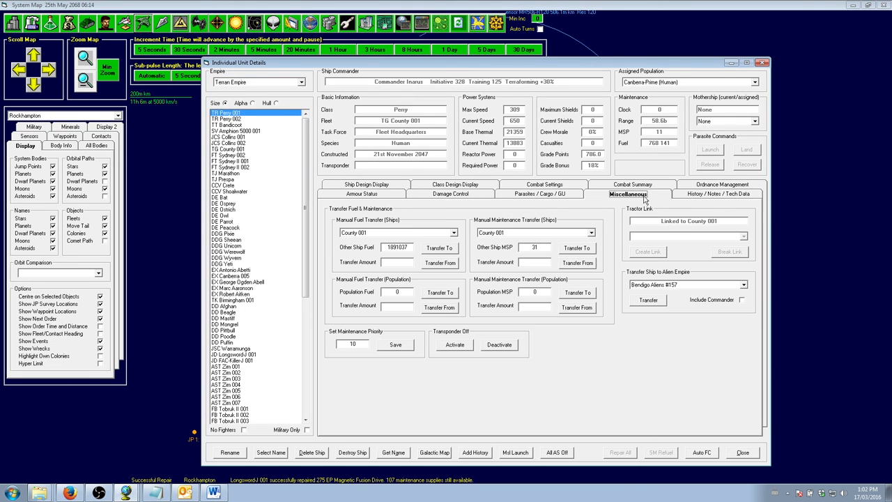
{"action": "left_click", "coordinate": [233, 349]}
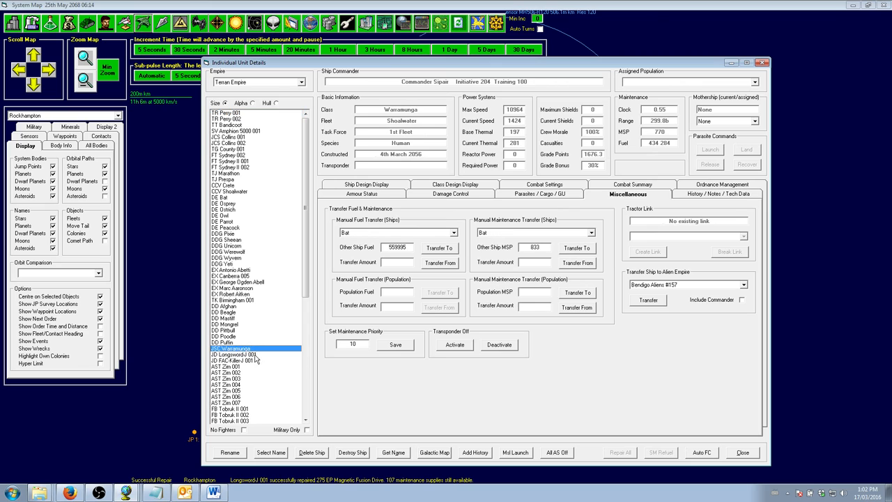
{"action": "left_click", "coordinate": [234, 354]}
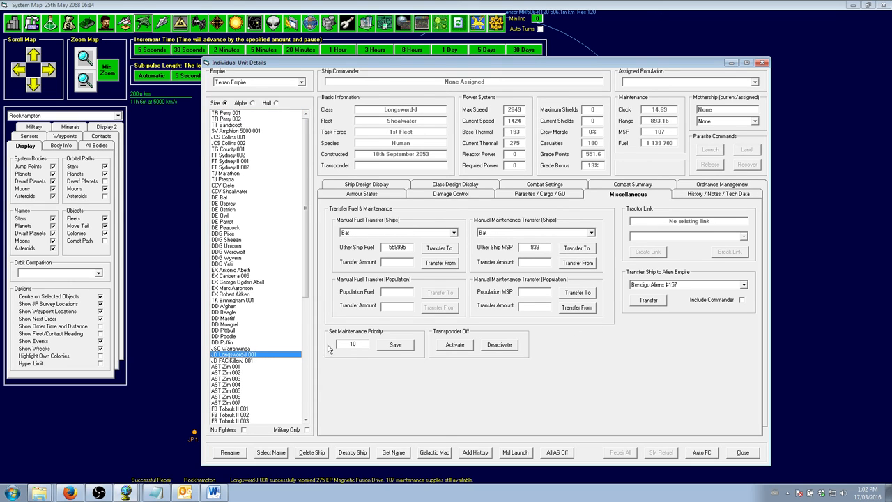
{"action": "left_click", "coordinate": [592, 232]}
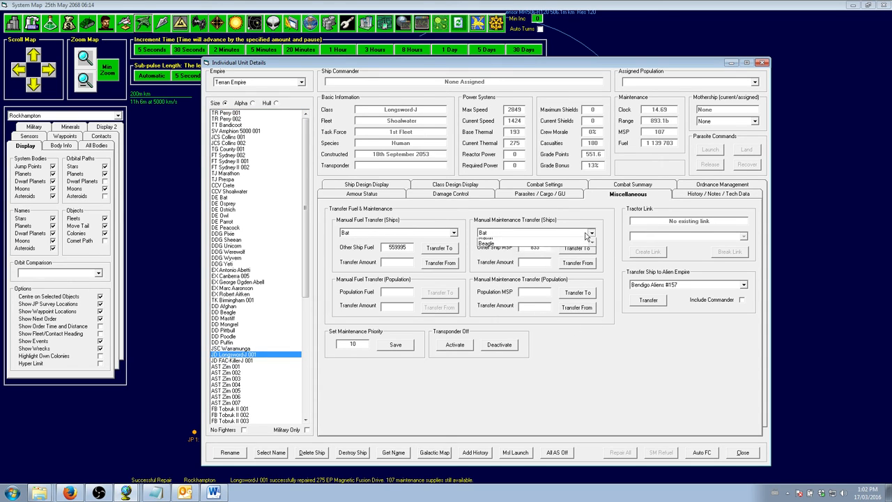
{"action": "left_click", "coordinate": [591, 232]}
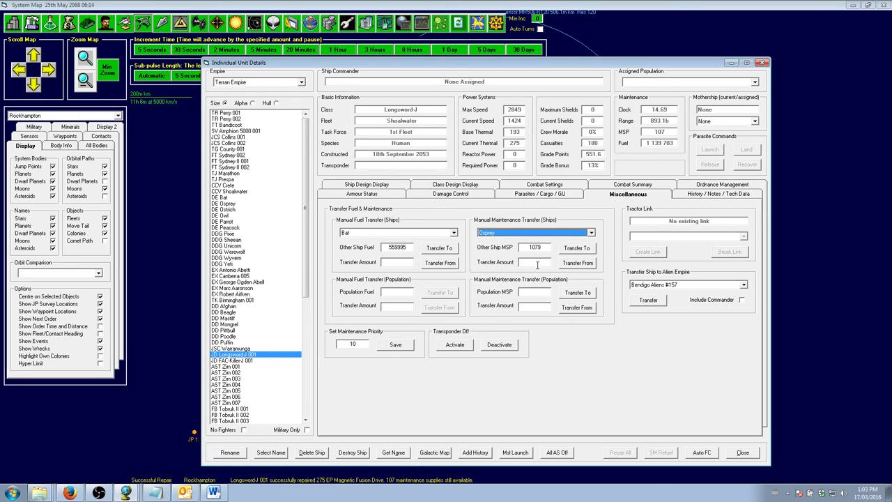
{"action": "left_click", "coordinate": [577, 263]}
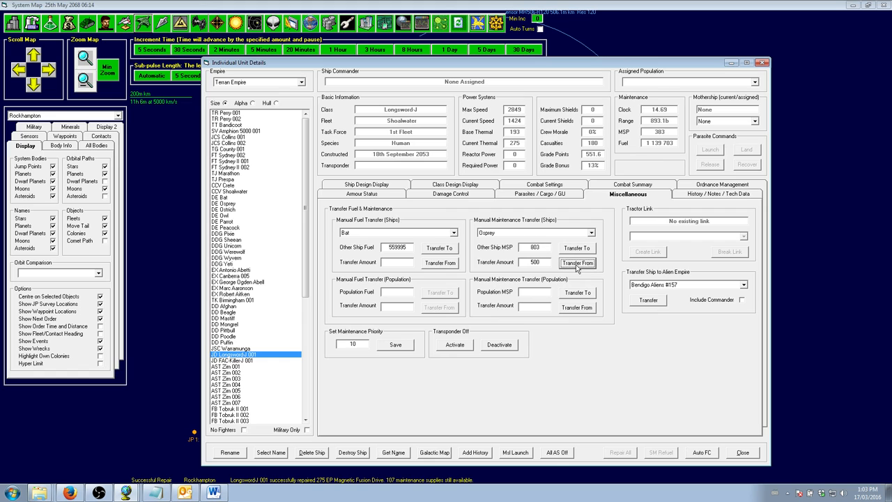
{"action": "left_click", "coordinate": [232, 360]}
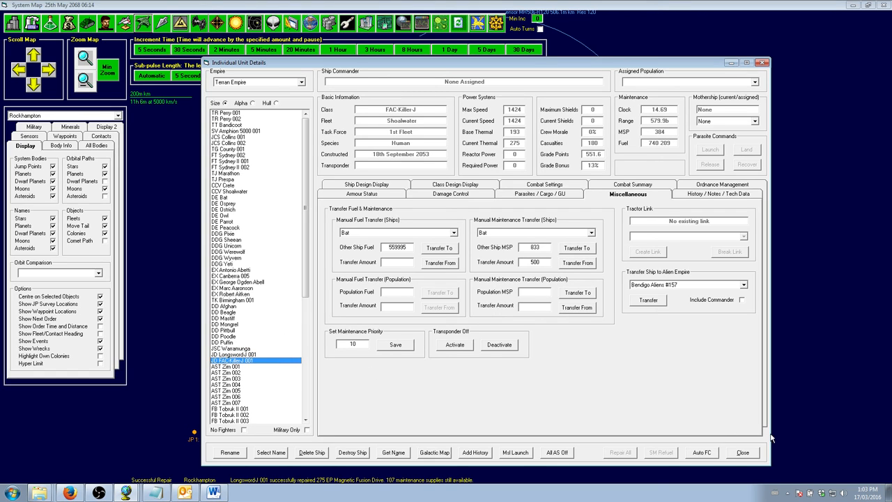
{"action": "left_click", "coordinate": [741, 452]}
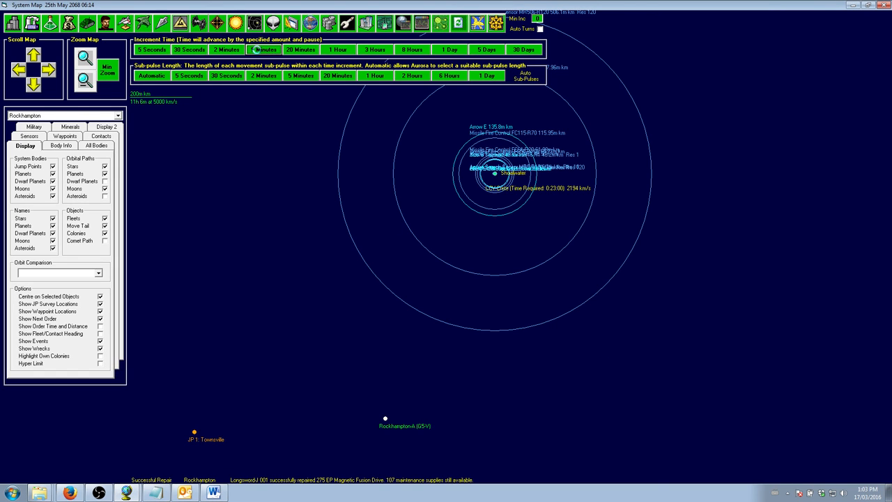
- Advance the clock hour by hour to 25 May 2068 10:19 and reopen ship details
{"action": "left_click", "coordinate": [338, 49]}
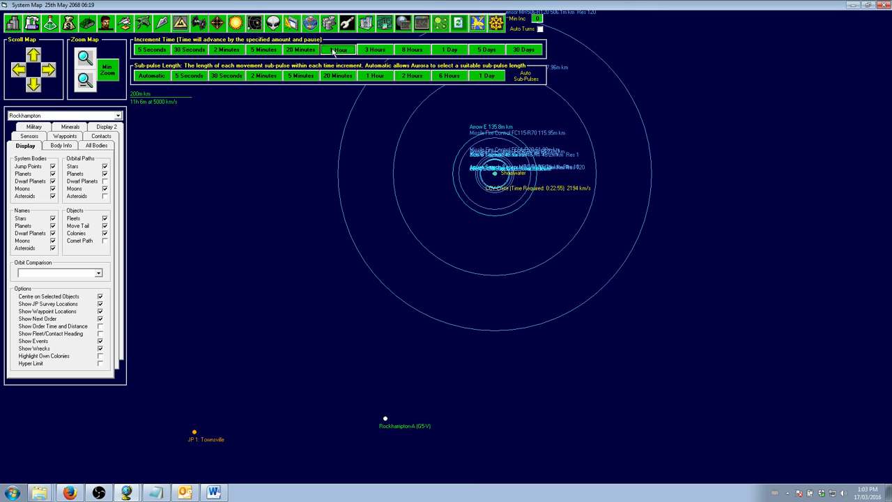
{"action": "left_click", "coordinate": [338, 49]}
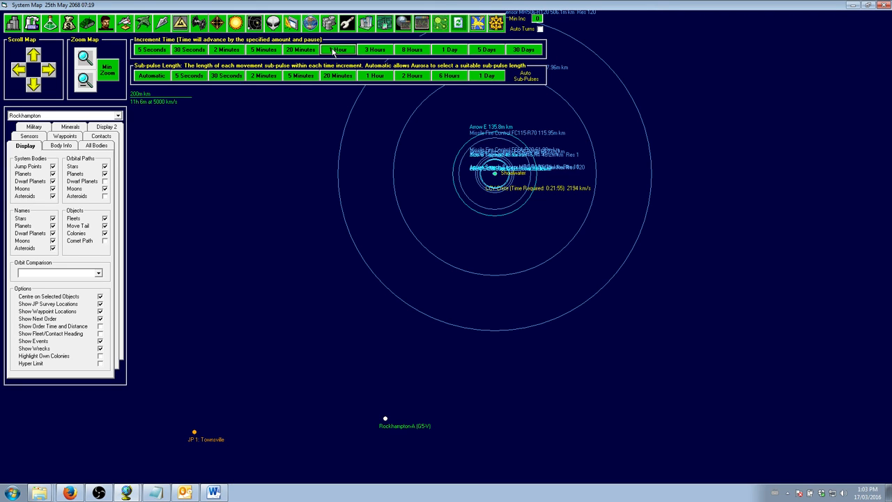
{"action": "left_click", "coordinate": [338, 49]}
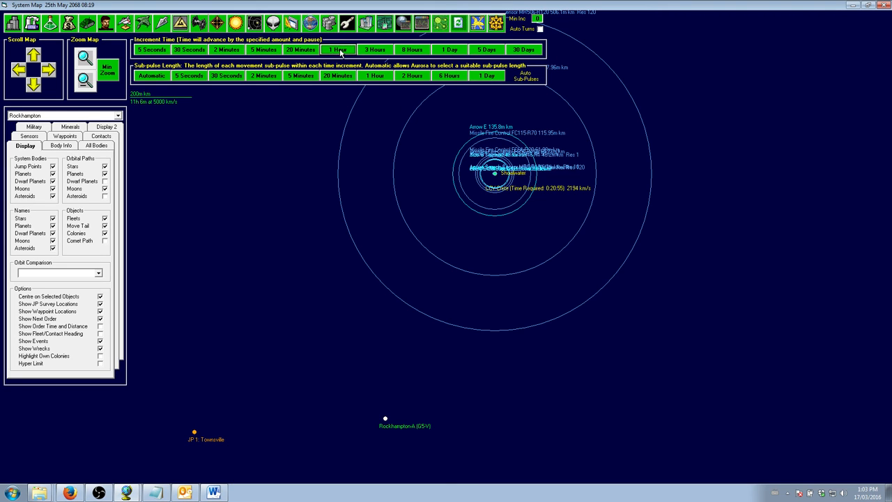
{"action": "left_click", "coordinate": [338, 50]}
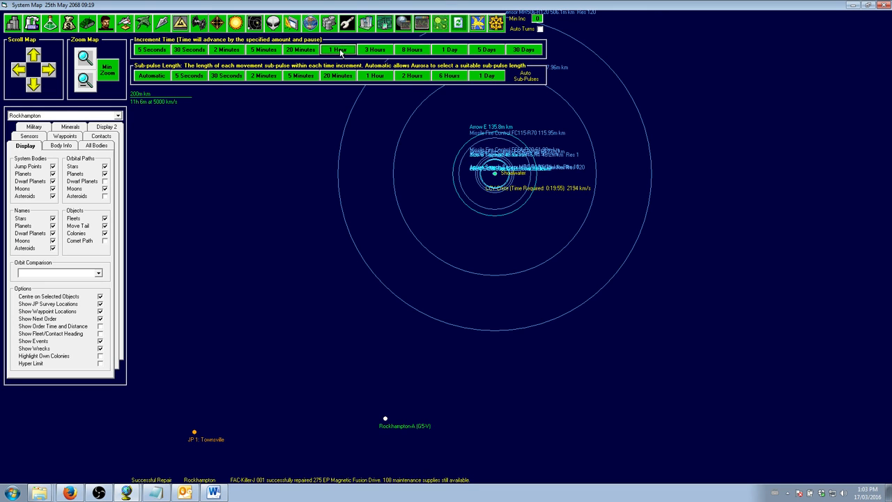
{"action": "left_click", "coordinate": [337, 49]}
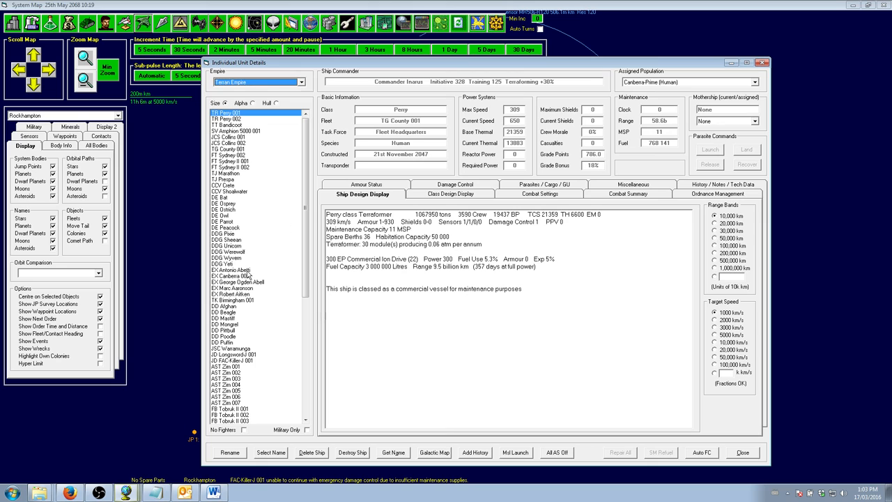
- Give FAC-Killer-J 001 400 maintenance supplies from Owl, bringing its stock to 384
{"action": "left_click", "coordinate": [232, 359]}
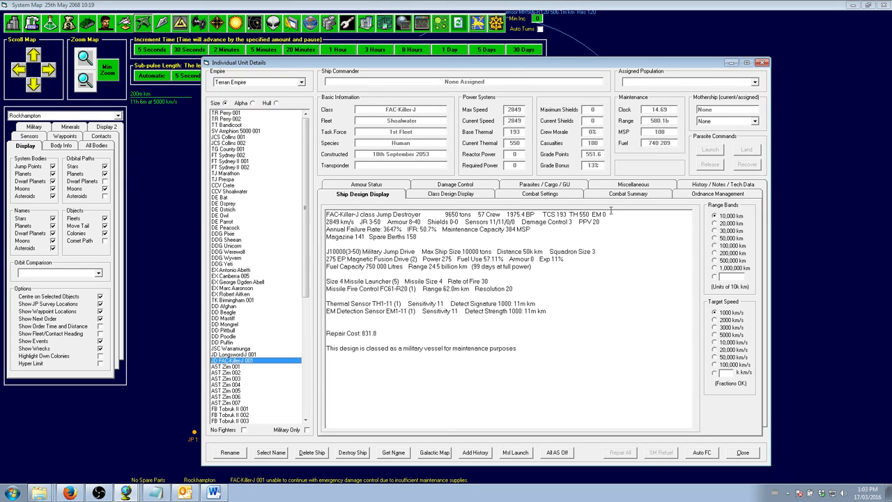
{"action": "left_click", "coordinate": [627, 193]}
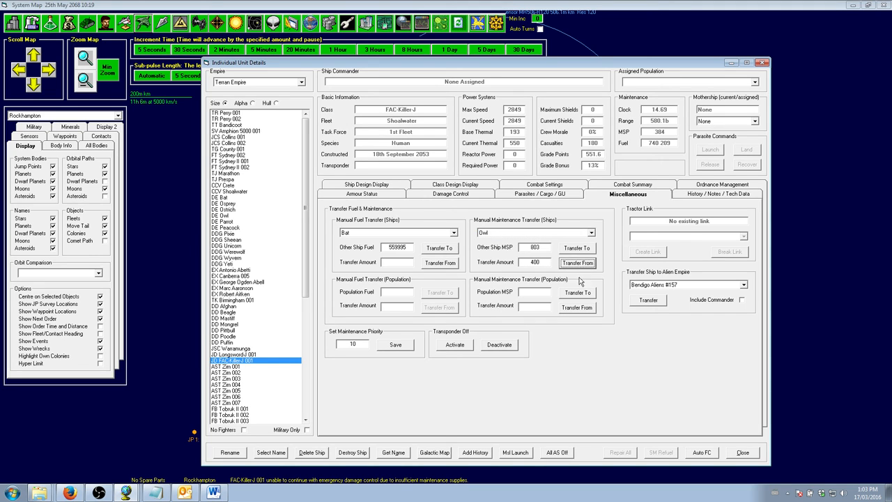
{"action": "left_click", "coordinate": [741, 452]}
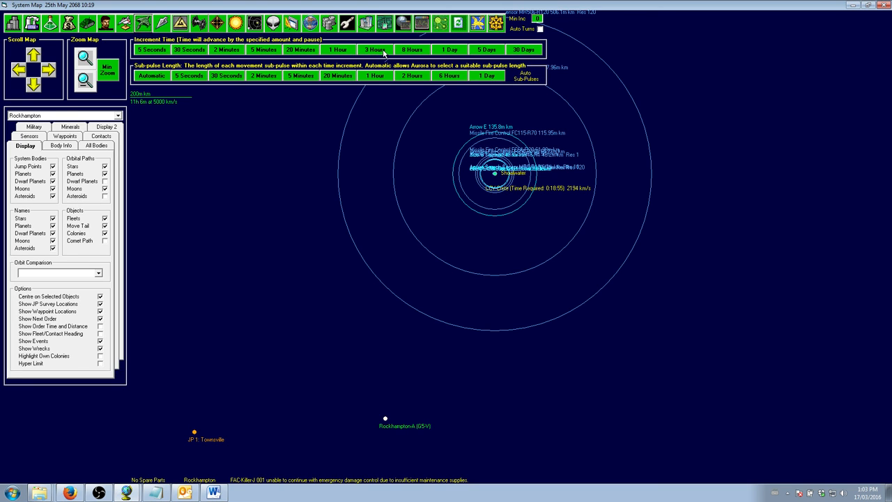
- Advance the clock with the 3-hour and 8-hour increments to 25 May 2068 18:19
{"action": "left_click", "coordinate": [411, 49]}
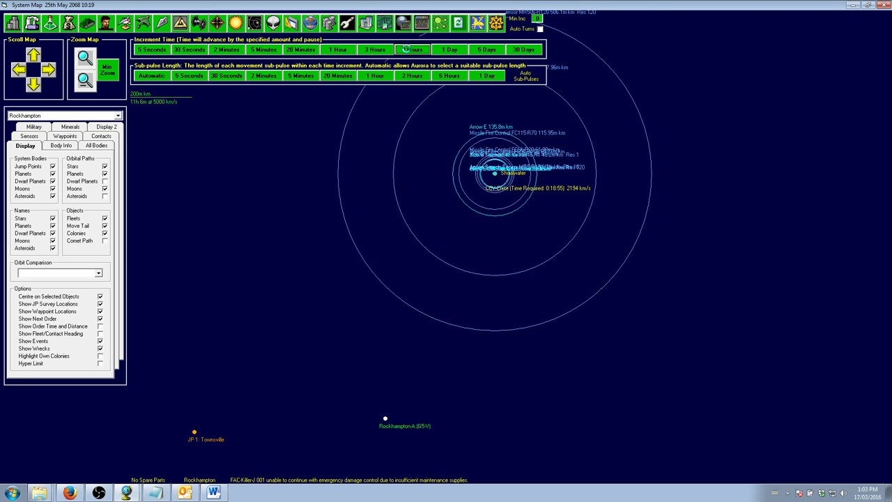
{"action": "left_click", "coordinate": [411, 50]}
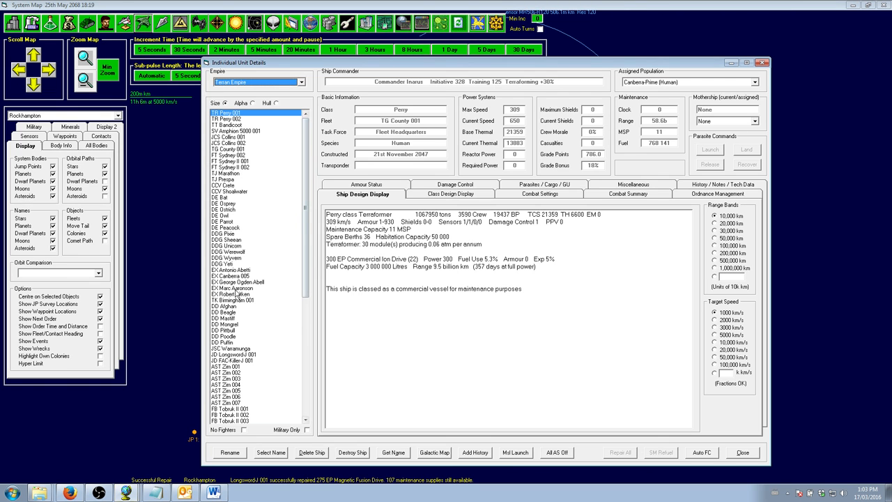
- Review Longsword-J 001's damage control, then begin repairing FAC-Killer-J 001's fusion drive
{"action": "left_click", "coordinate": [236, 354]}
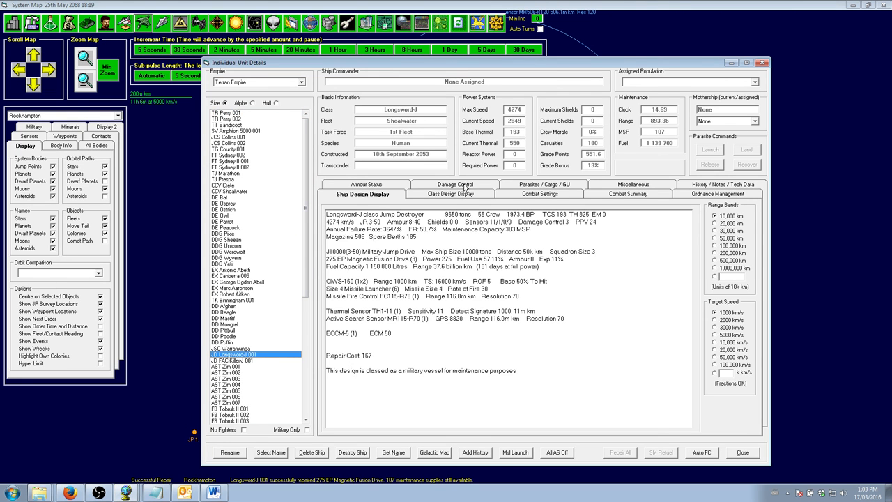
{"action": "left_click", "coordinate": [450, 194]}
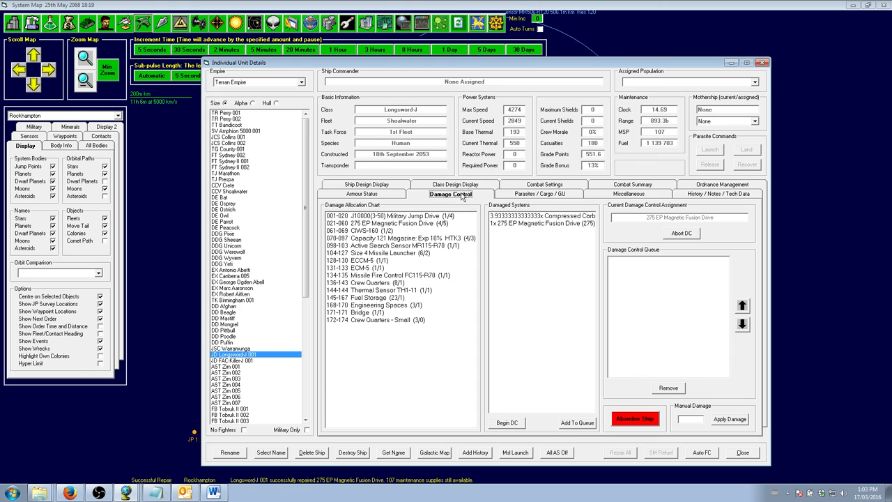
{"action": "left_click", "coordinate": [628, 193]}
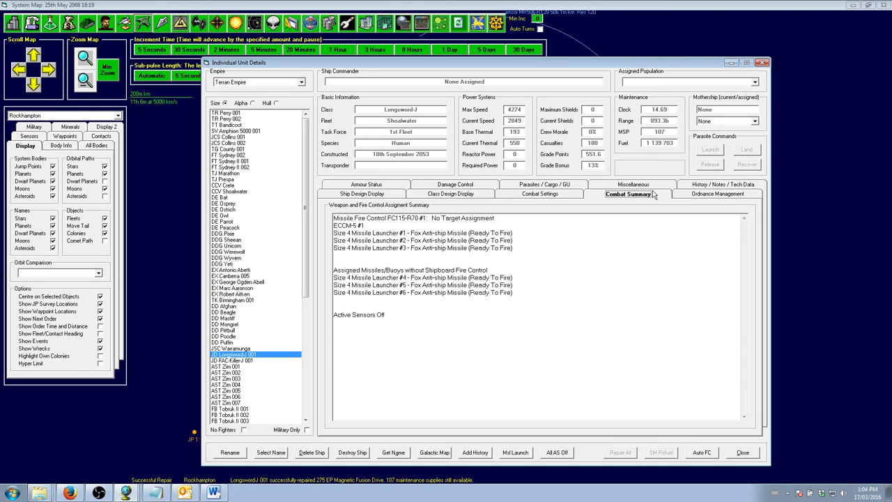
{"action": "left_click", "coordinate": [626, 194]}
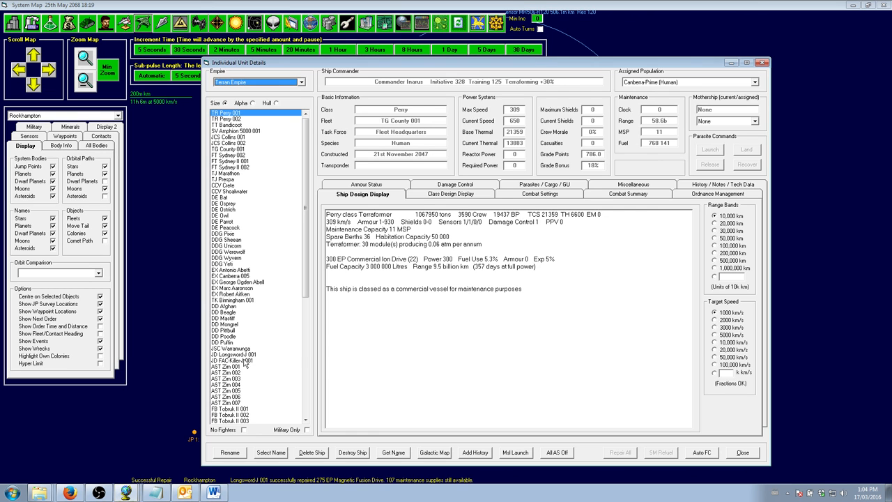
{"action": "left_click", "coordinate": [233, 355]}
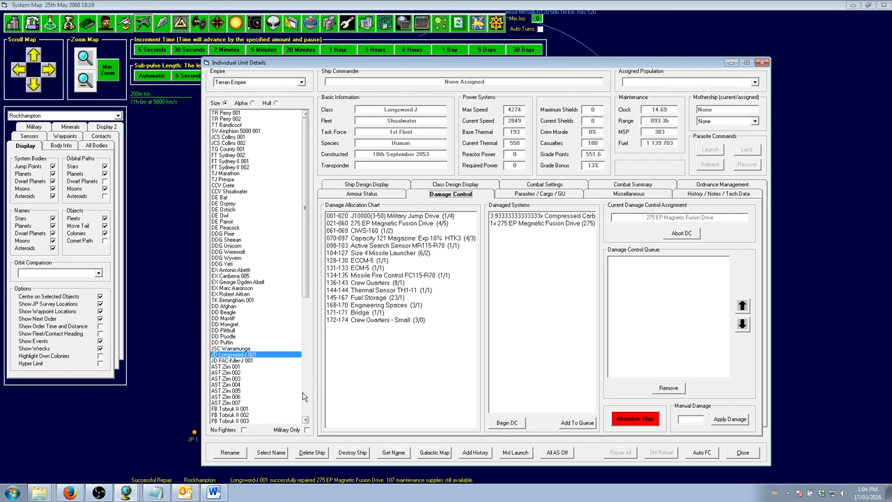
{"action": "left_click", "coordinate": [232, 361]}
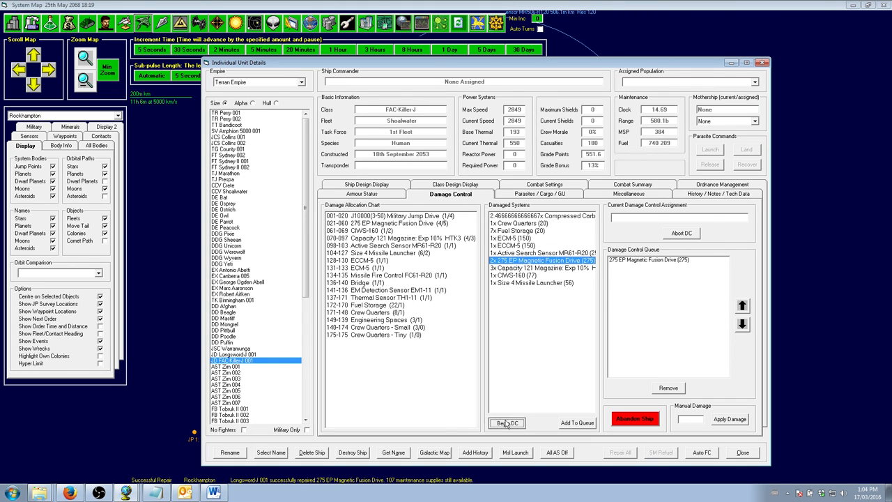
{"action": "left_click", "coordinate": [741, 453]}
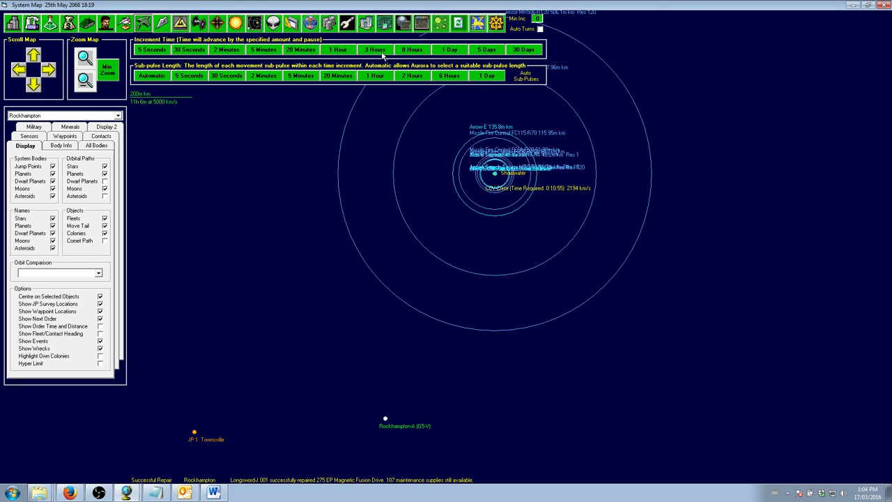
- Advance the clock in three-hour increments to 26 May 2068 06:19
{"action": "left_click", "coordinate": [374, 49]}
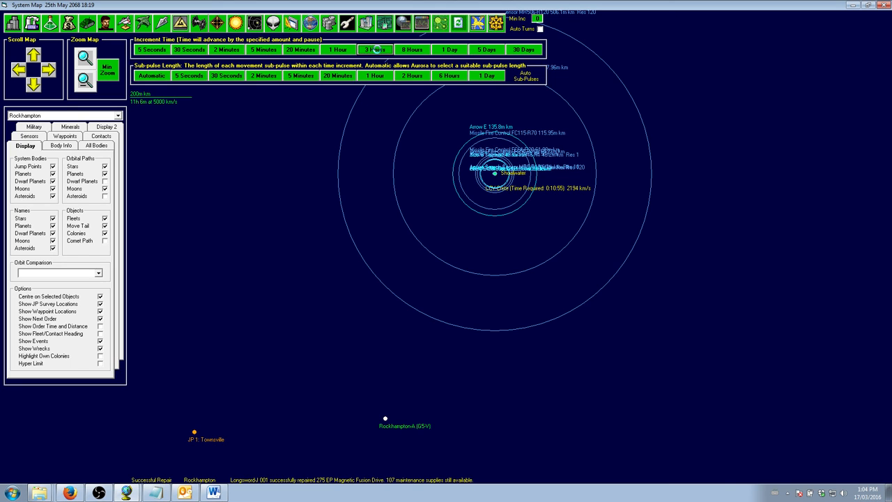
{"action": "left_click", "coordinate": [375, 49]}
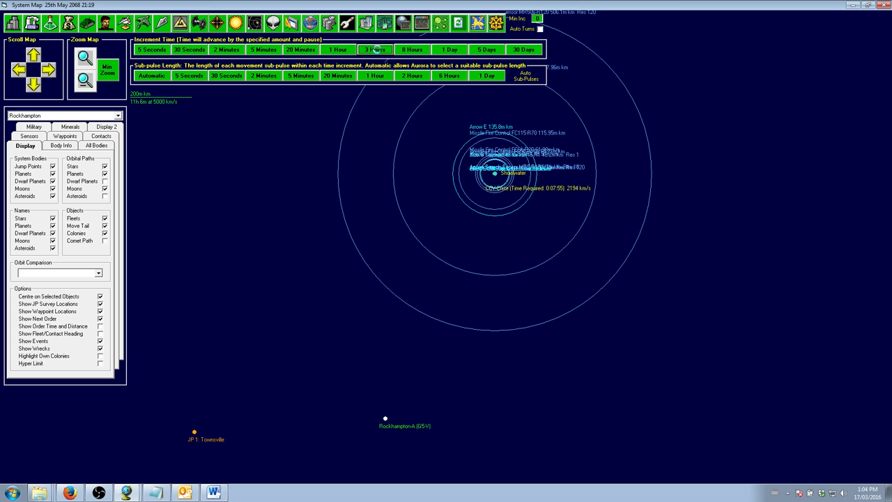
{"action": "left_click", "coordinate": [376, 50]}
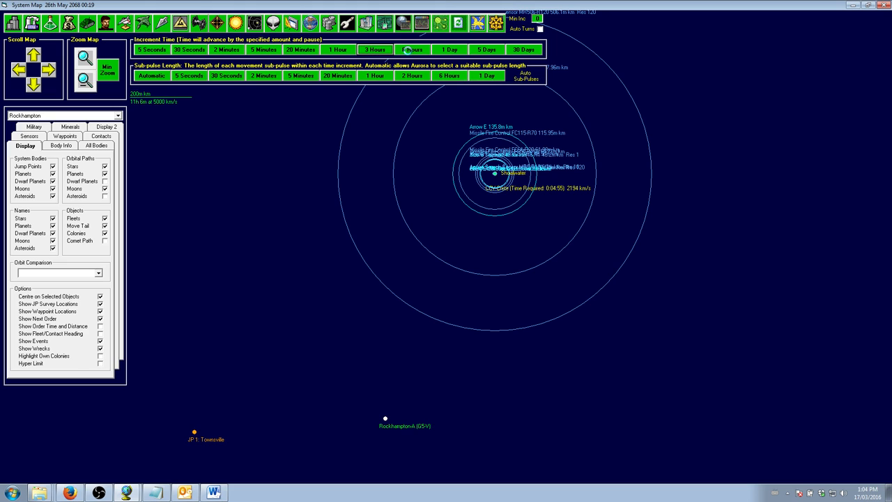
{"action": "left_click", "coordinate": [412, 49]}
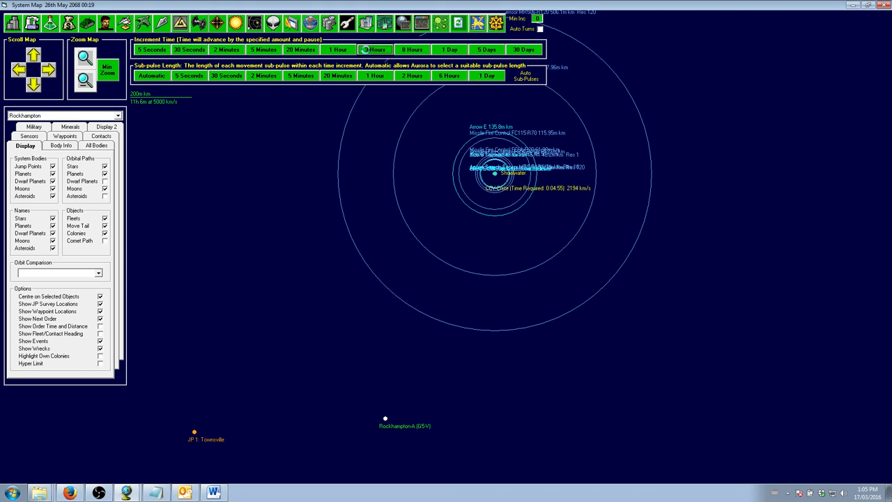
{"action": "left_click", "coordinate": [375, 50]}
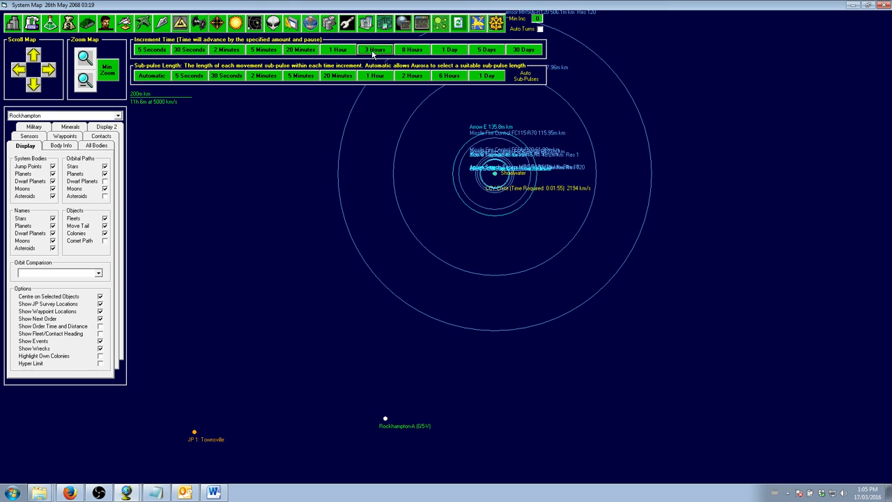
{"action": "left_click", "coordinate": [374, 49]}
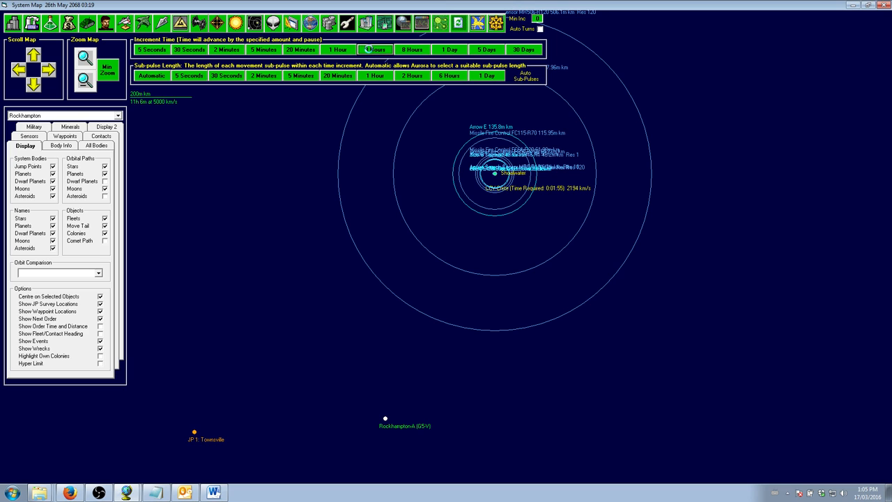
{"action": "left_click", "coordinate": [375, 49]}
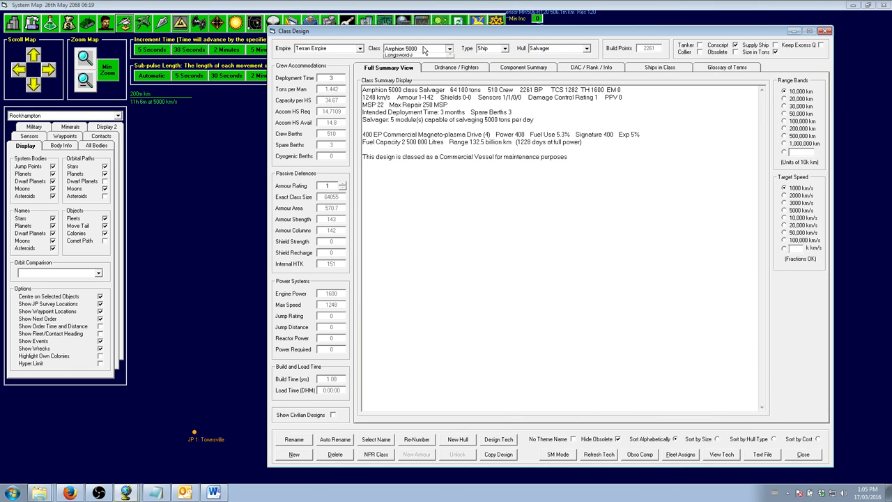
- Select Longsword-J from the Class Design dropdown to view its design
{"action": "left_click", "coordinate": [450, 48]}
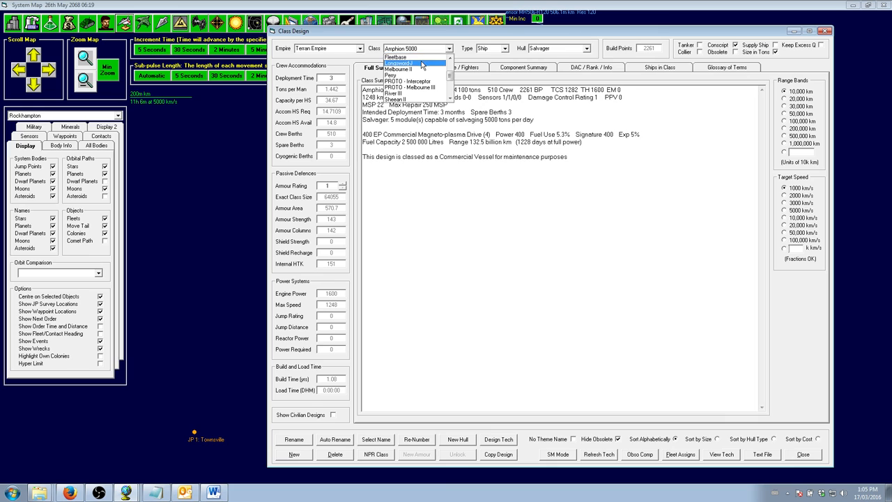
{"action": "left_click", "coordinate": [414, 64]}
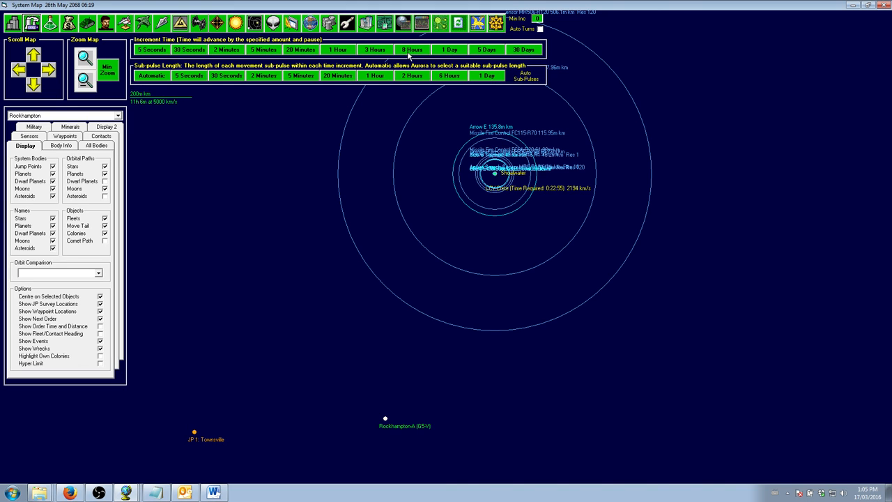
- Step the clock forward in eight-hour increments to 27 May 2068 06:19
{"action": "left_click", "coordinate": [411, 49]}
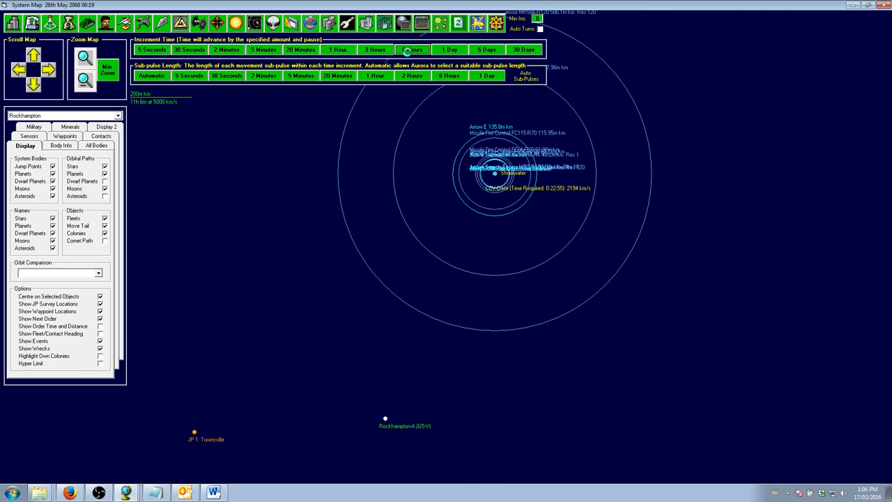
{"action": "left_click", "coordinate": [411, 49]}
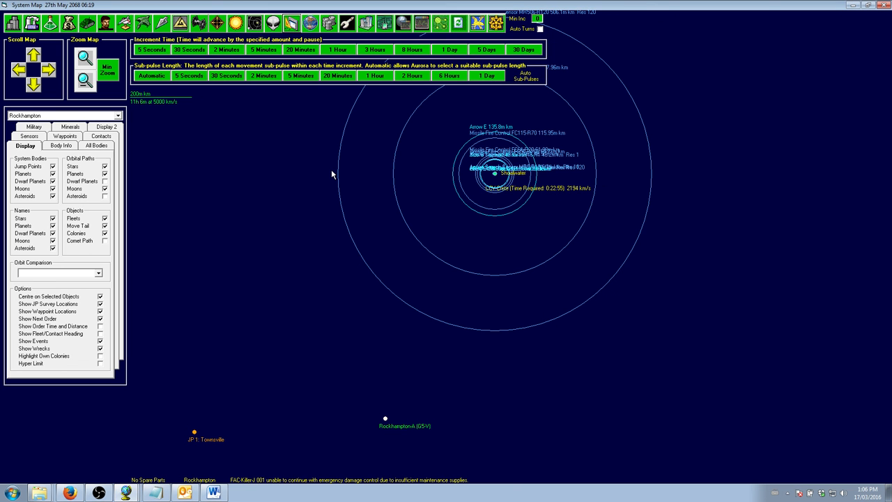
{"action": "mouse_move", "coordinate": [389, 168]}
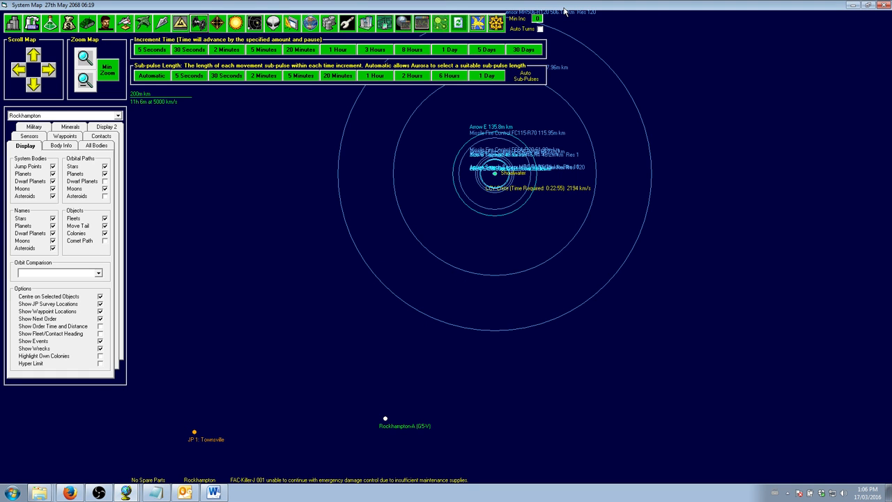
{"action": "mouse_move", "coordinate": [439, 207]}
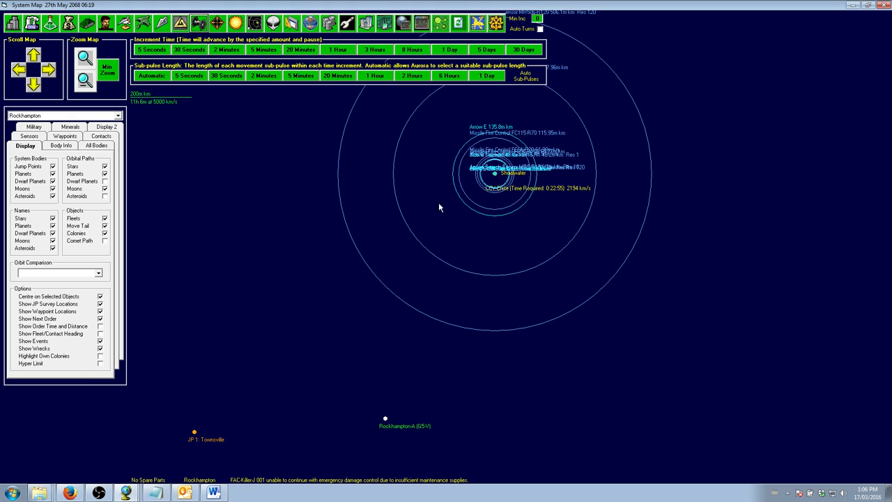
{"action": "mouse_move", "coordinate": [383, 332]}
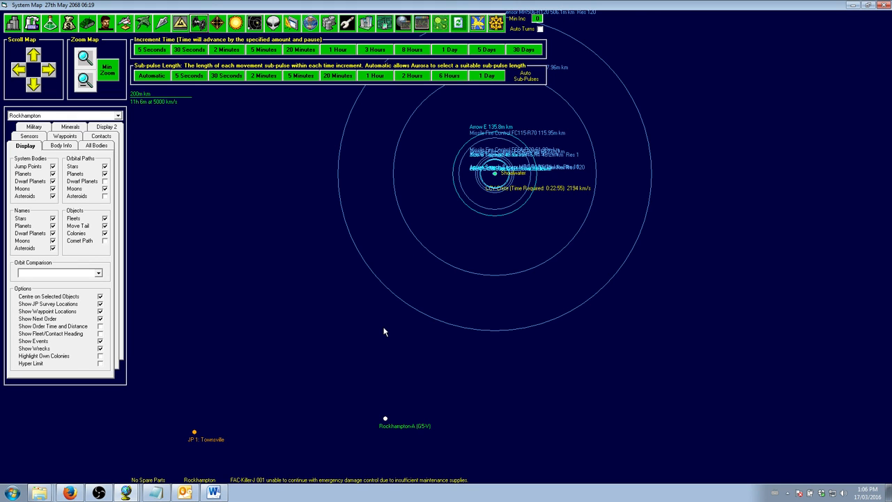
{"action": "mouse_move", "coordinate": [349, 339]}
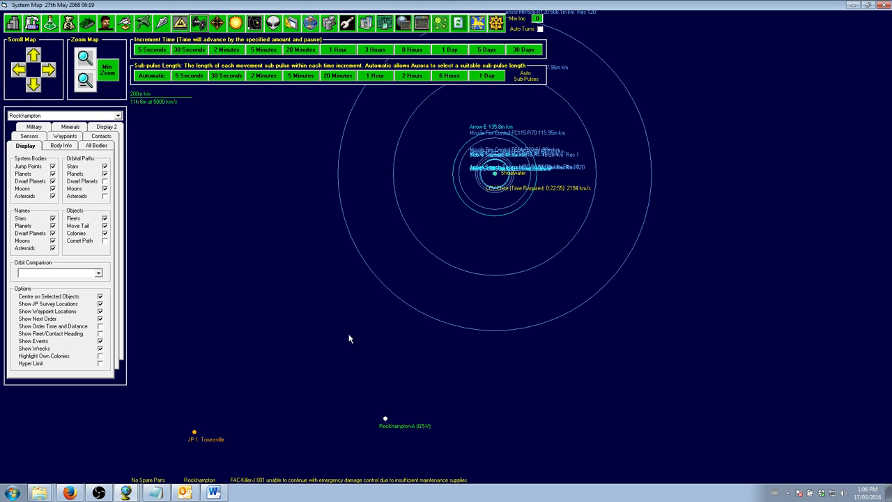